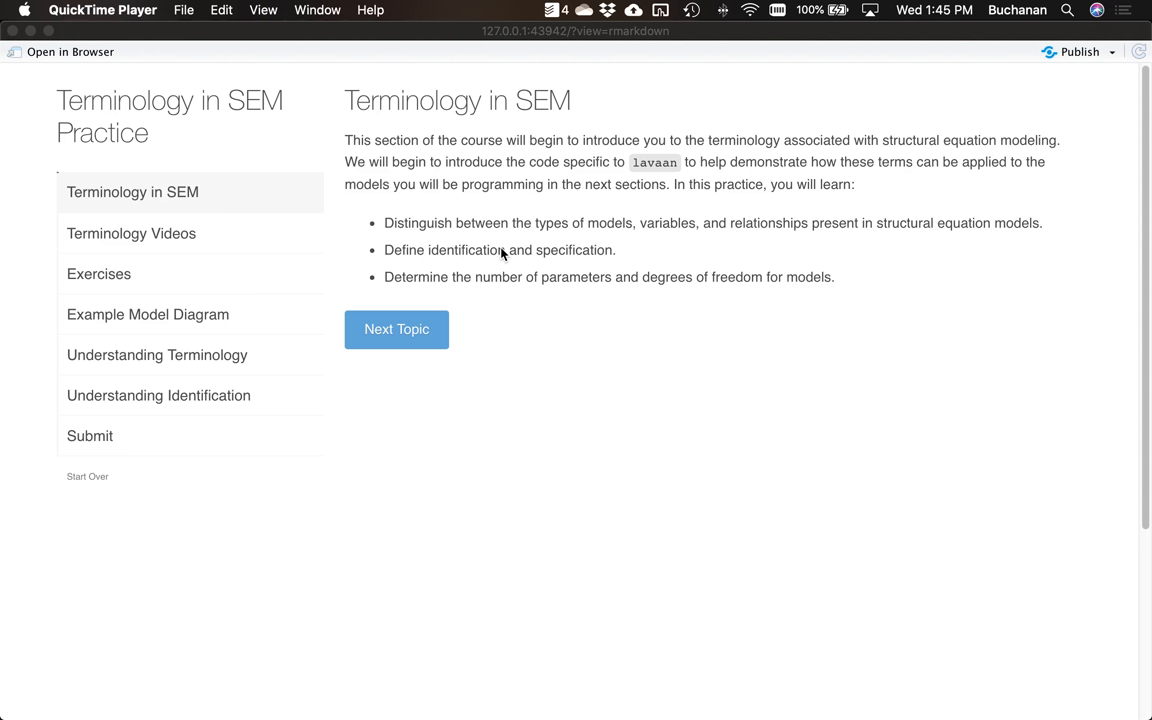
mouse_move(488, 256)
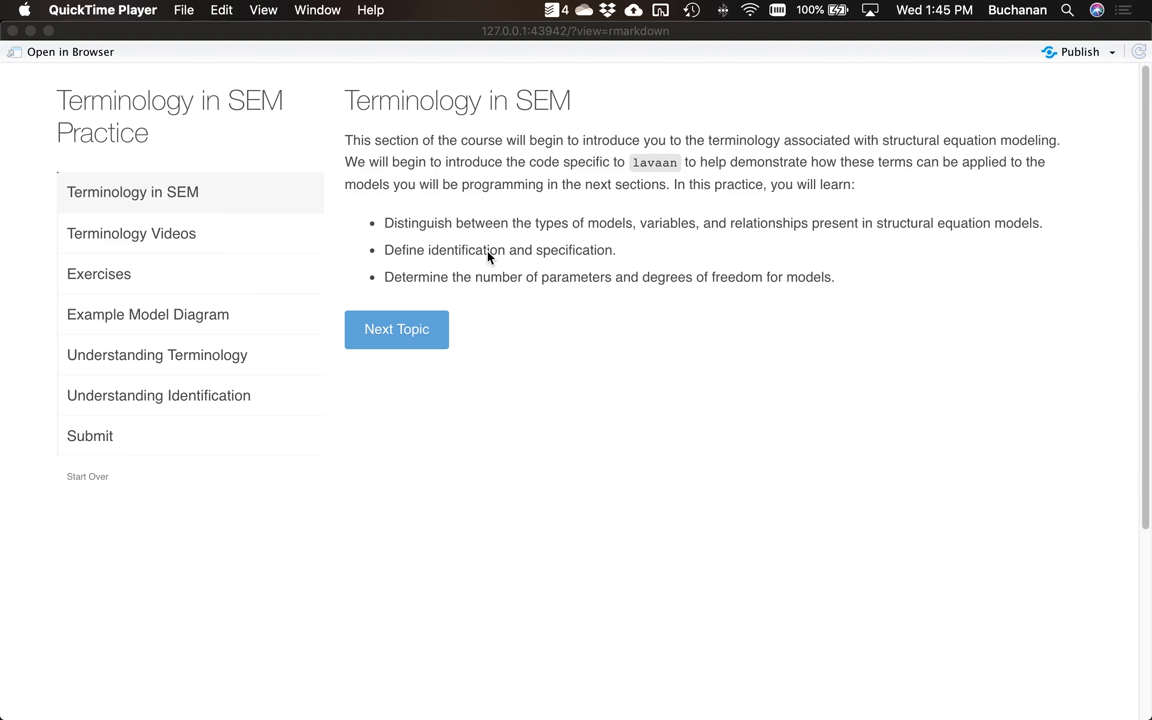
mouse_move(464, 236)
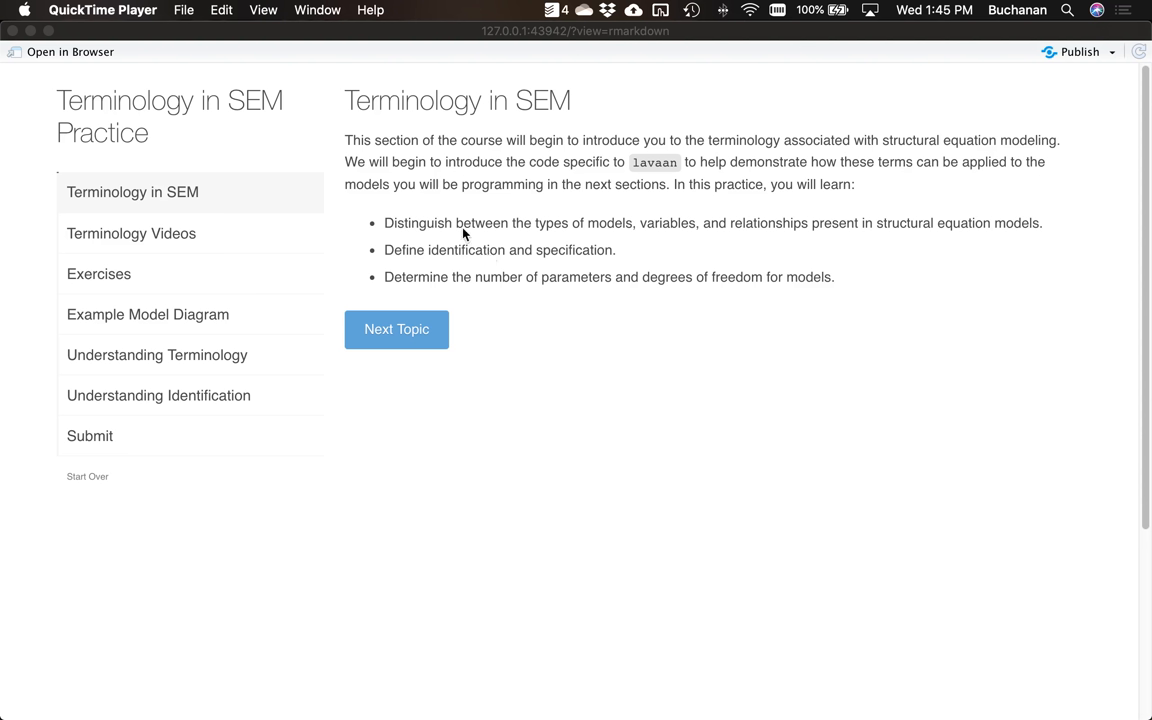
mouse_move(396, 344)
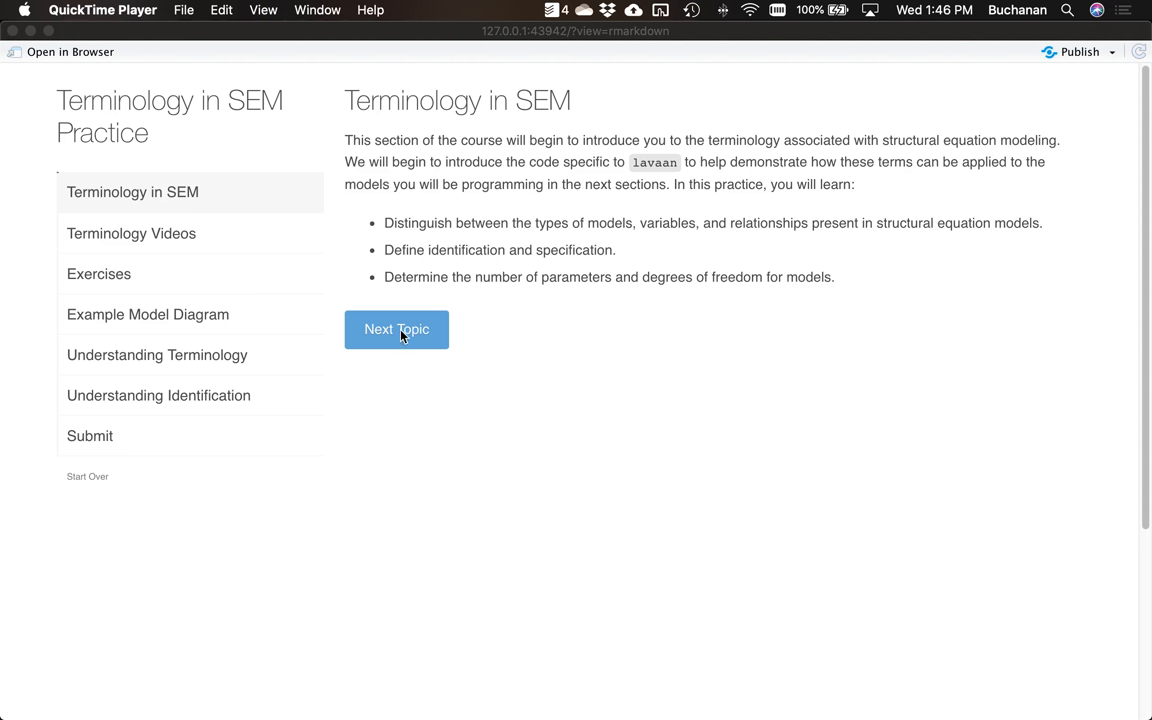
Step: Advance to the Exercises topic and submit the student name 'erin', getting a Thanks! message
click(396, 328)
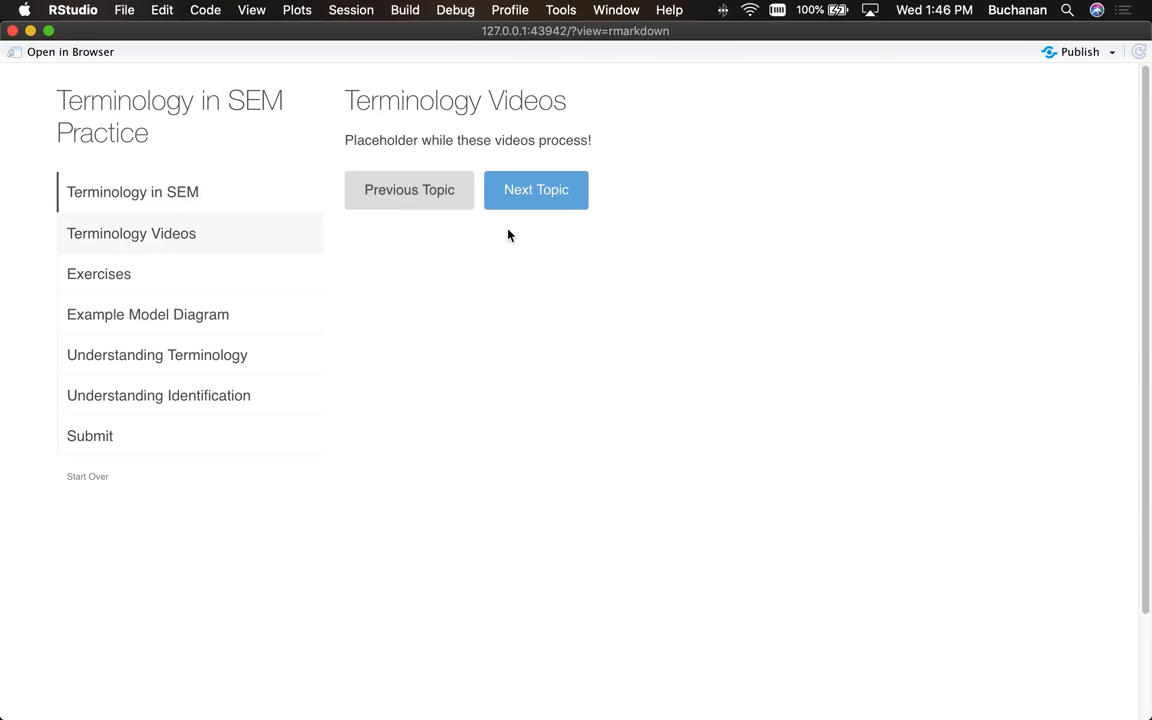
mouse_move(546, 164)
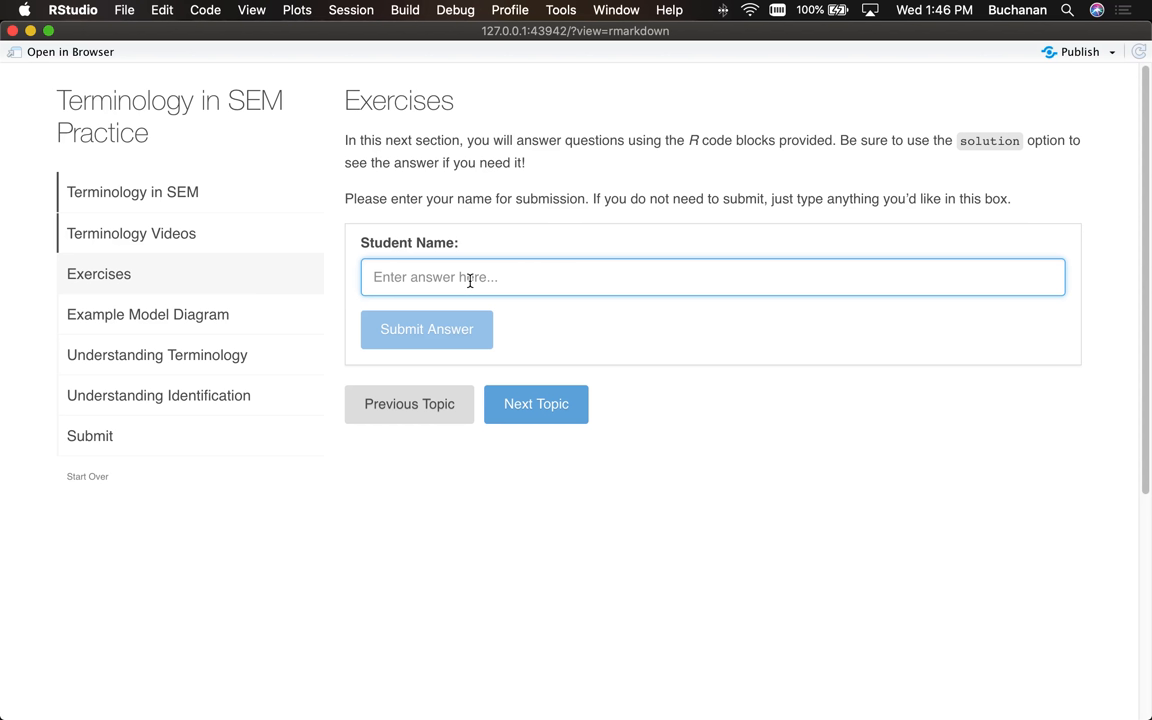
text(erin)
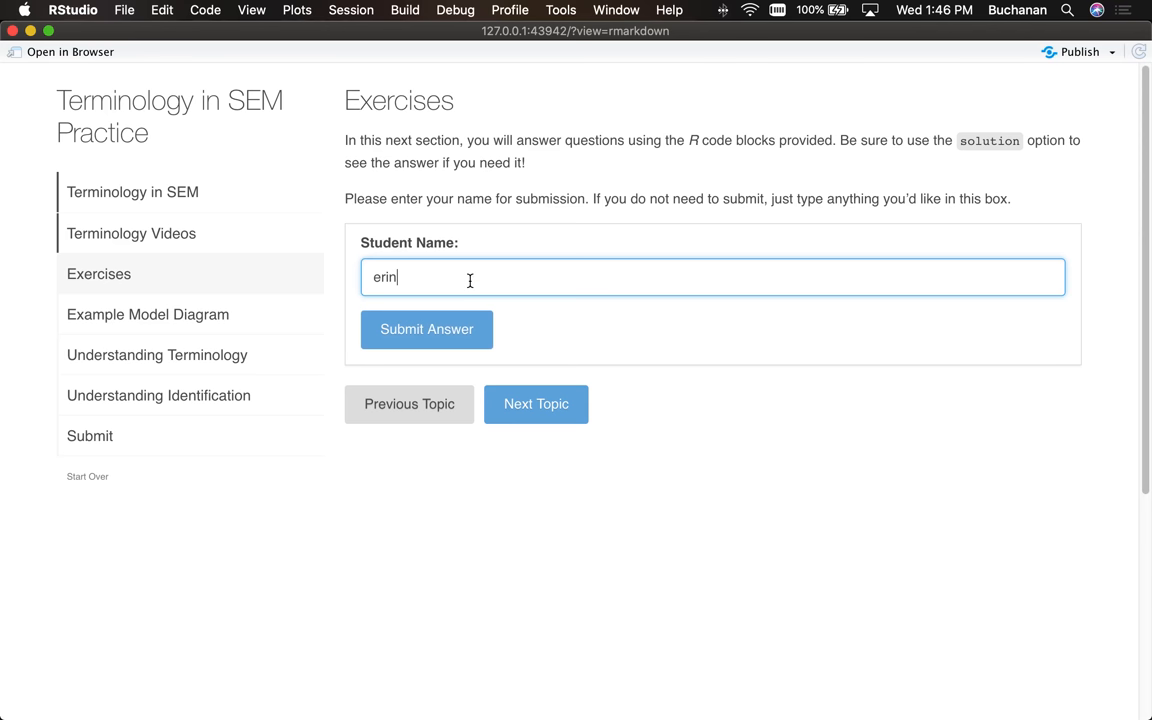
click(426, 328)
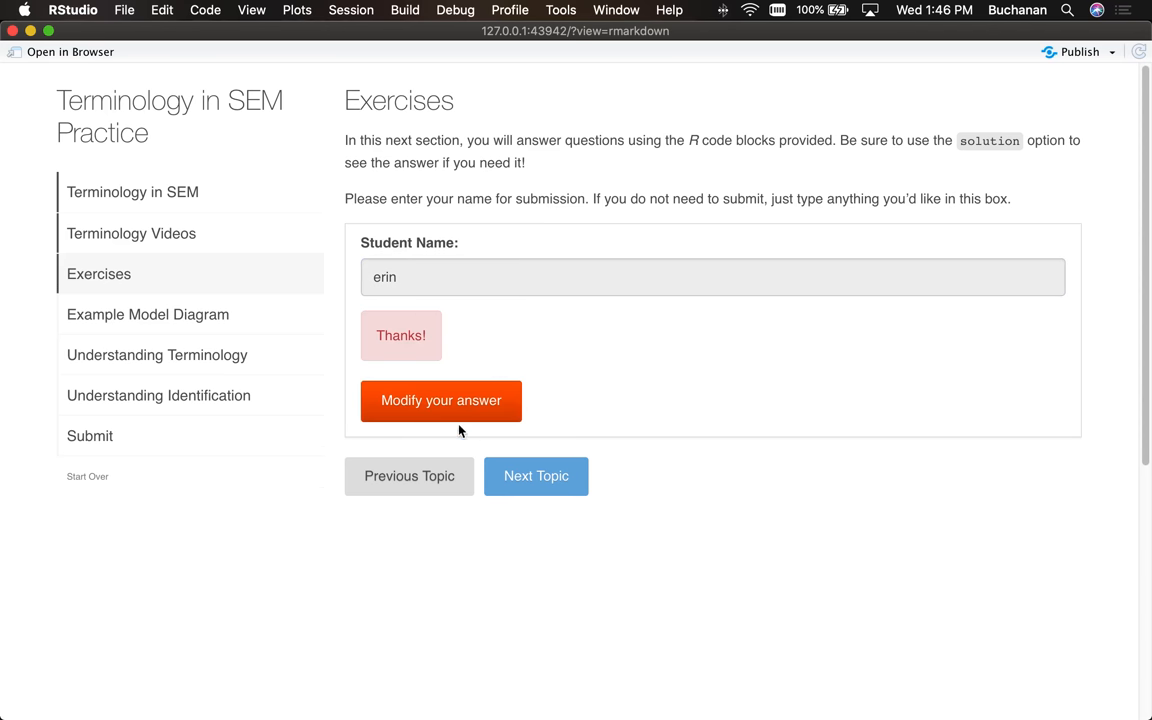
scroll(down, 3)
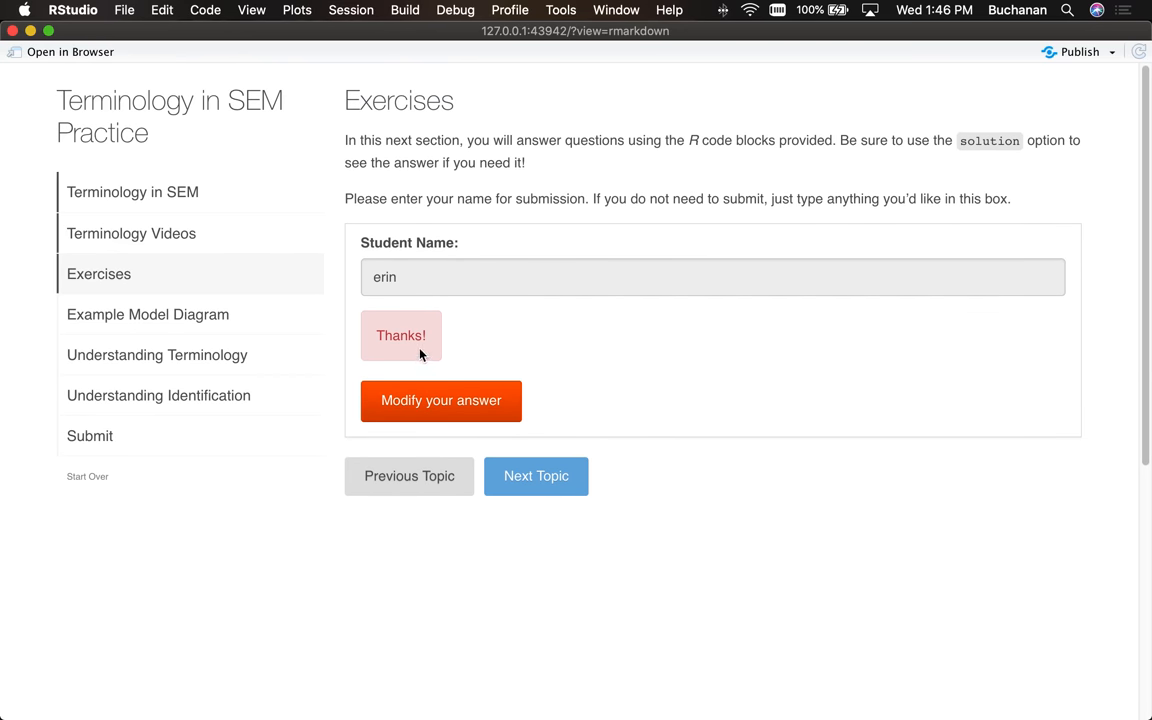
click(536, 476)
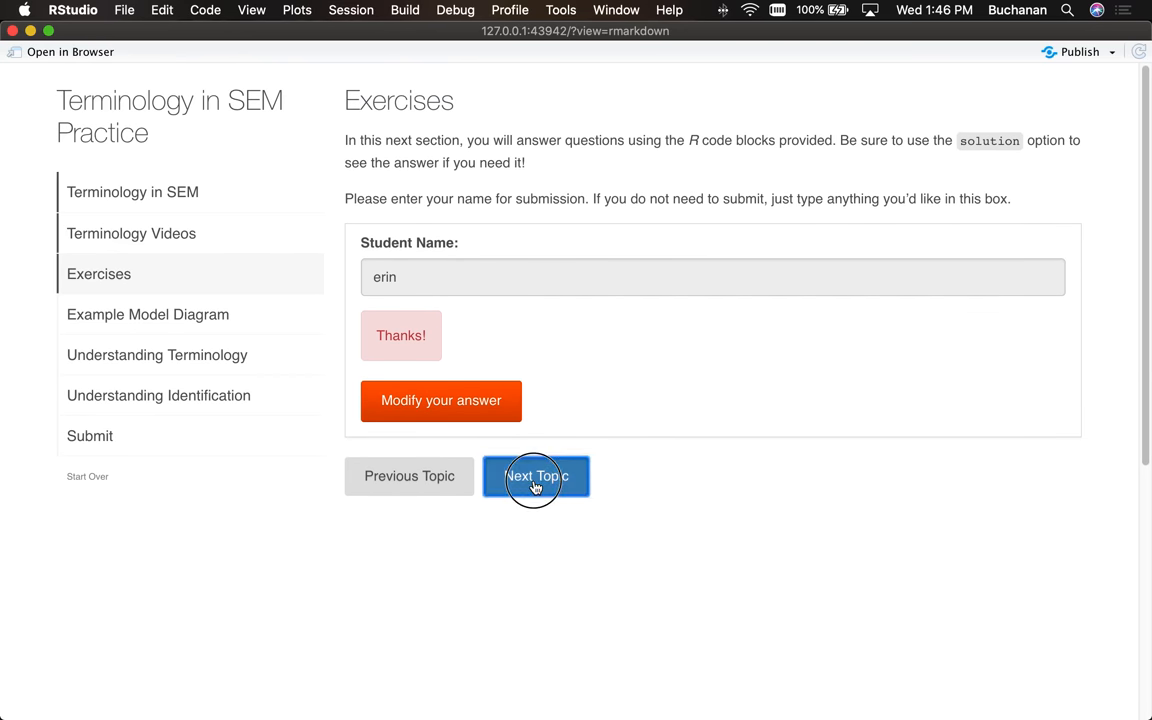
Step: Move to the Example Model Diagram topic and read down through the path diagram to the lavaan code
click(536, 476)
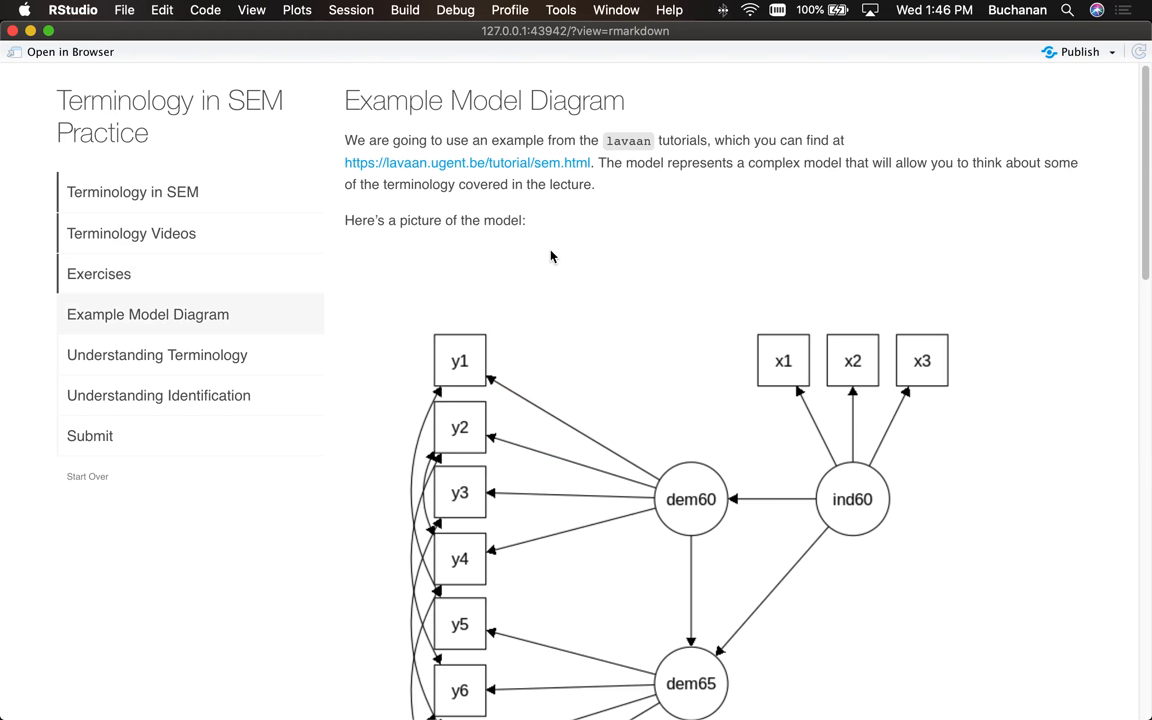
mouse_move(520, 168)
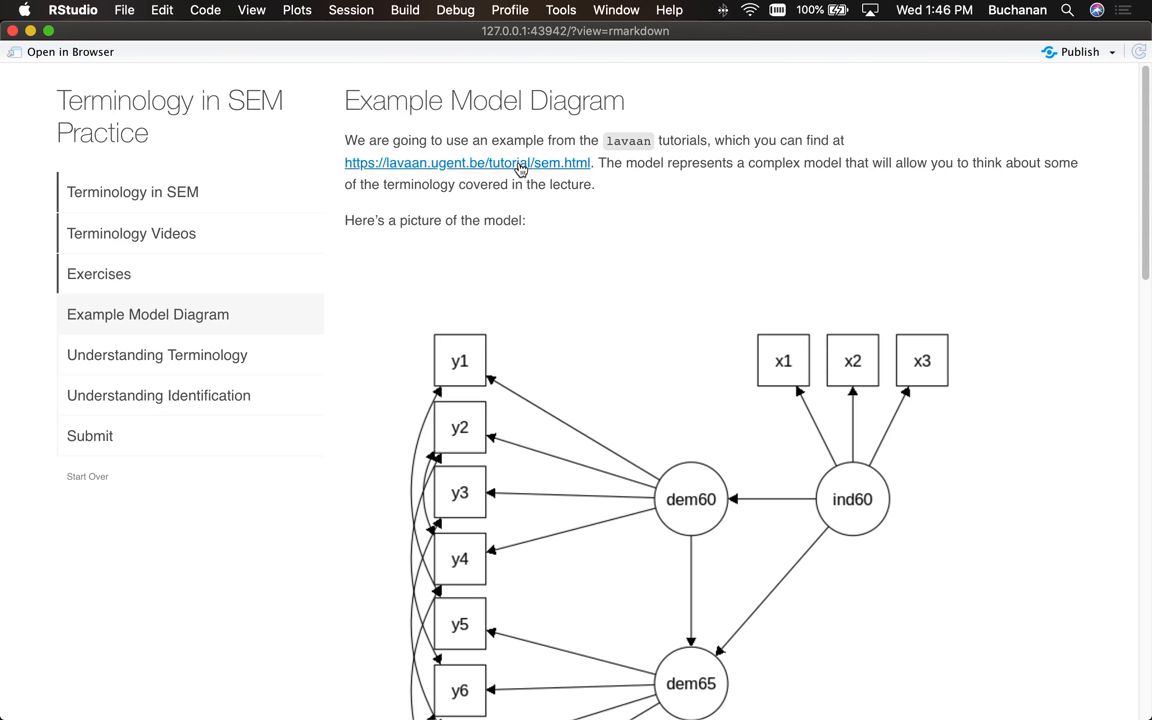
scroll(down, 3)
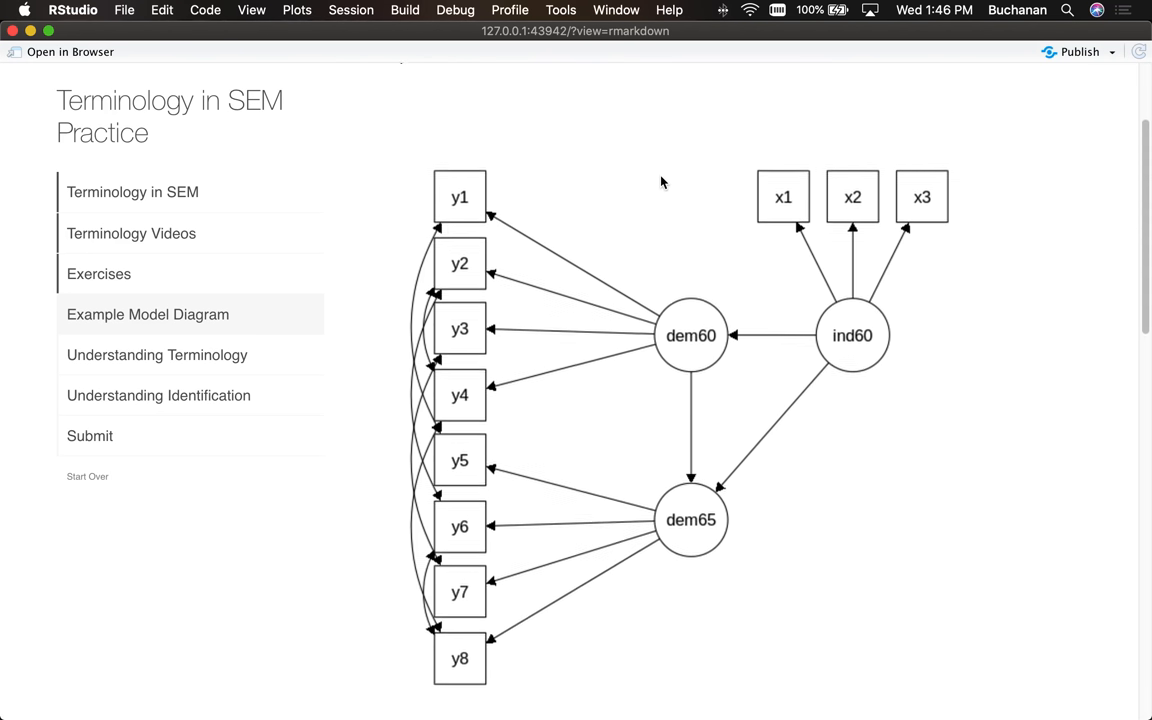
scroll(down, 3)
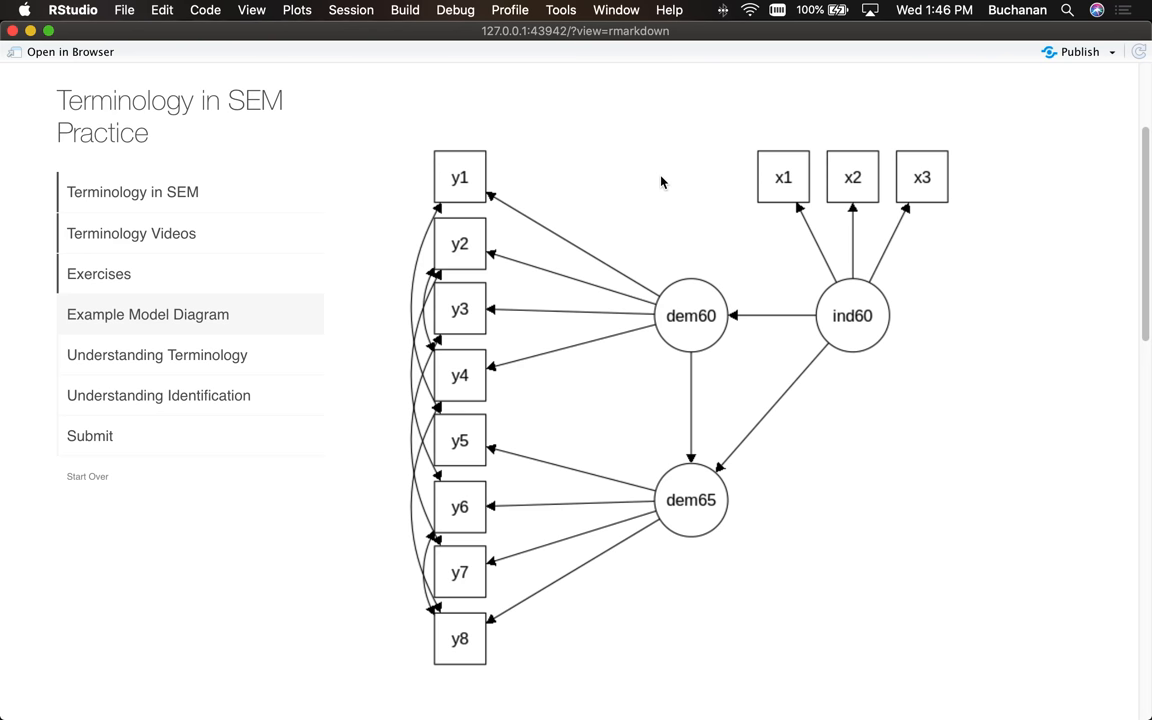
scroll(down, 3)
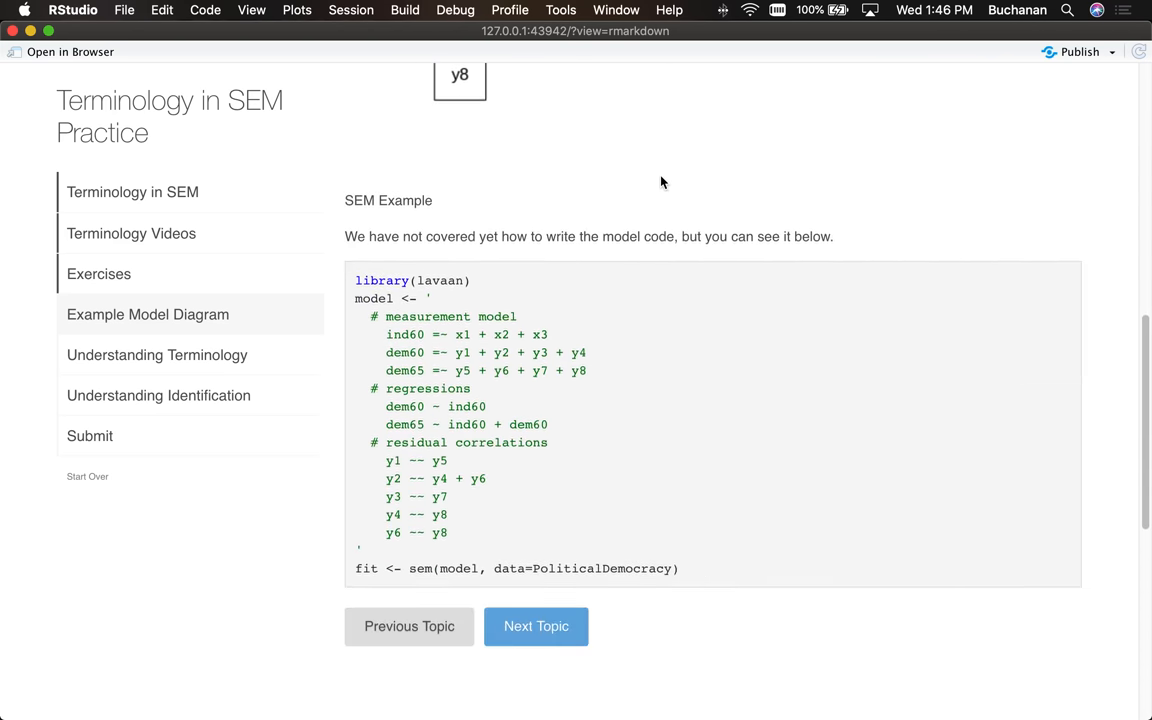
scroll(down, 3)
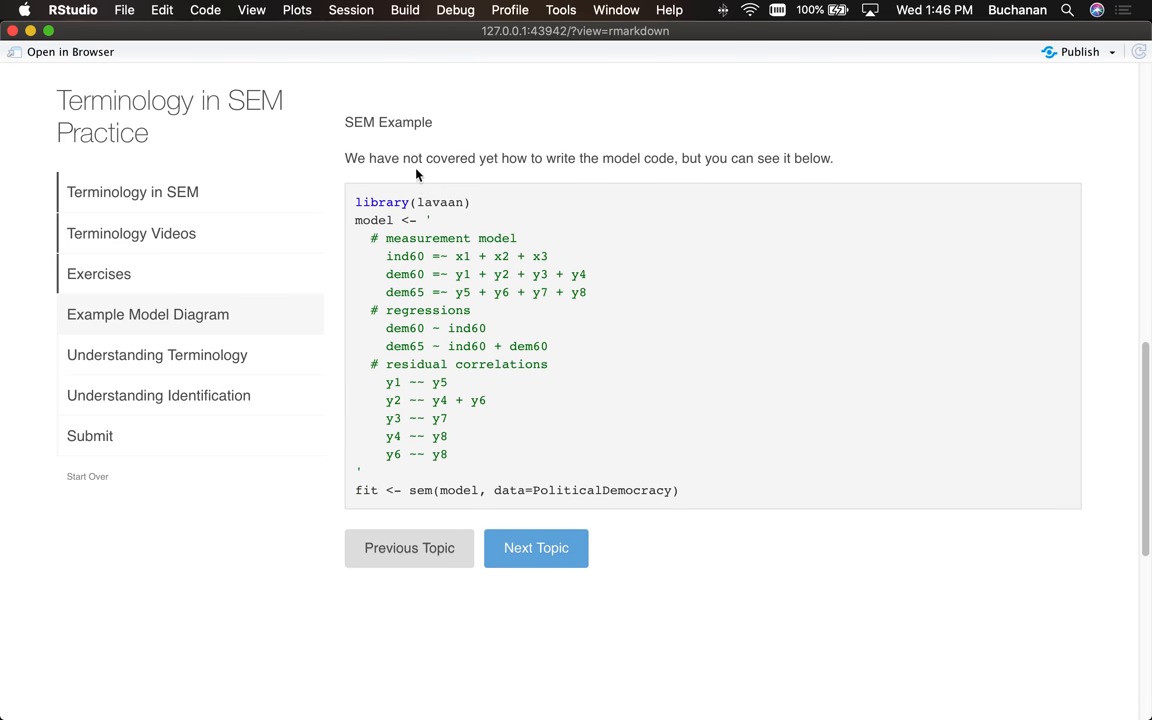
mouse_move(416, 170)
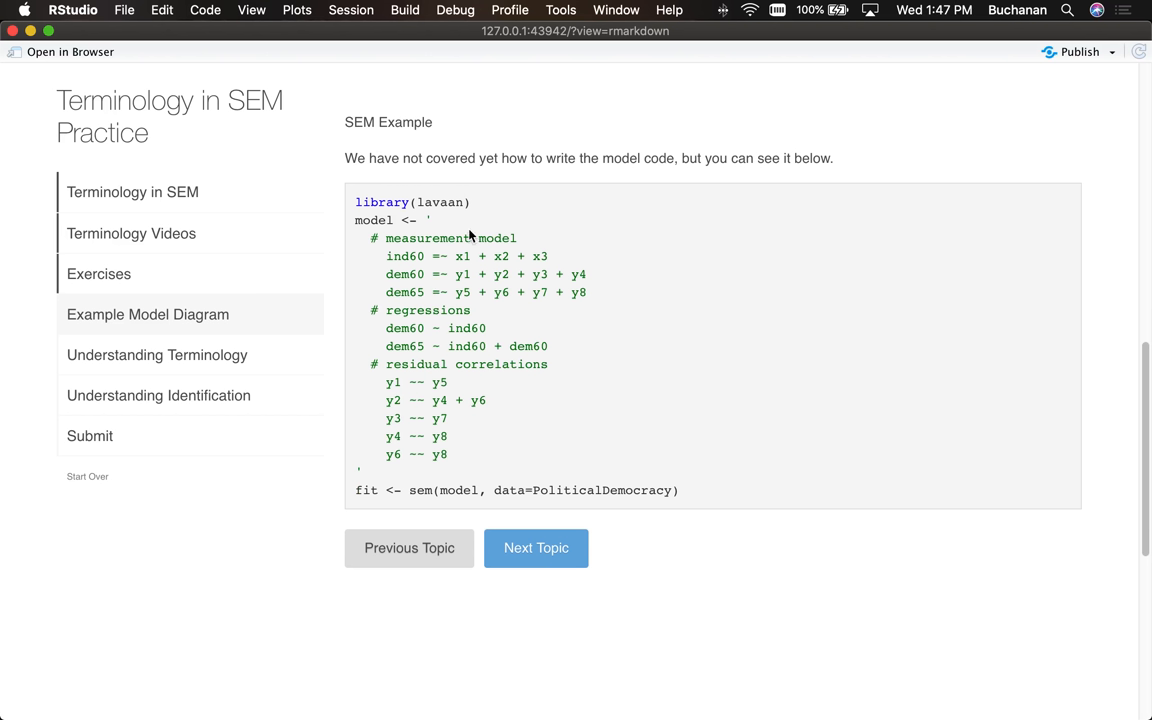
mouse_move(658, 368)
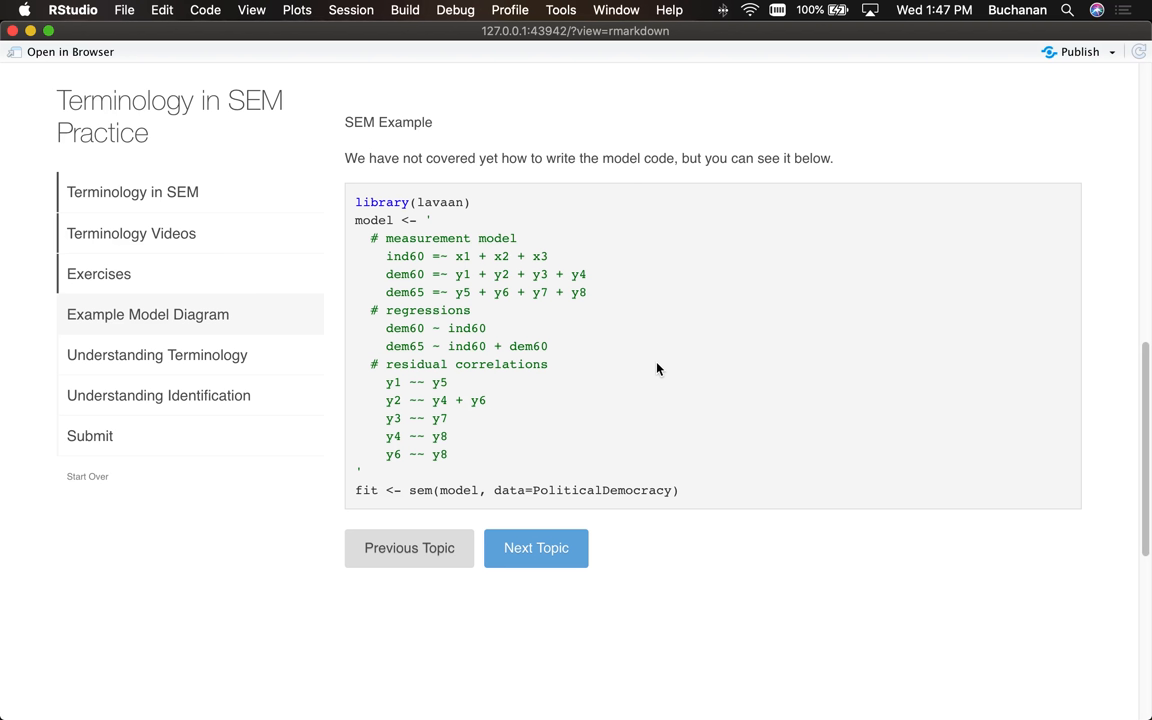
mouse_move(560, 604)
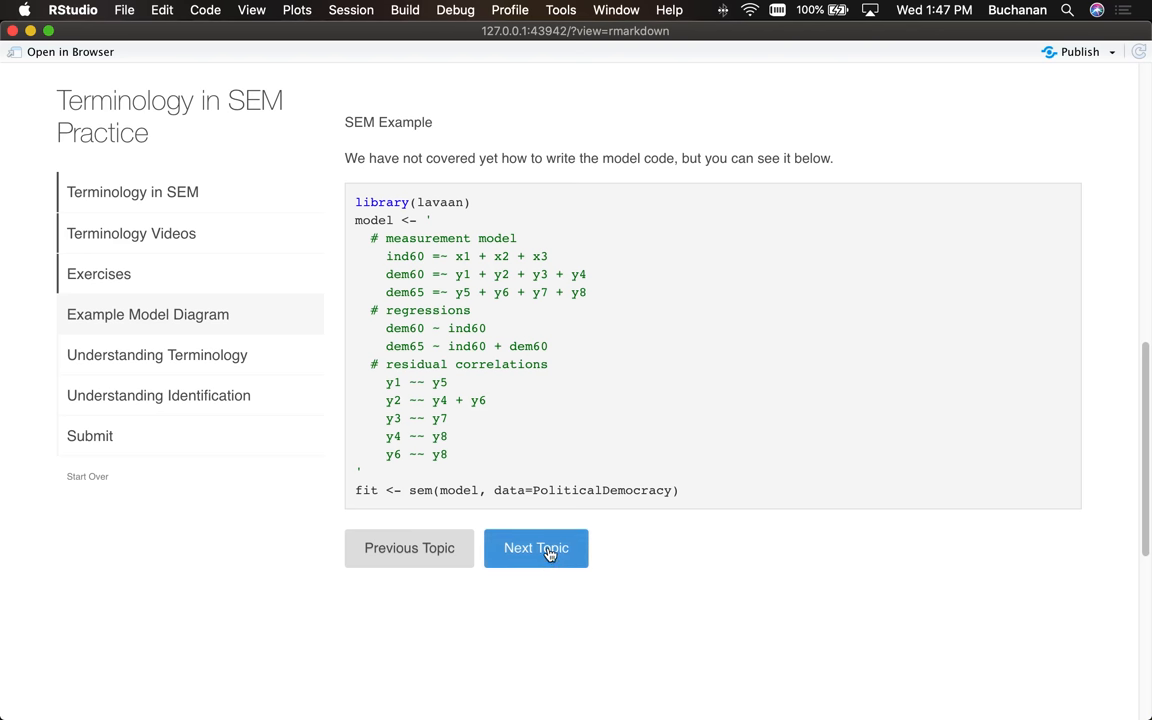
Step: Go to the Understanding Terminology topic and submit 3 as the number of latent variables
click(536, 548)
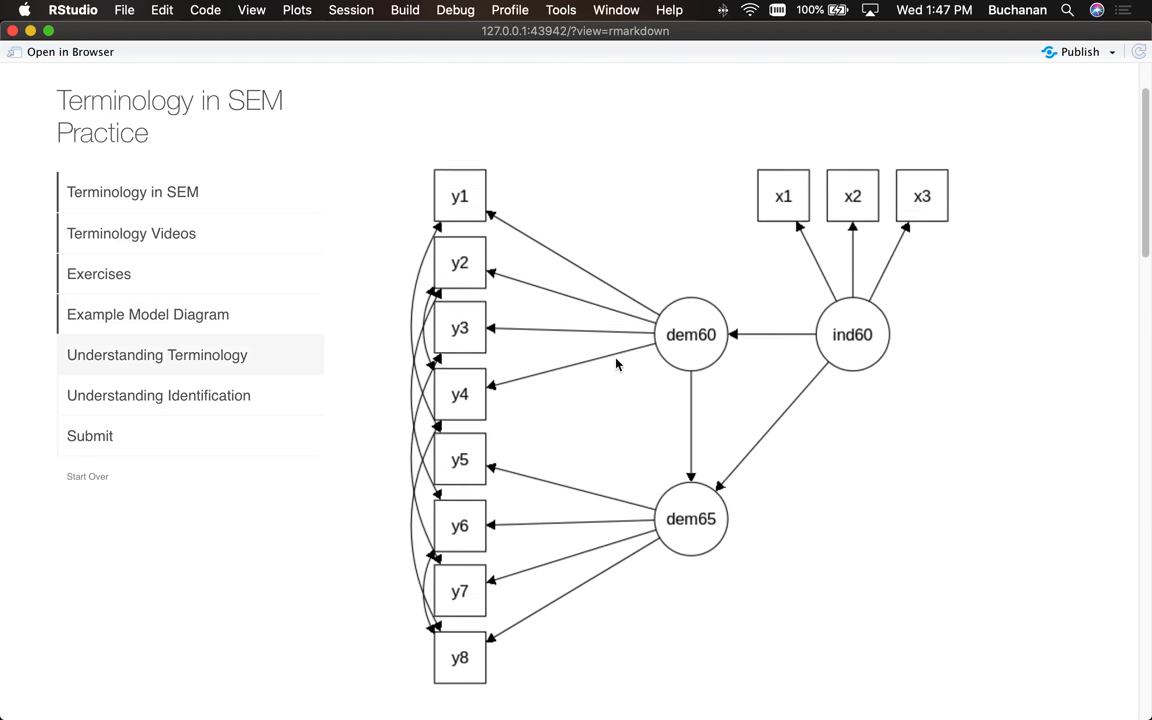
scroll(down, 3)
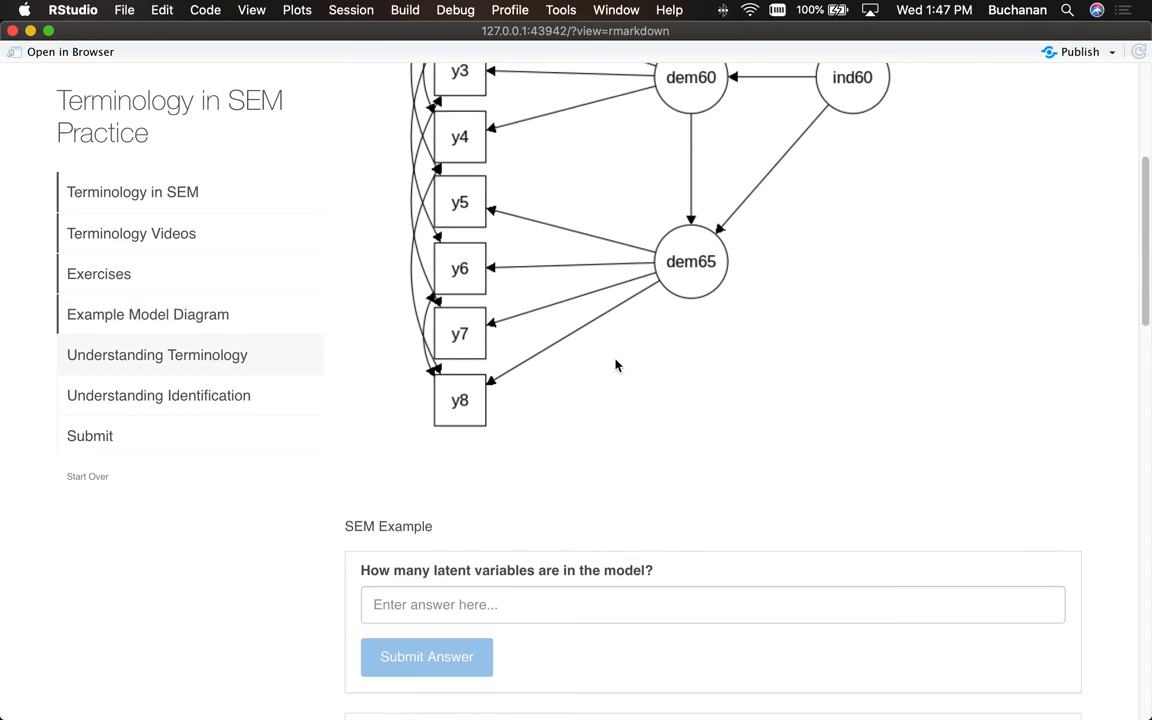
scroll(down, 3)
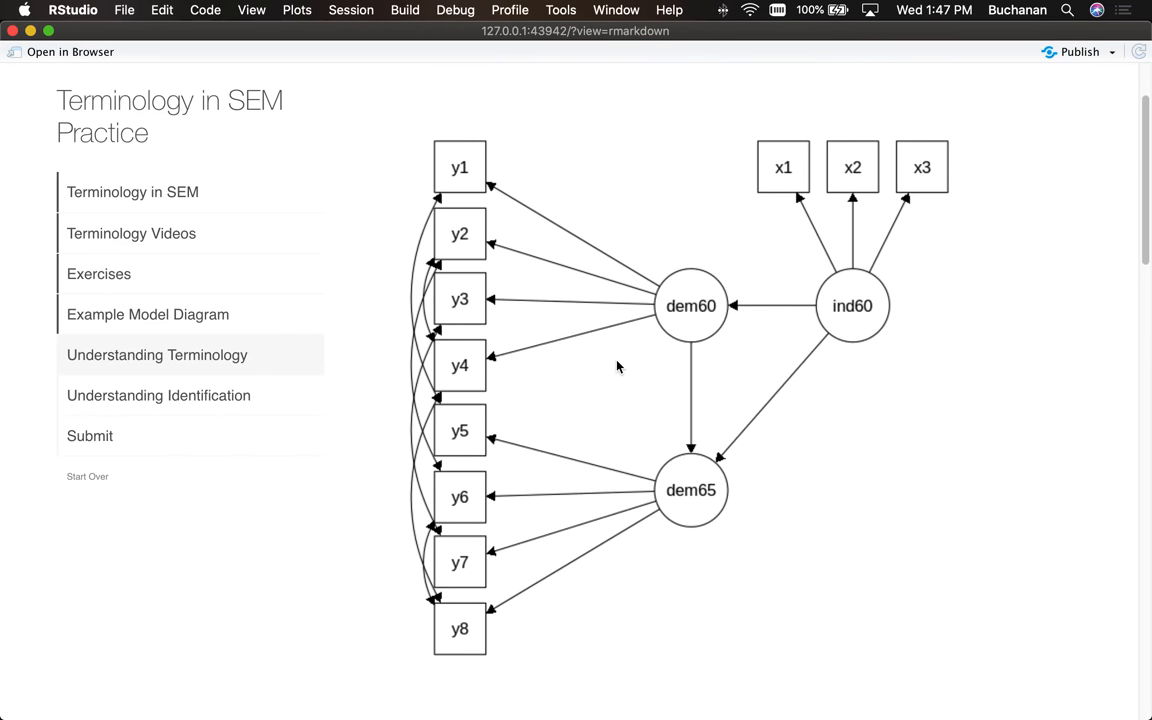
mouse_move(614, 370)
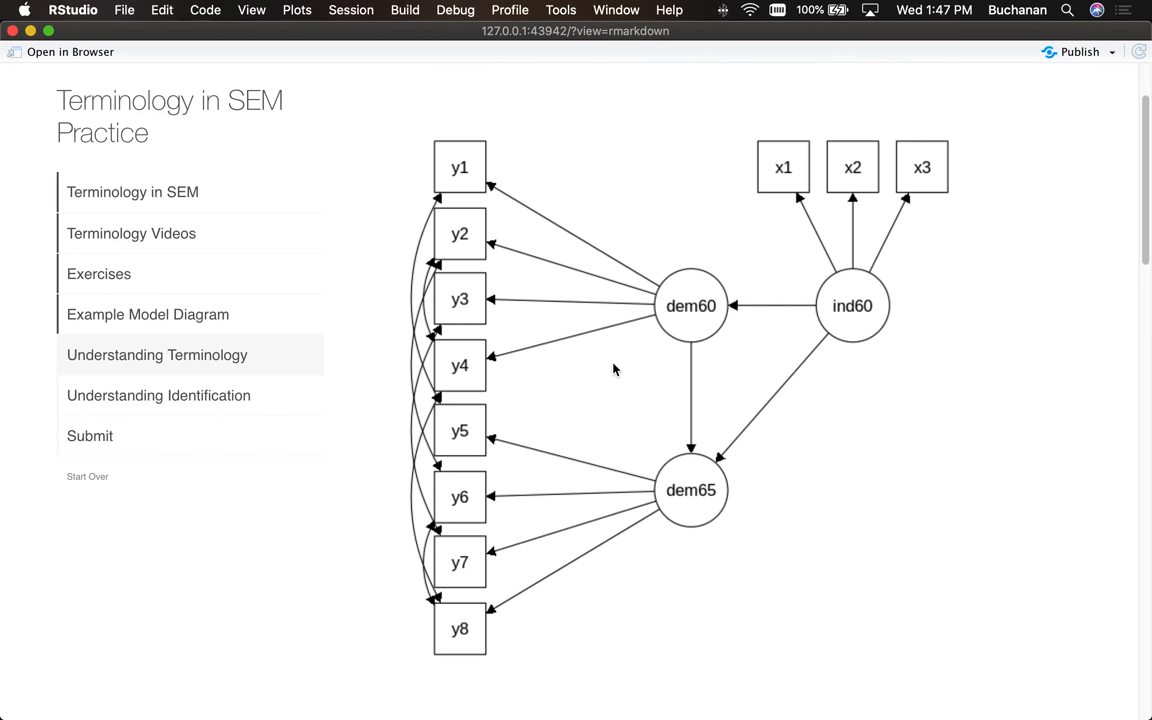
scroll(down, 3)
text(3)
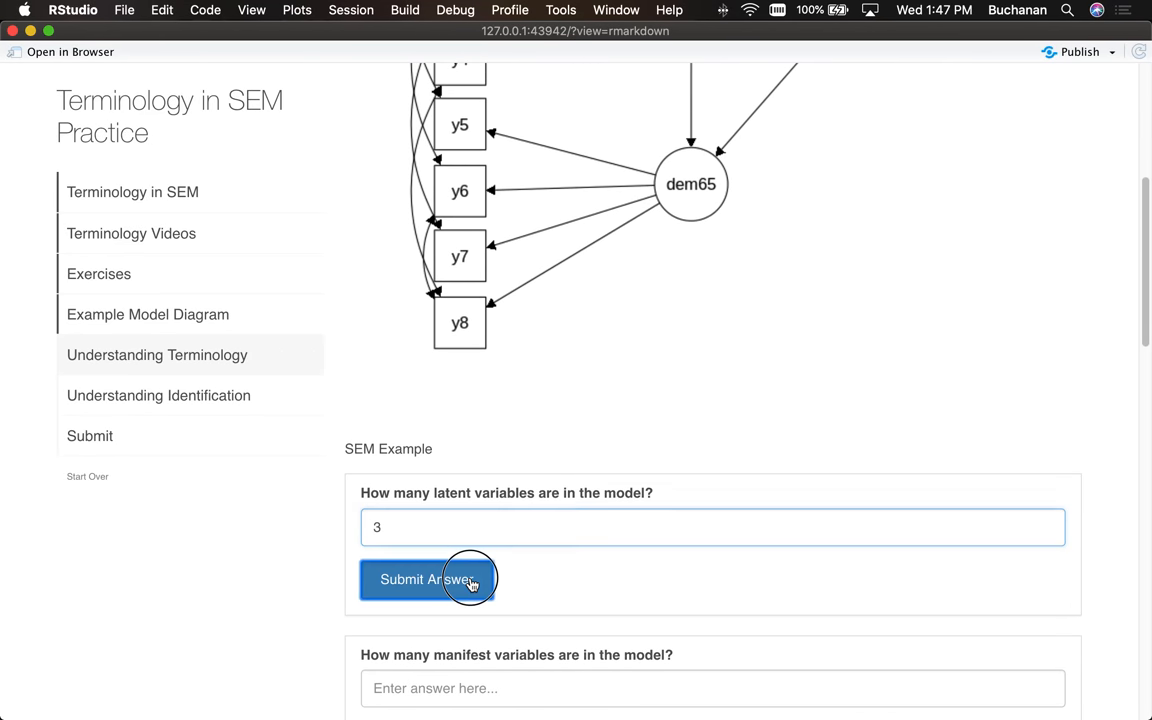
click(428, 580)
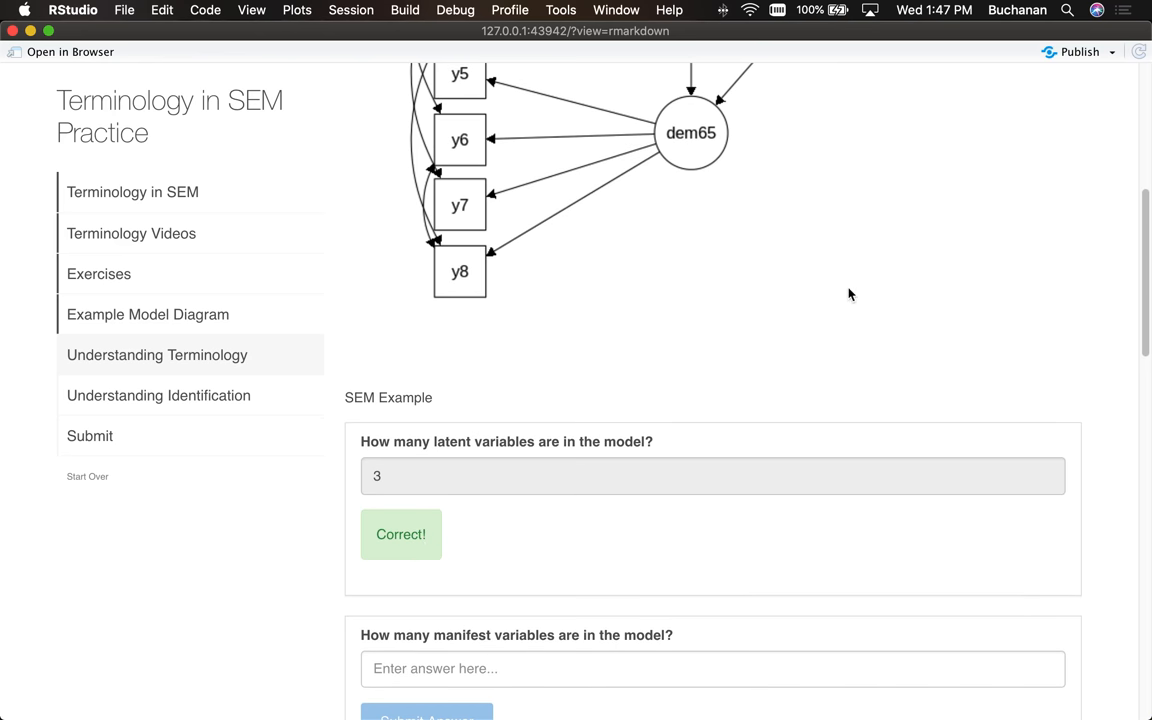
mouse_move(880, 552)
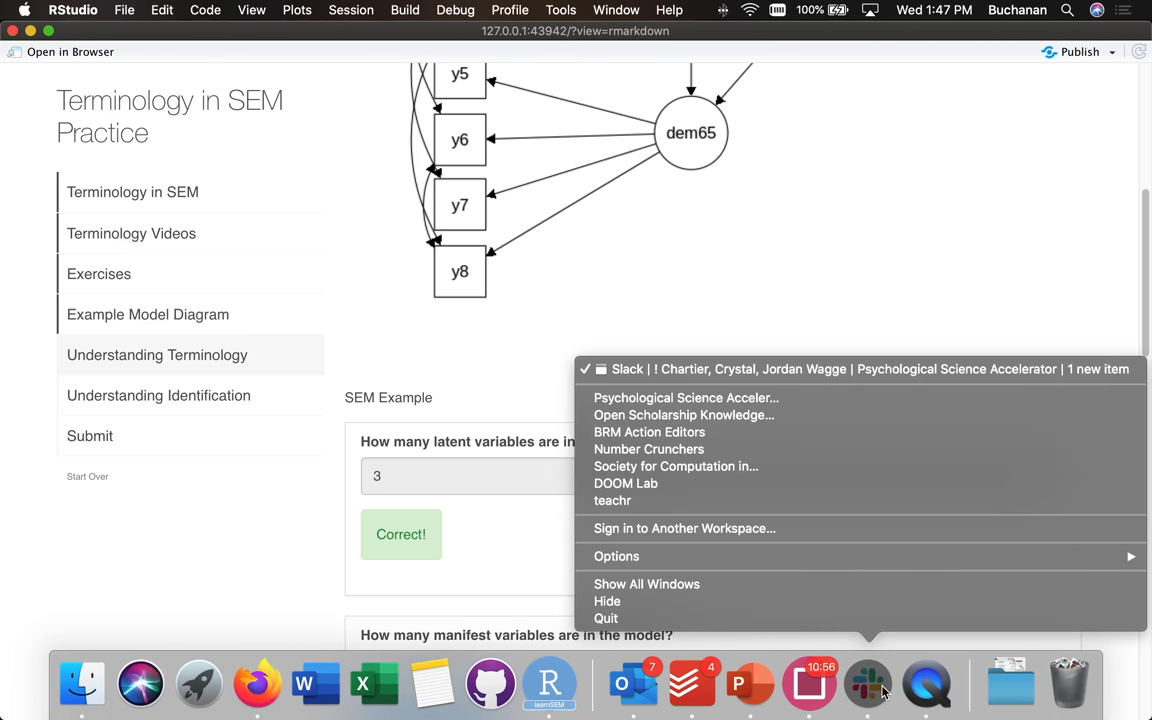
Step: Dismiss the stray popup menu and scroll down to the following questions
click(848, 348)
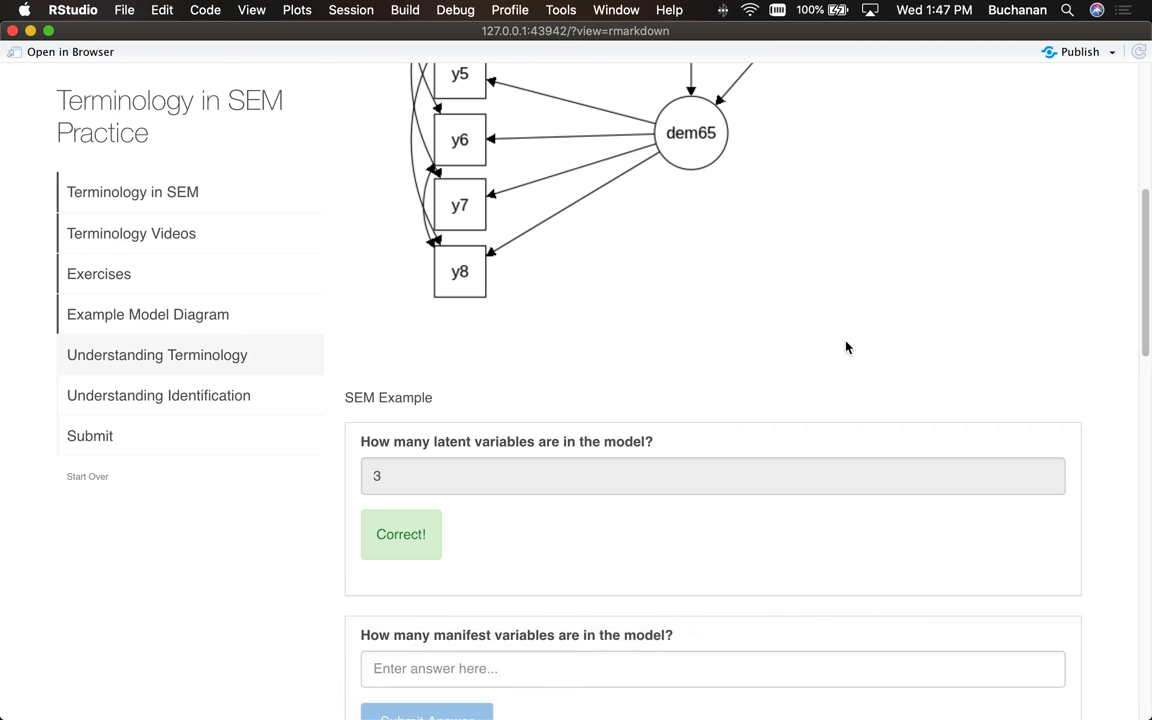
scroll(down, 3)
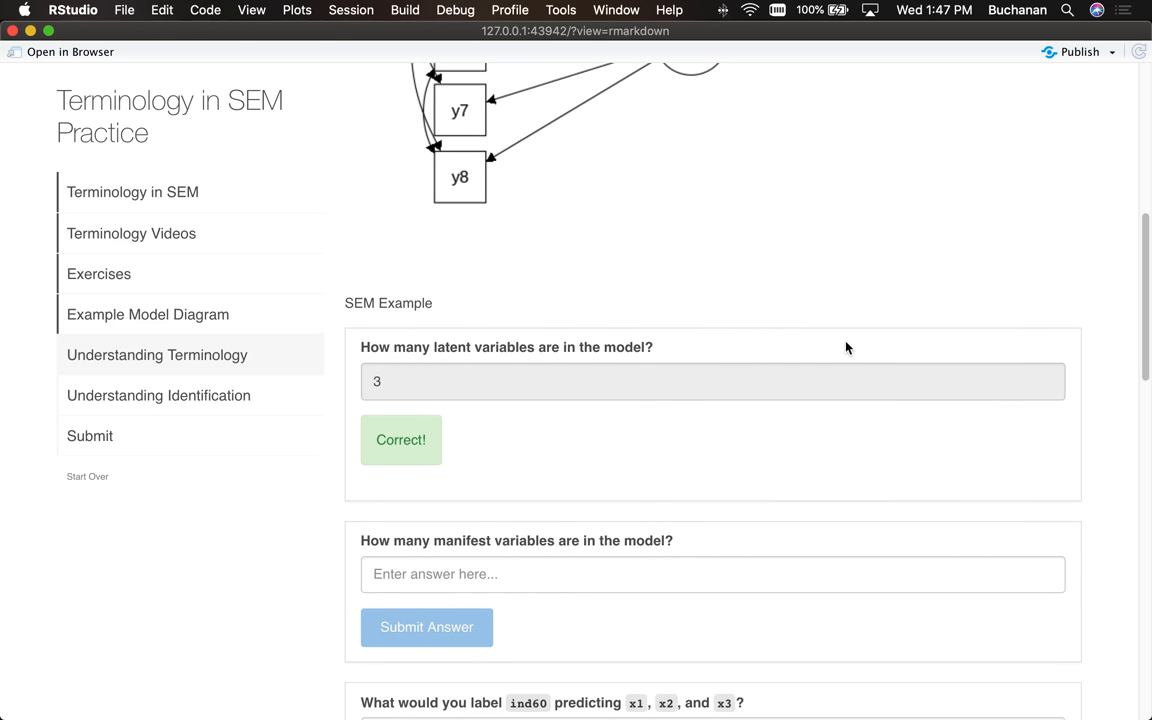
scroll(down, 3)
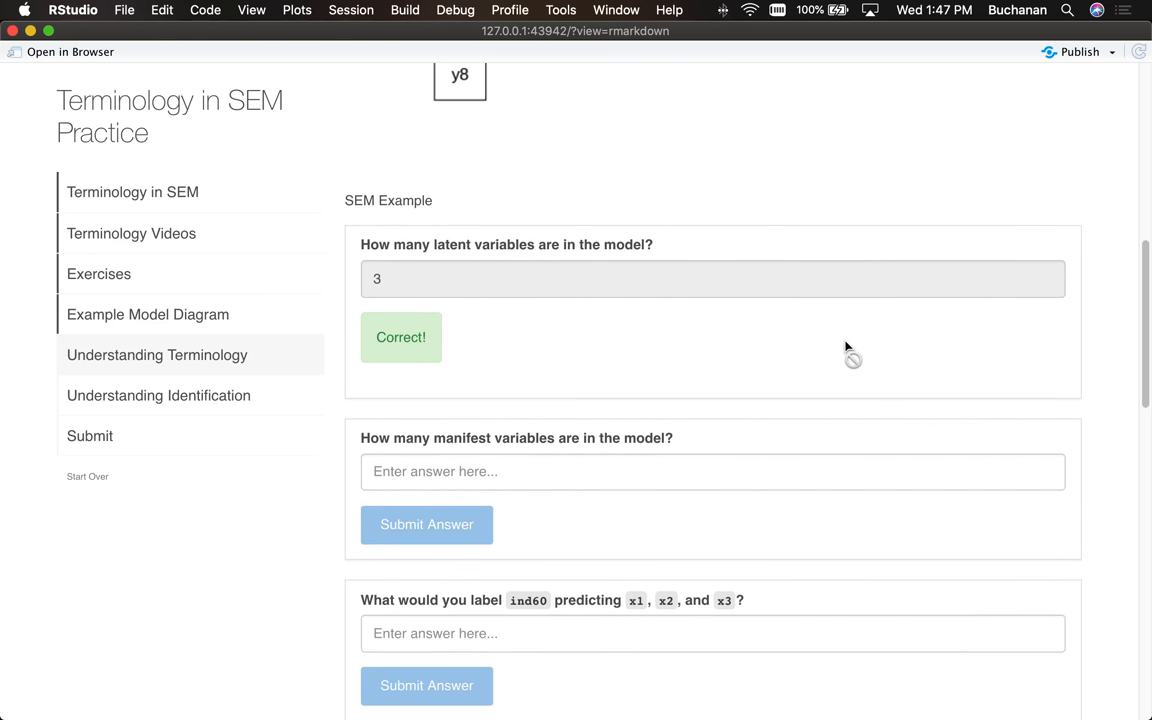
scroll(down, 3)
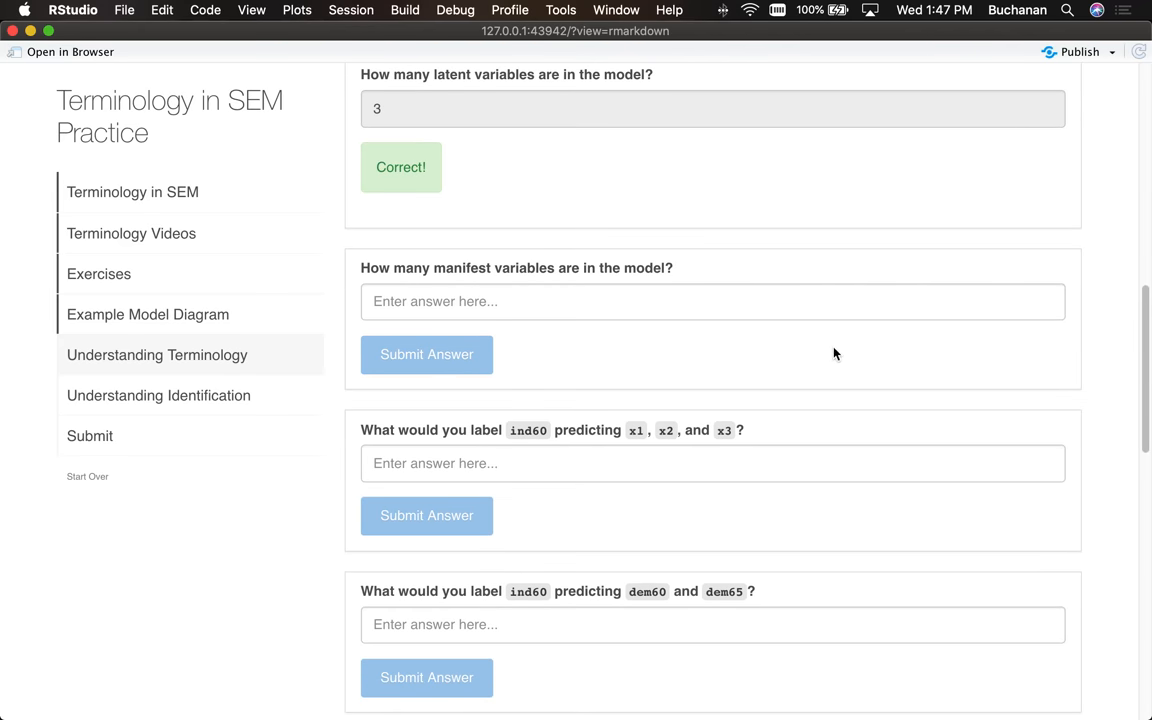
Step: Submit 'eleven' for the manifest-variables question and read the feedback that there are 11 squares
scroll(up, 3)
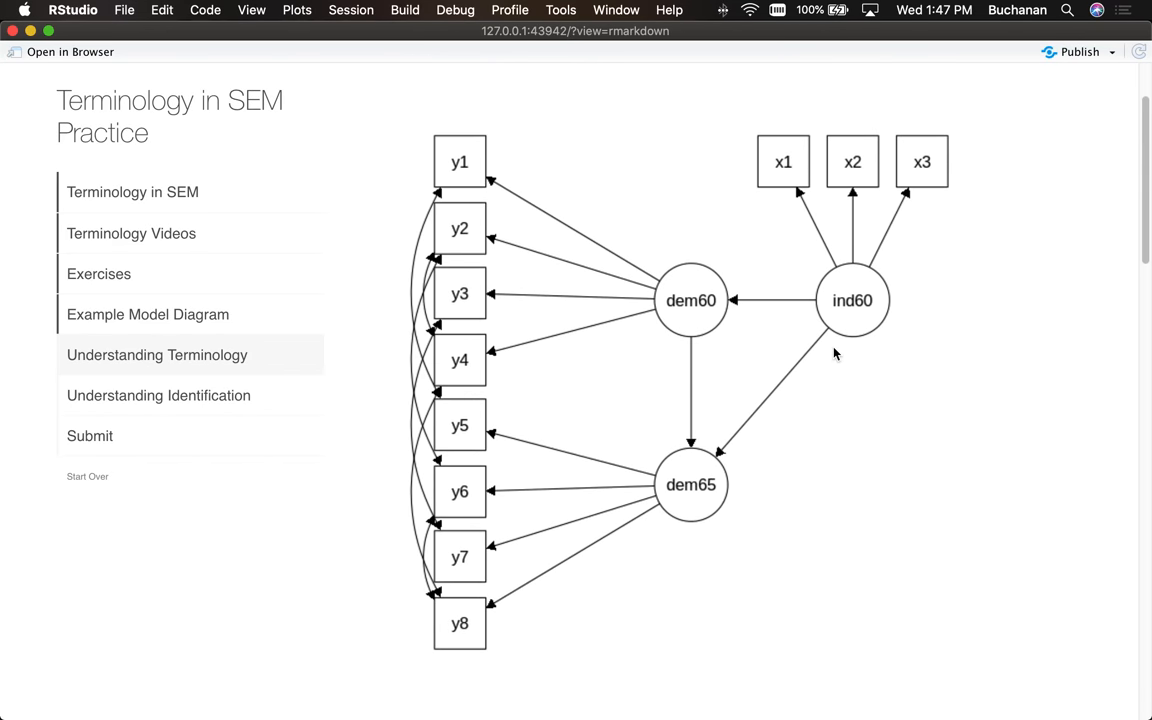
mouse_move(788, 160)
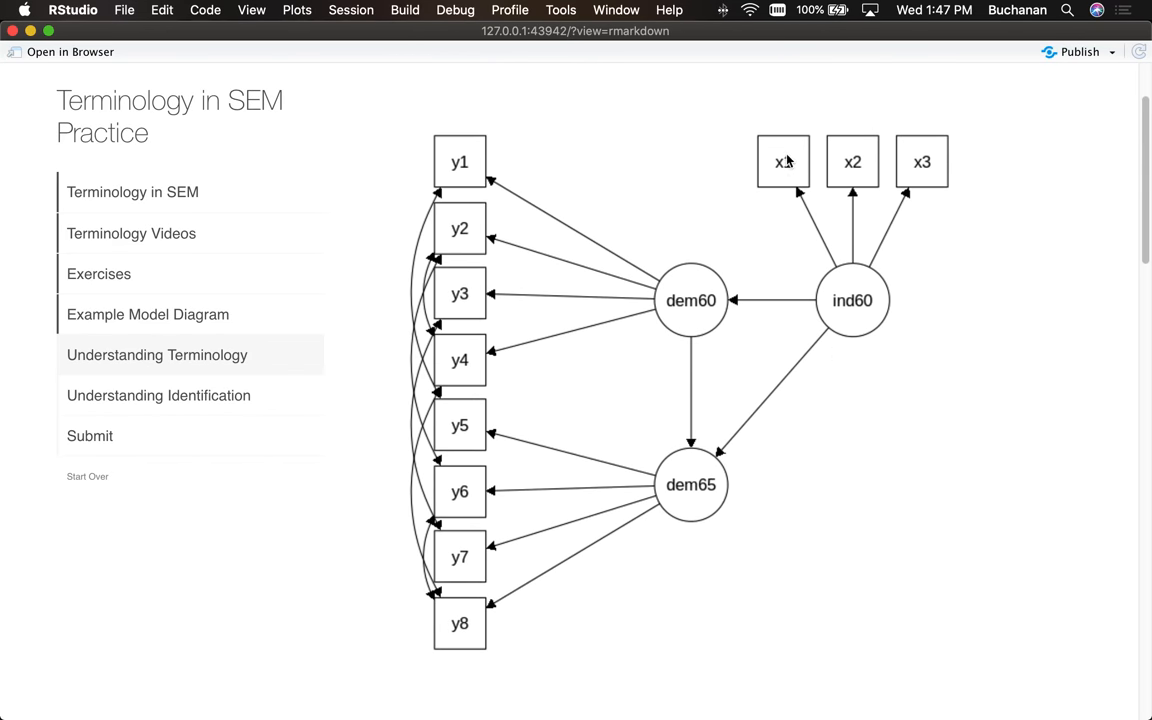
mouse_move(460, 296)
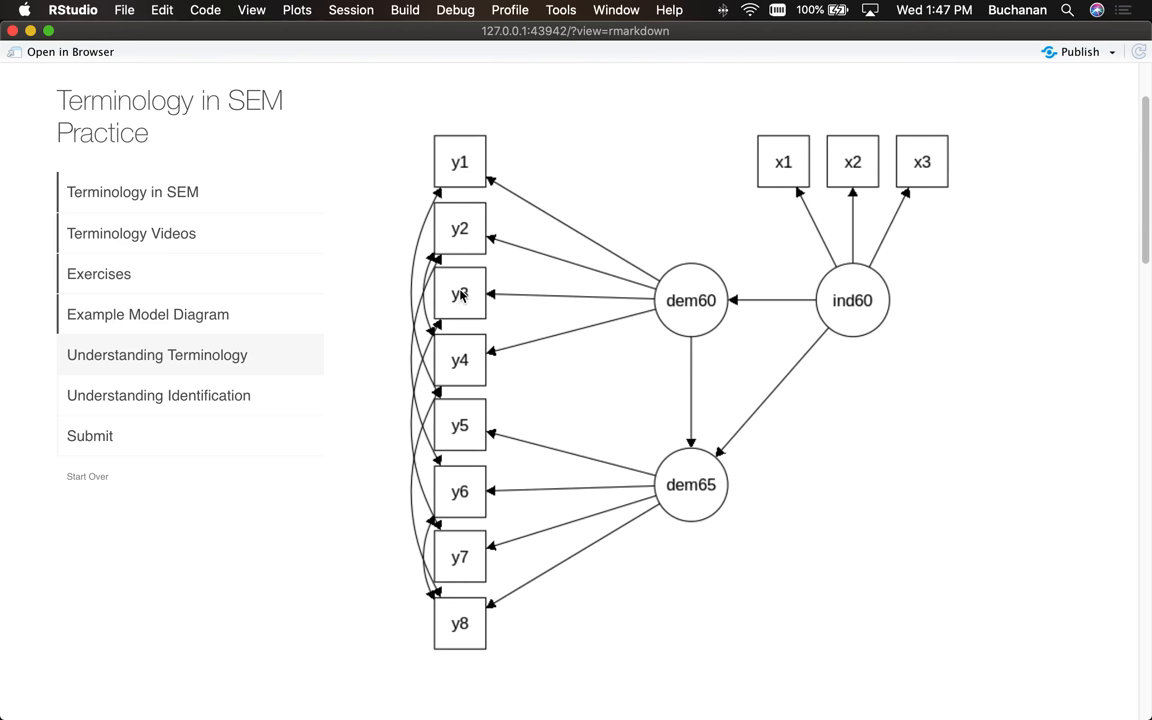
mouse_move(464, 660)
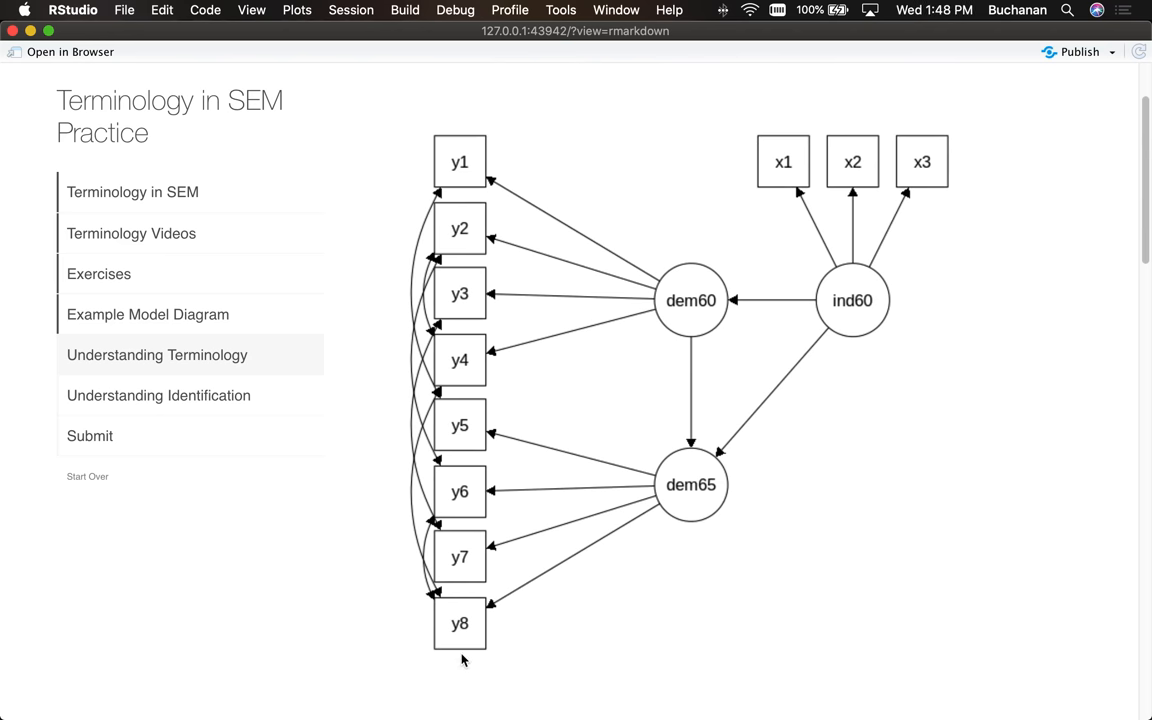
scroll(down, 3)
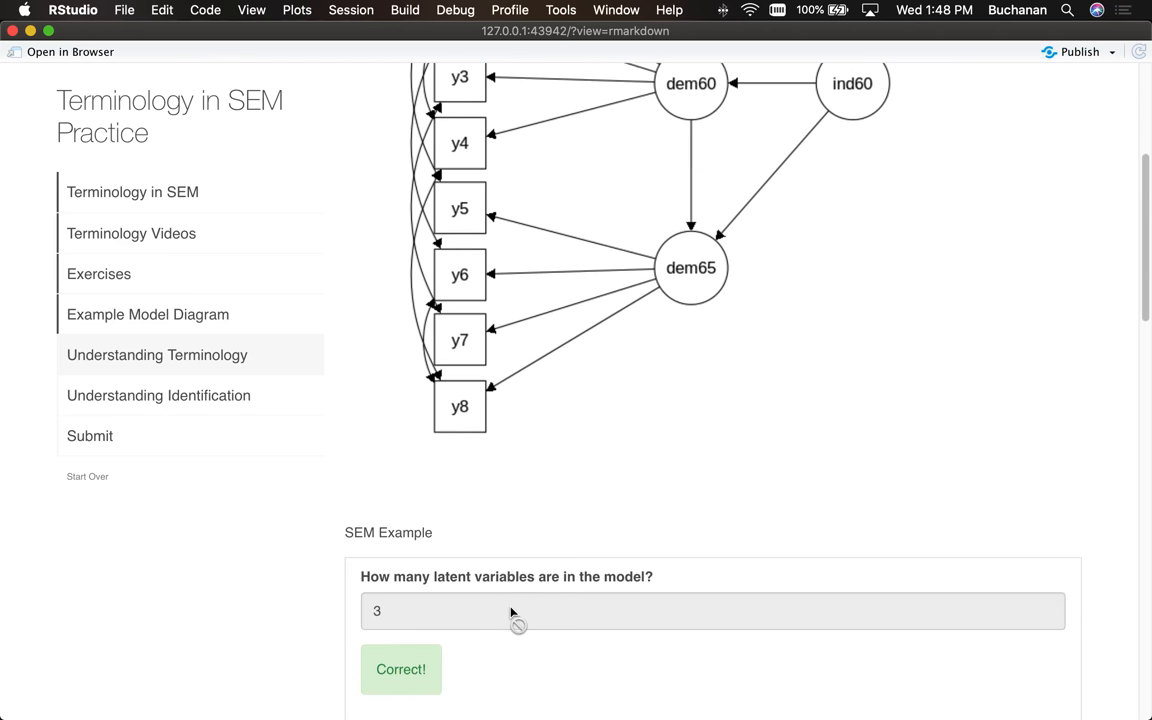
scroll(down, 3)
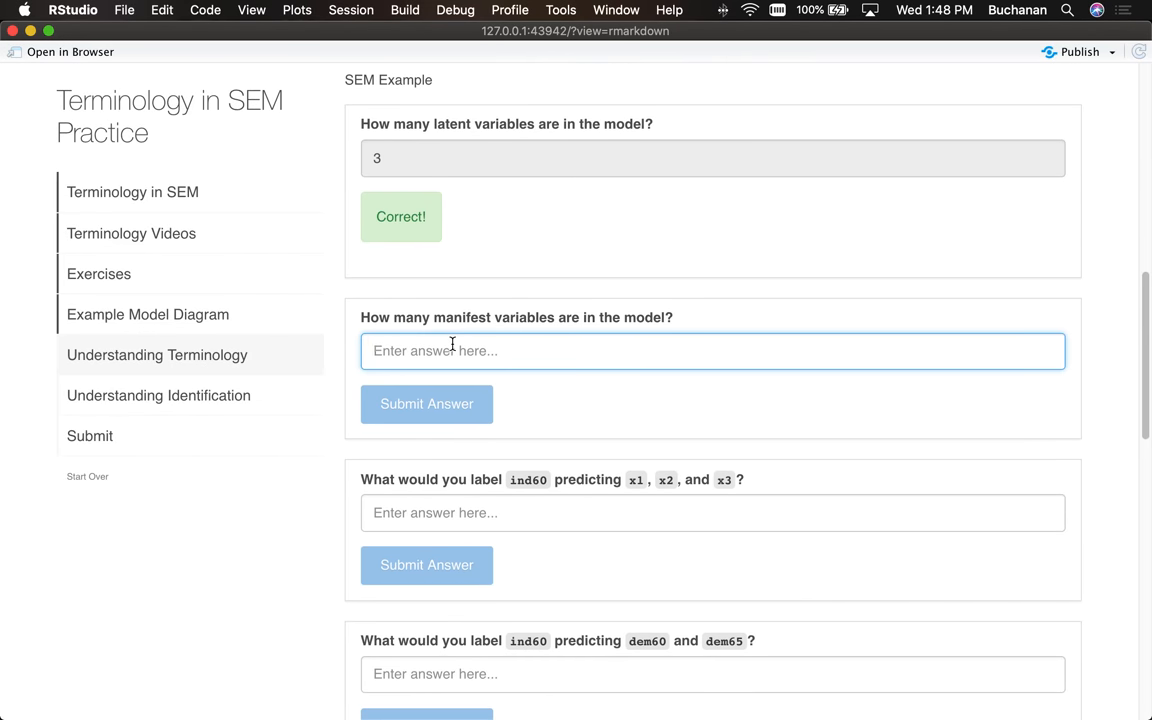
text(eleven)
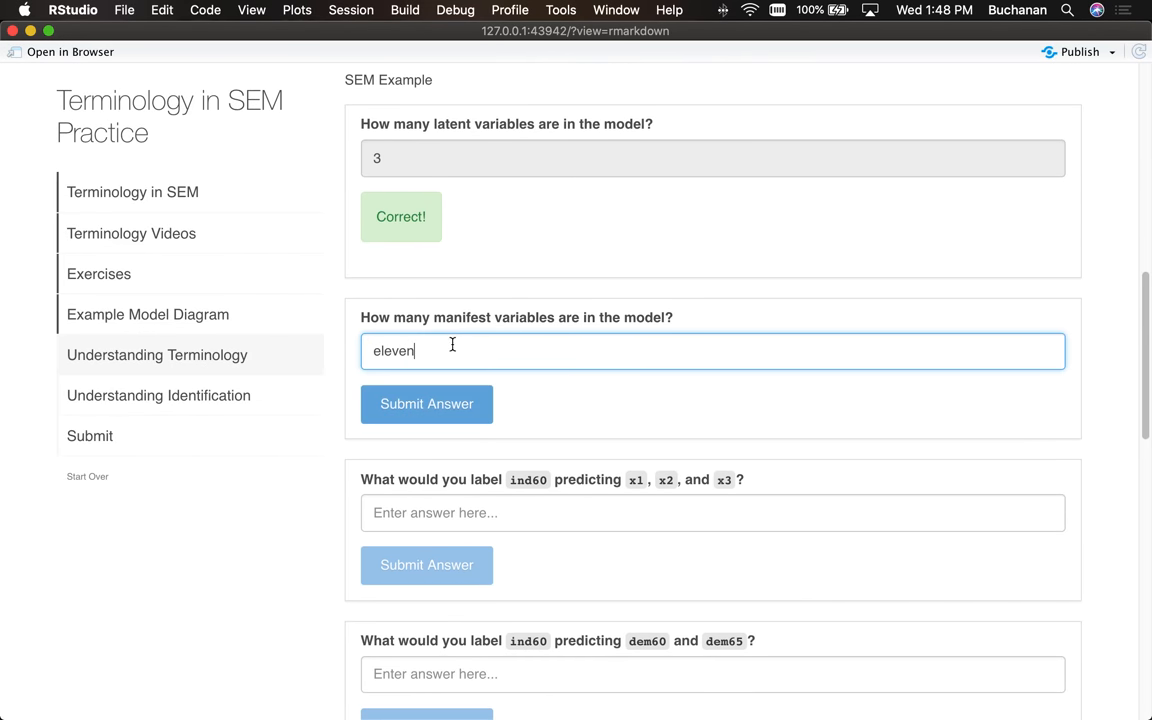
click(426, 404)
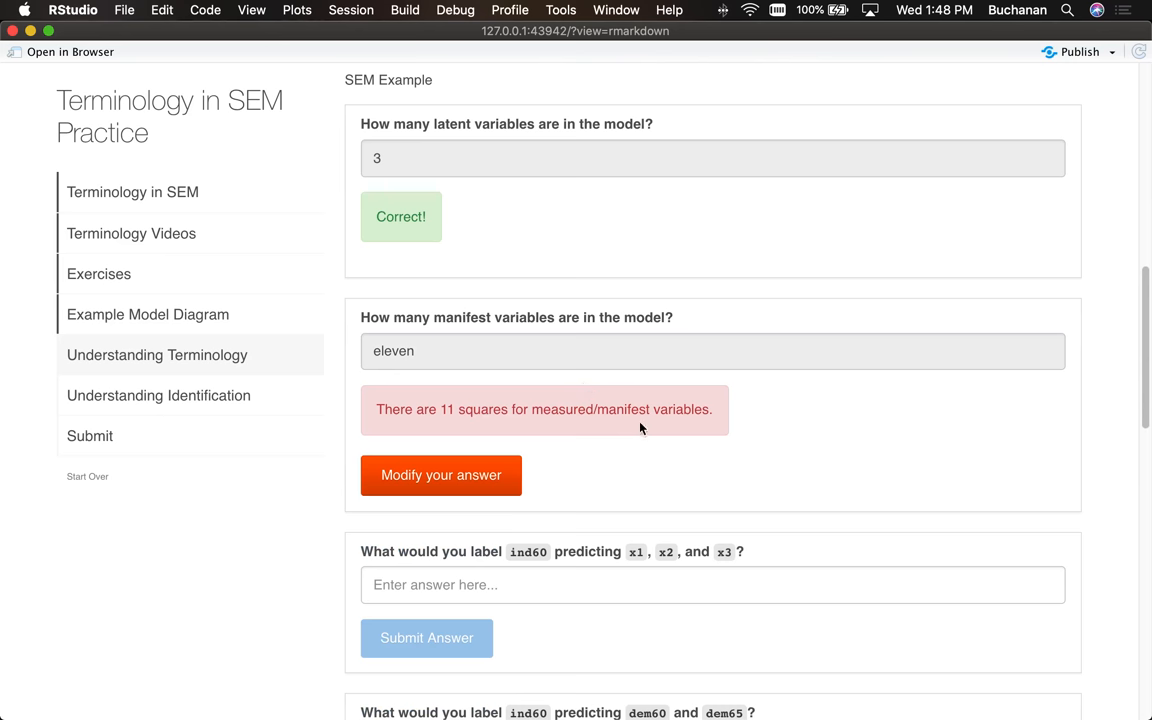
mouse_move(636, 432)
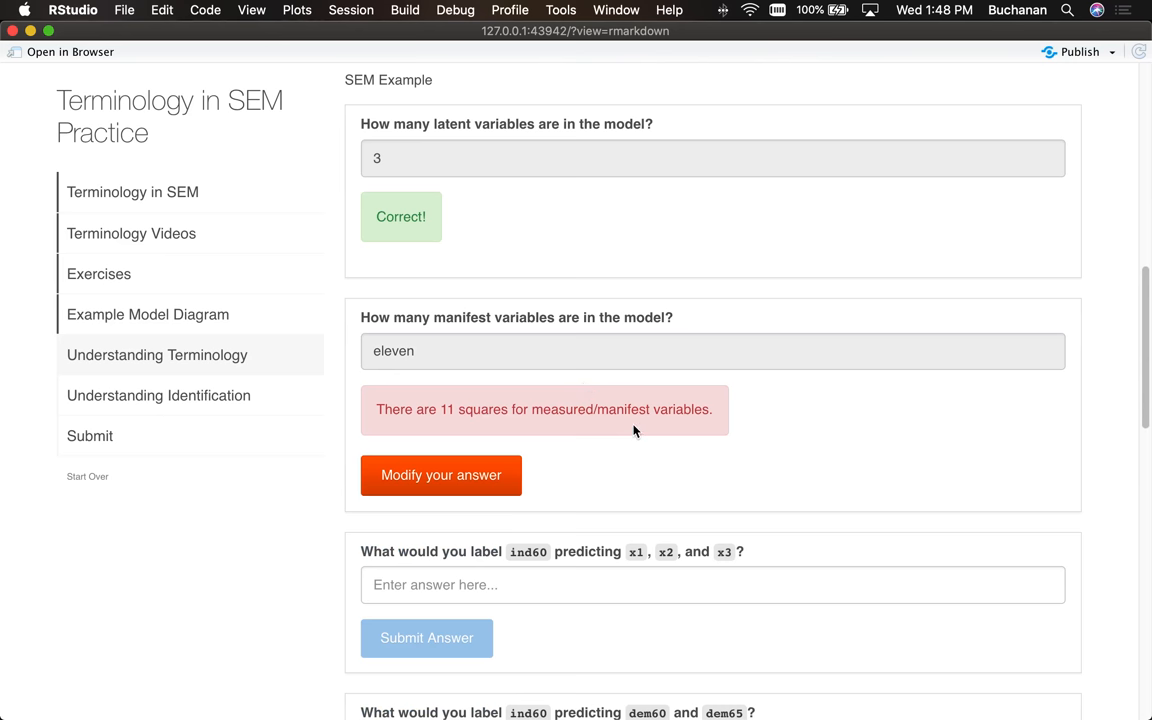
scroll(down, 3)
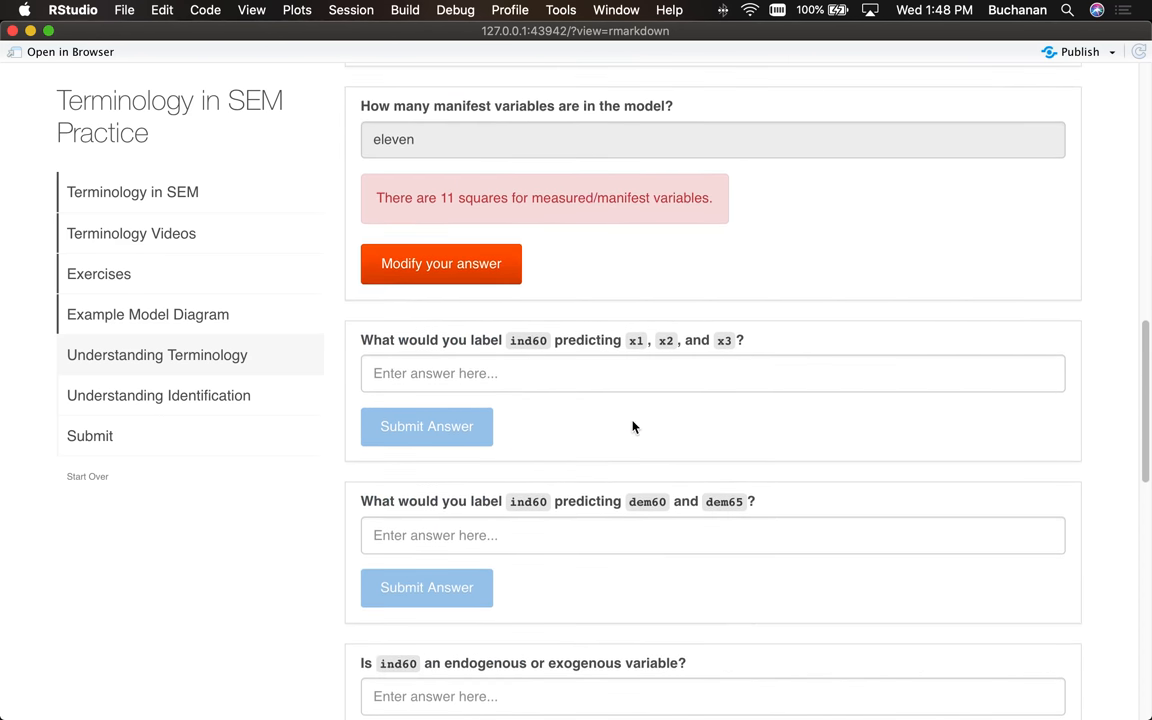
scroll(down, 3)
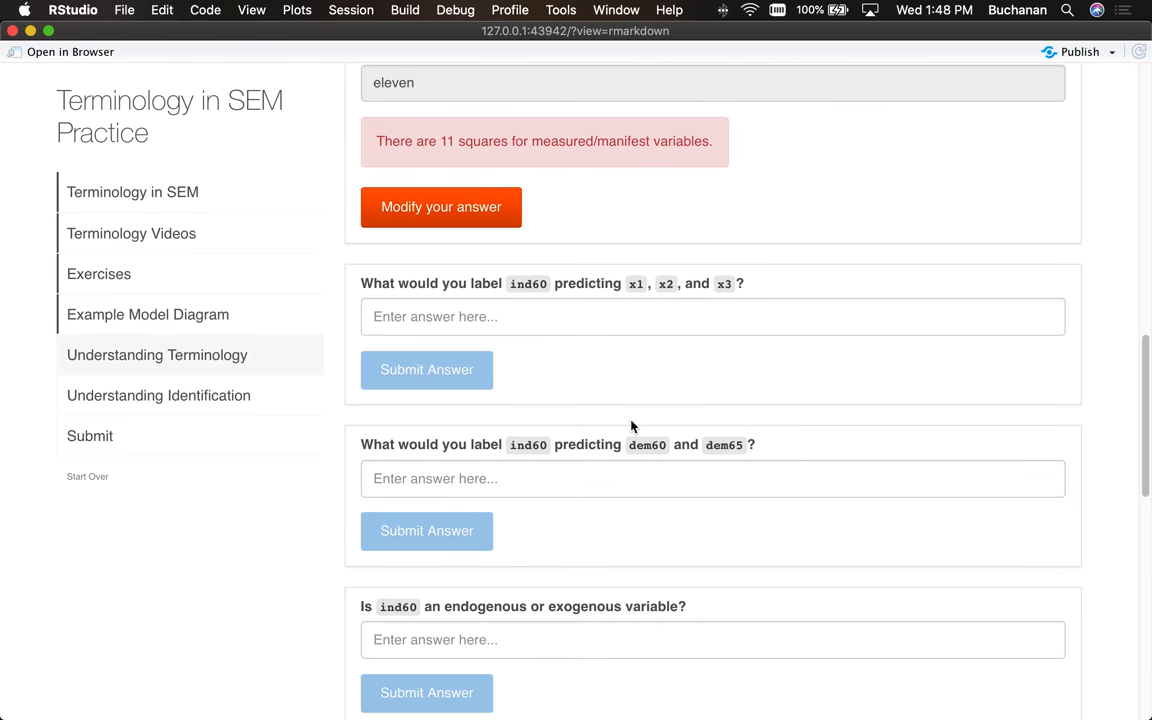
mouse_move(624, 428)
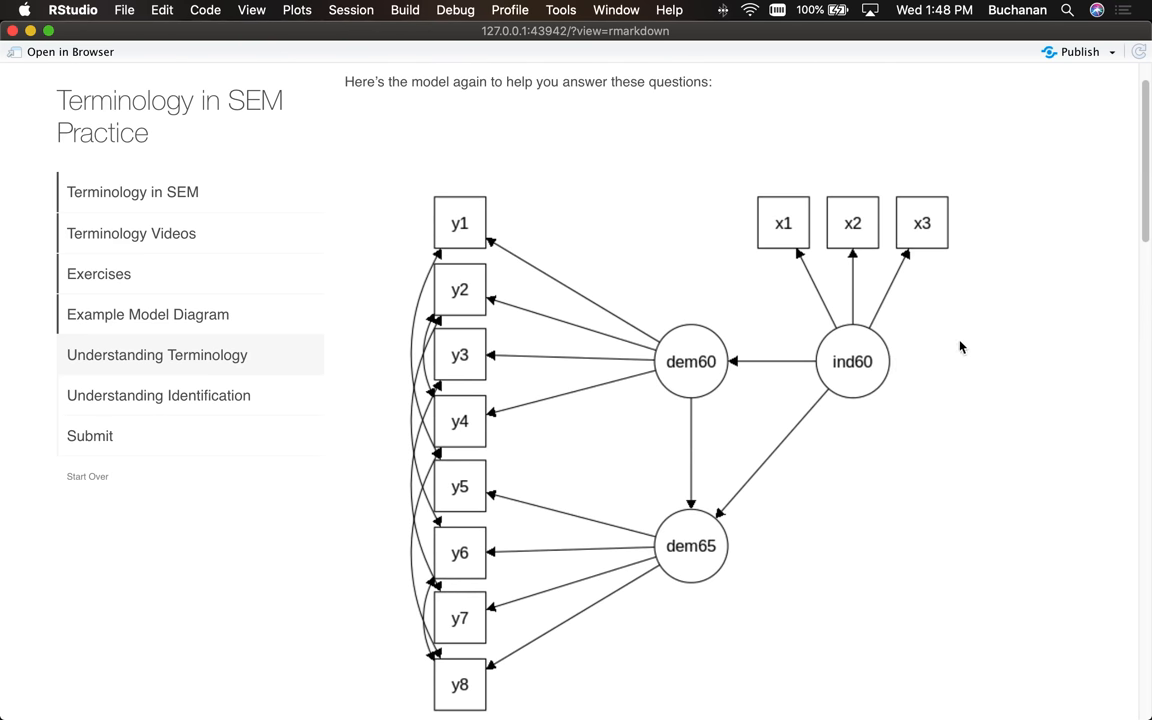
Step: Submit 'measurement model' for the ind60 predicting x1, x2, x3 question
scroll(down, 3)
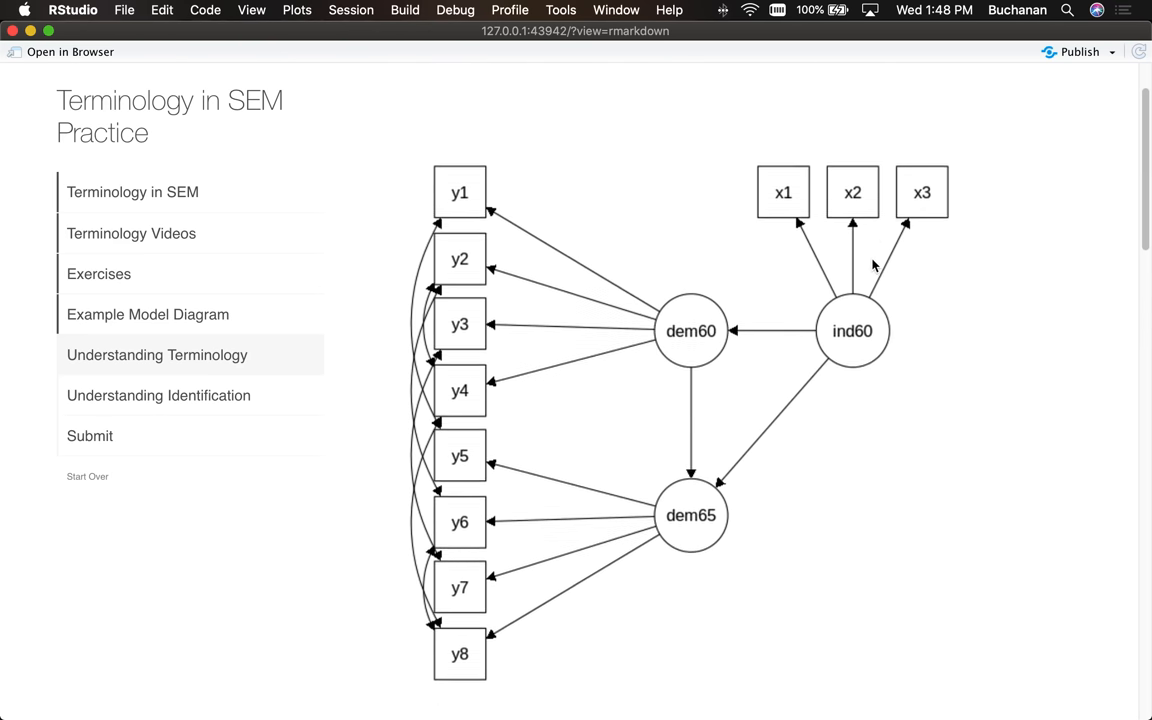
scroll(down, 3)
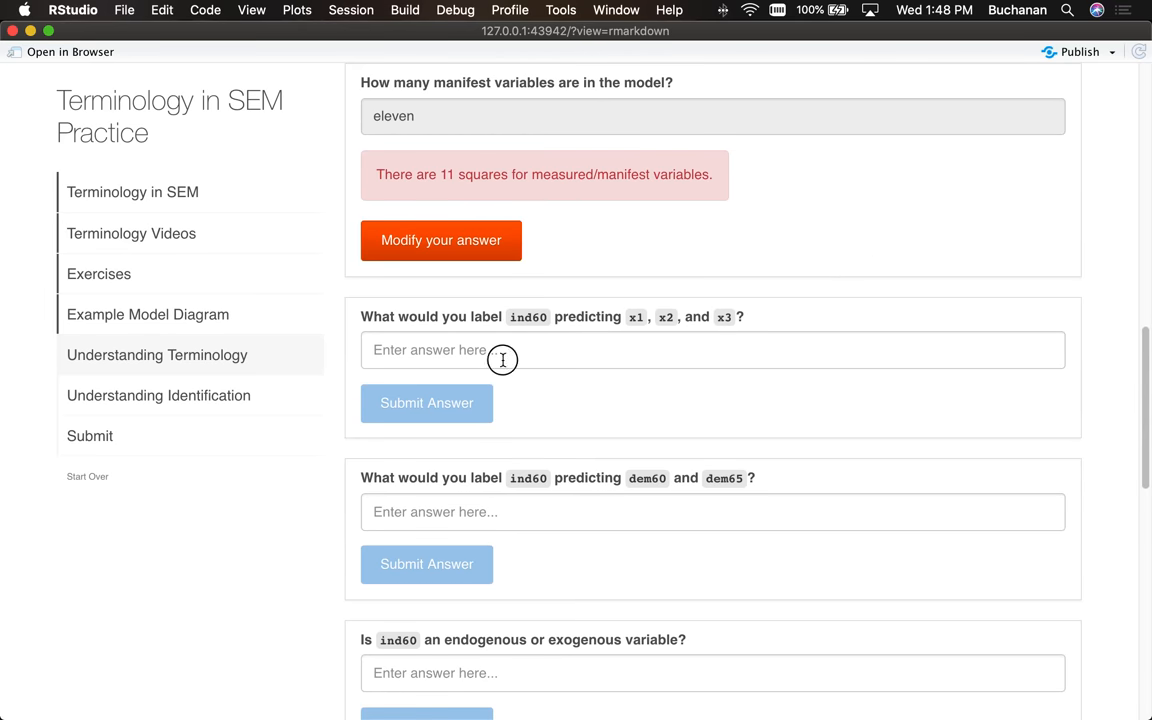
click(504, 348)
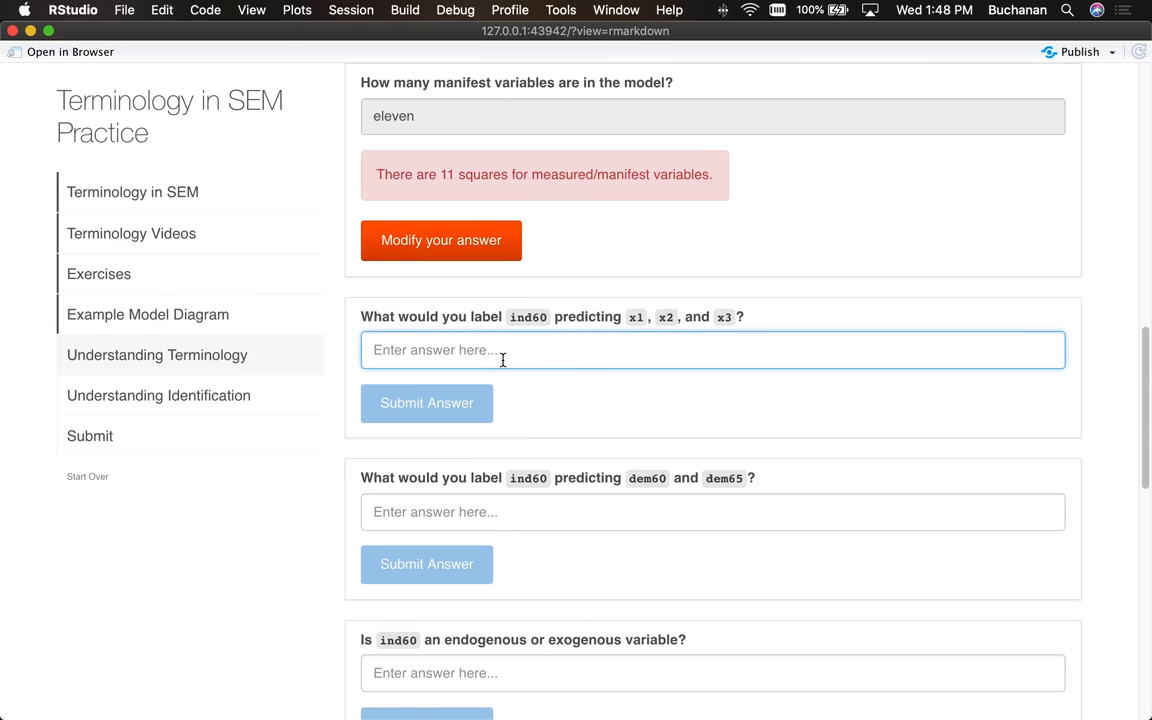
text(measurement model)
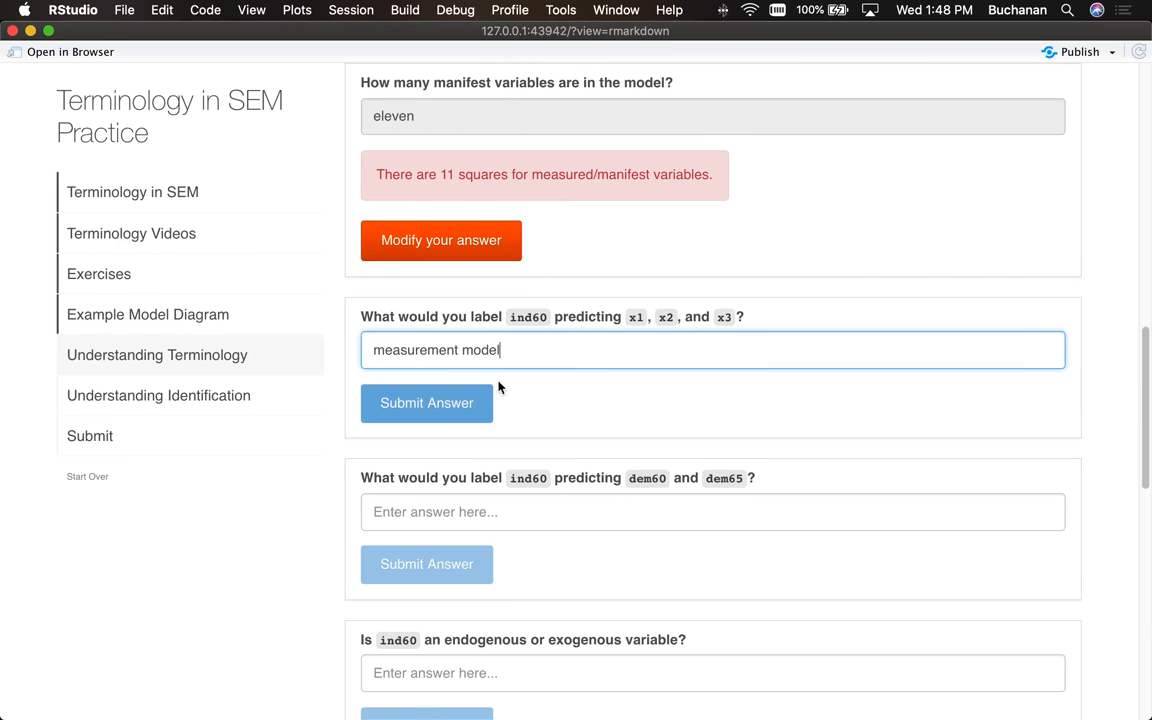
click(426, 402)
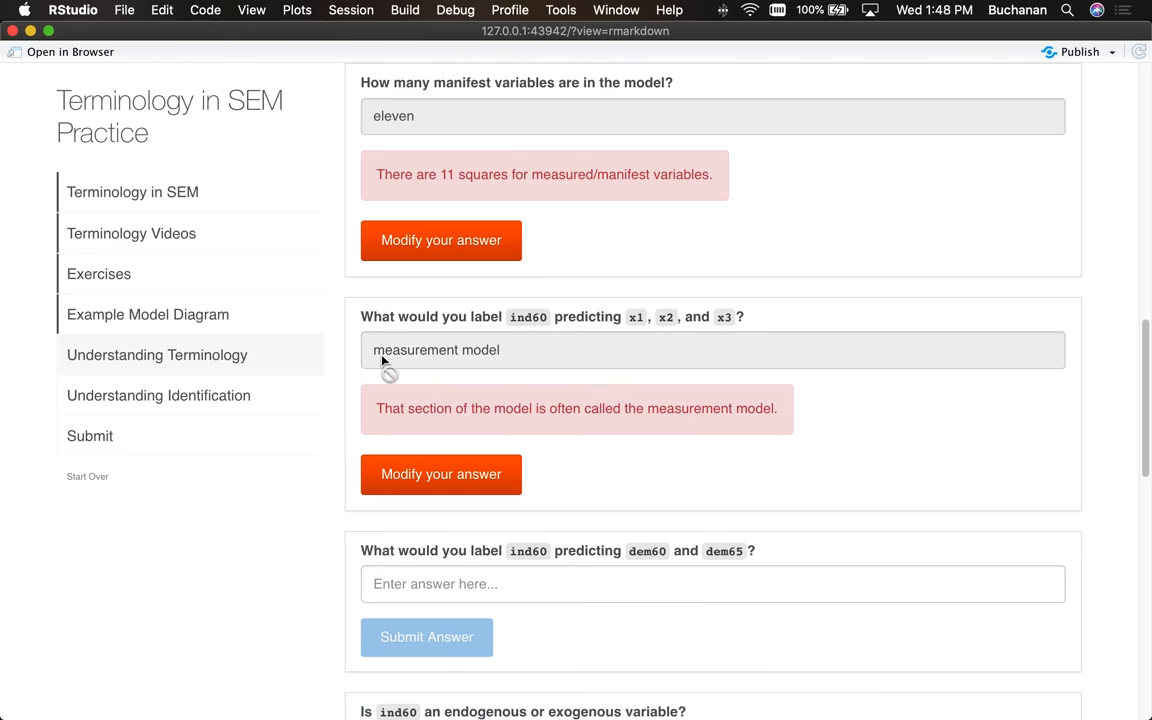
Step: Modify the rejected answer to 'Measurement model' and resubmit so it is marked correct
click(440, 474)
text(M)
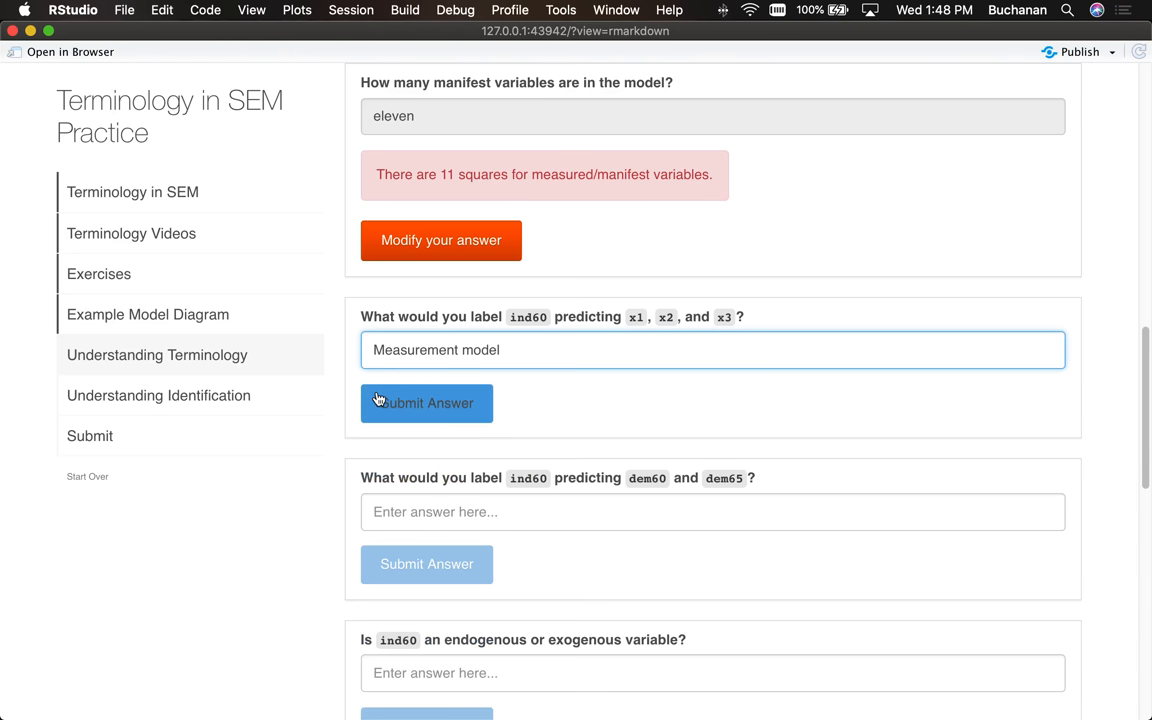
click(426, 404)
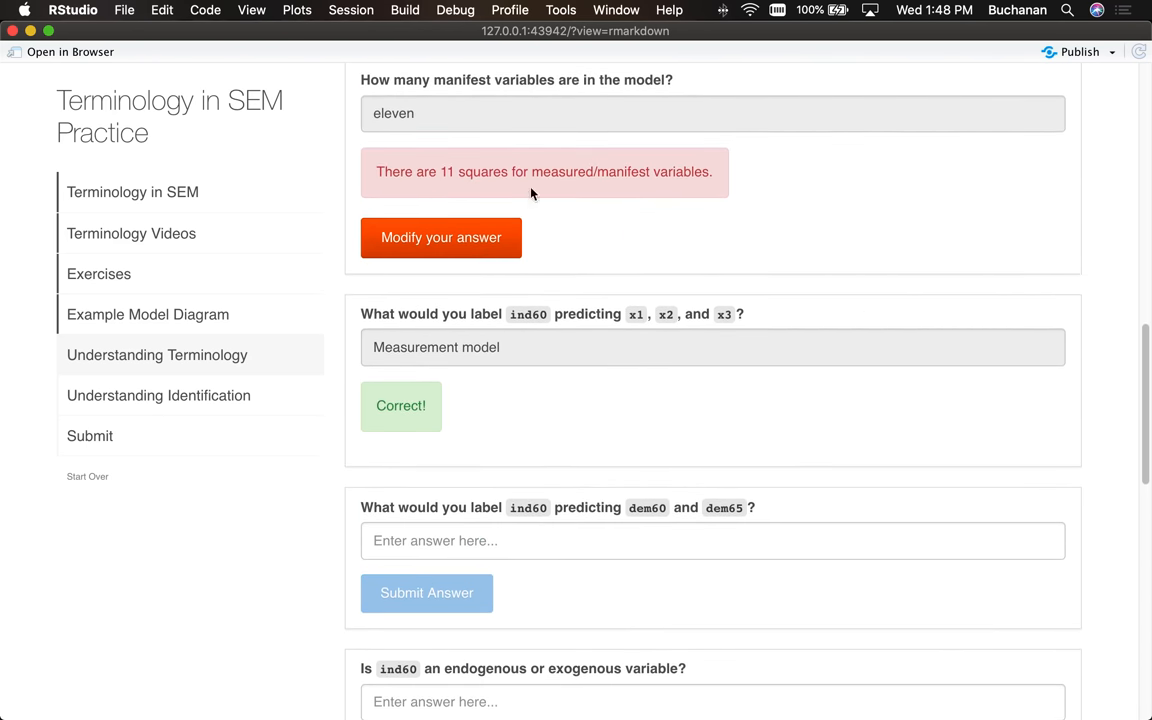
scroll(down, 3)
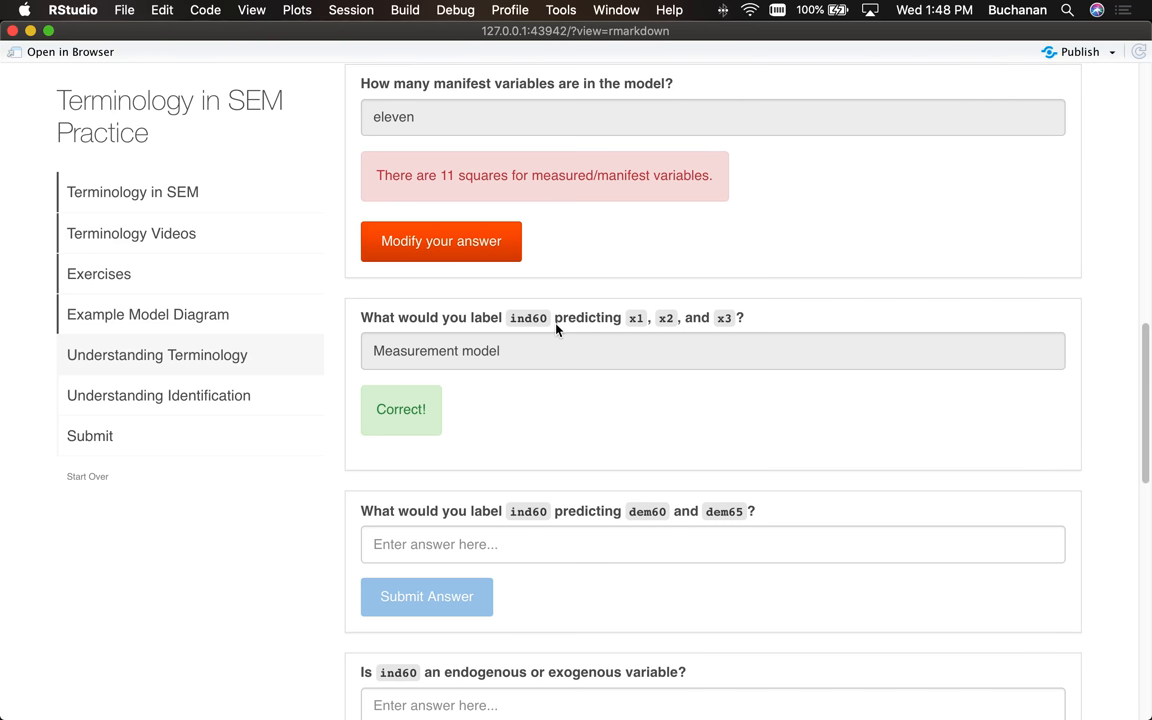
Step: Submit 'Structural' for ind60 predicting dem60 and dem65 and read the structural-model feedback
scroll(down, 3)
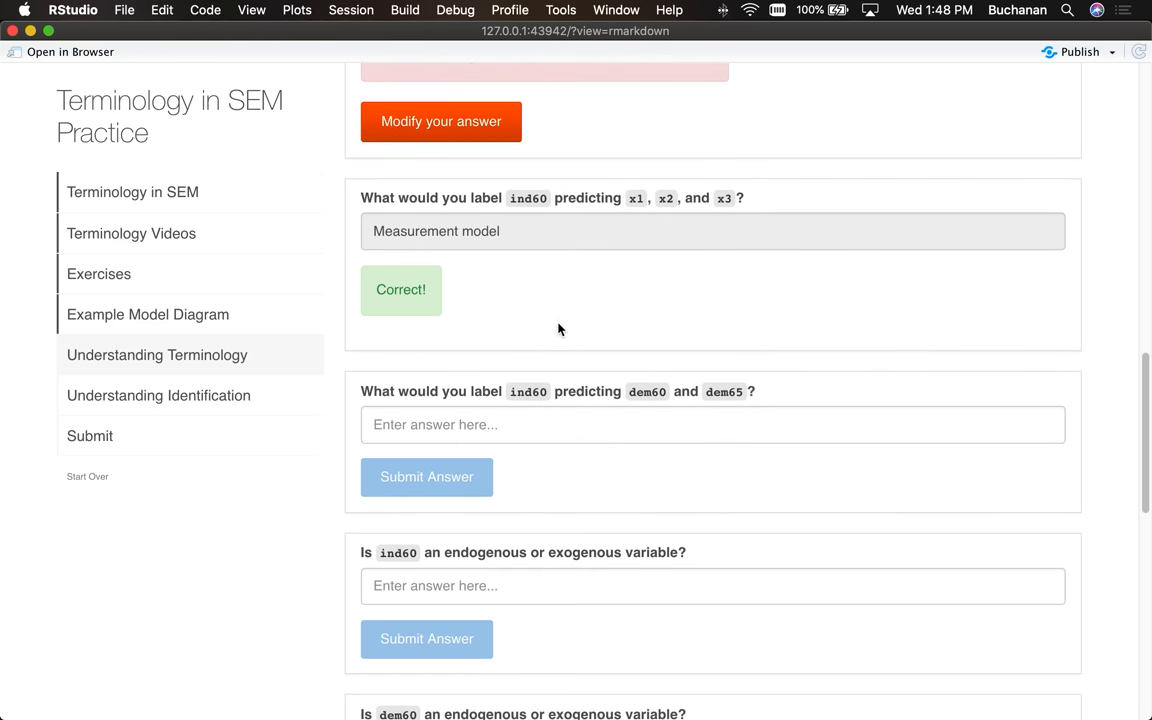
mouse_move(504, 404)
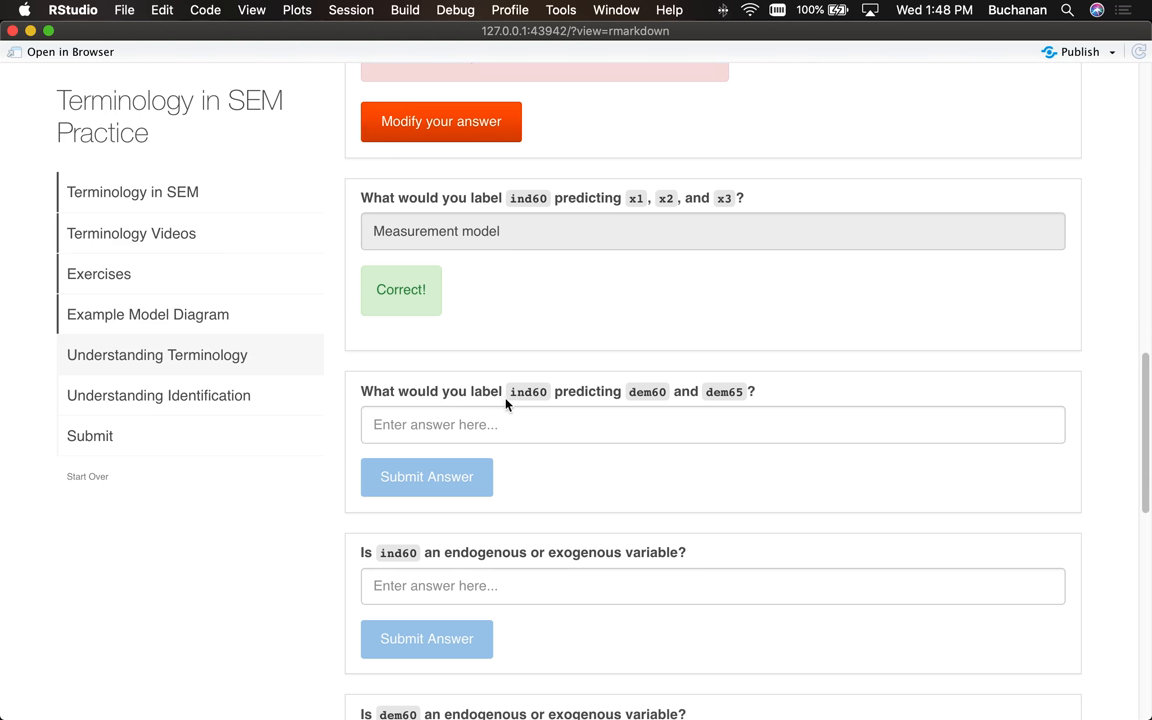
mouse_move(708, 400)
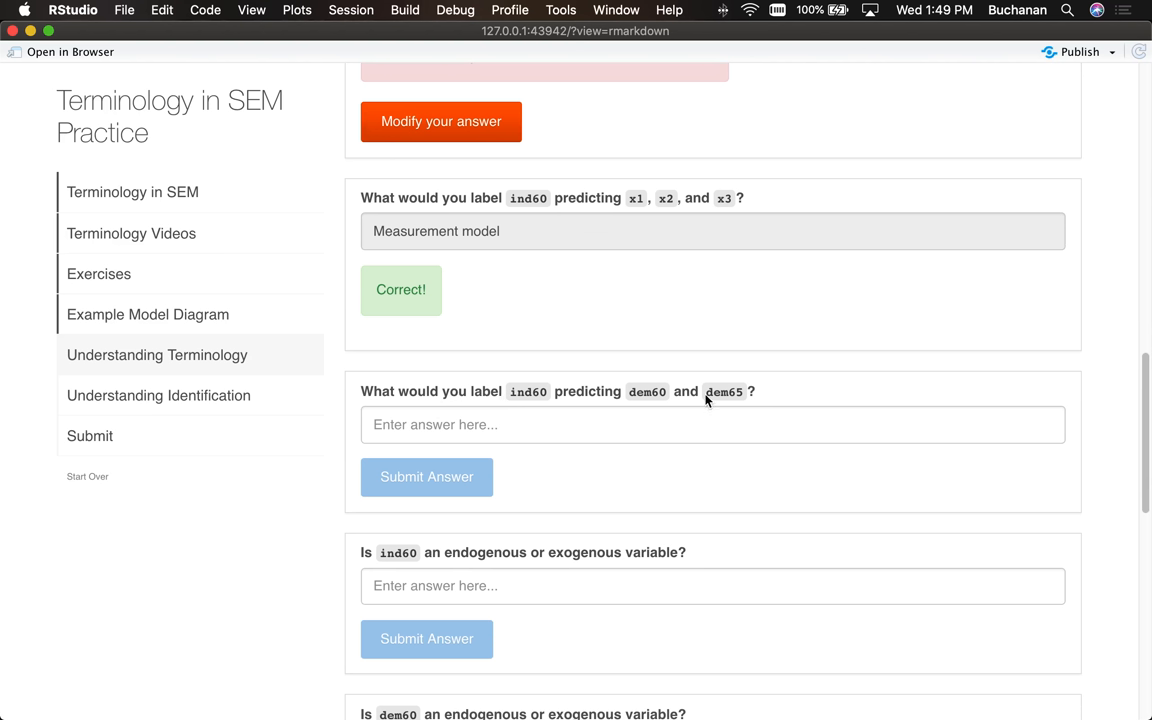
mouse_move(740, 392)
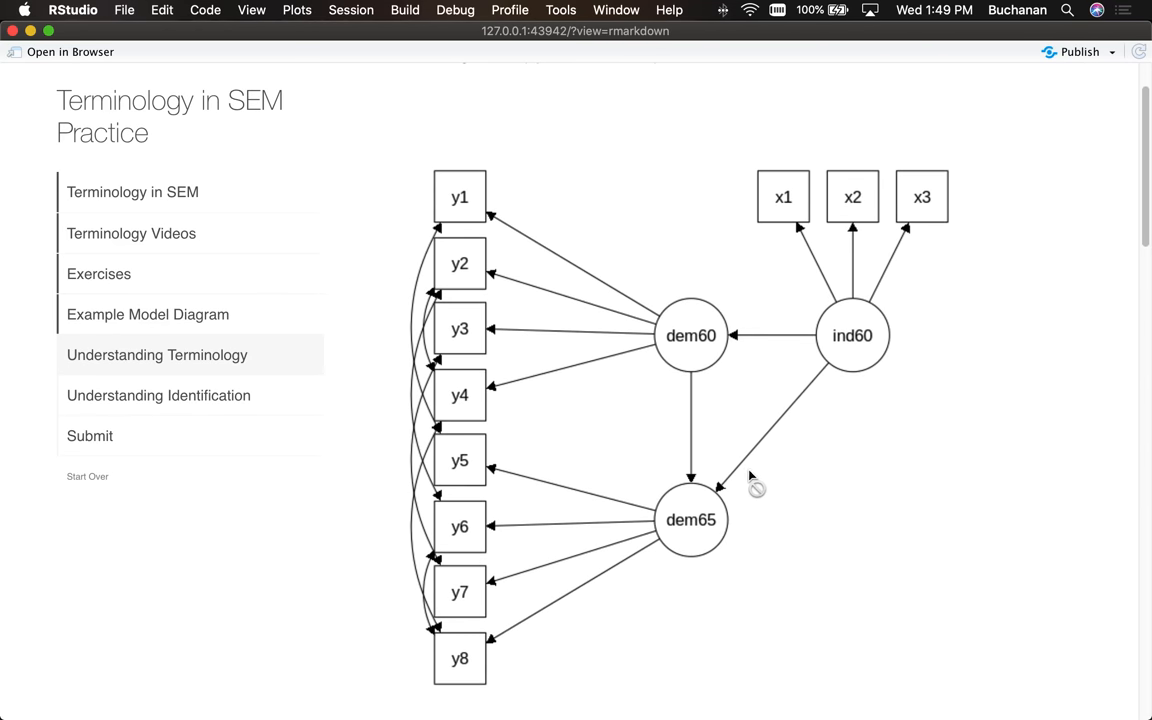
mouse_move(644, 584)
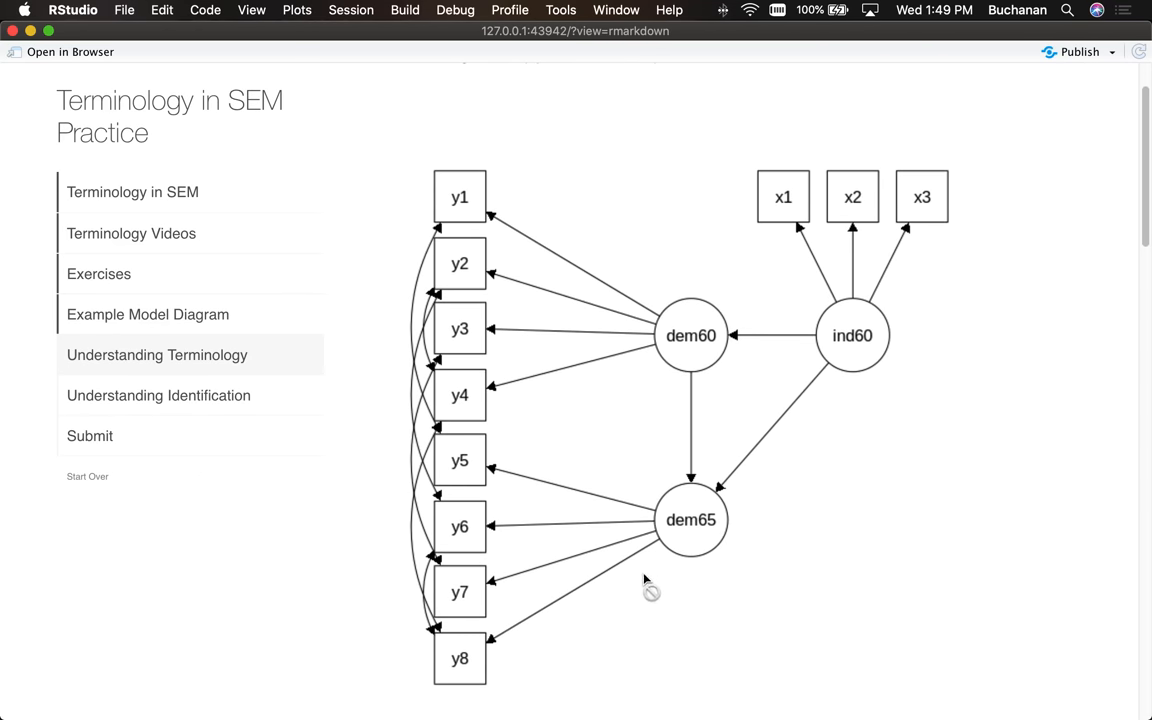
mouse_move(688, 582)
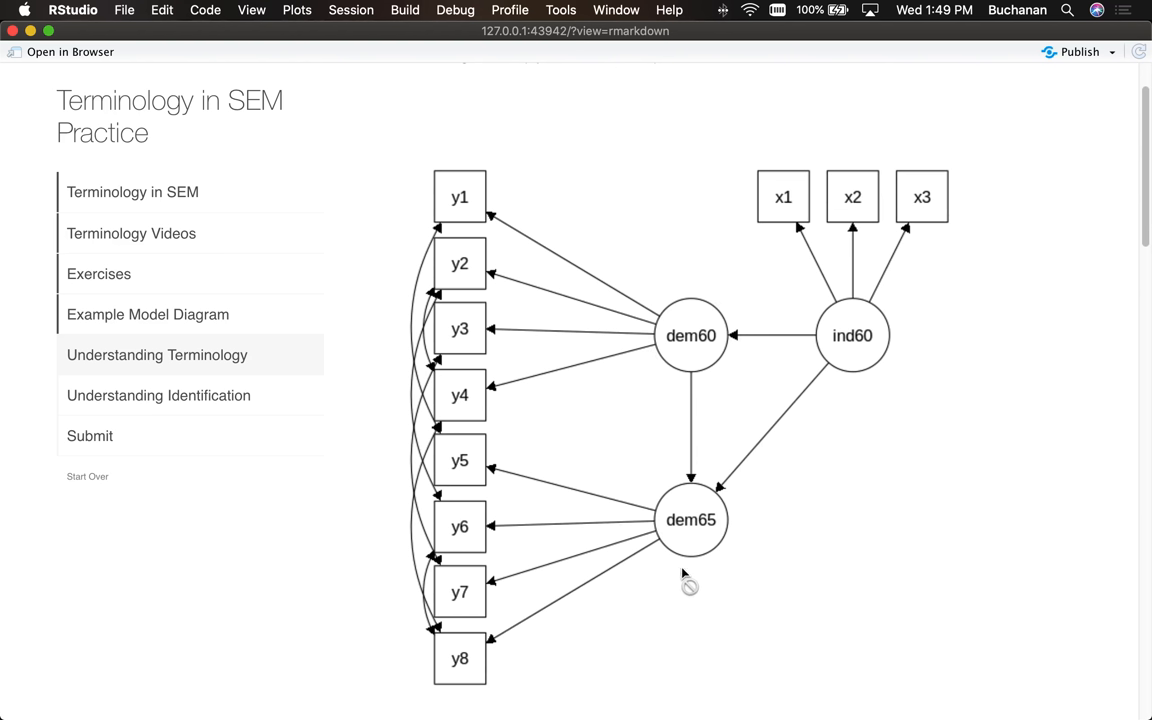
mouse_move(684, 564)
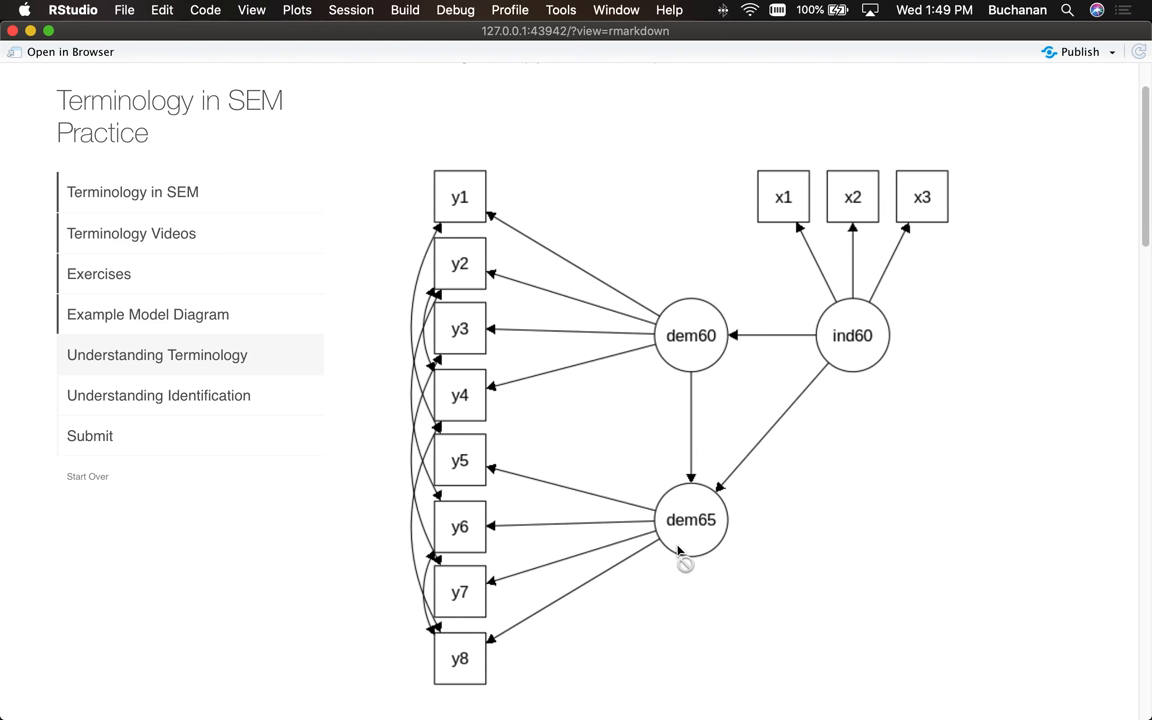
mouse_move(668, 336)
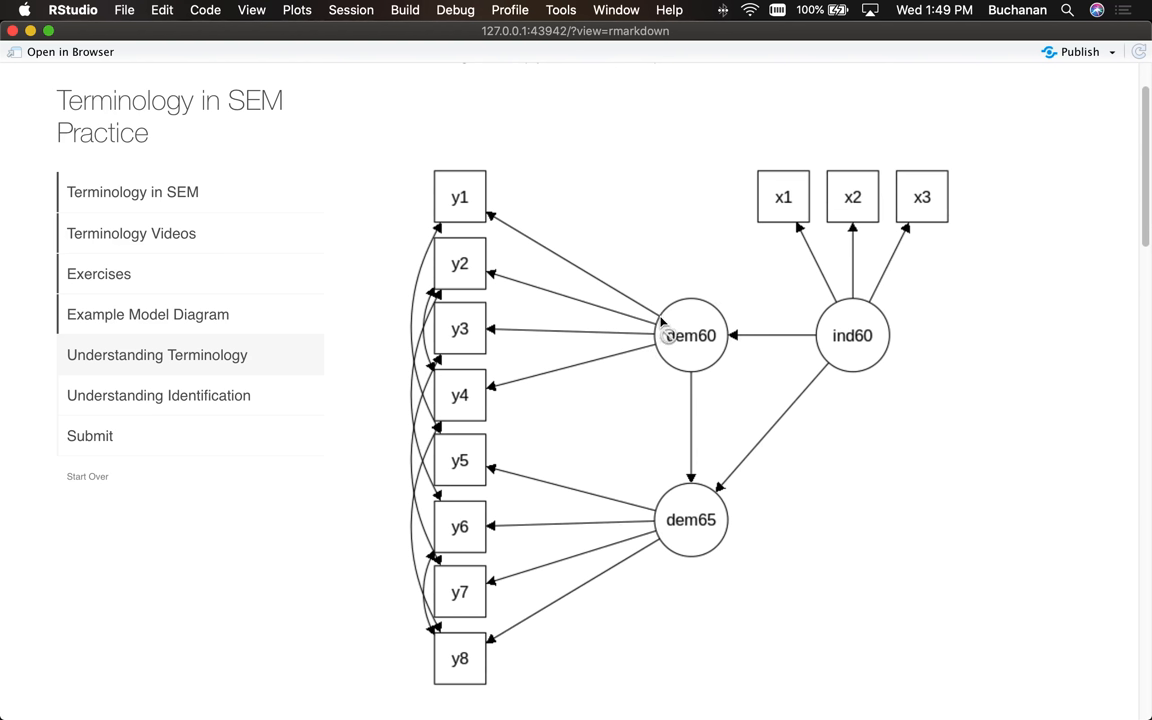
mouse_move(876, 296)
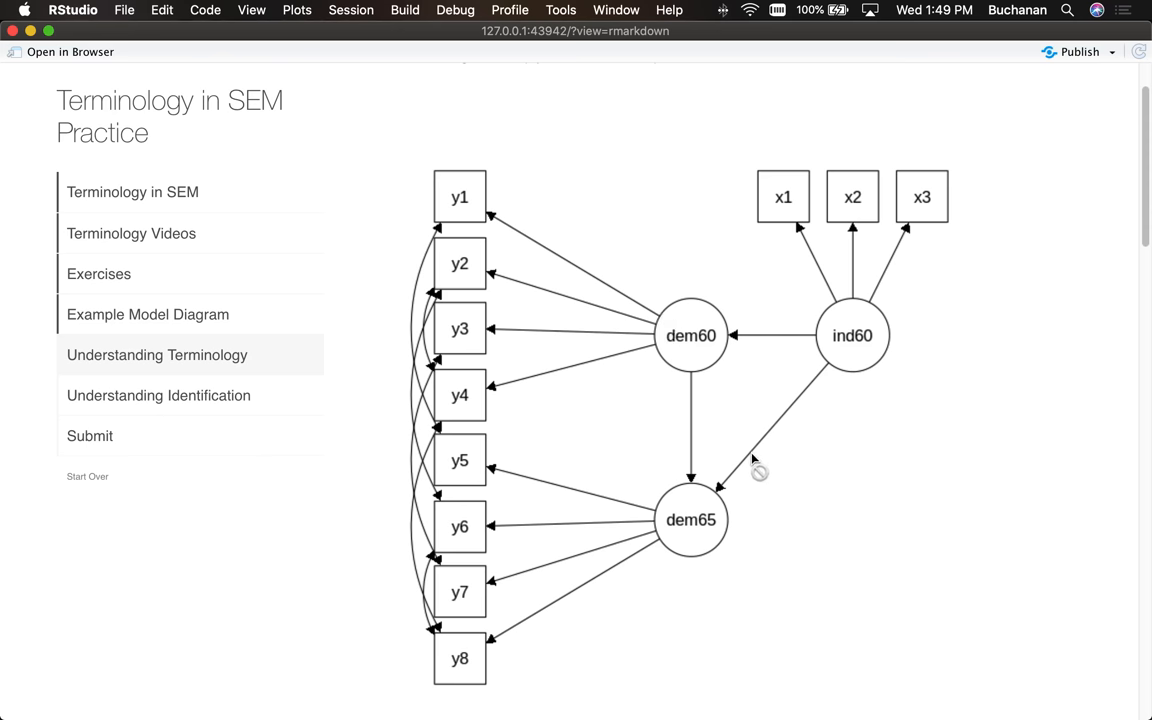
scroll(down, 3)
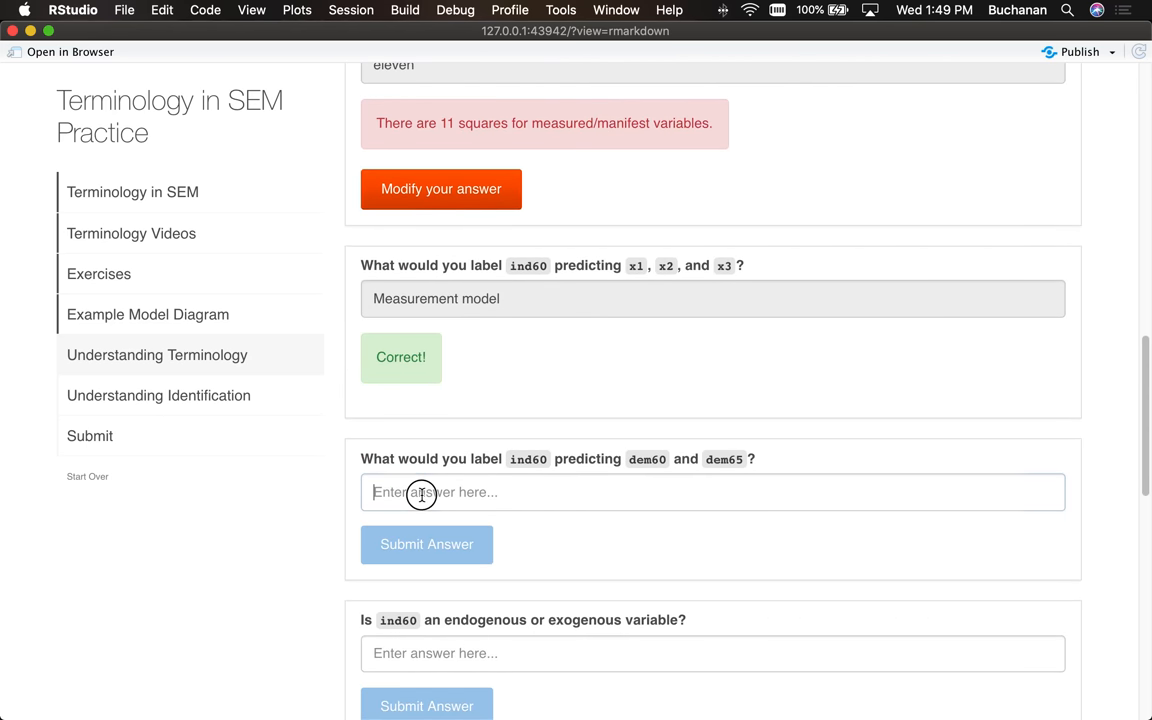
text(Stru)
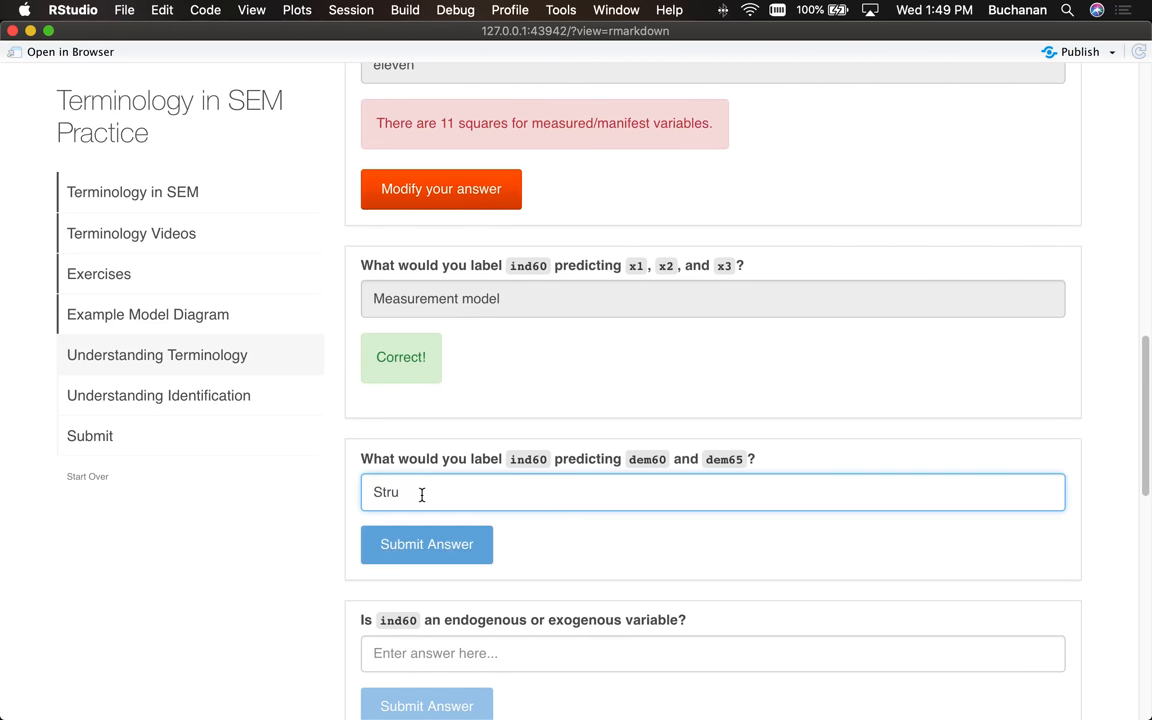
click(426, 544)
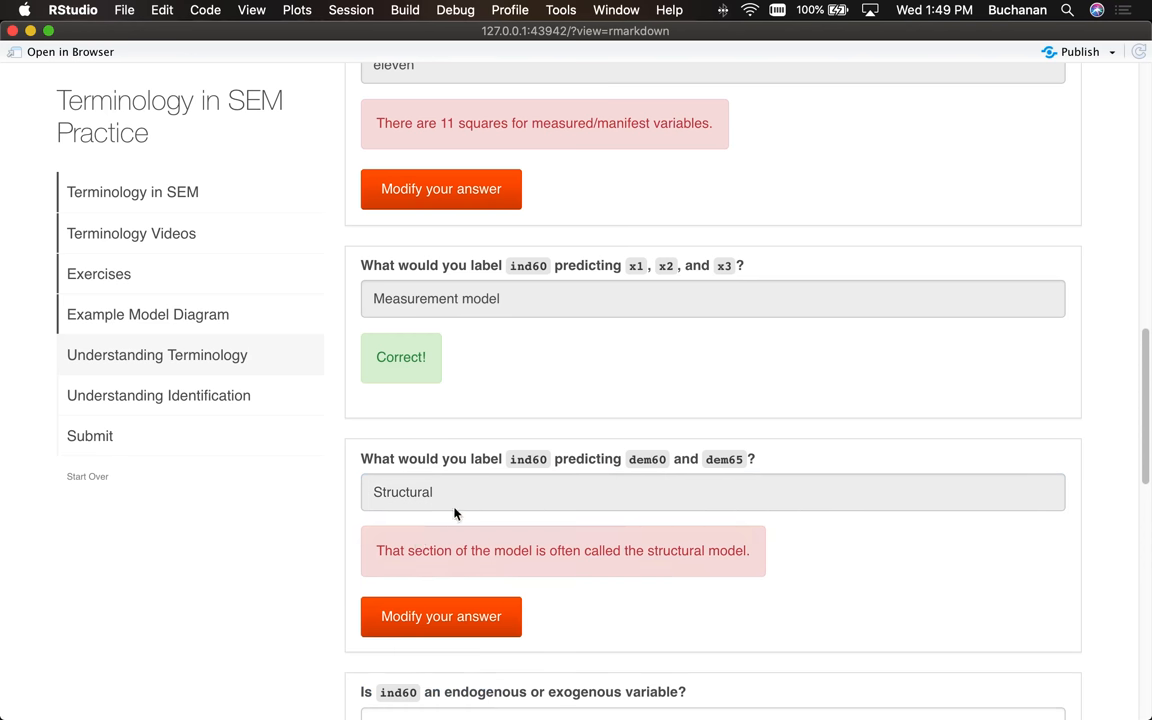
scroll(down, 3)
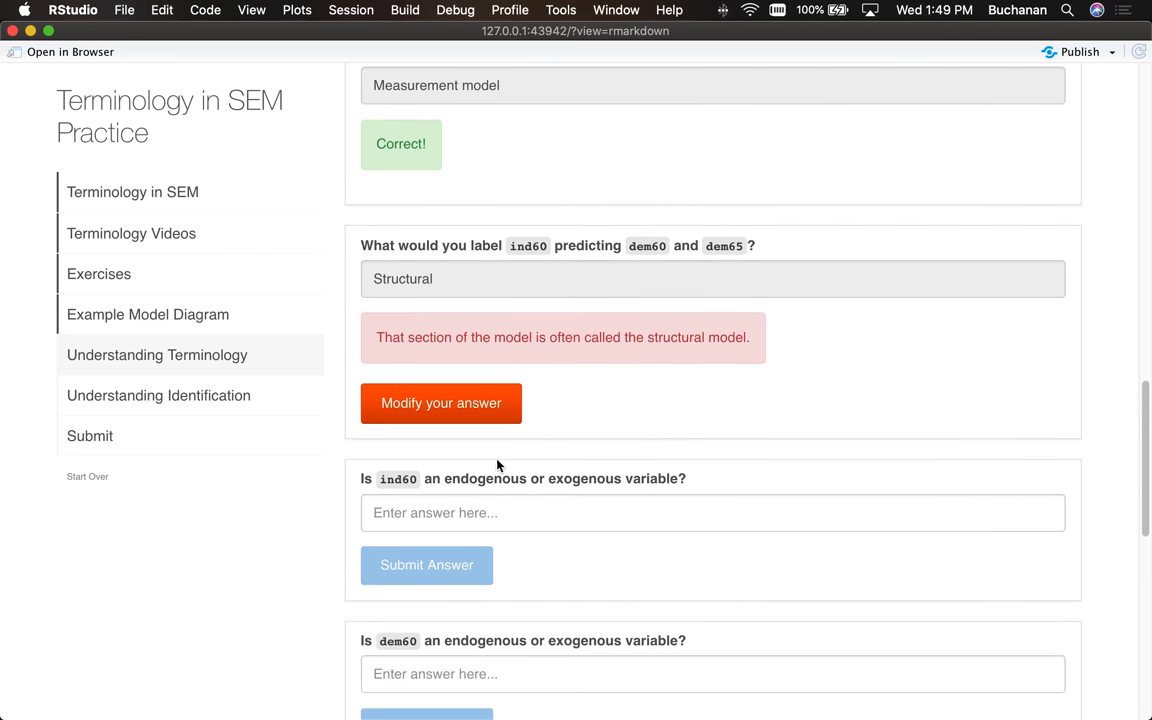
mouse_move(504, 464)
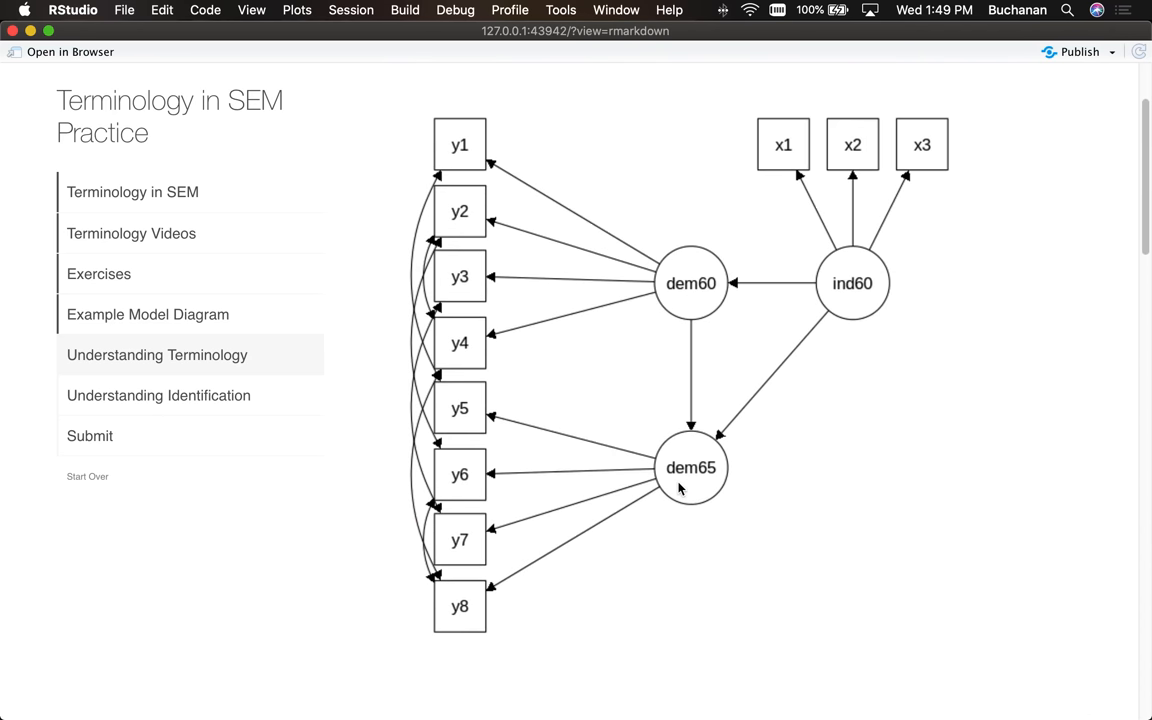
mouse_move(836, 288)
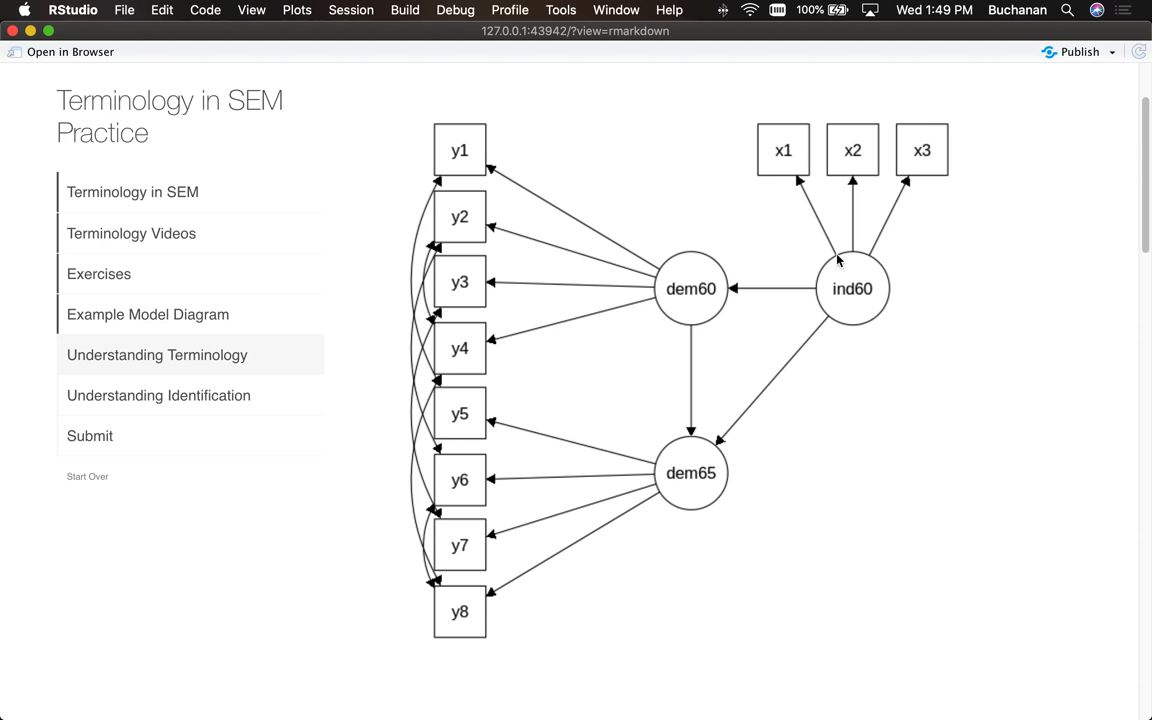
mouse_move(876, 260)
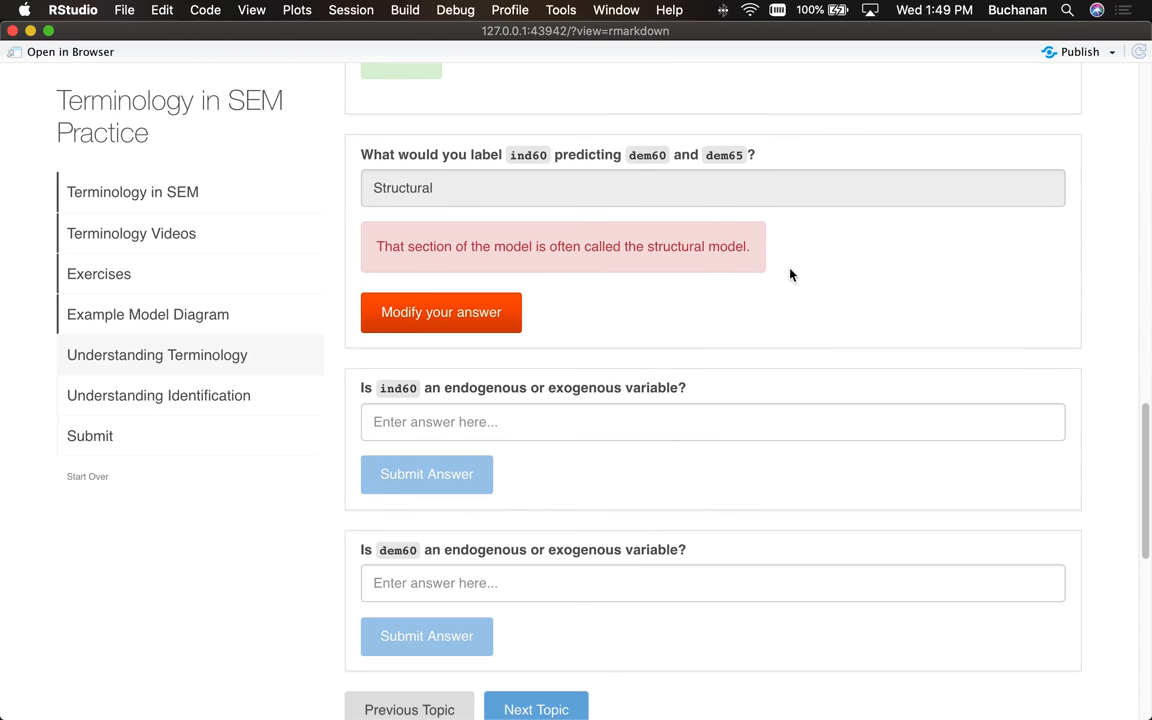
Step: Submit 'Exogenous' as whether ind60 is endogenous or exogenous
text(Exog)
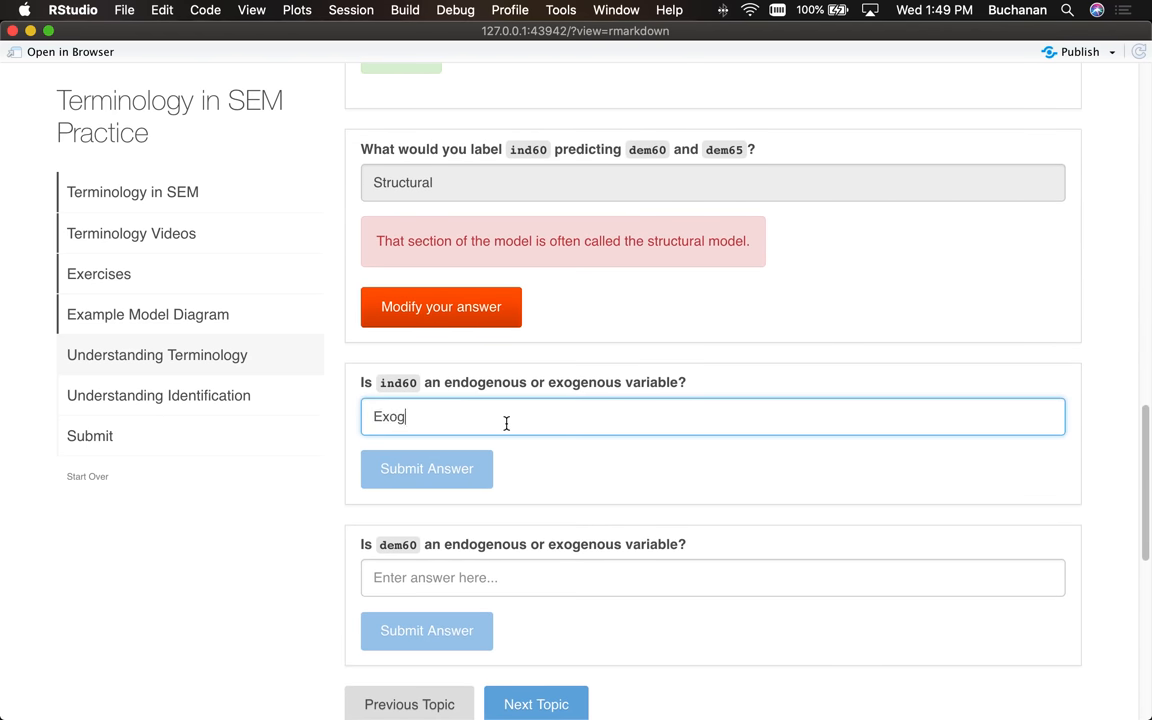
text(enous)
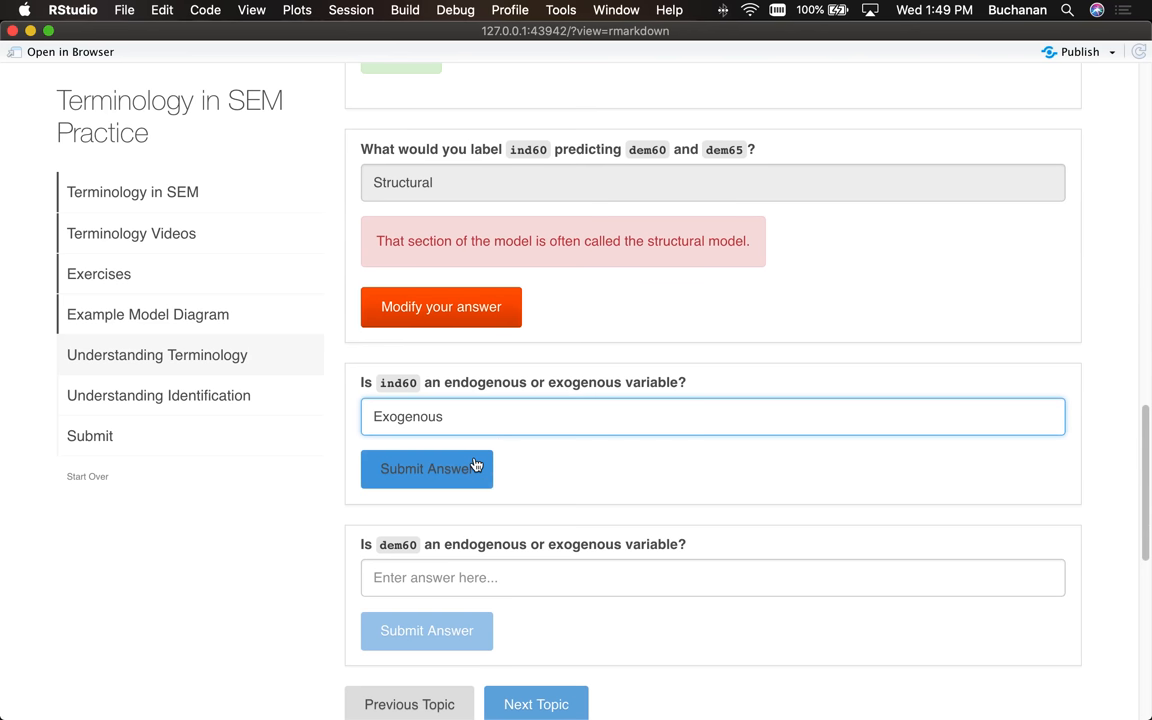
click(426, 468)
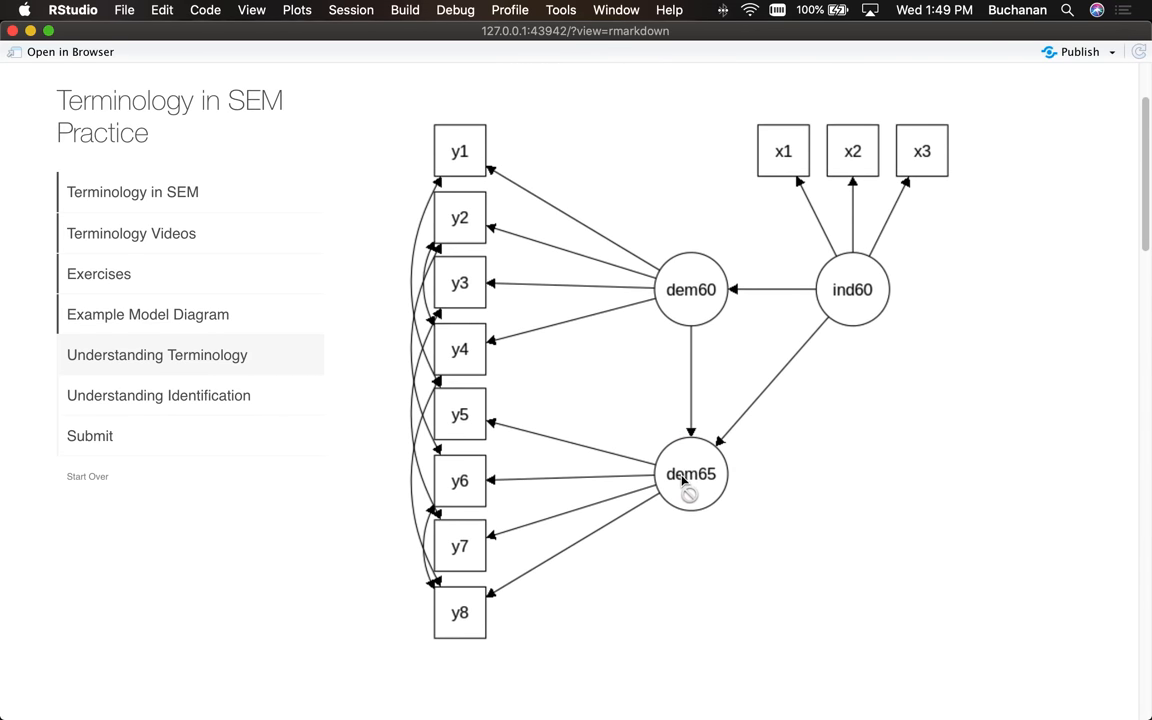
mouse_move(842, 380)
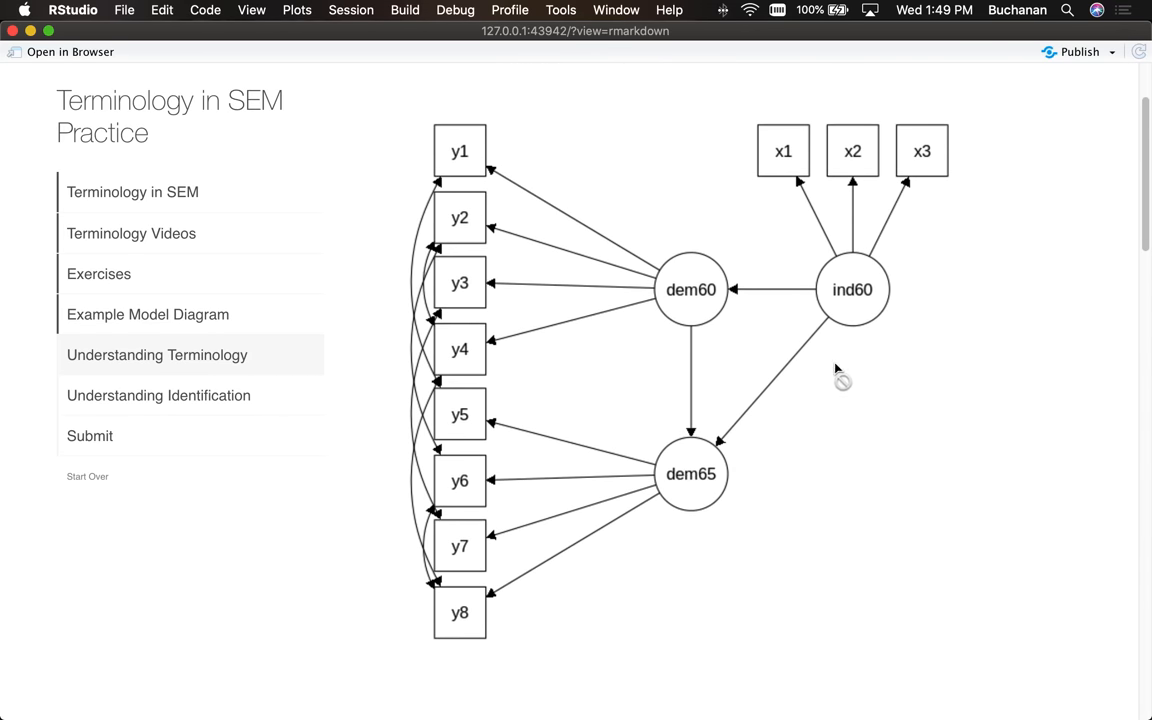
mouse_move(836, 300)
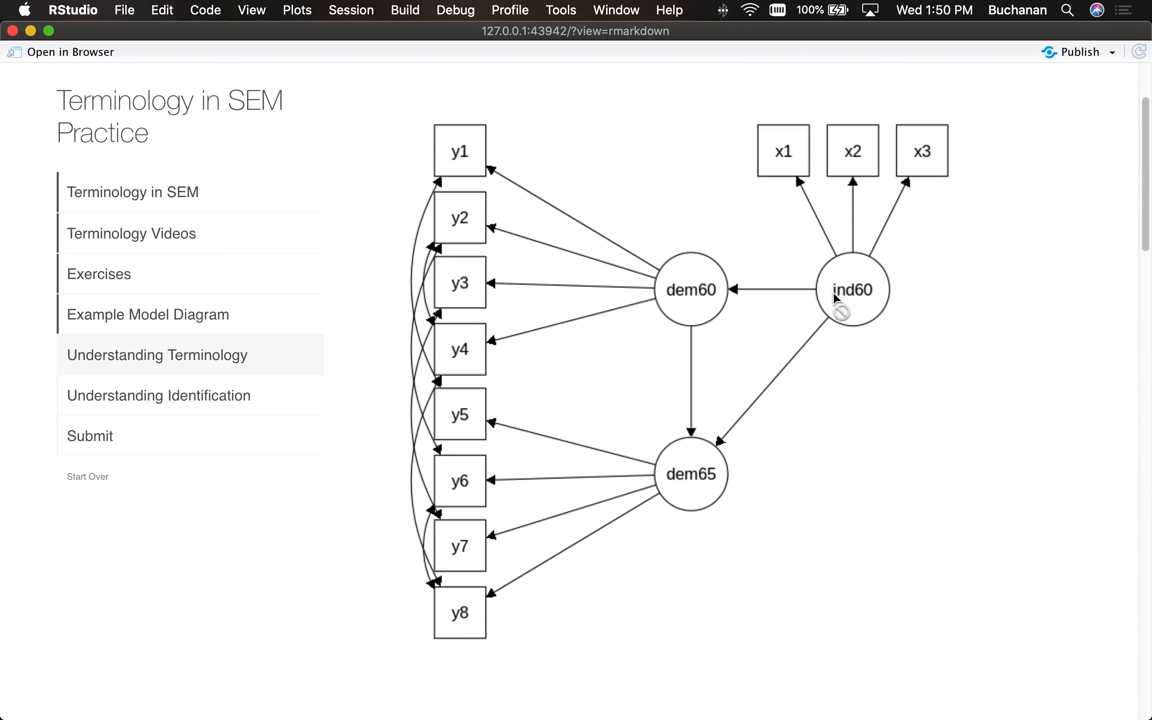
mouse_move(860, 304)
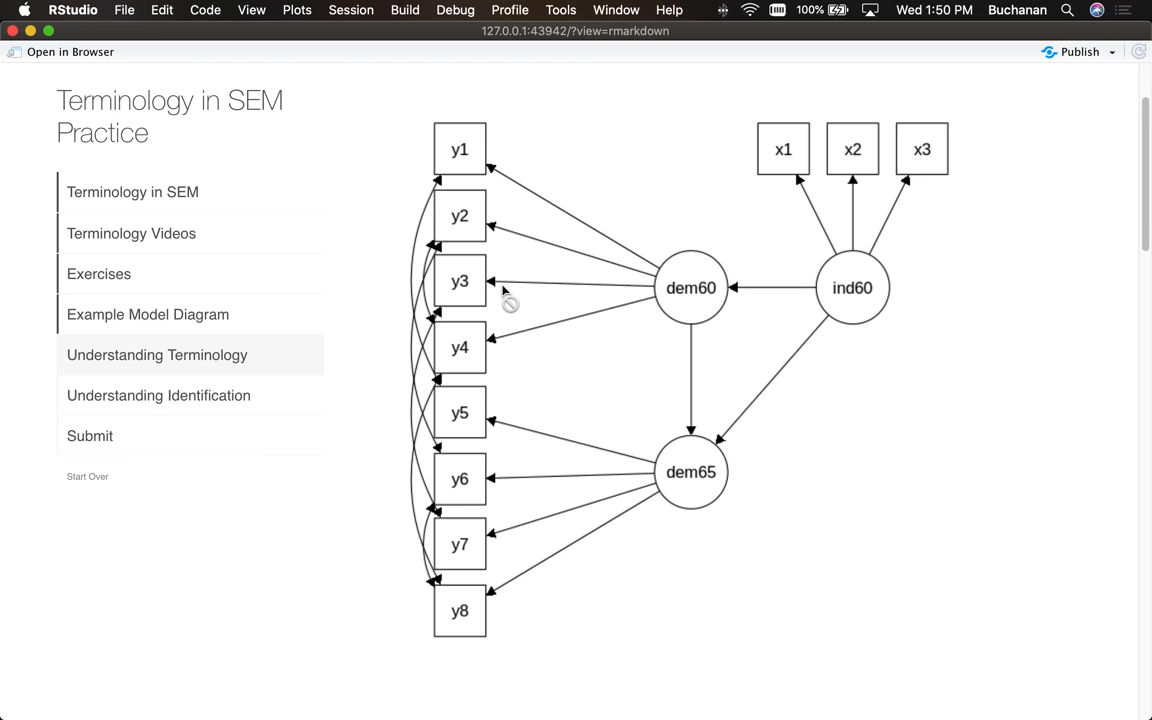
Step: Submit 'both' for the dem60 endogenous/exogenous question and advance to the next topic
scroll(down, 3)
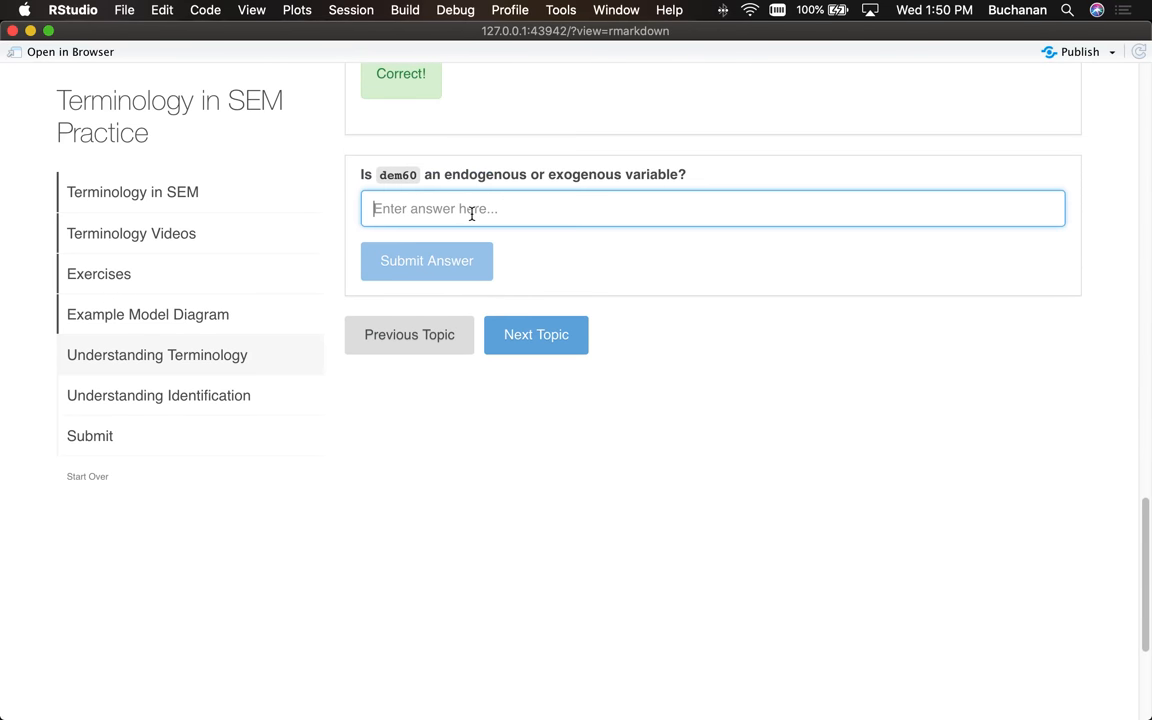
click(426, 260)
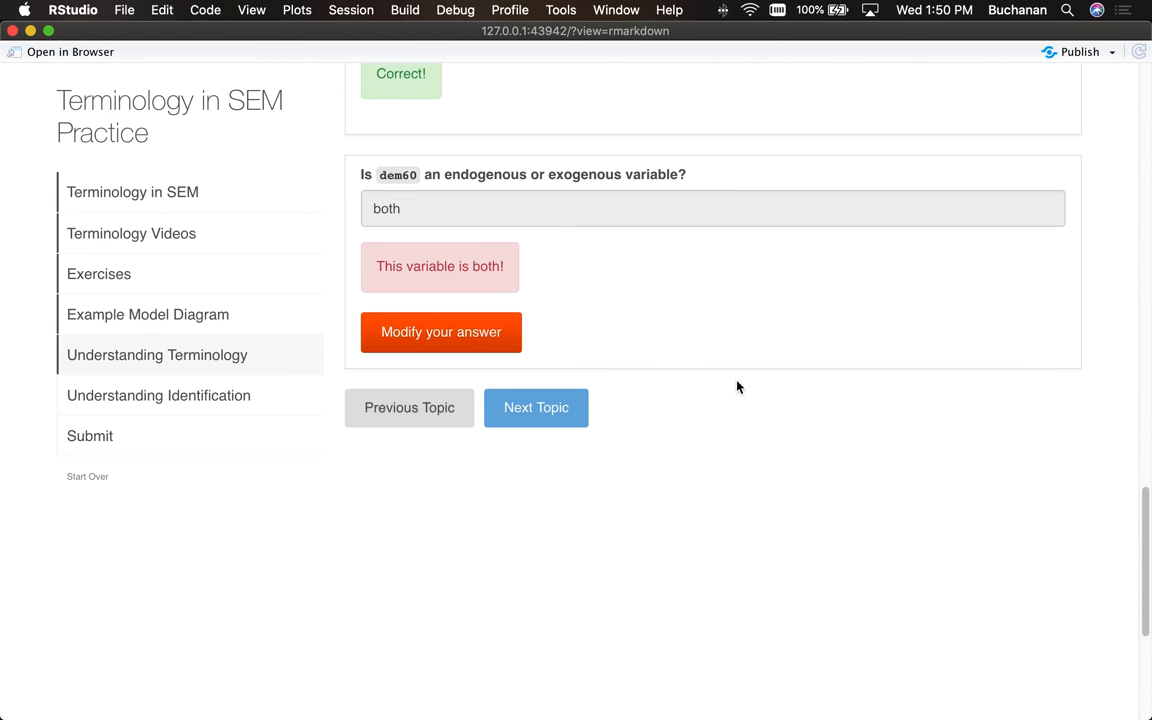
mouse_move(460, 432)
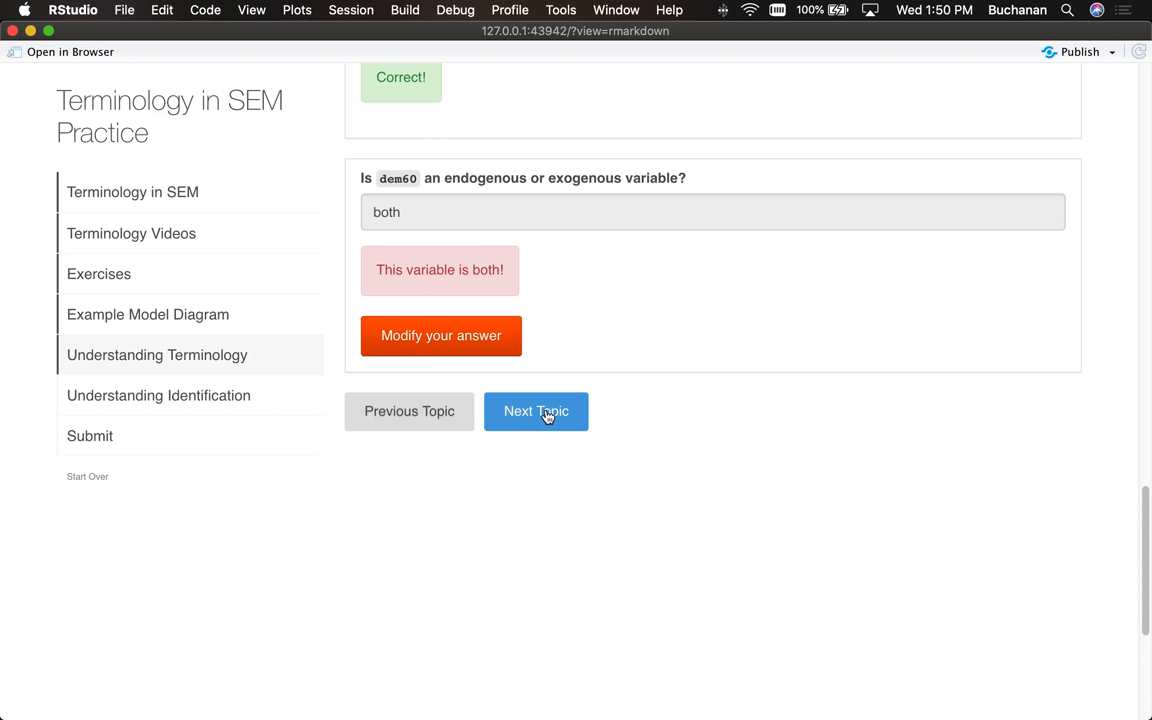
click(536, 412)
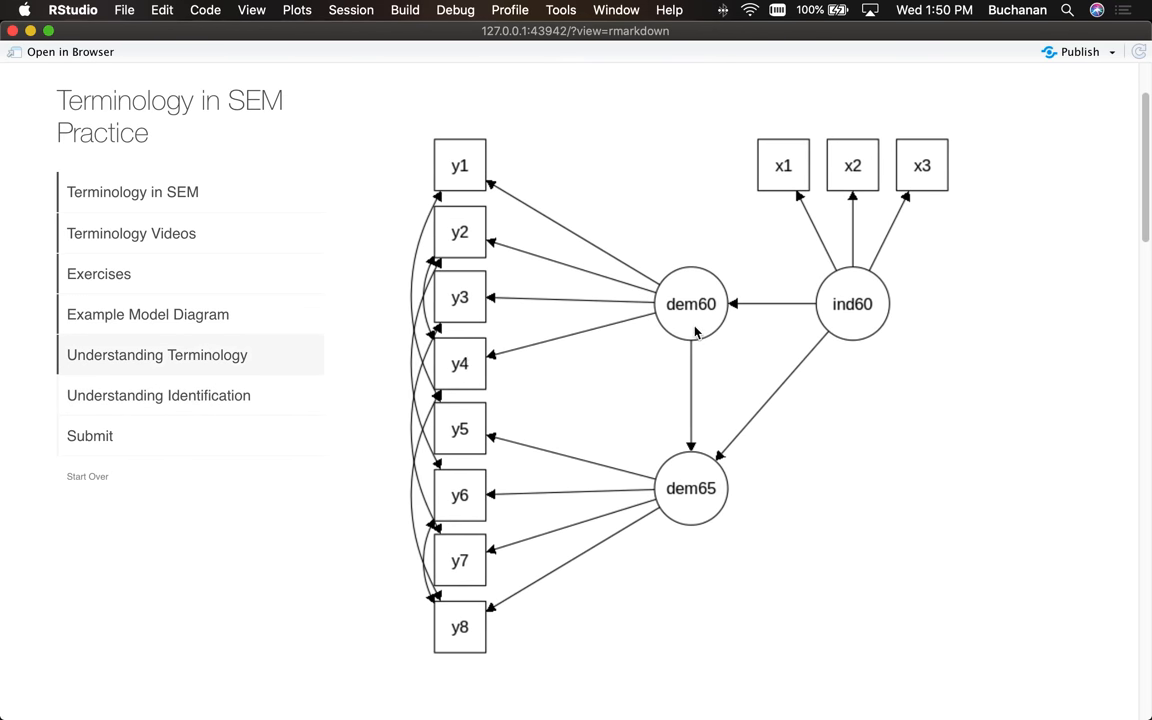
mouse_move(504, 384)
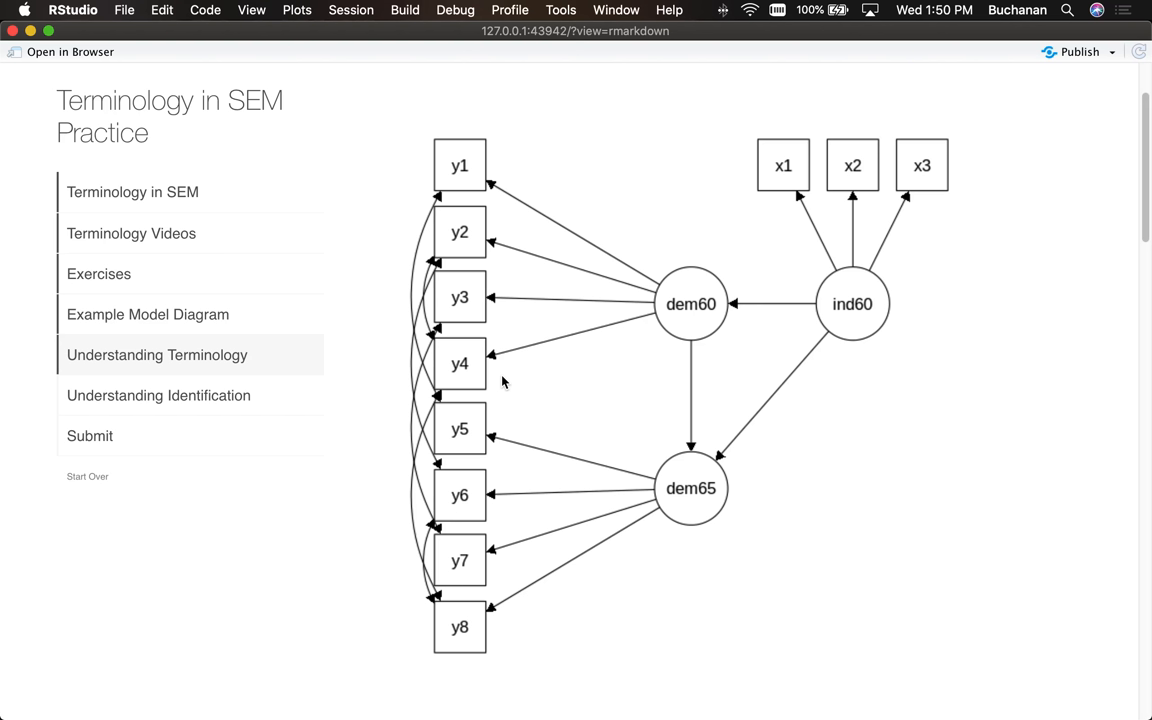
mouse_move(356, 388)
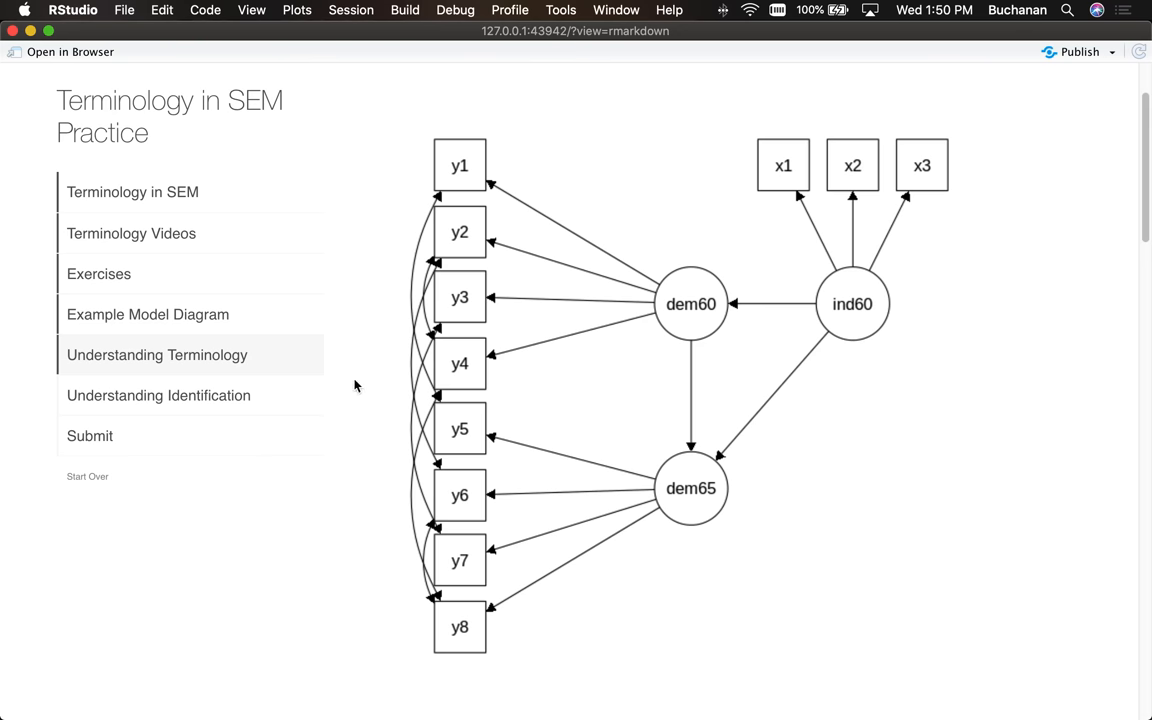
click(158, 396)
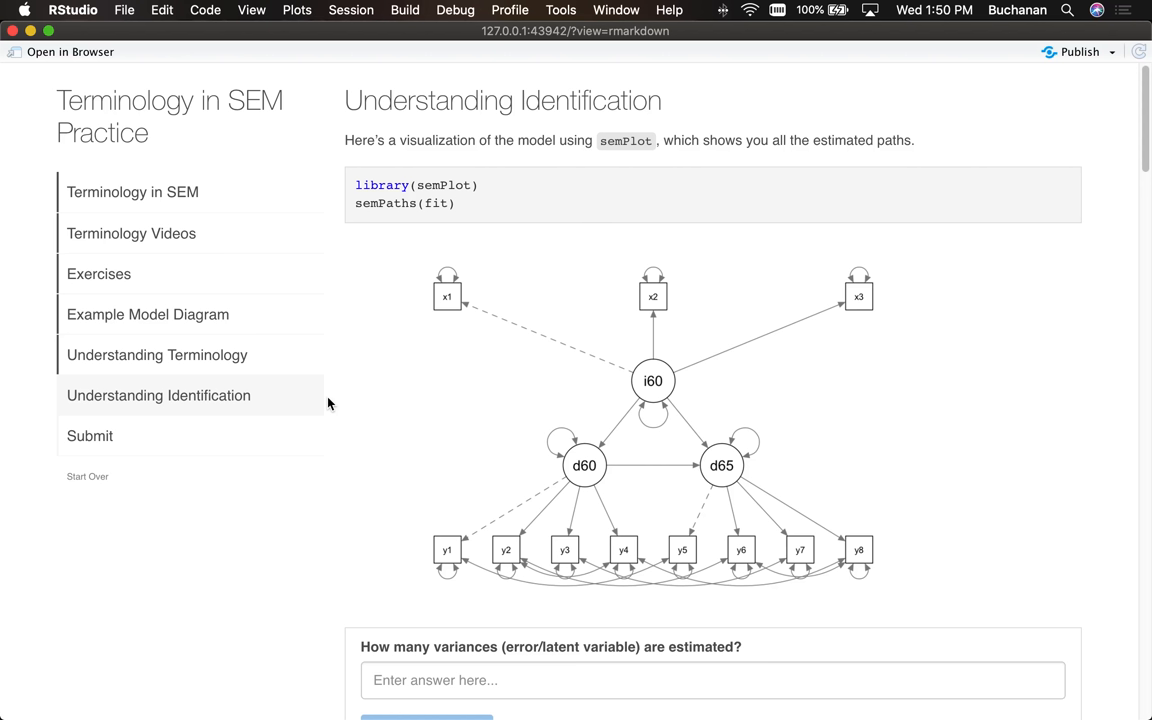
mouse_move(360, 398)
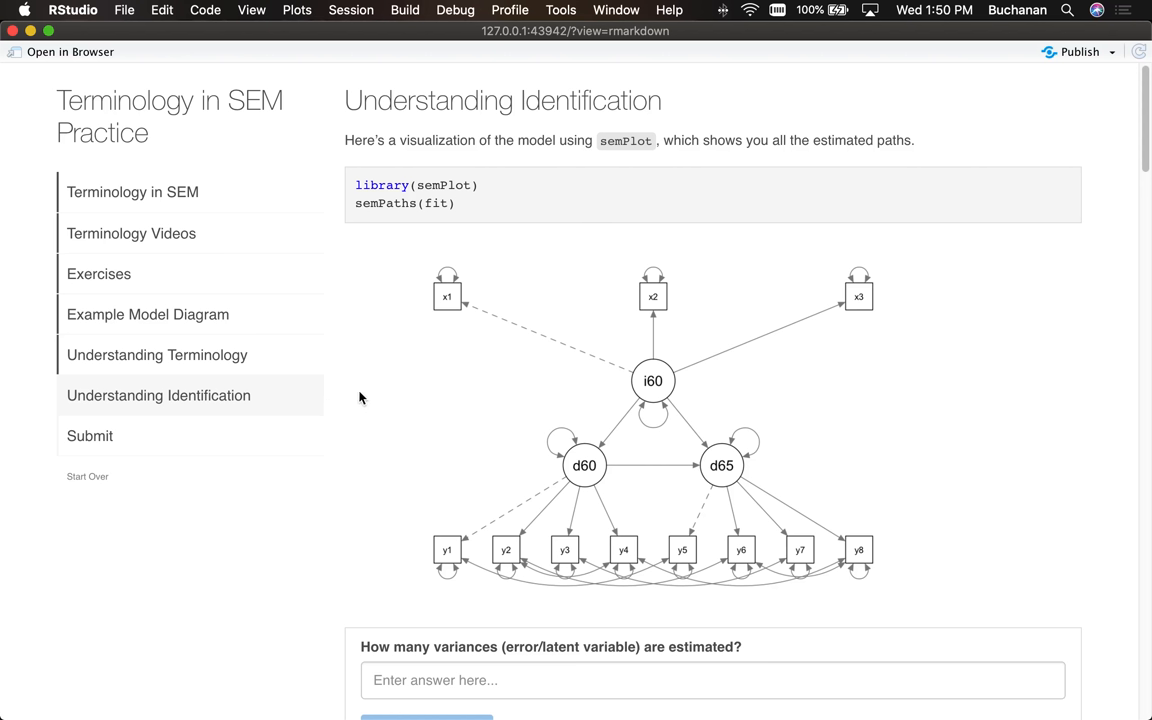
mouse_move(510, 360)
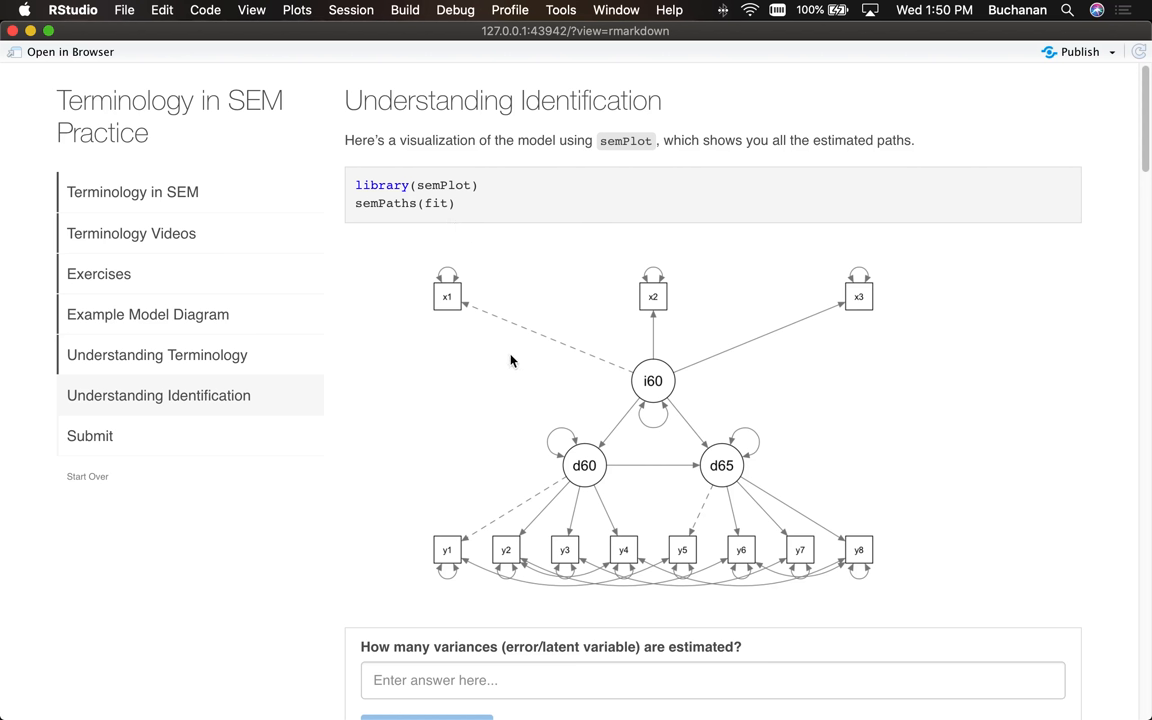
mouse_move(572, 388)
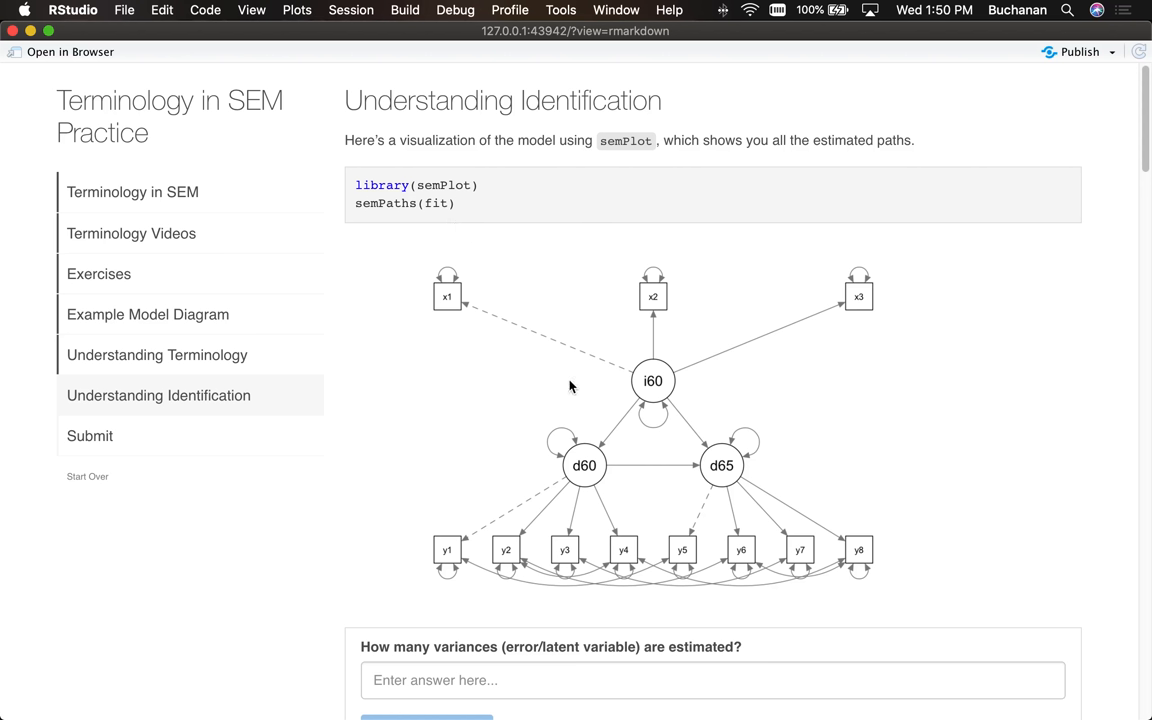
mouse_move(572, 388)
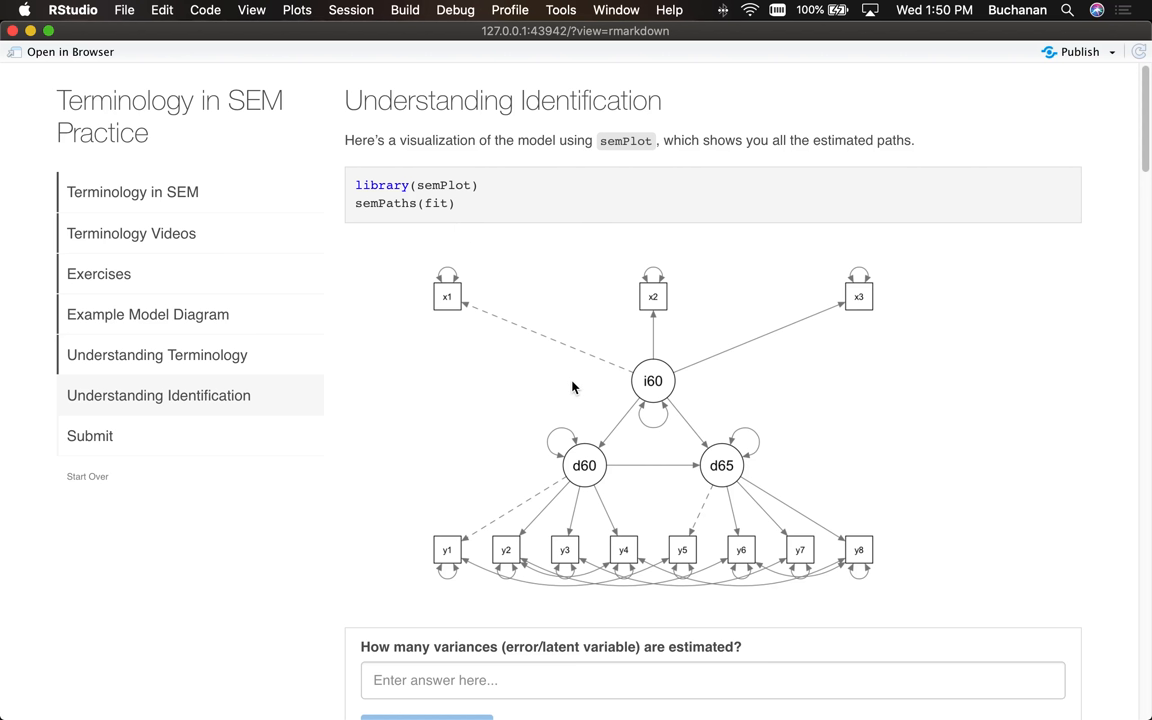
scroll(down, 3)
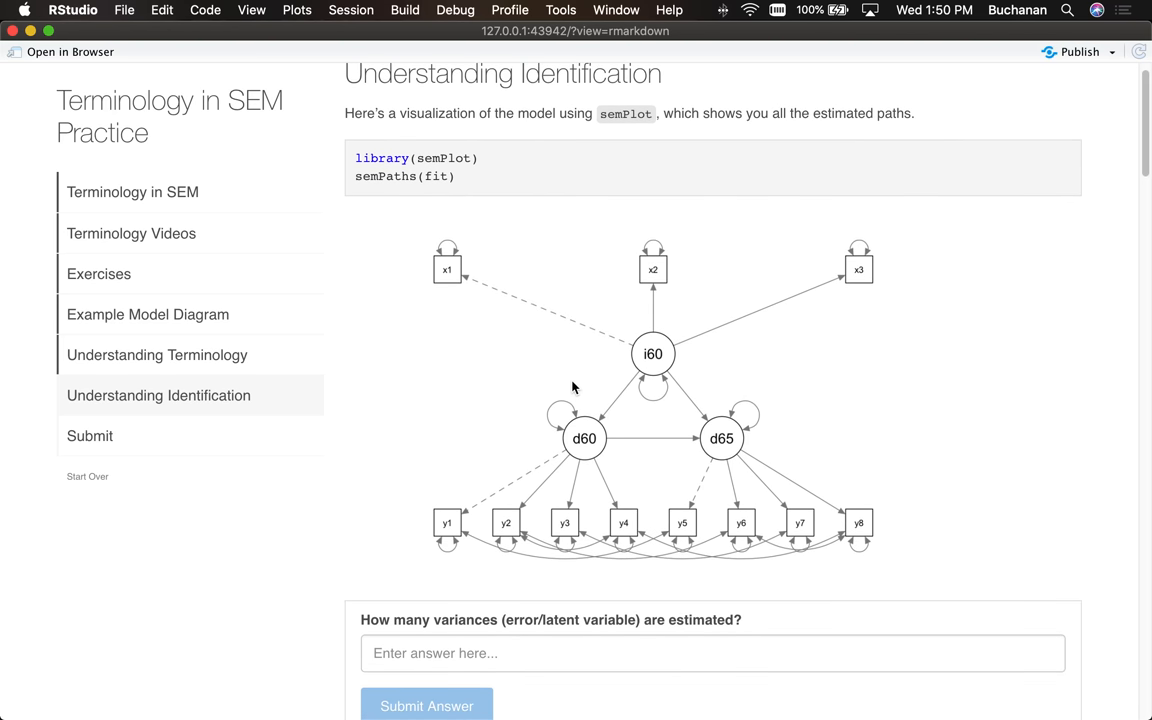
mouse_move(732, 380)
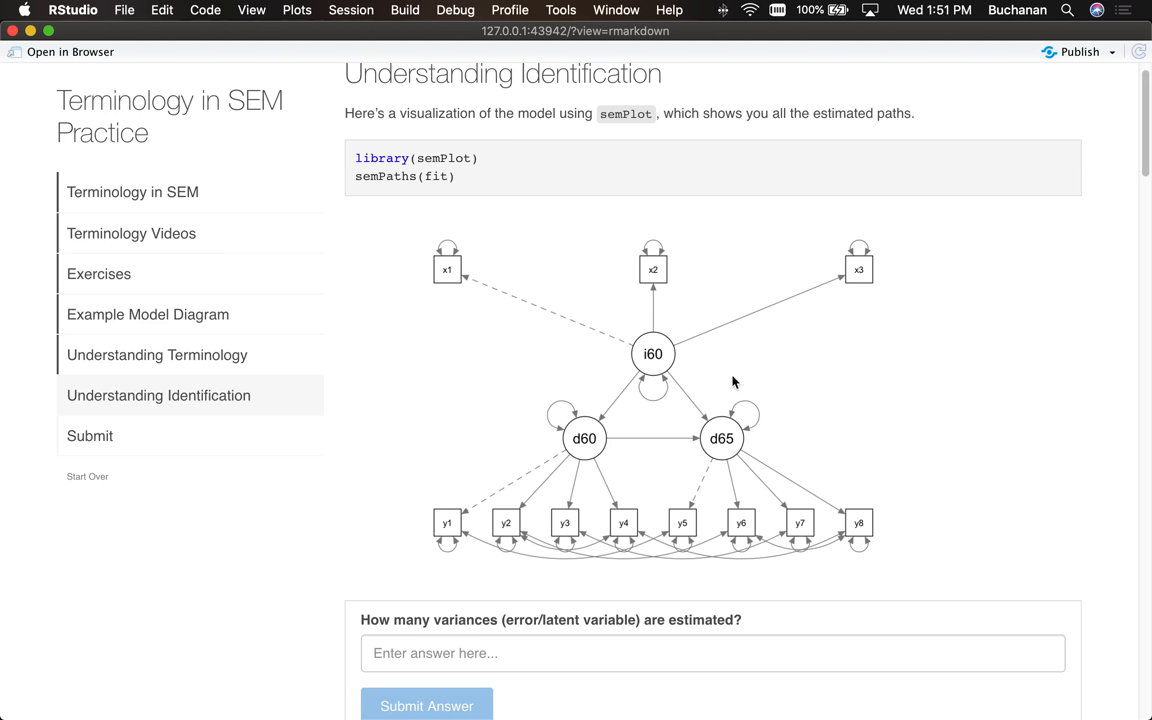
mouse_move(532, 552)
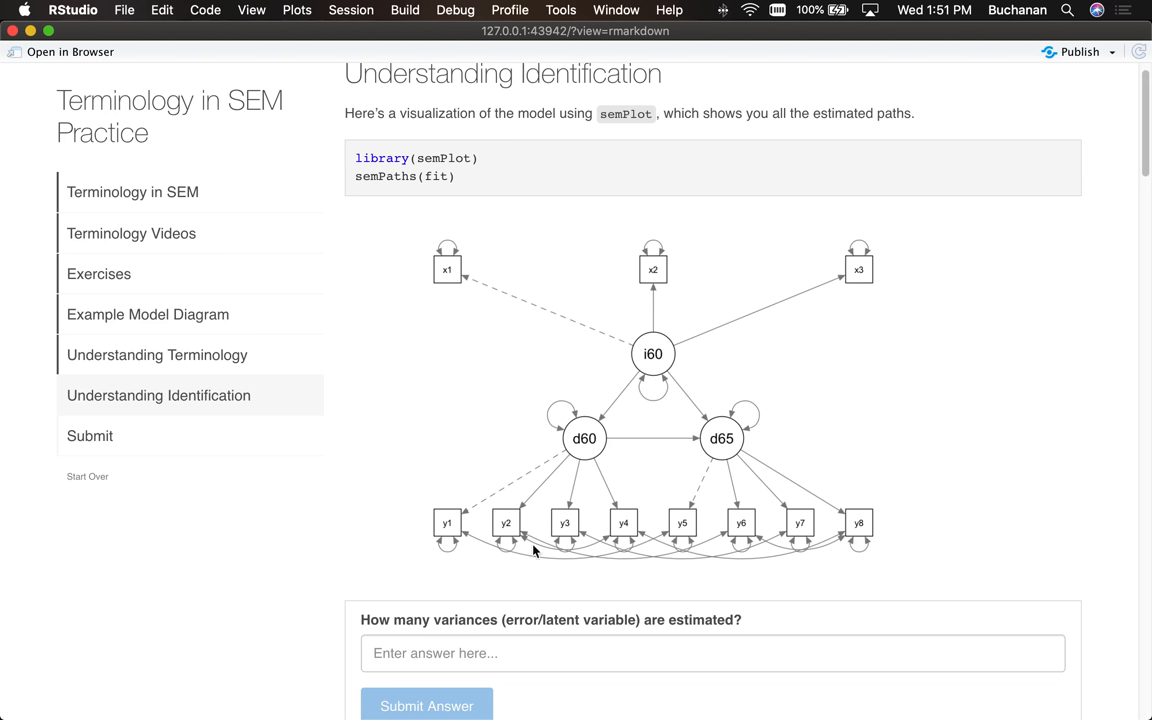
mouse_move(406, 554)
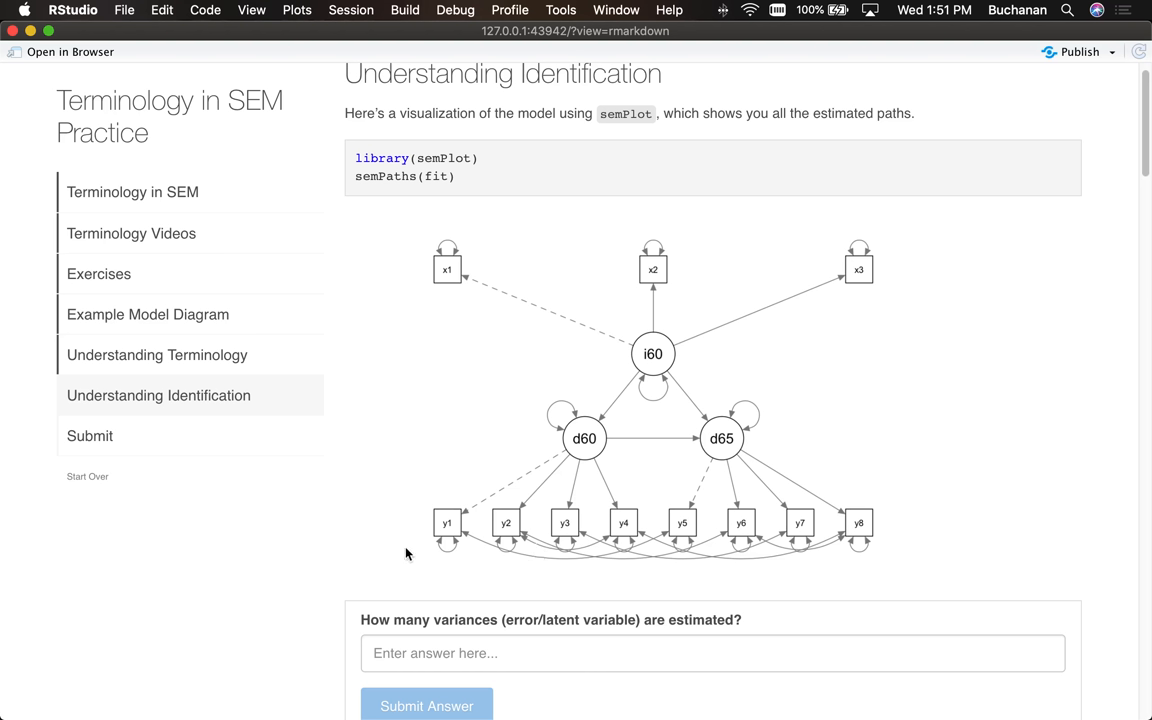
mouse_move(884, 550)
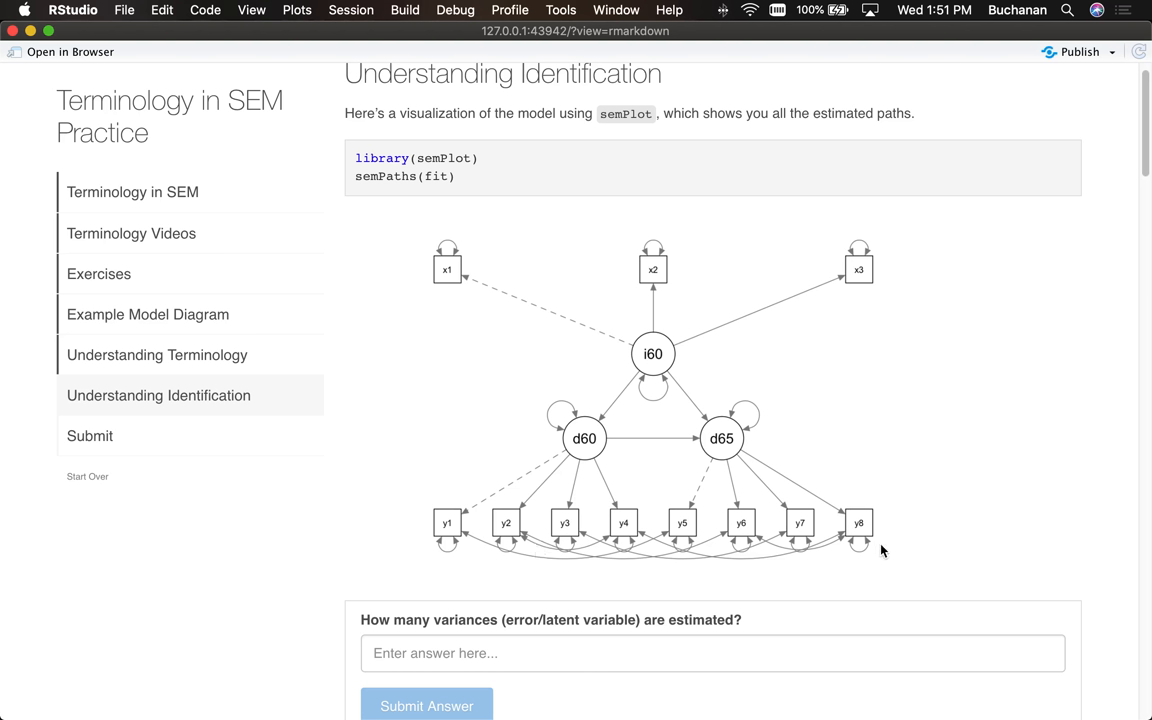
mouse_move(808, 556)
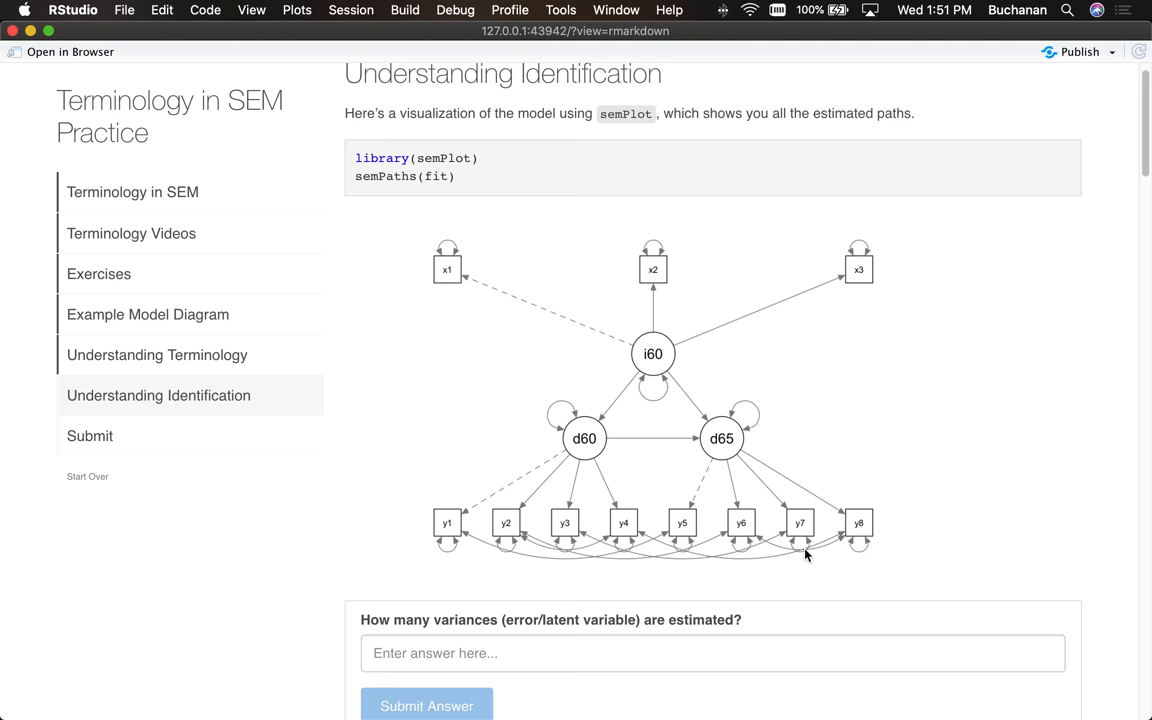
mouse_move(444, 420)
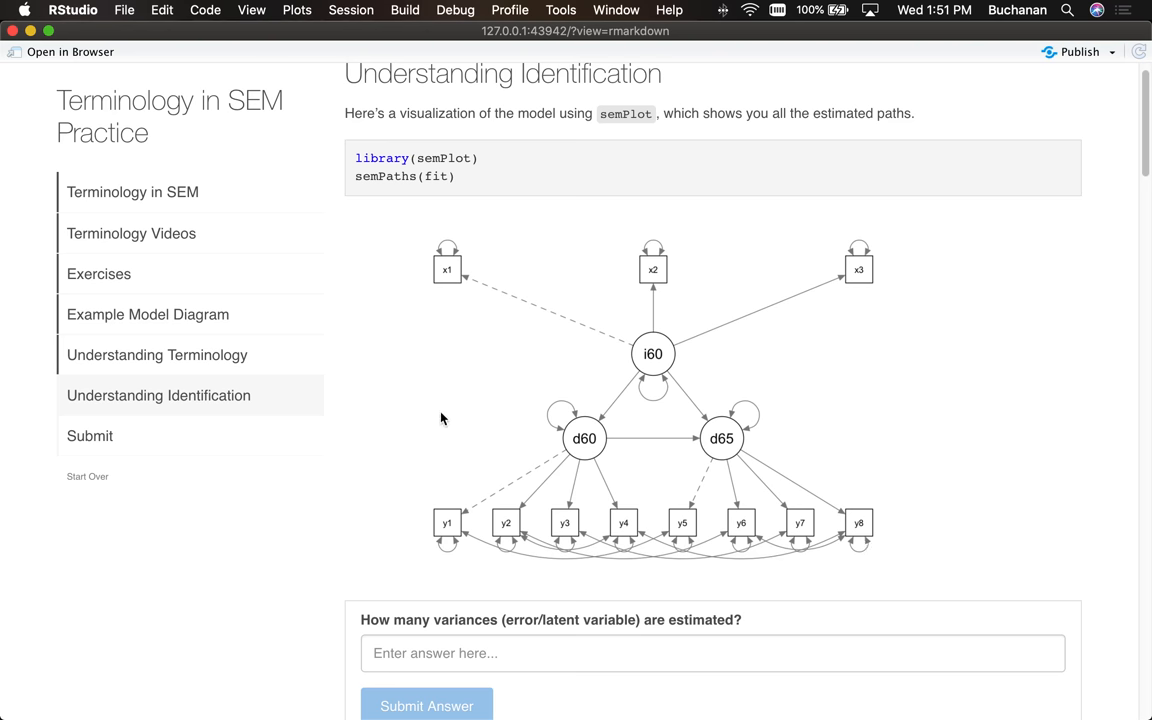
mouse_move(430, 358)
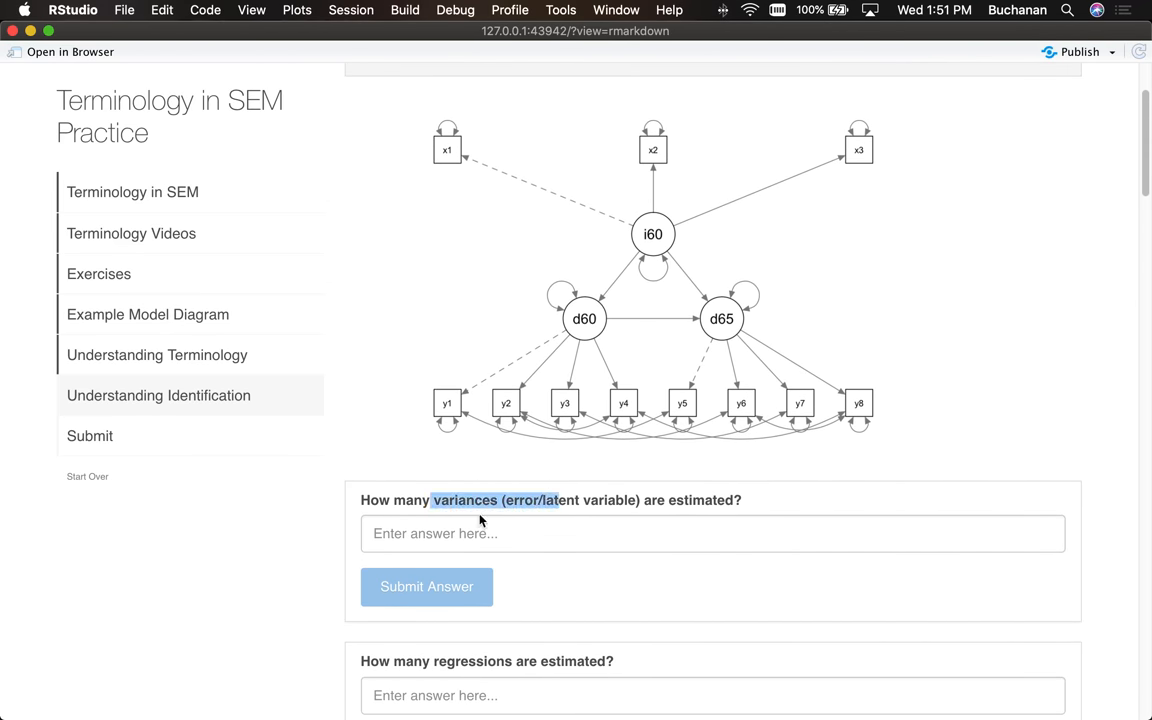
mouse_move(656, 498)
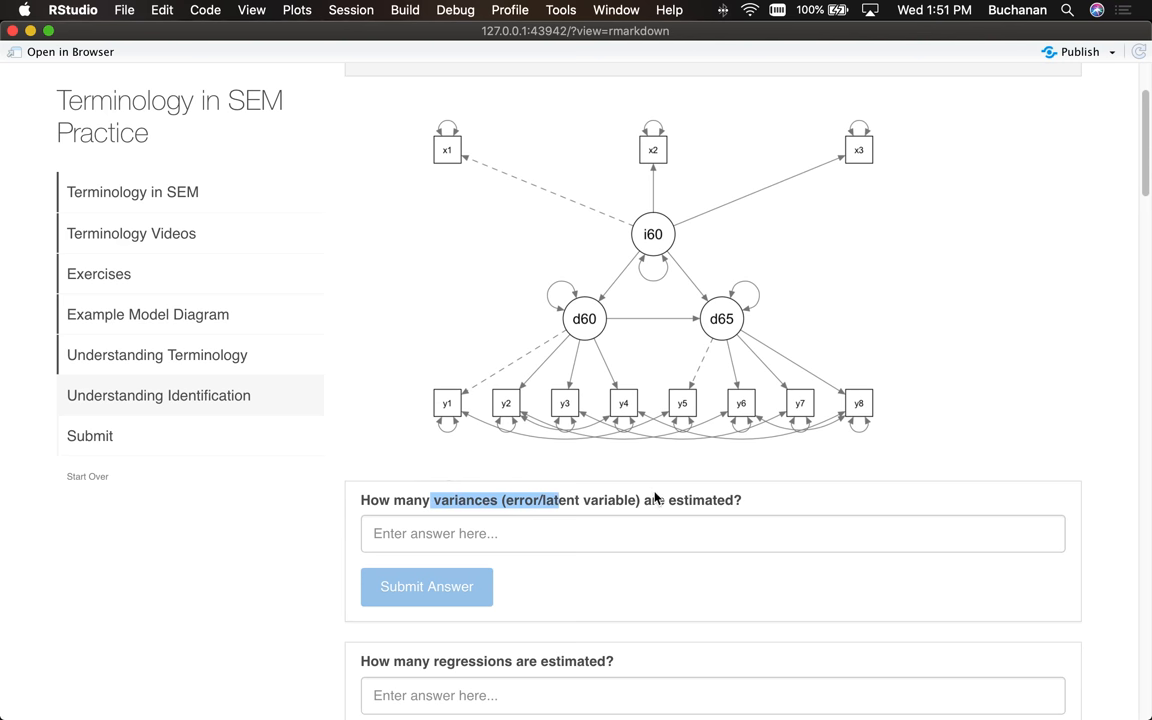
Step: Answer the estimated-variances question with 14 and submit it for checking
click(712, 532)
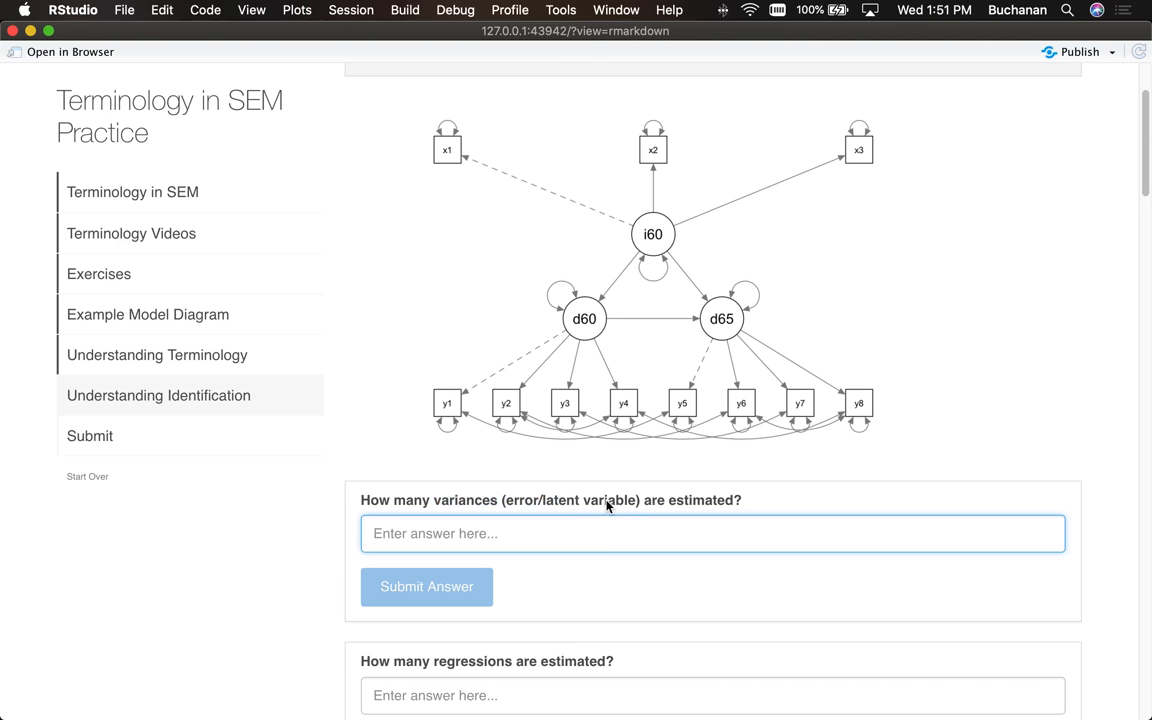
mouse_move(700, 468)
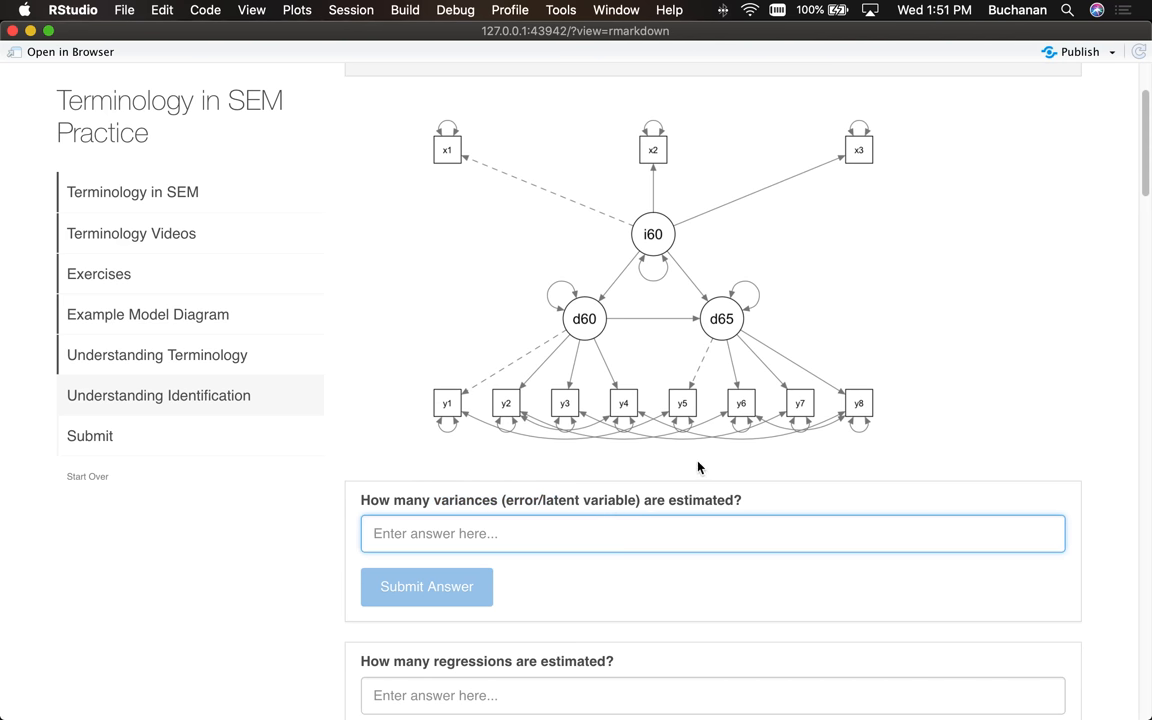
mouse_move(418, 166)
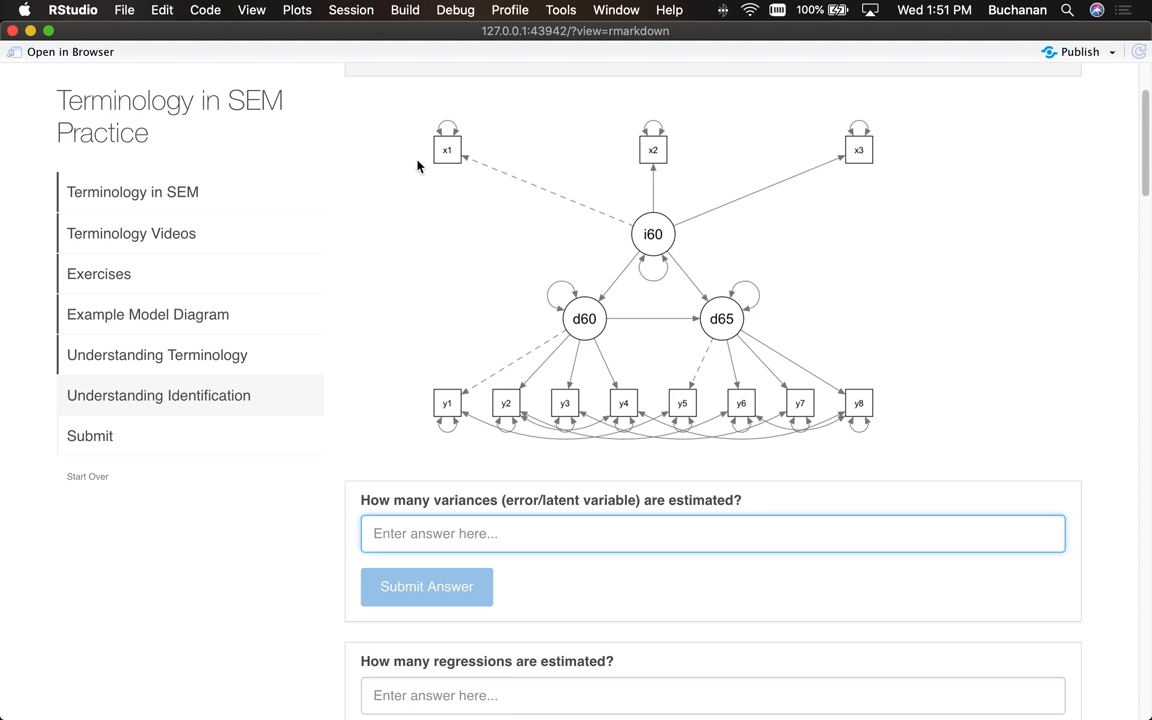
mouse_move(506, 128)
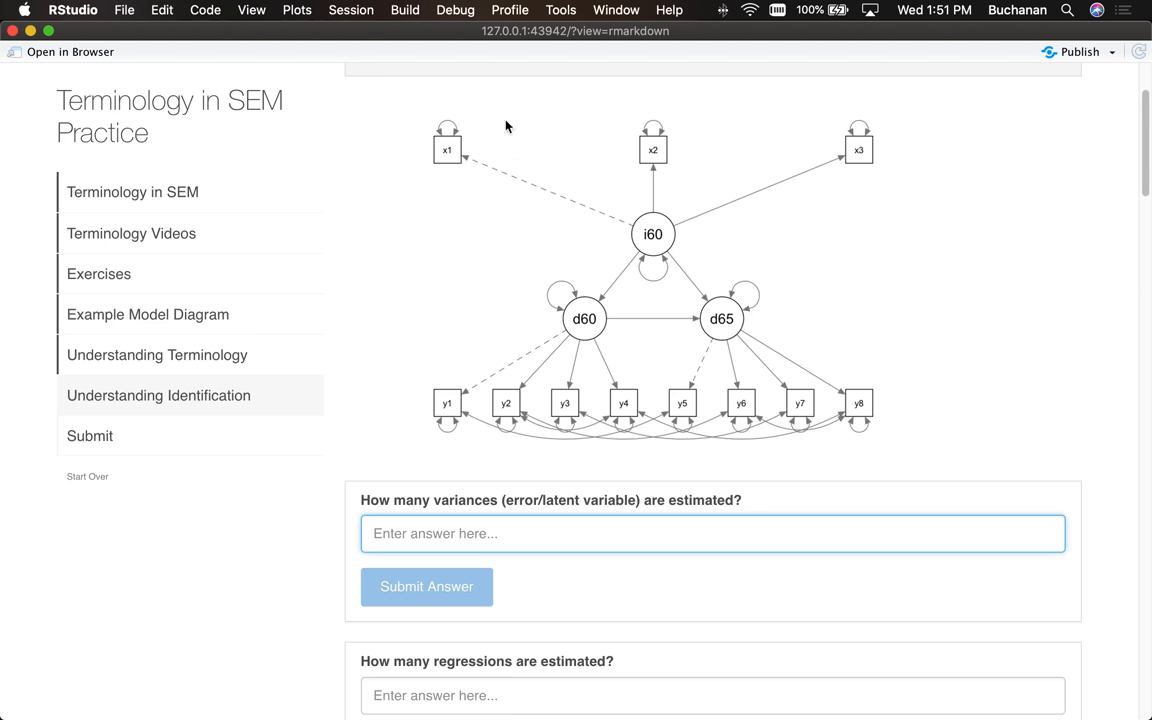
mouse_move(648, 270)
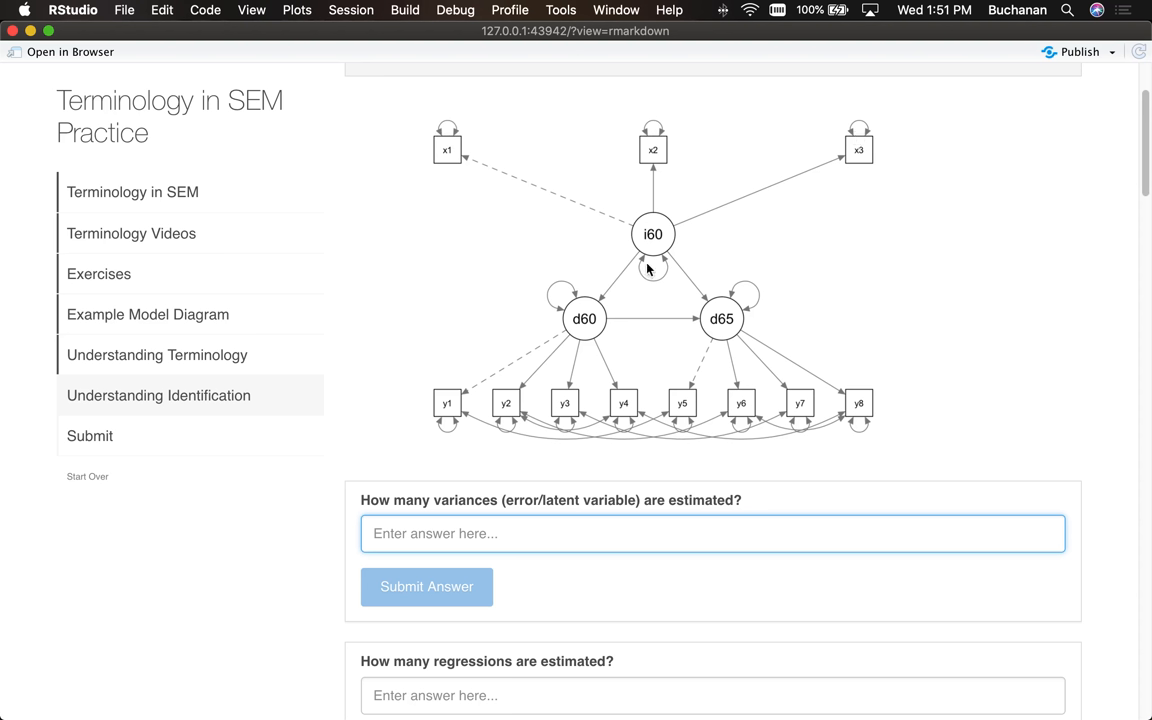
mouse_move(516, 388)
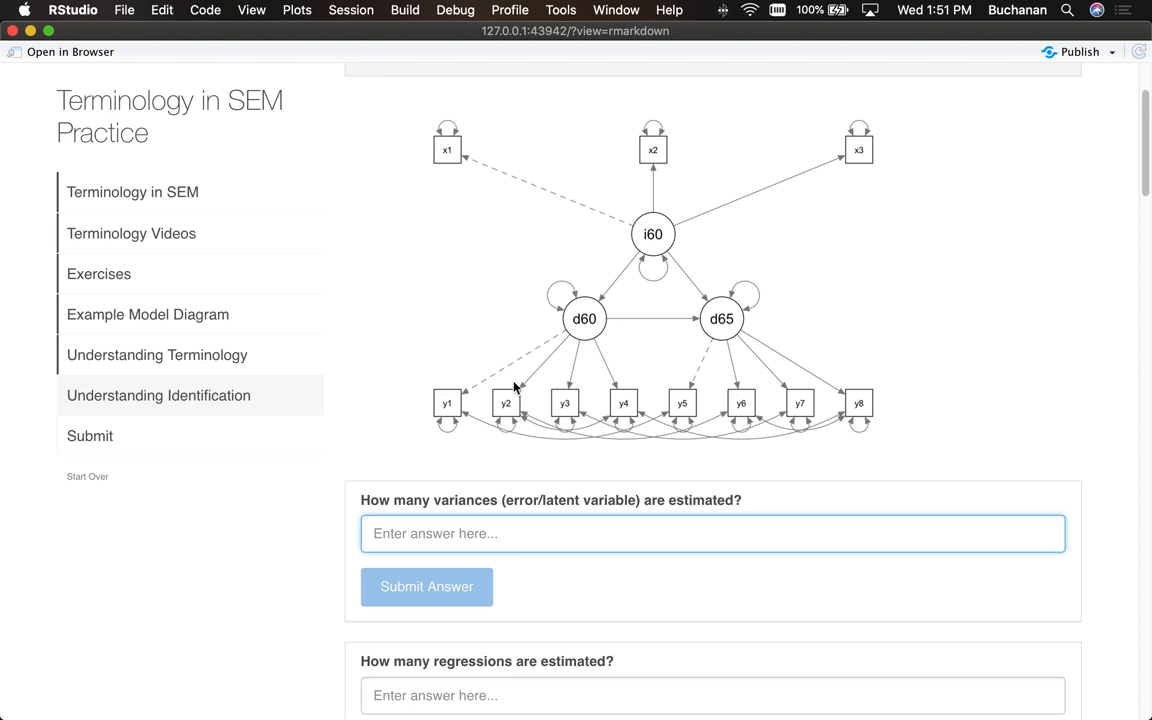
mouse_move(676, 426)
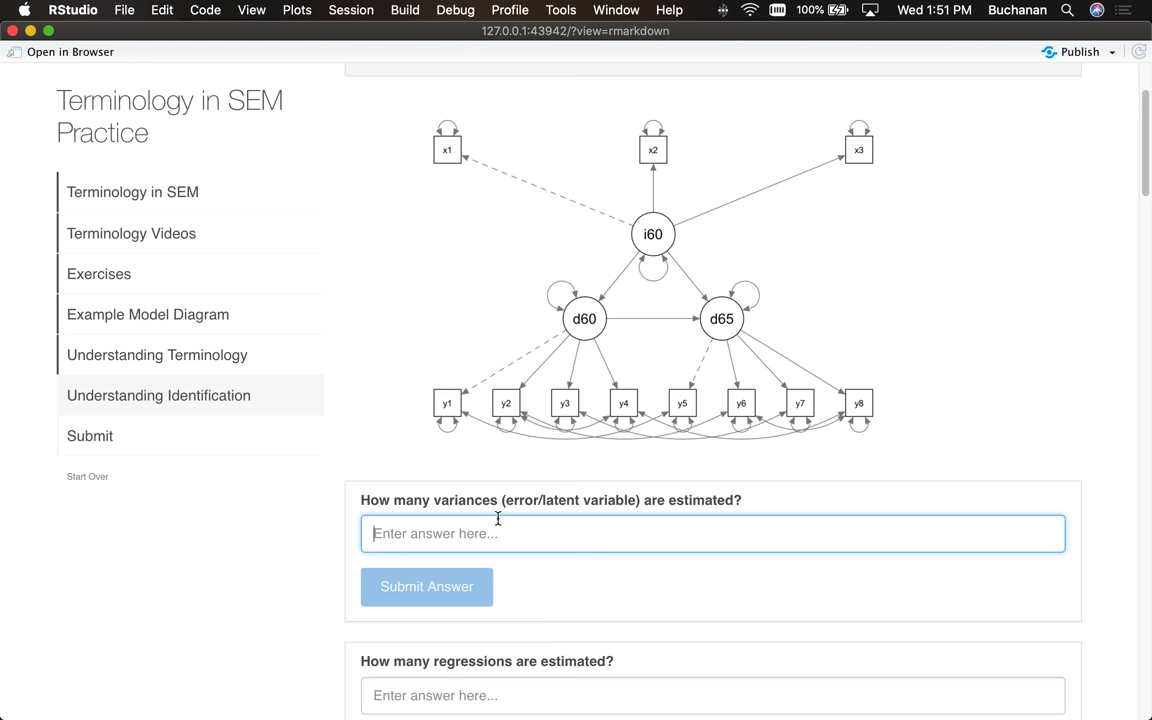
click(426, 588)
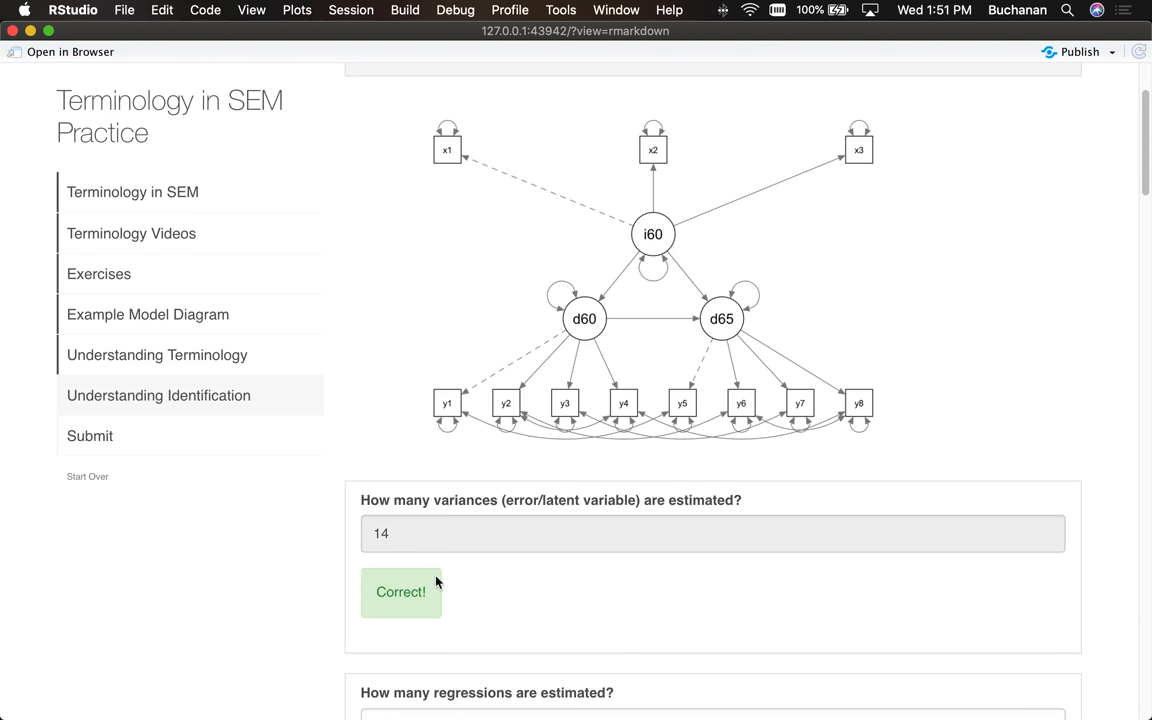
scroll(down, 3)
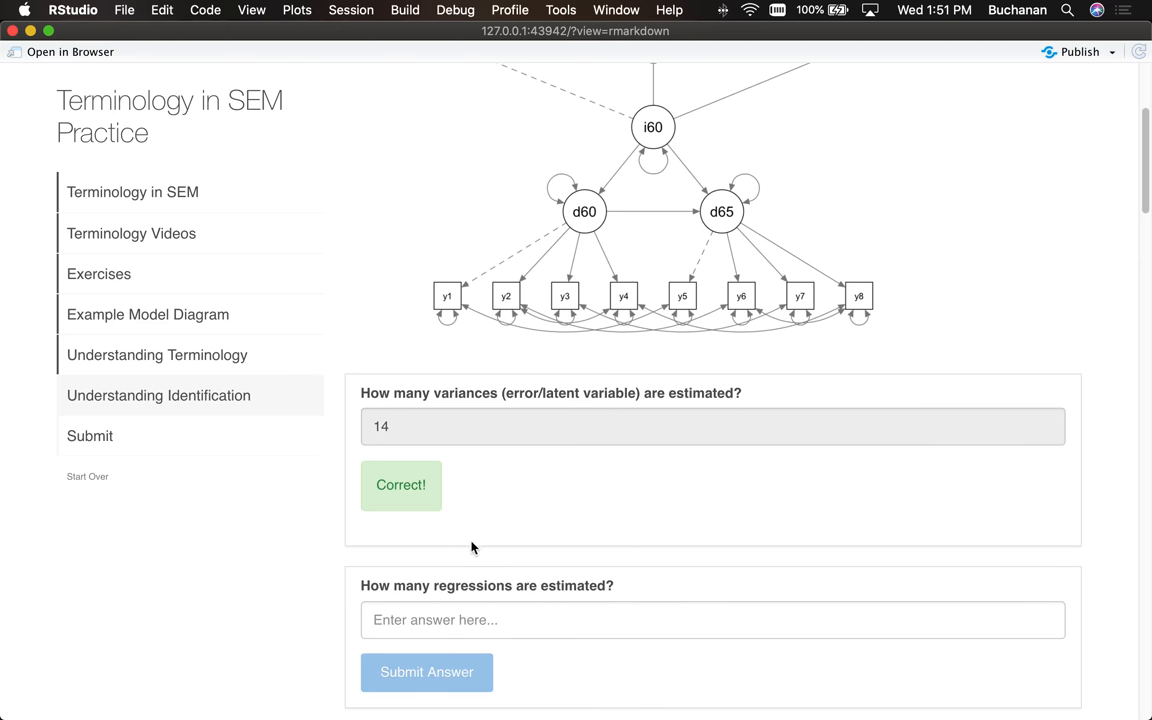
mouse_move(476, 540)
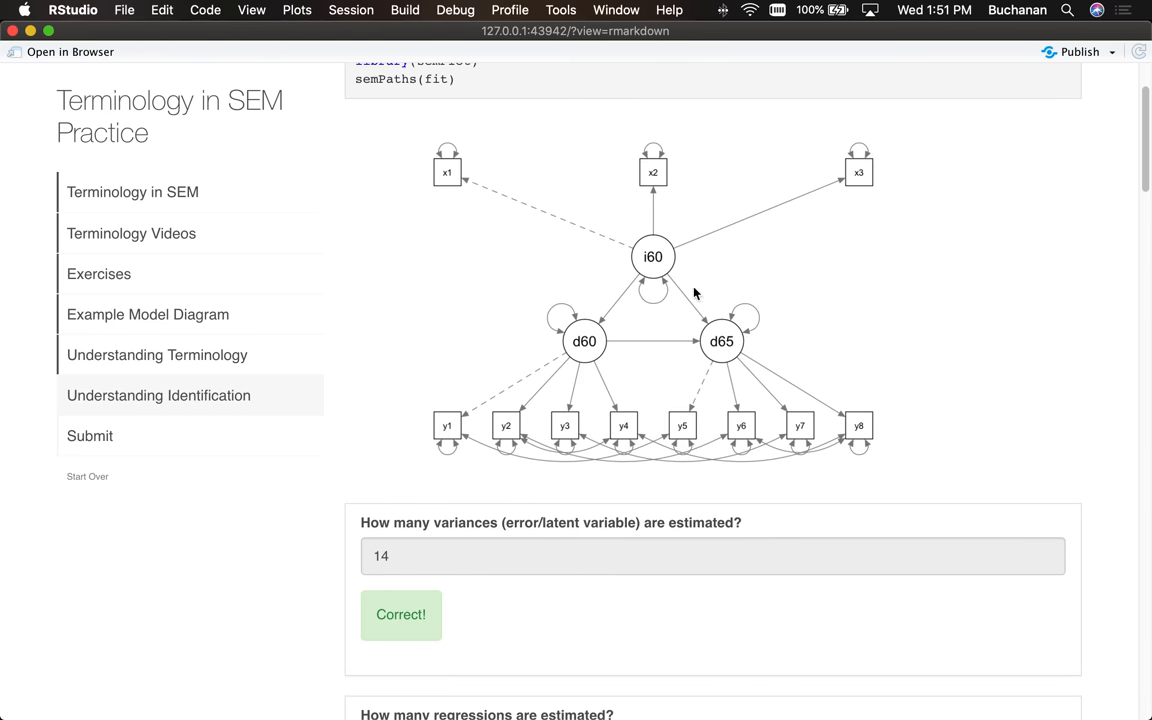
mouse_move(590, 328)
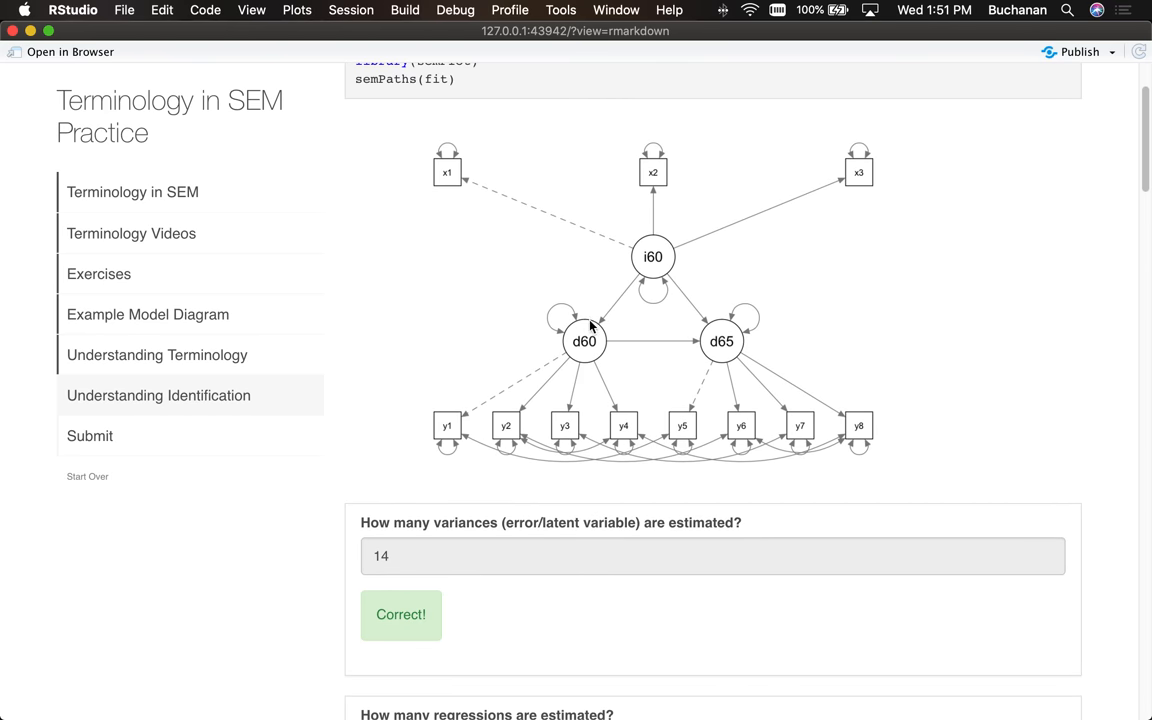
mouse_move(660, 256)
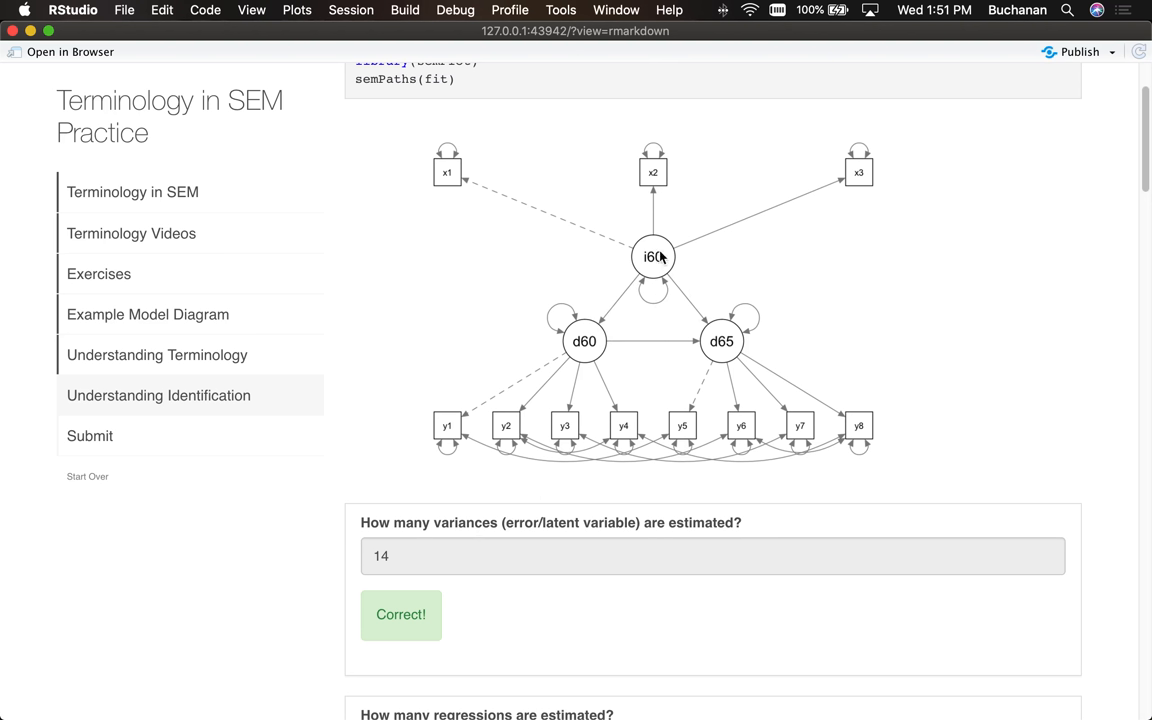
mouse_move(672, 272)
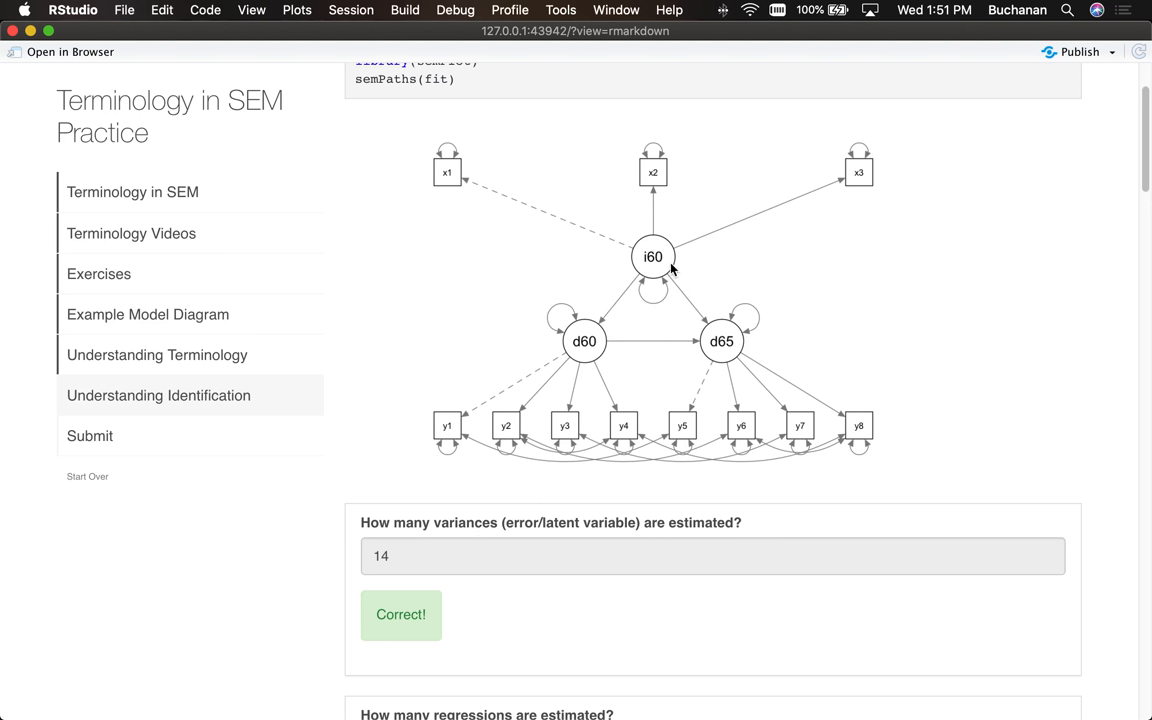
mouse_move(570, 198)
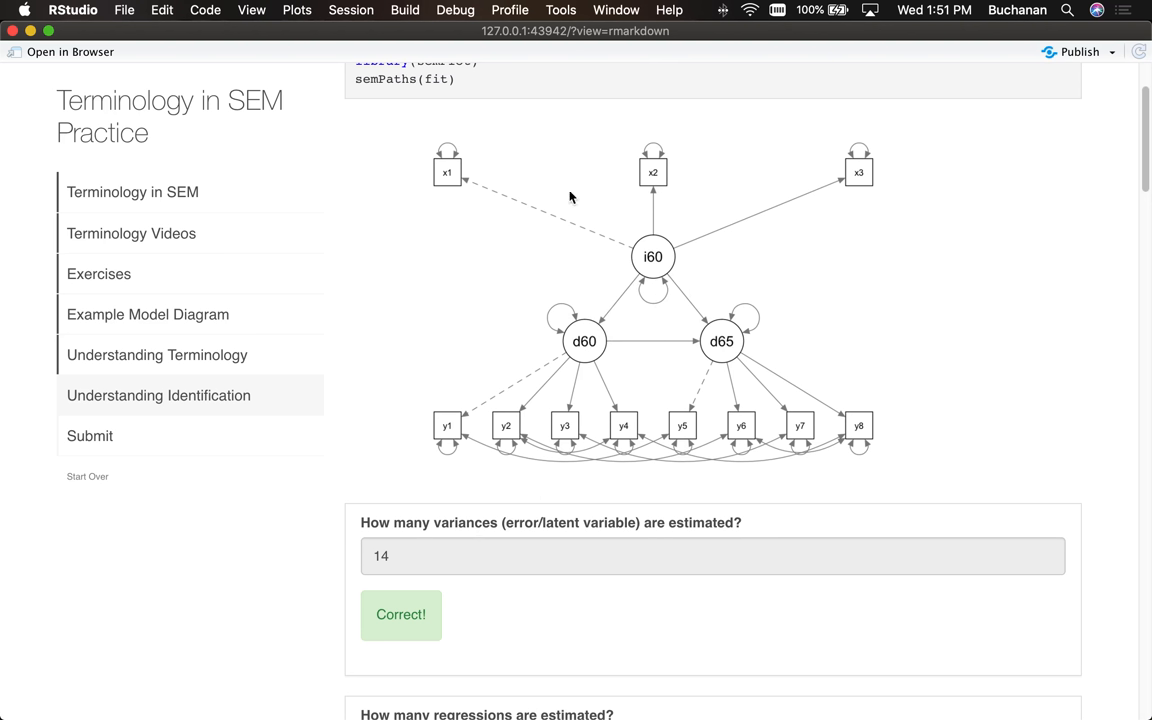
mouse_move(766, 220)
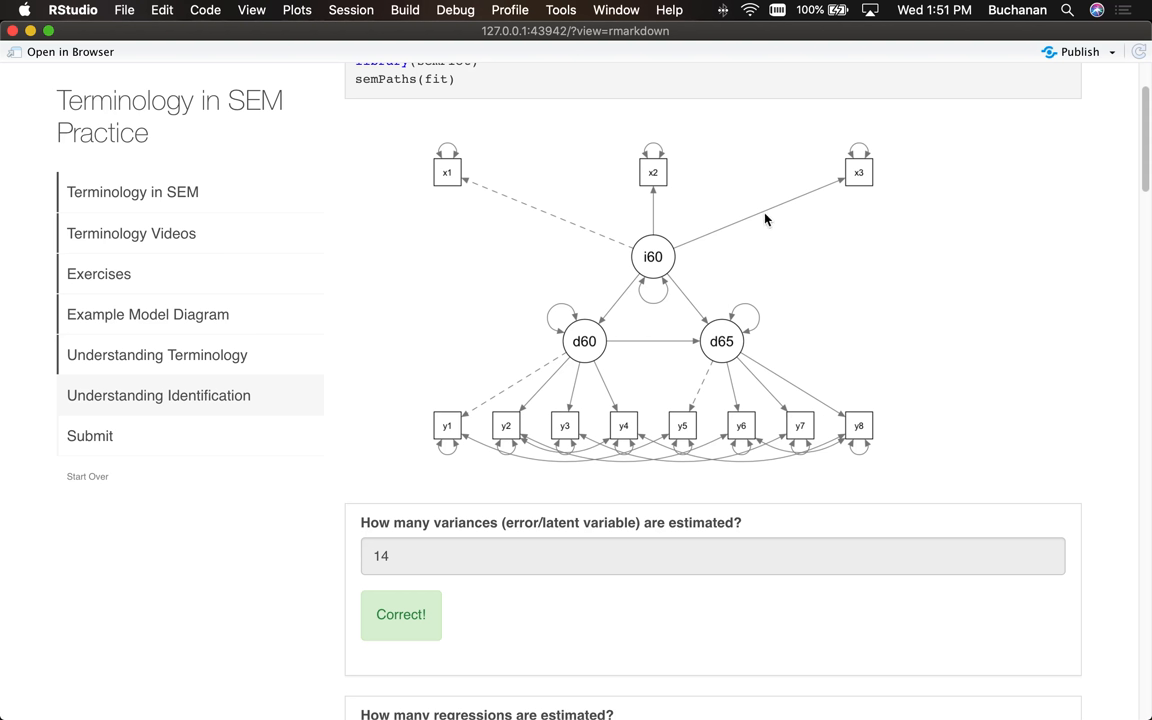
mouse_move(808, 360)
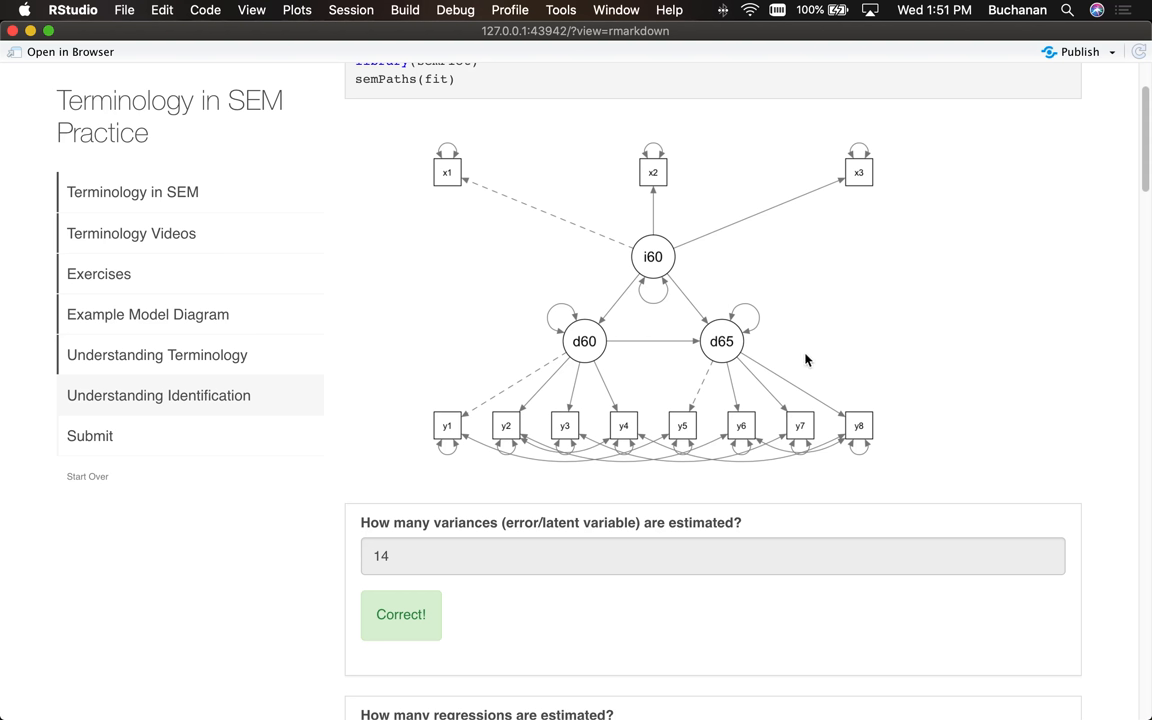
mouse_move(620, 304)
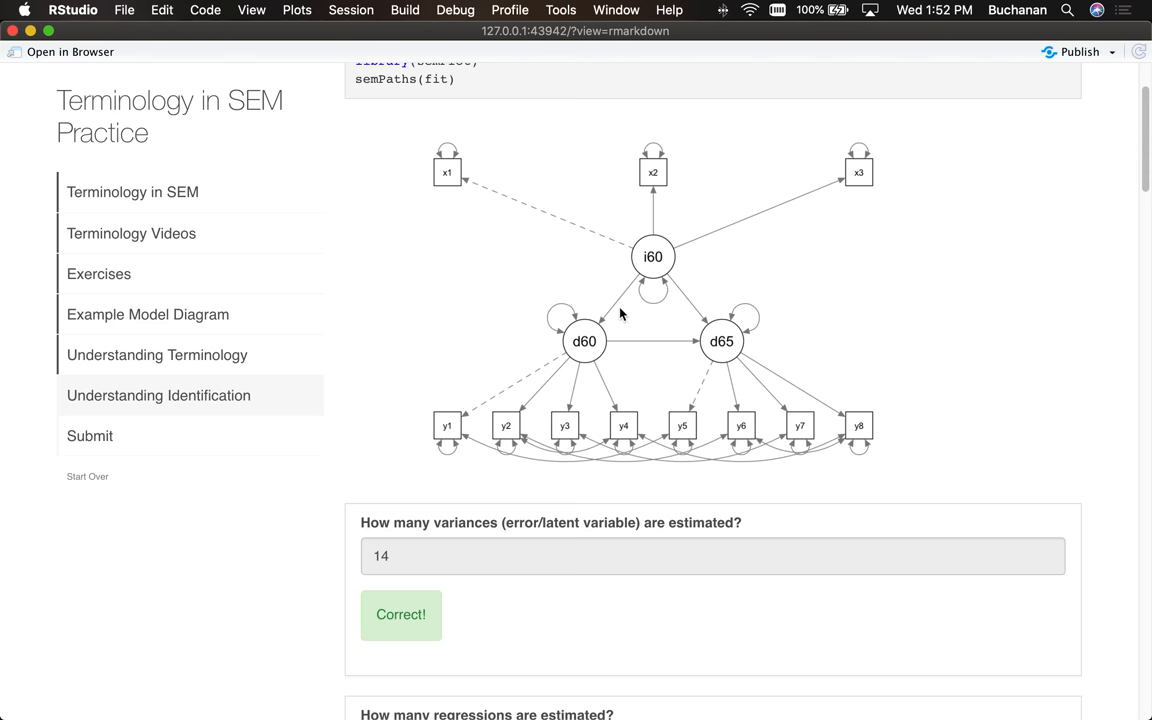
Step: Scroll to the regressions question and begin answering it with 'Three'
scroll(down, 3)
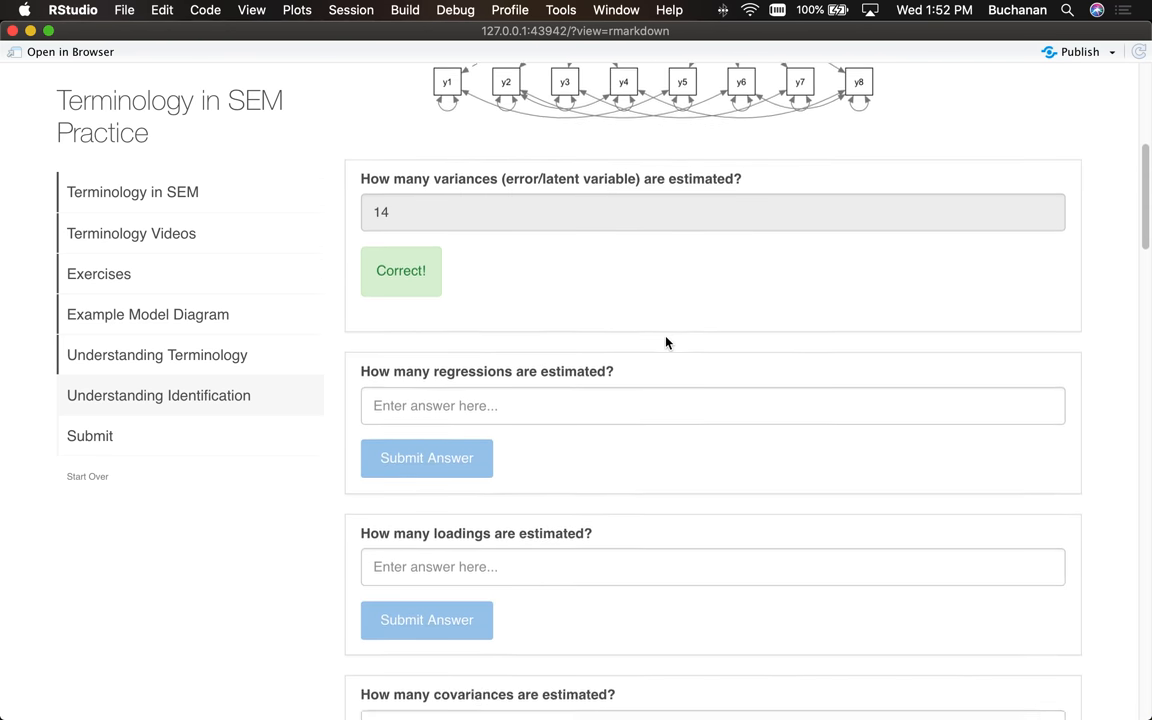
scroll(down, 3)
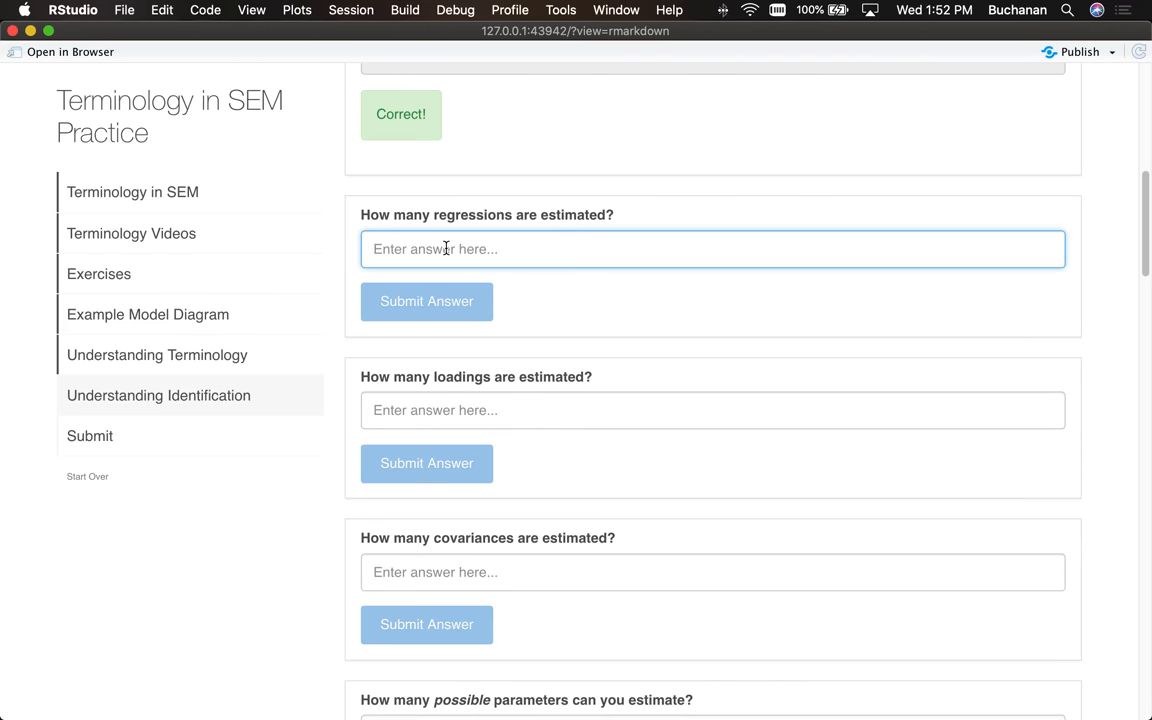
click(426, 300)
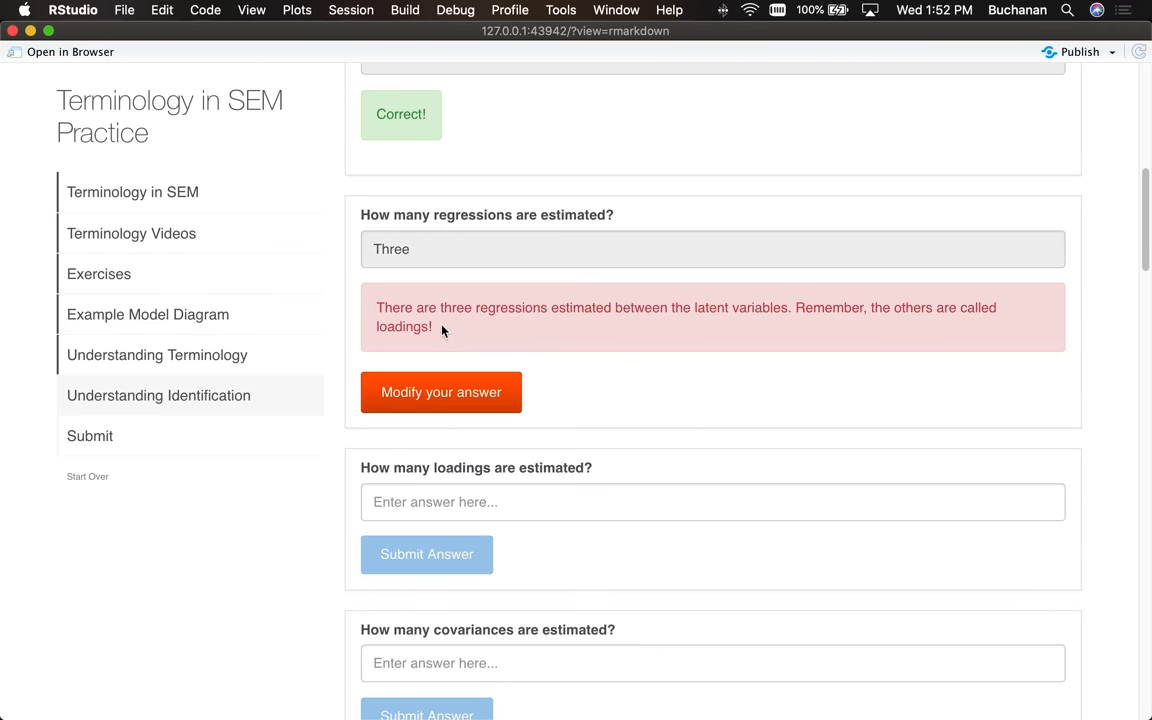
mouse_move(856, 344)
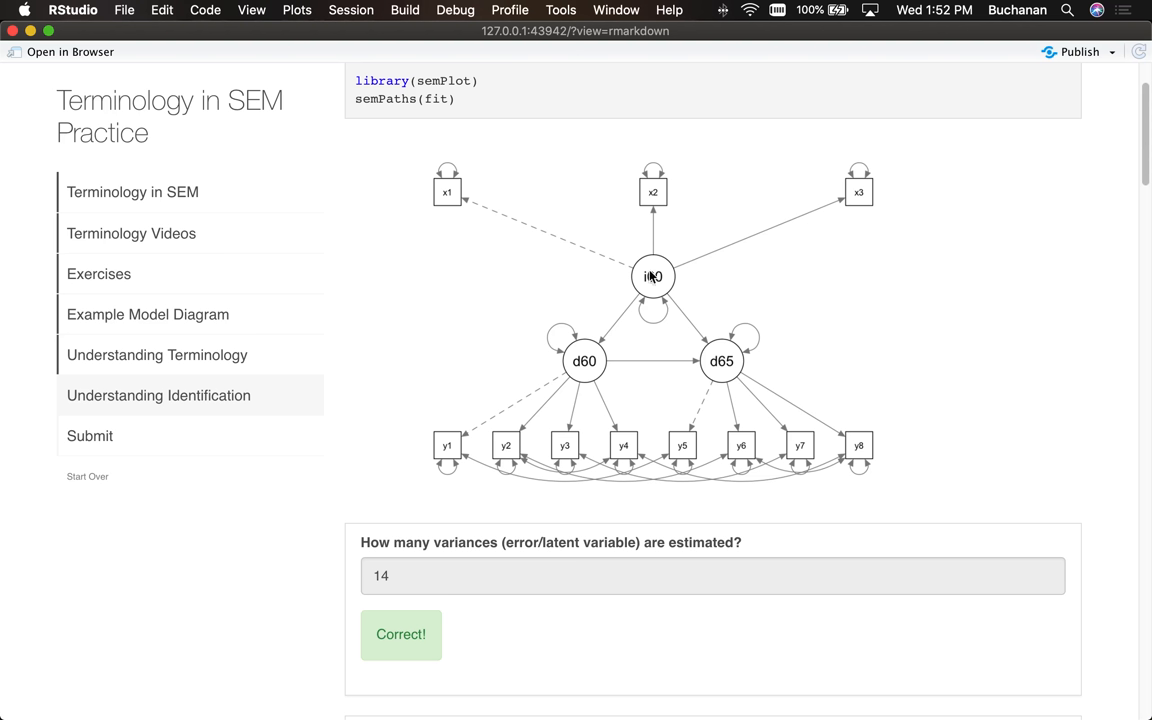
mouse_move(744, 252)
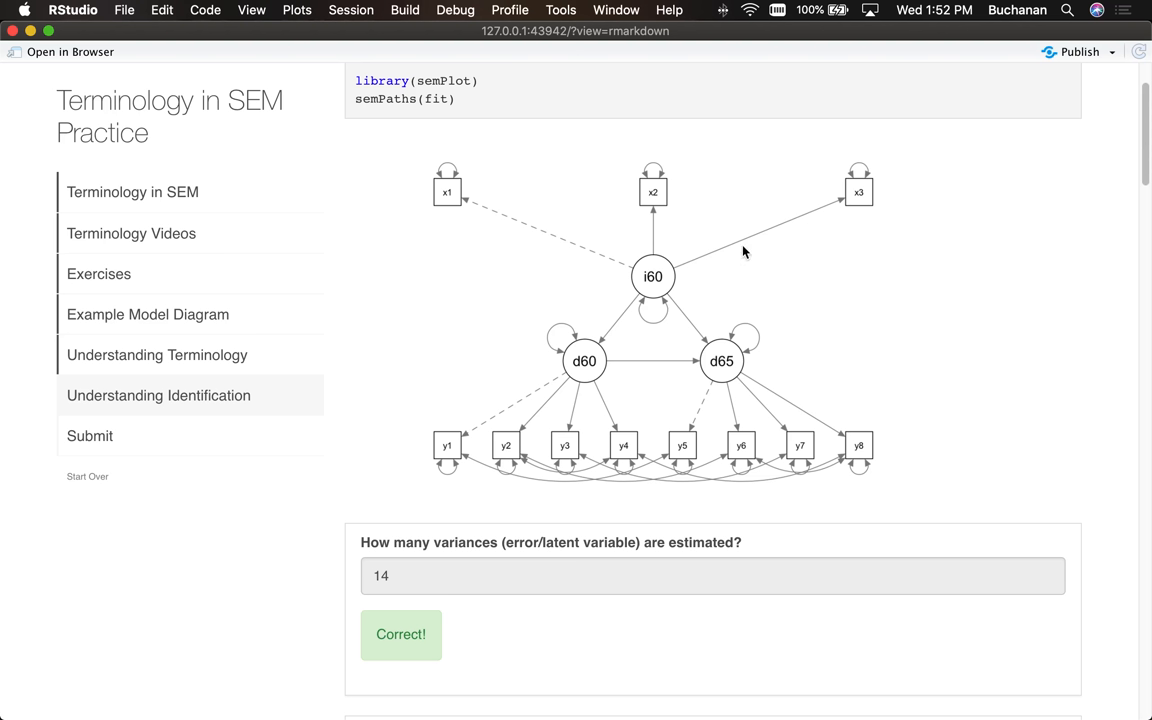
mouse_move(740, 418)
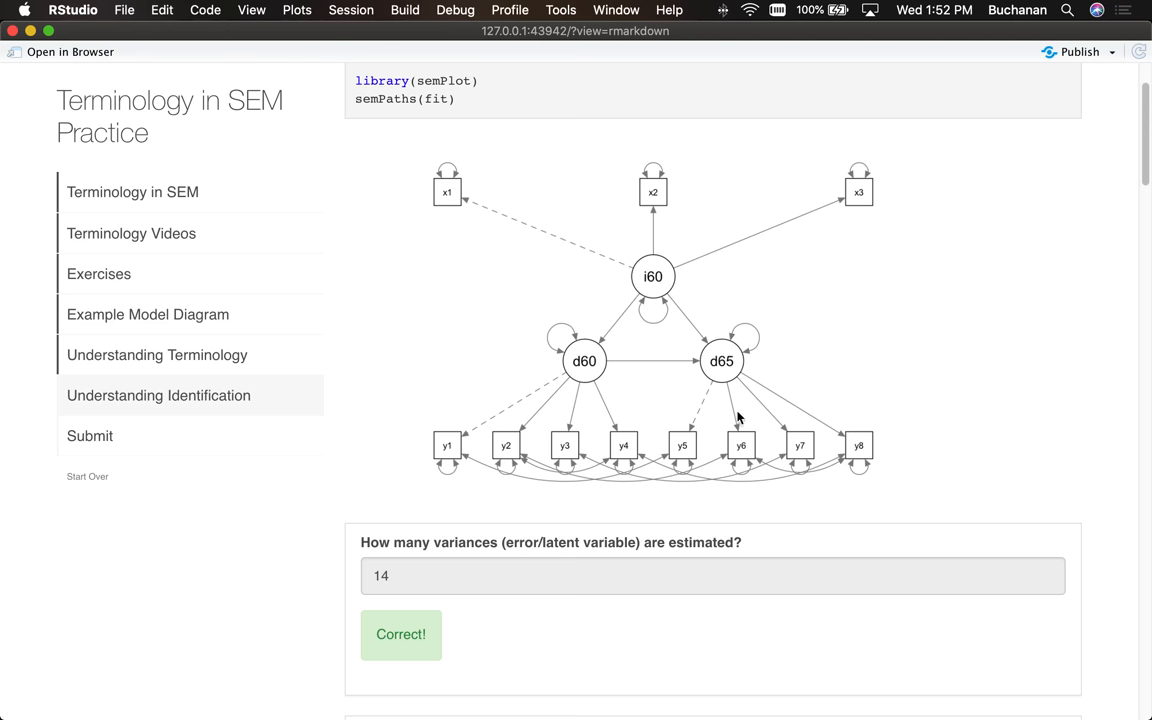
mouse_move(808, 408)
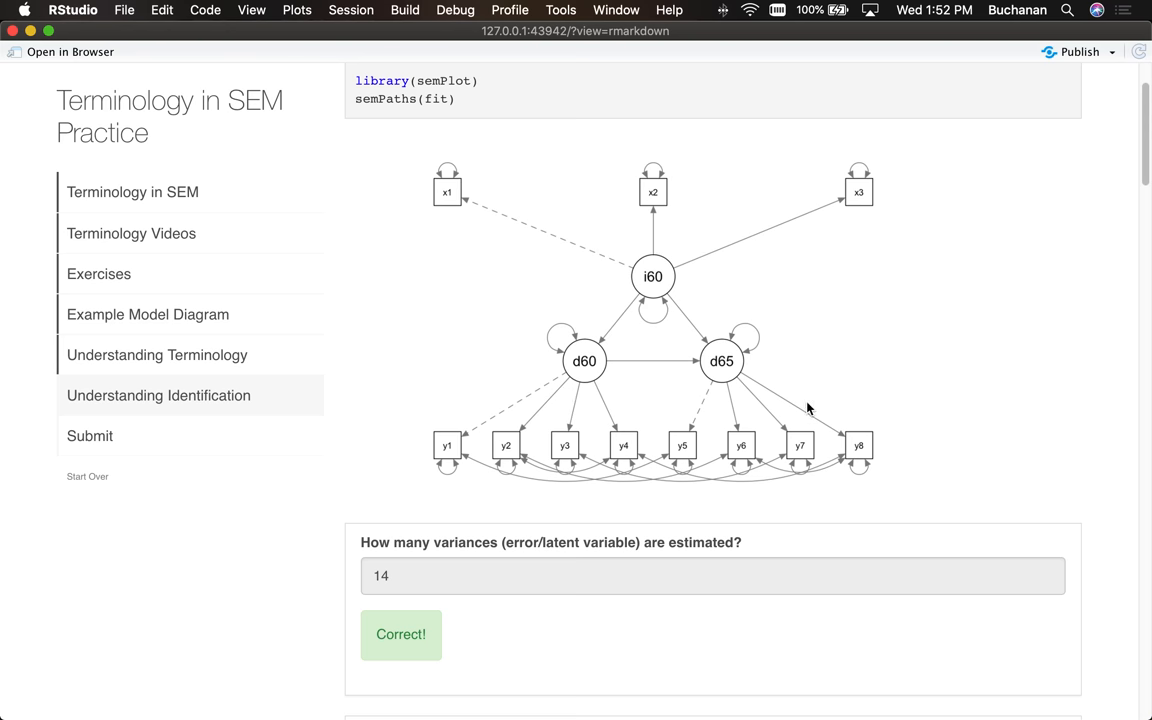
Step: Answer the loadings question 'Eight' and read the feedback about the marker variable
scroll(down, 3)
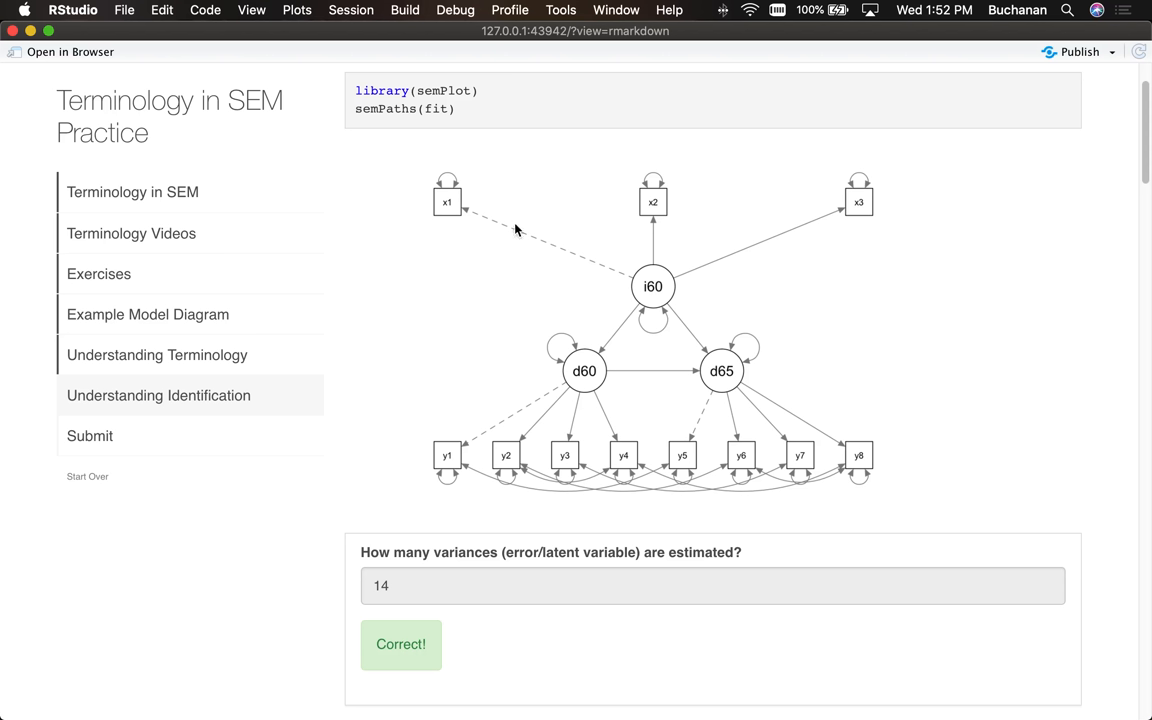
mouse_move(560, 240)
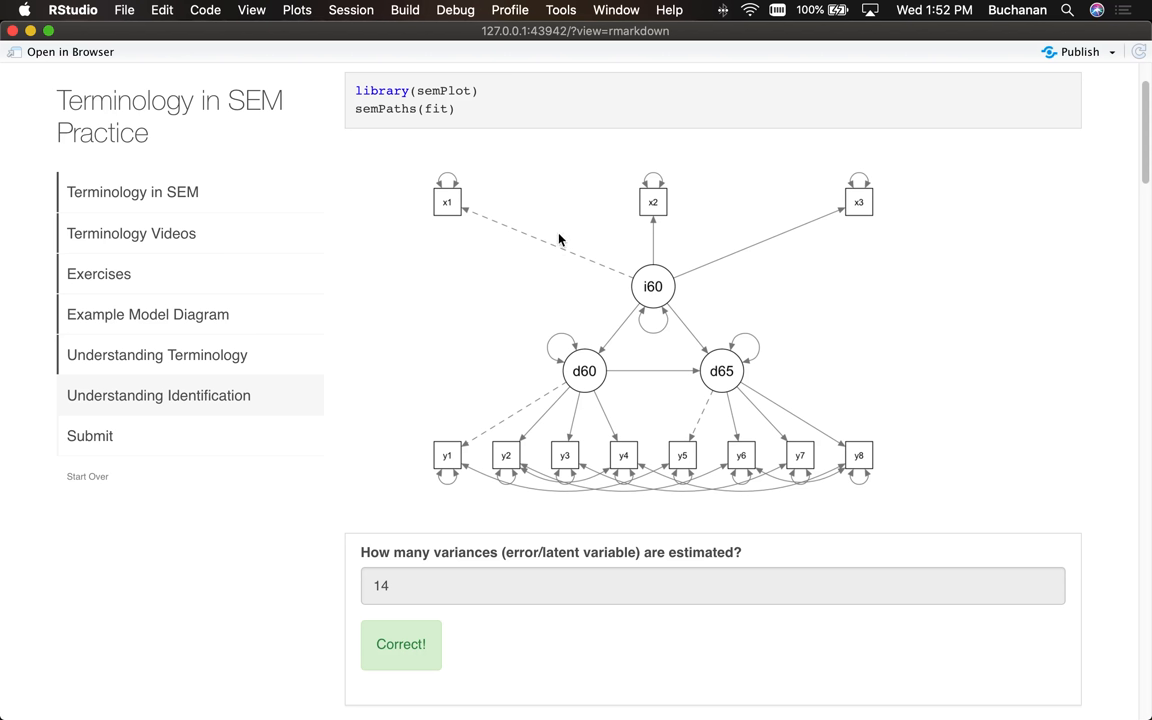
mouse_move(594, 252)
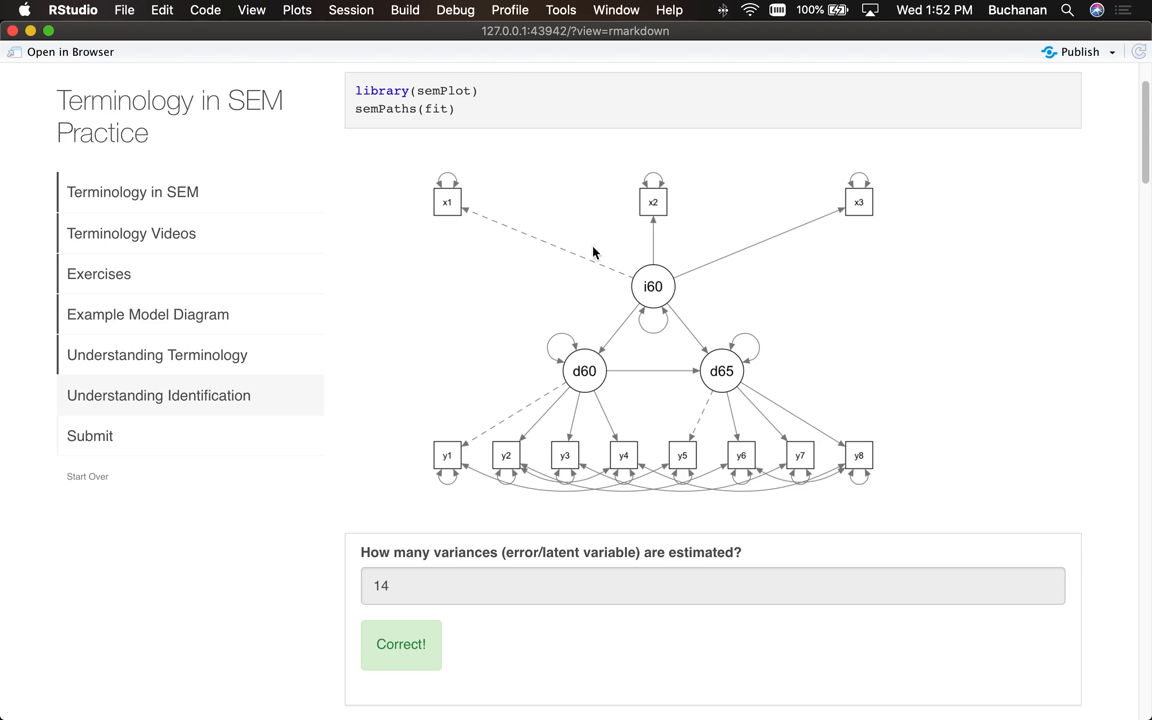
mouse_move(560, 240)
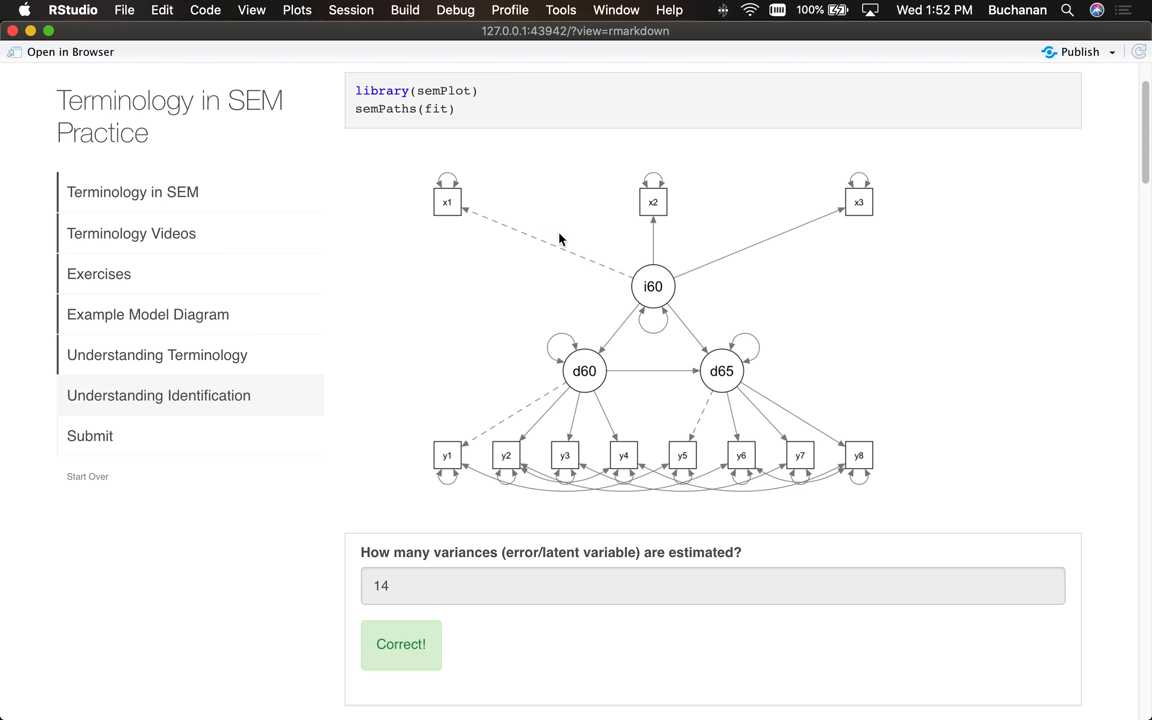
mouse_move(480, 228)
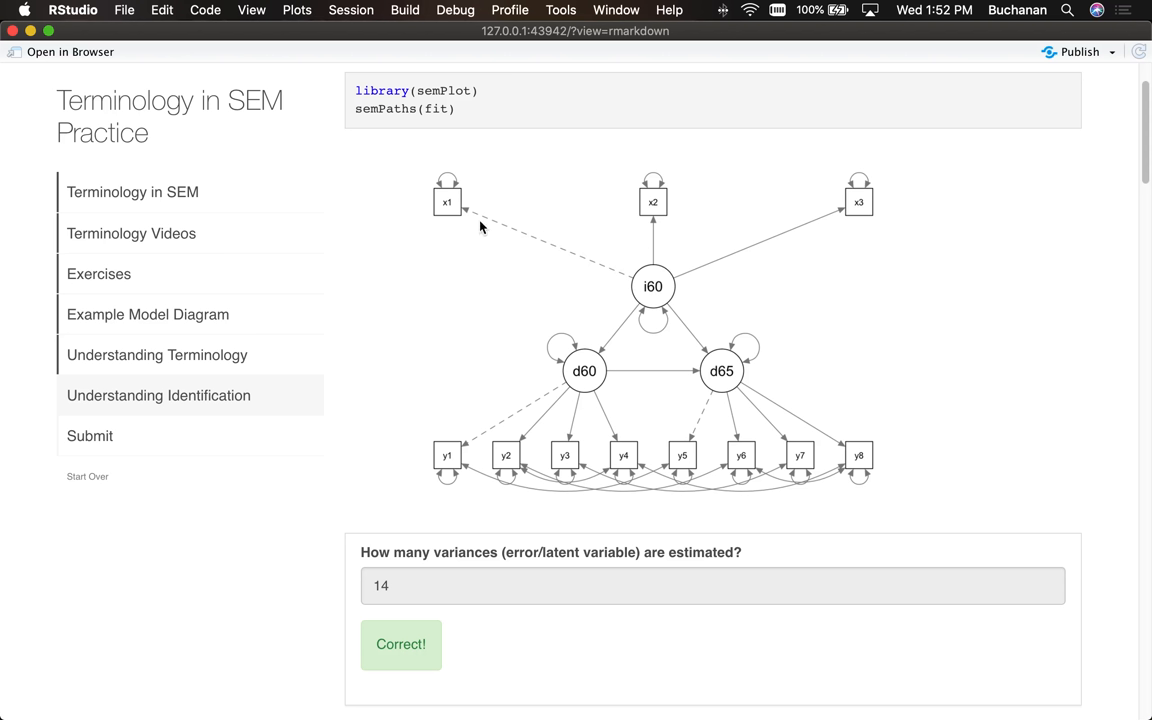
mouse_move(518, 236)
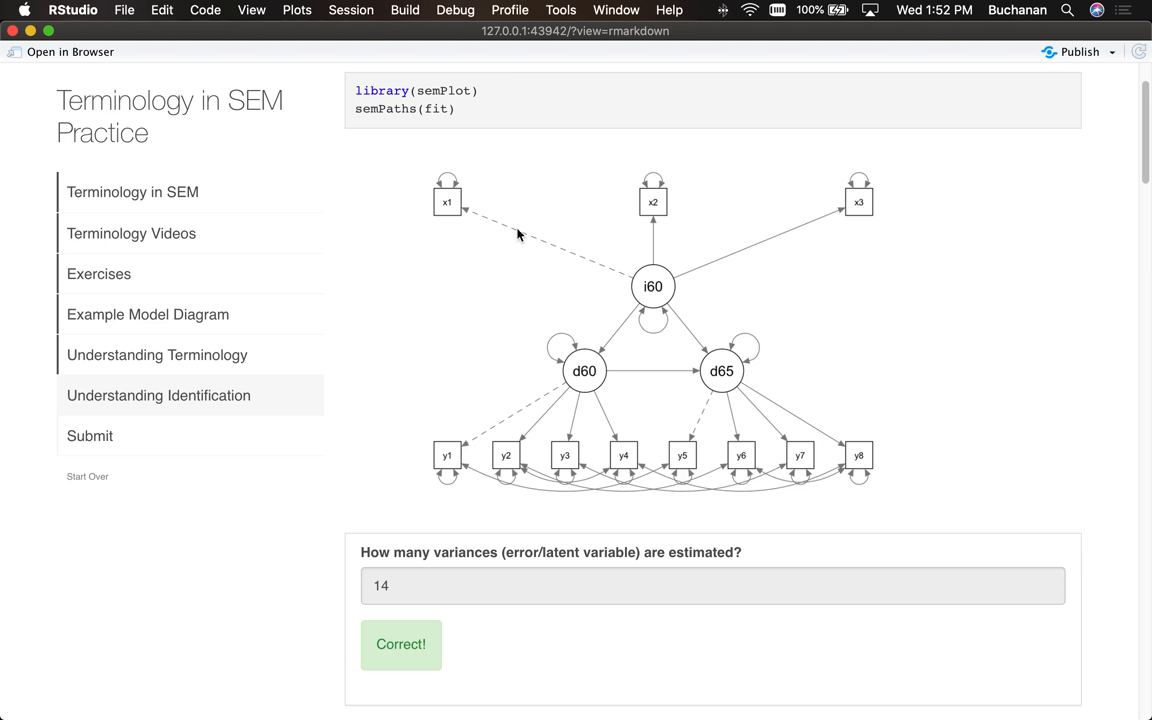
mouse_move(512, 228)
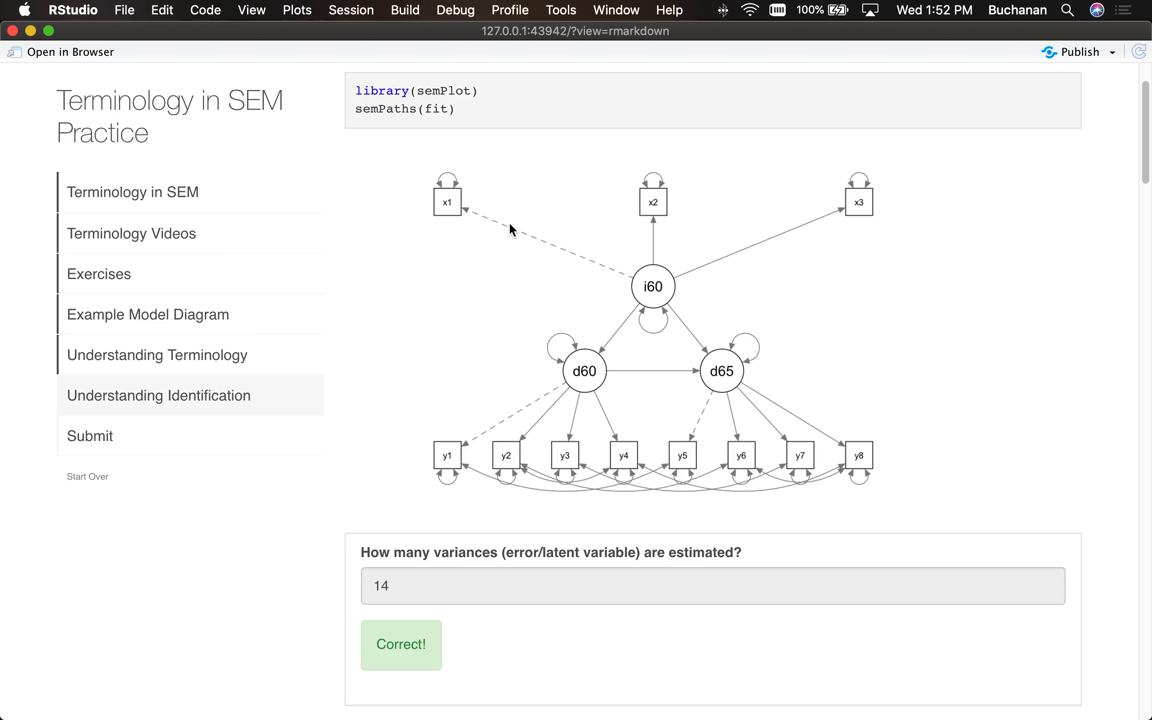
mouse_move(506, 248)
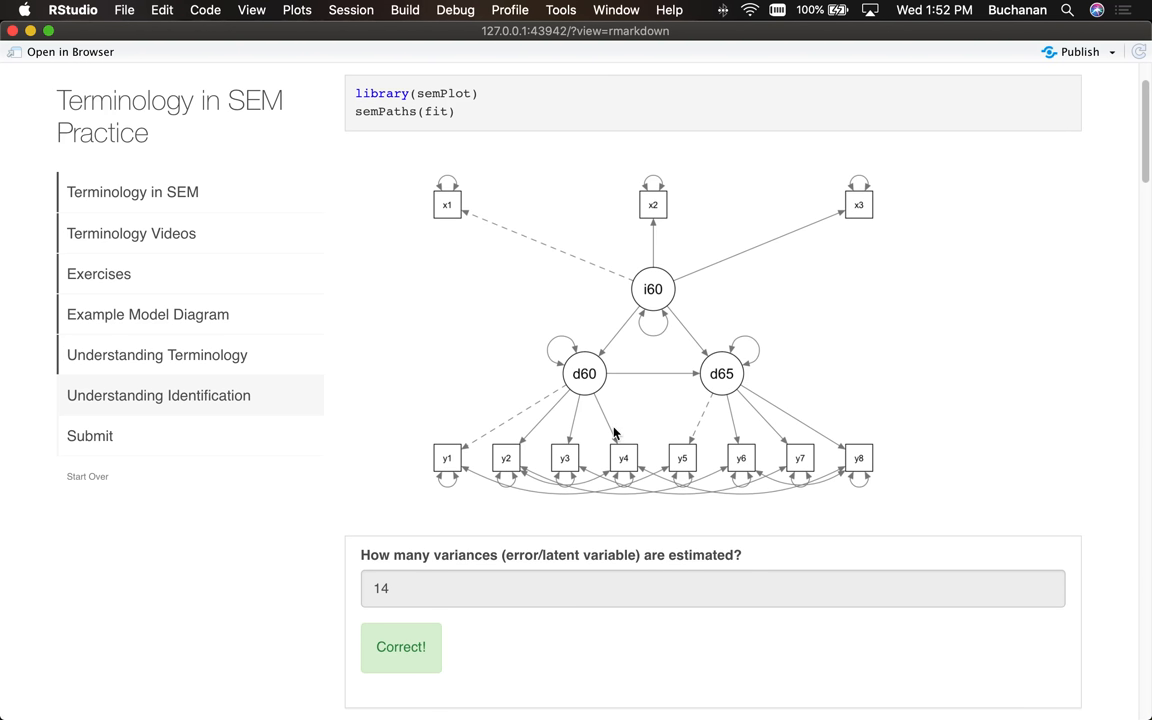
scroll(down, 3)
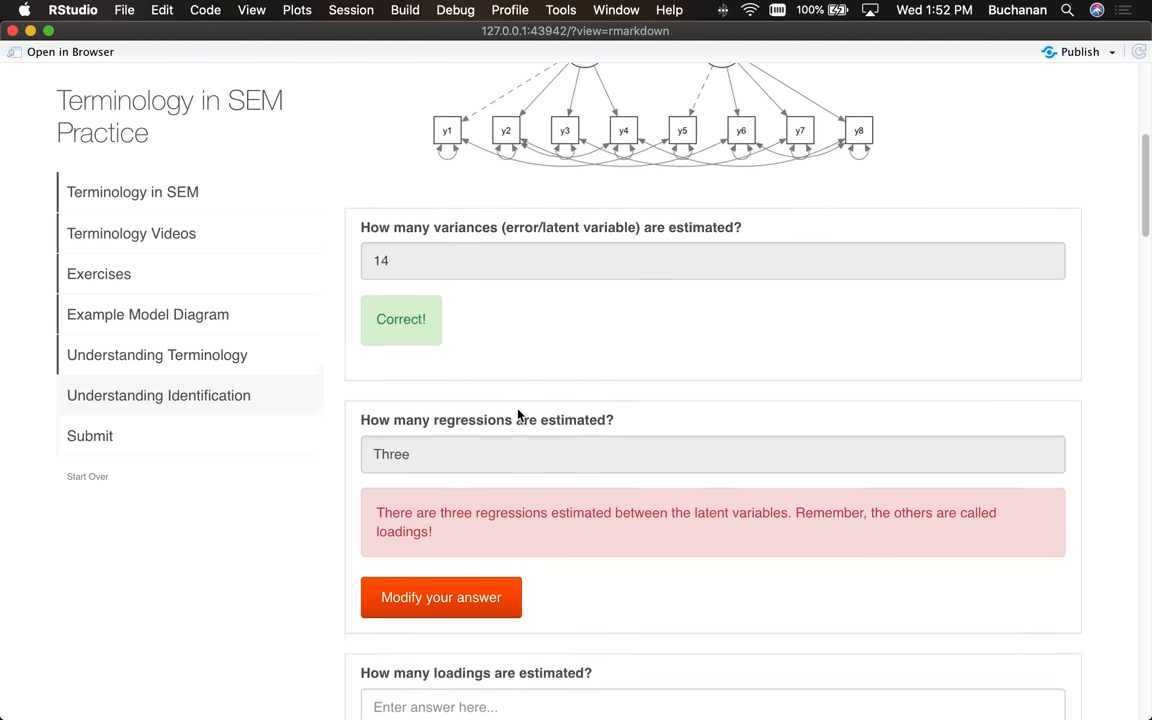
text(Eigh)
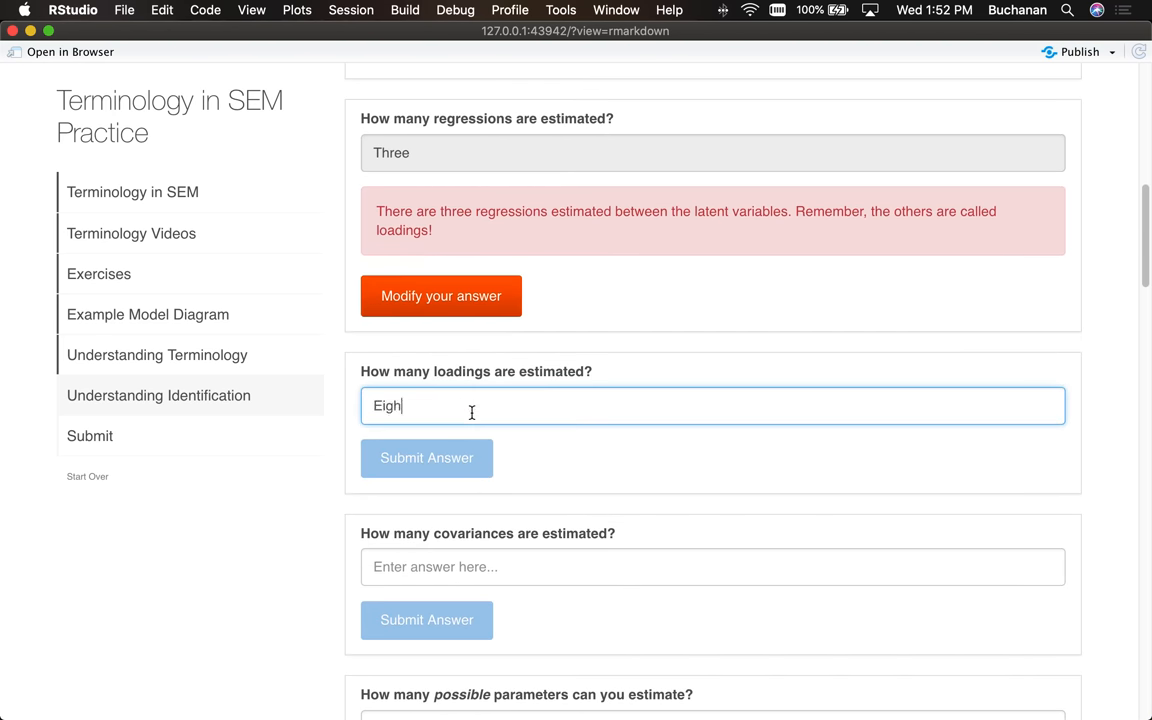
click(426, 456)
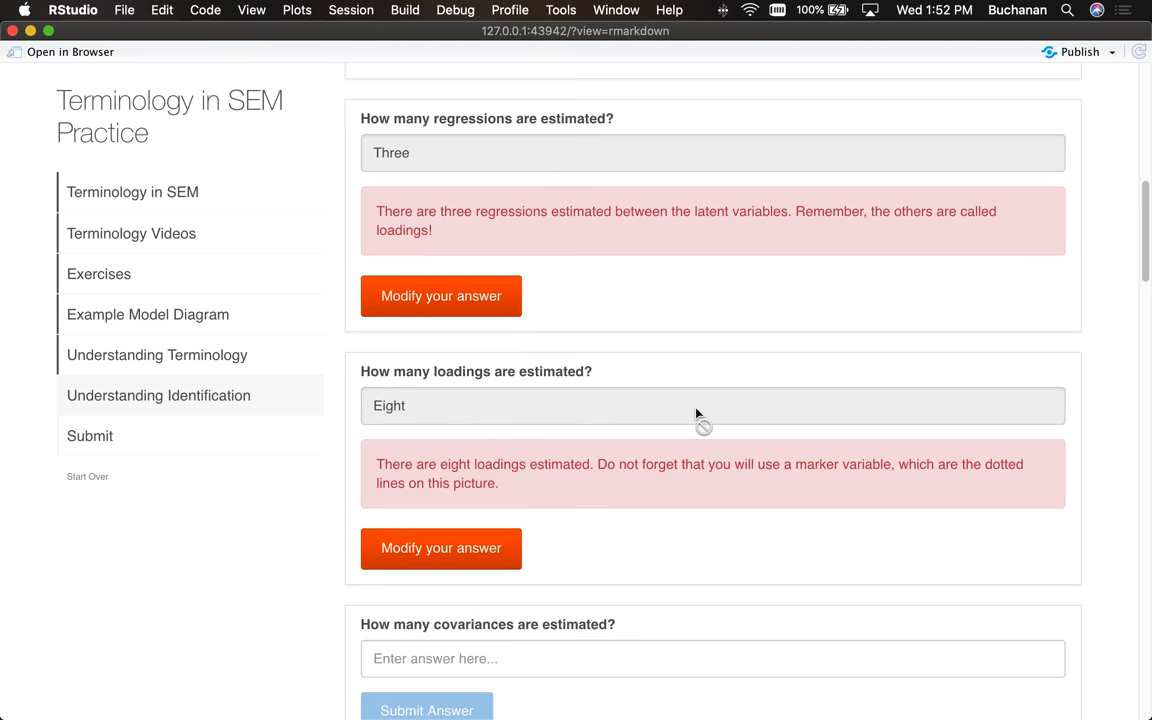
scroll(down, 3)
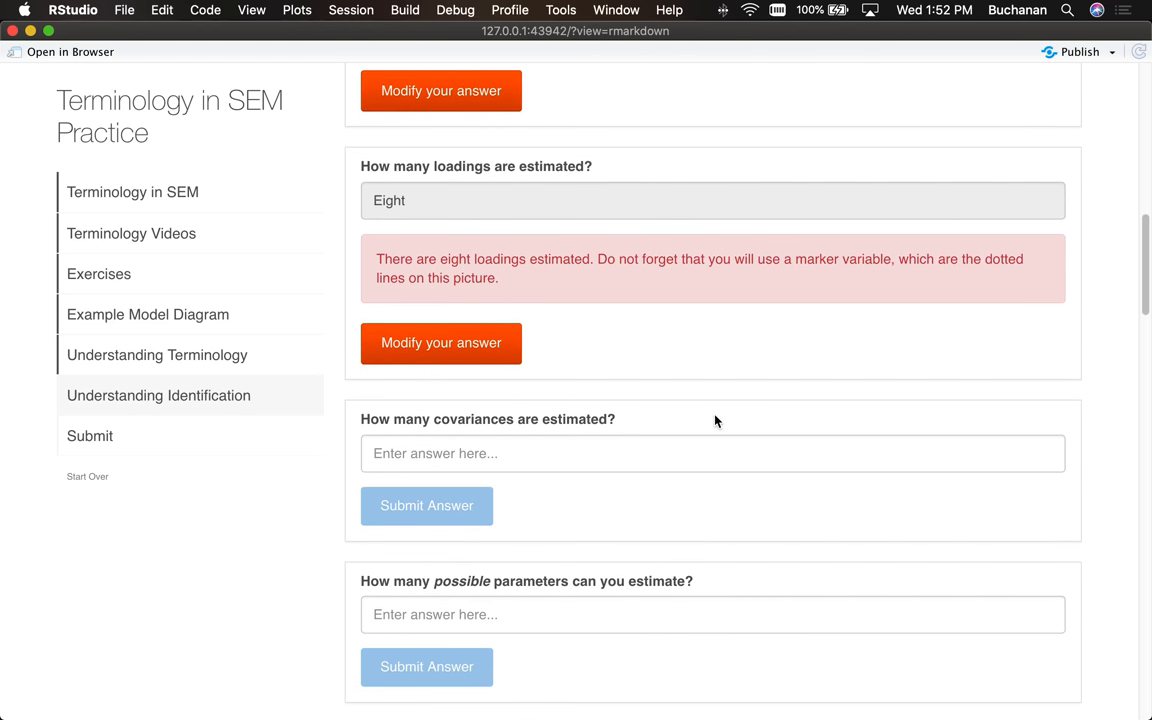
scroll(down, 3)
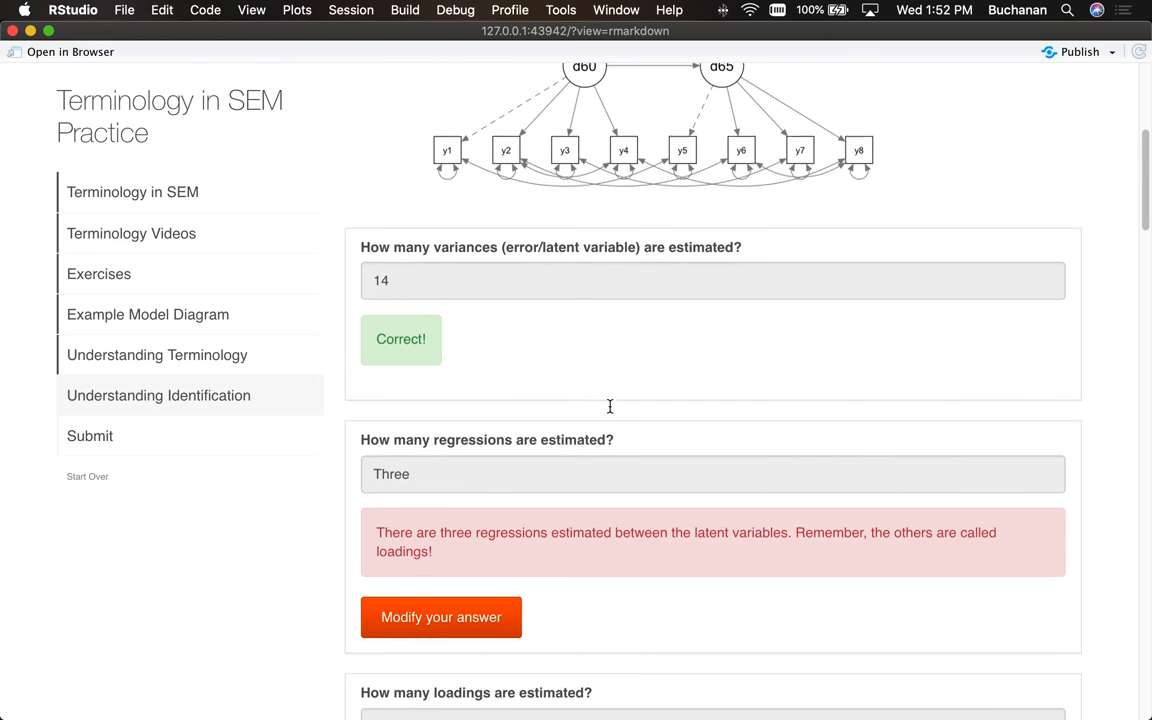
Step: Scroll through the regressions feedback back toward the identification path diagram
scroll(down, 3)
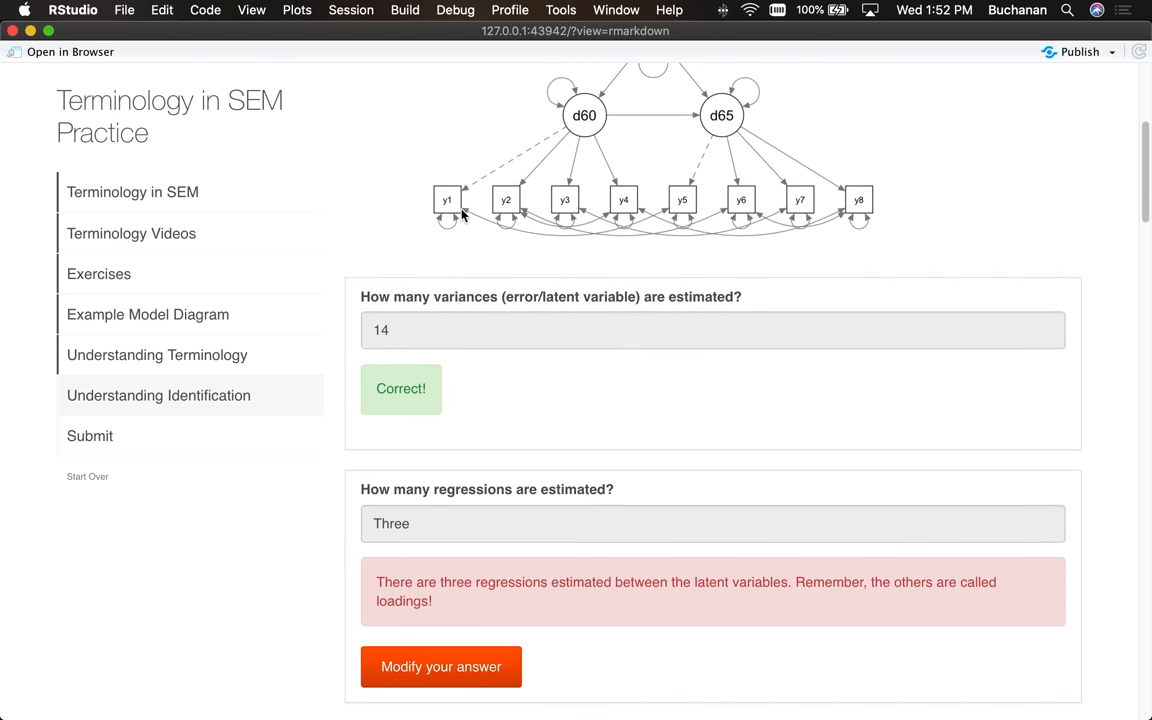
mouse_move(600, 218)
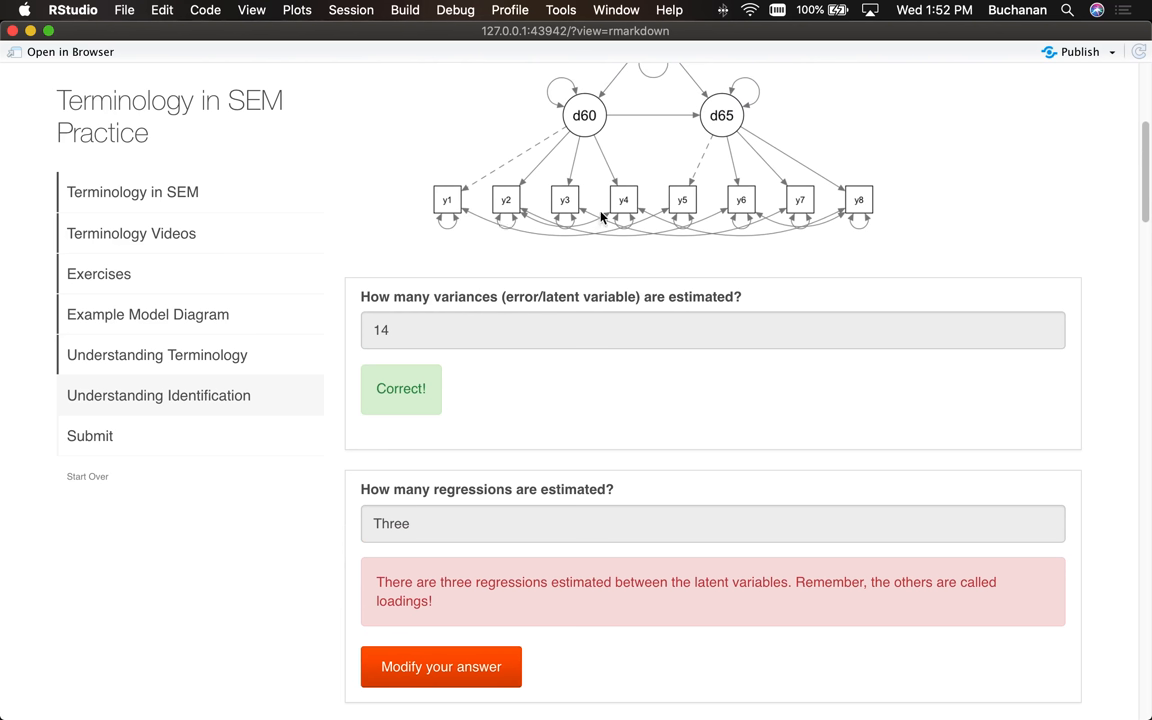
mouse_move(448, 204)
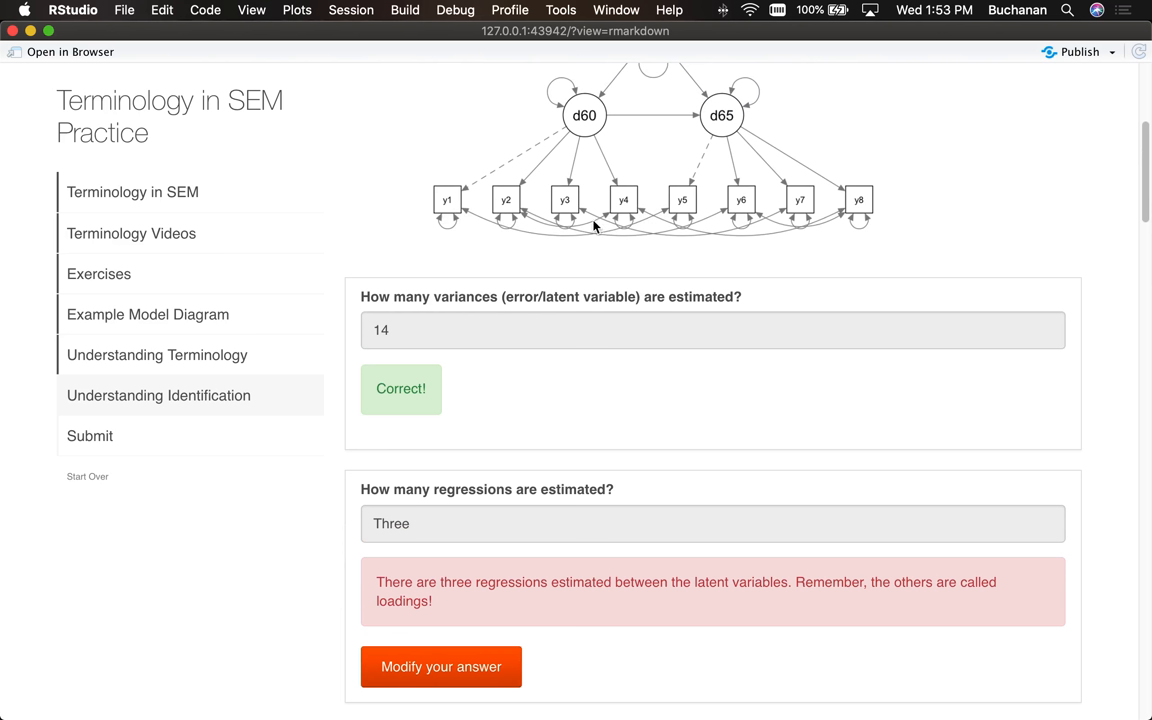
scroll(down, 3)
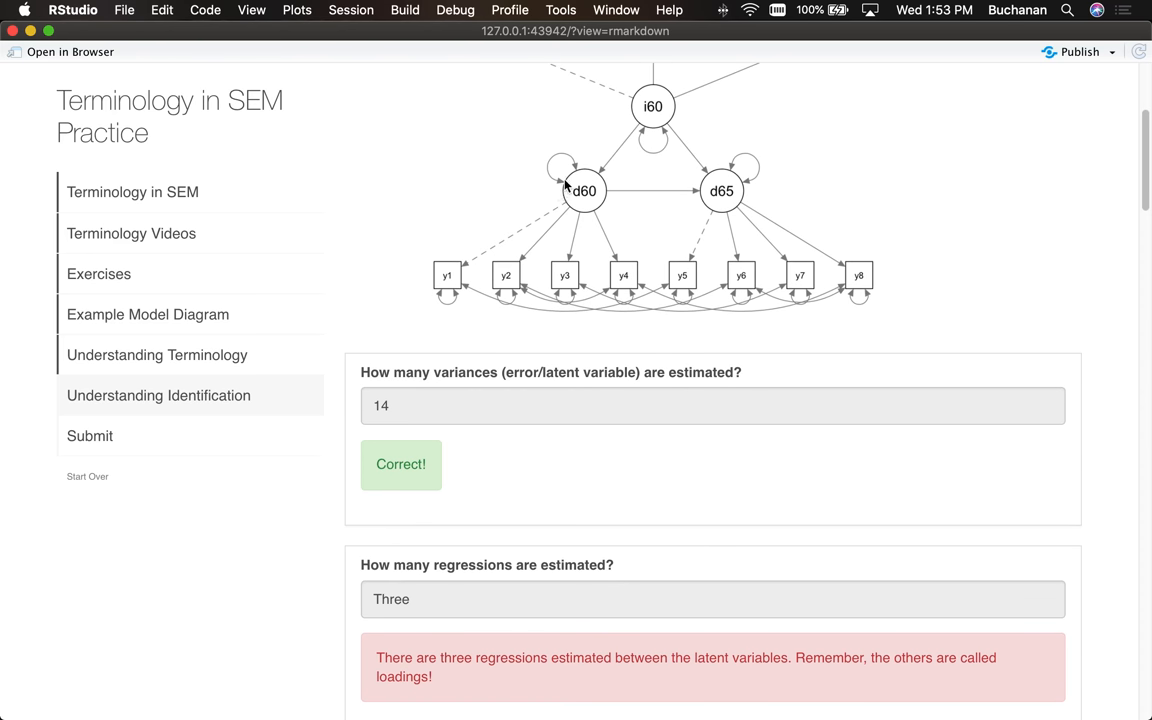
mouse_move(488, 302)
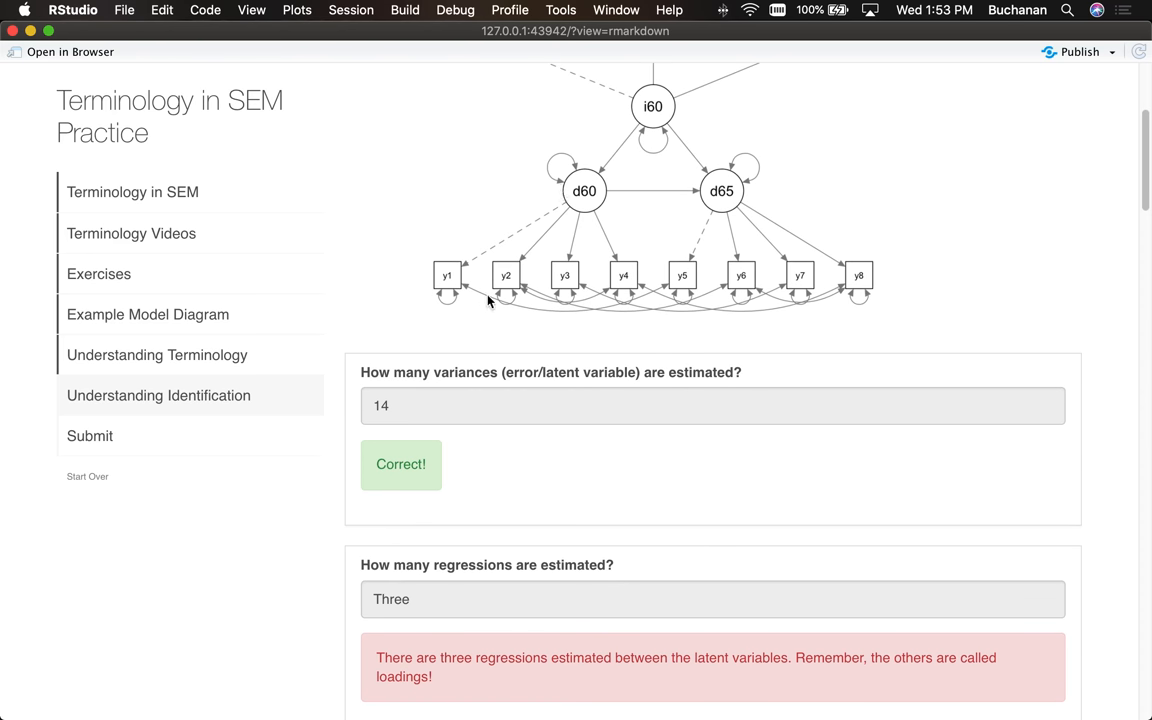
scroll(down, 3)
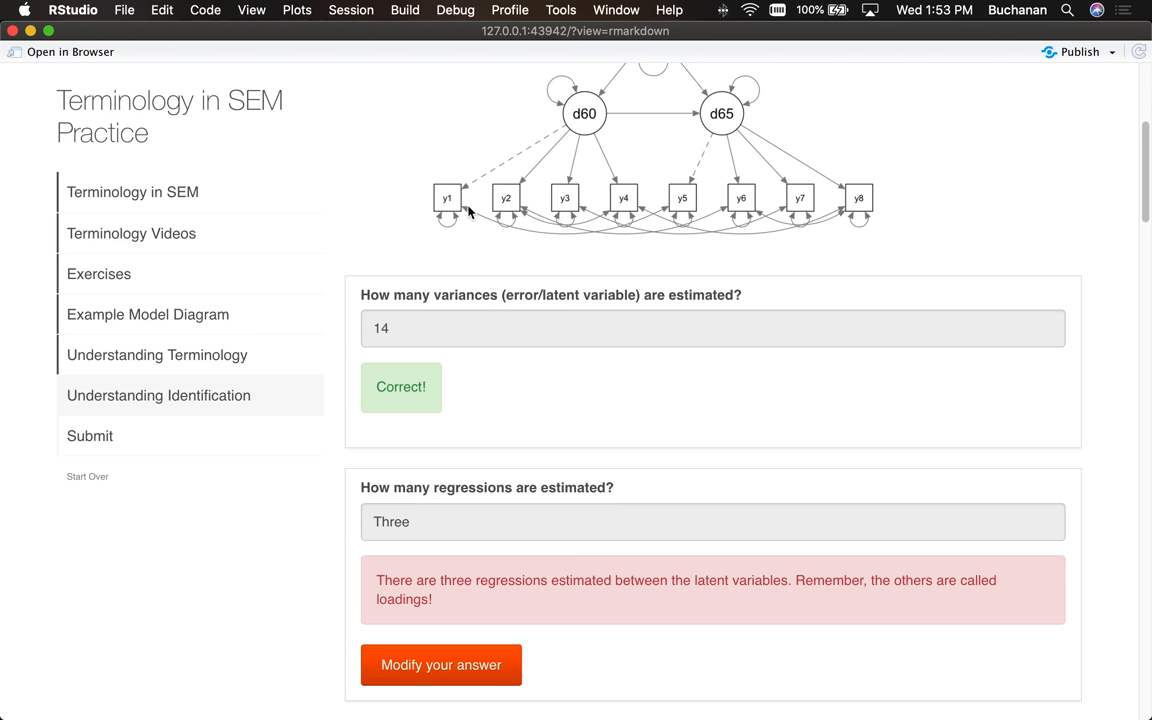
mouse_move(450, 218)
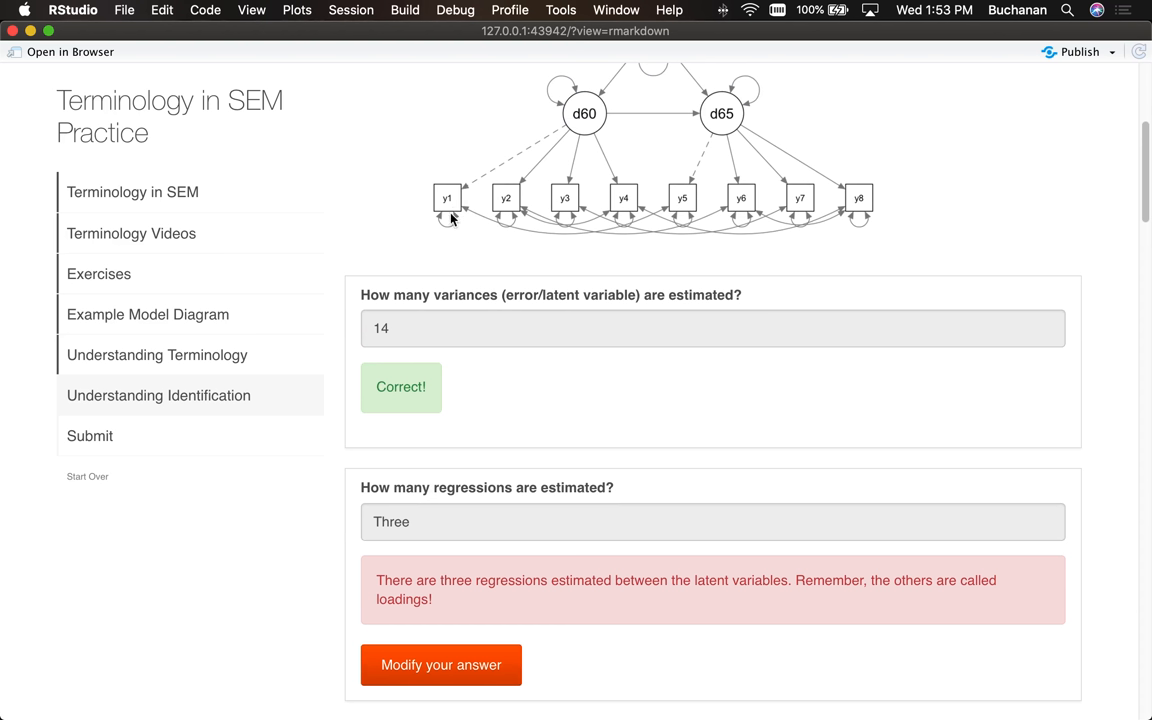
mouse_move(576, 216)
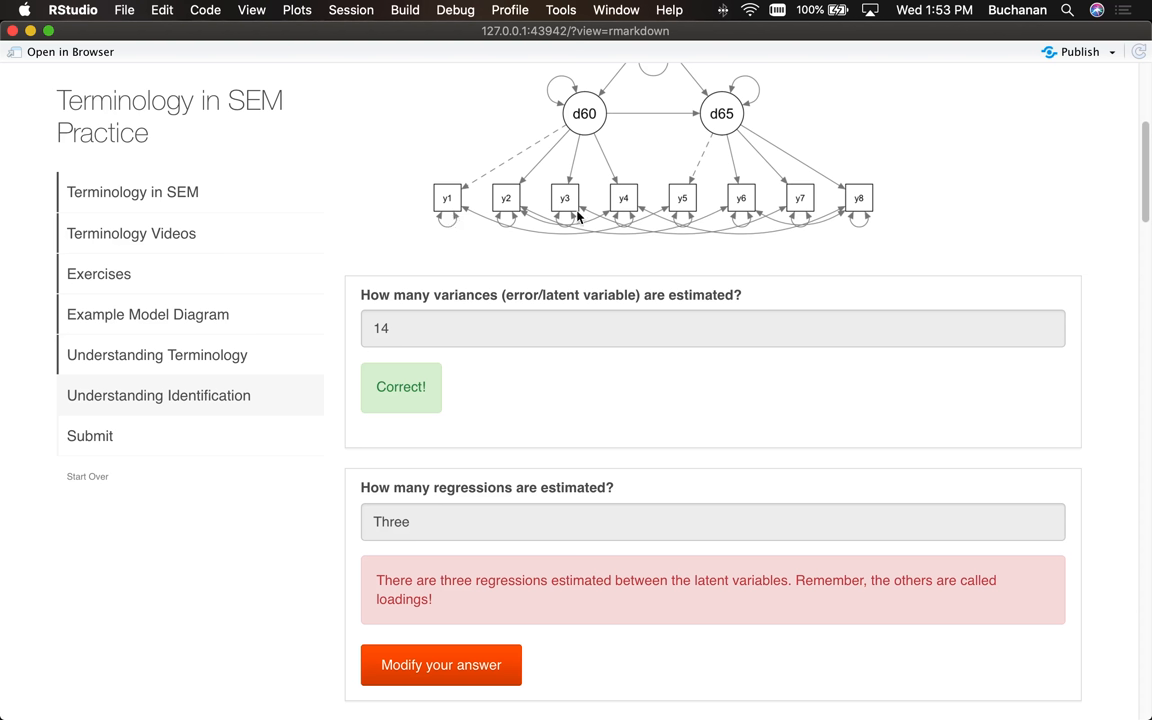
mouse_move(488, 224)
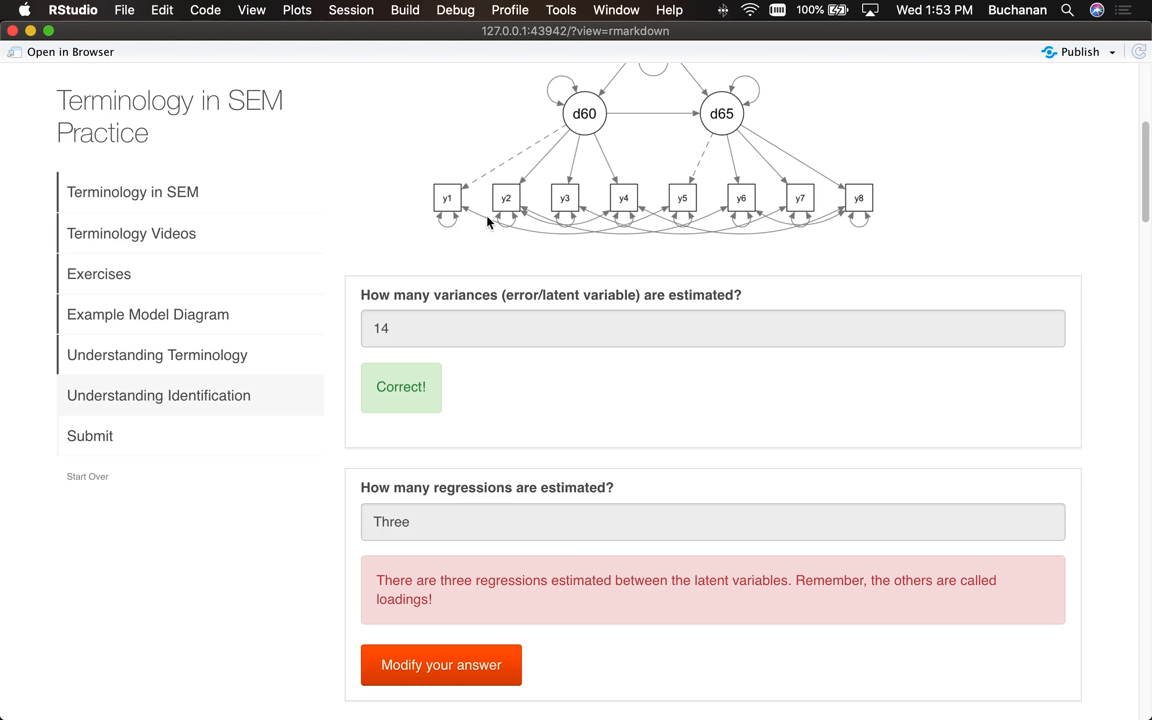
mouse_move(742, 222)
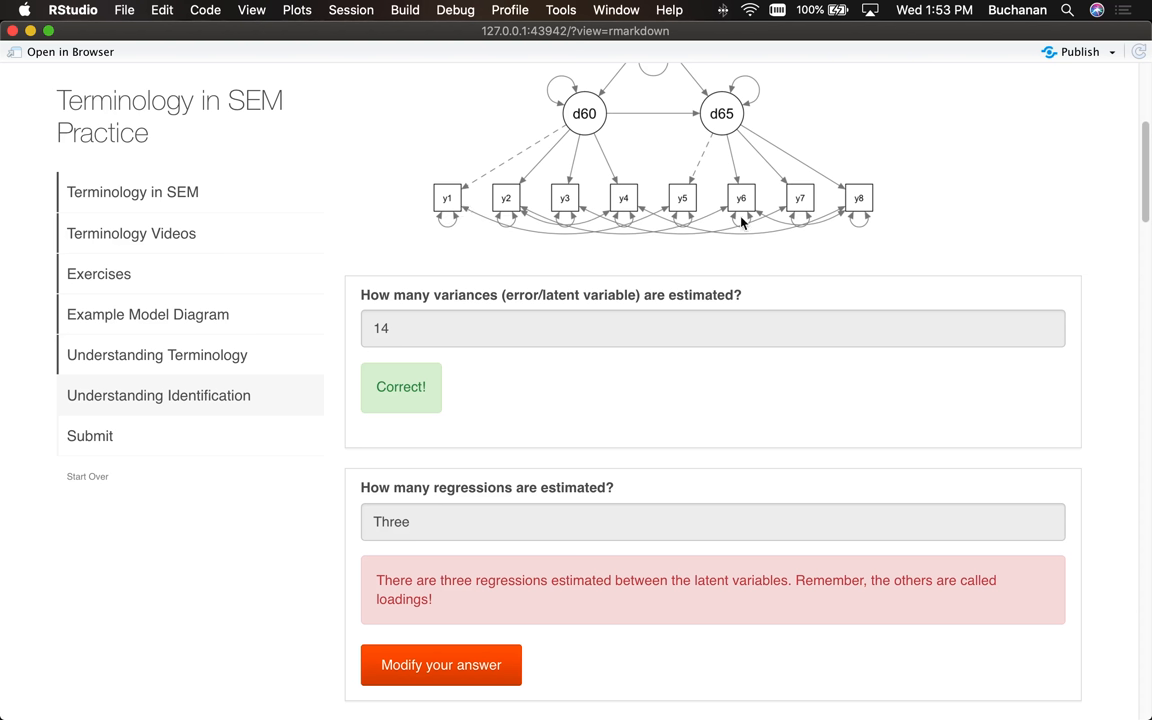
mouse_move(528, 216)
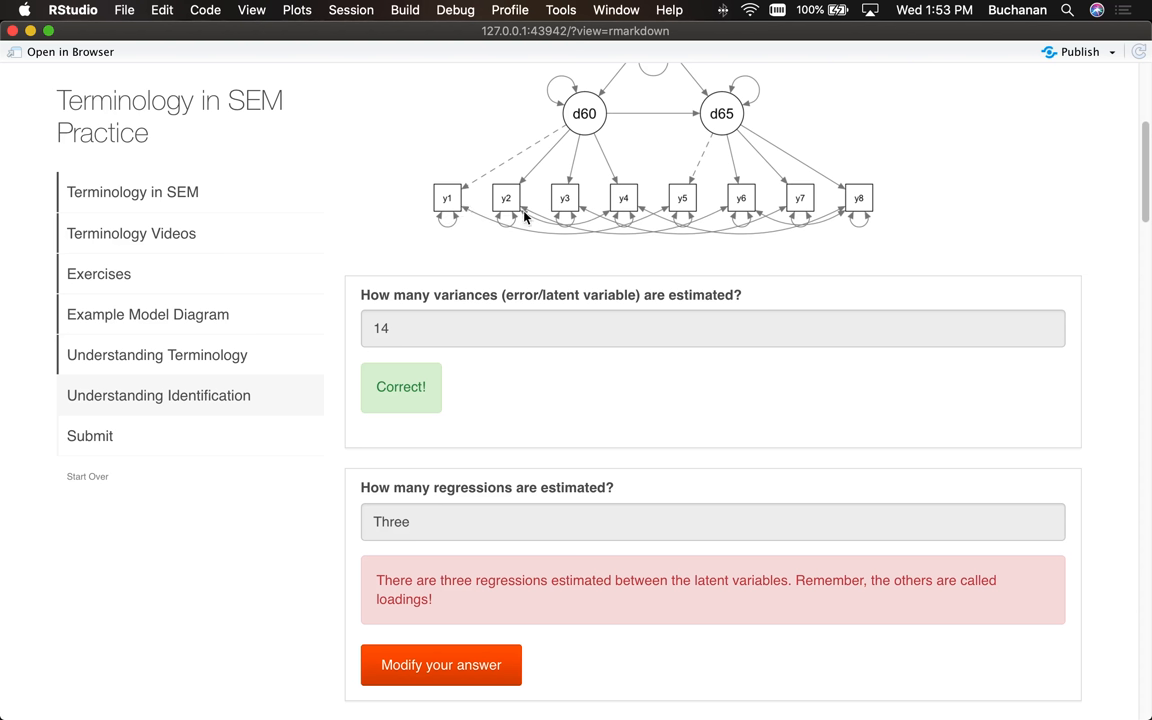
mouse_move(578, 212)
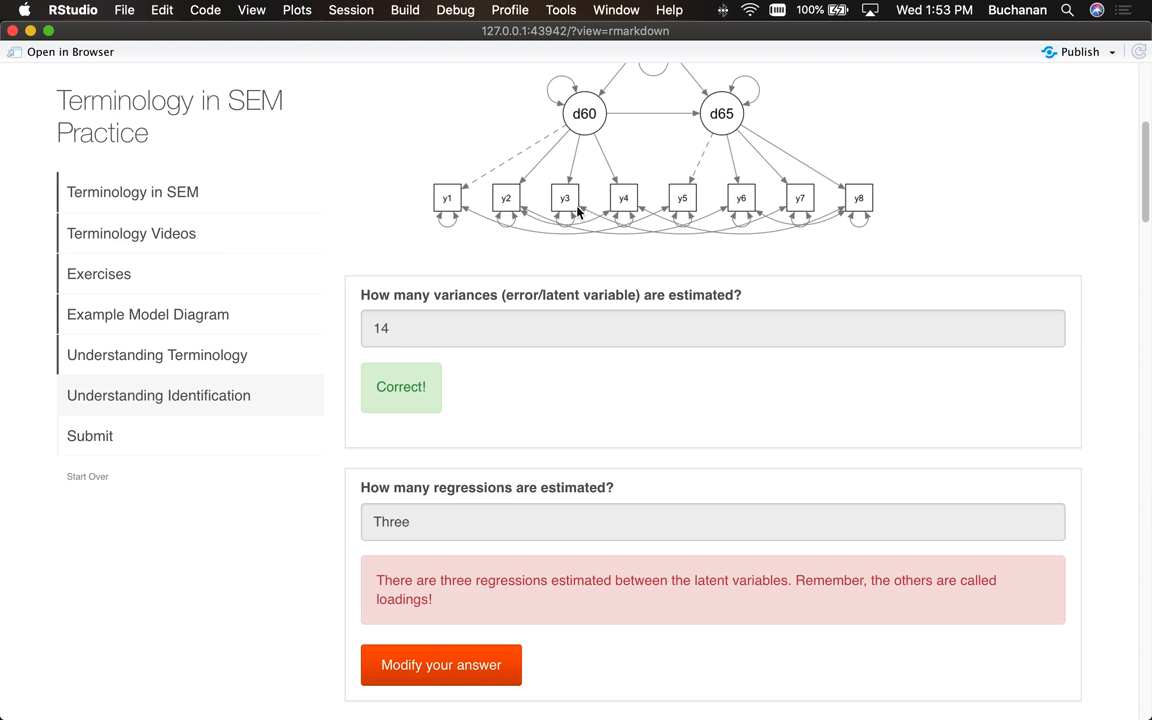
mouse_move(638, 214)
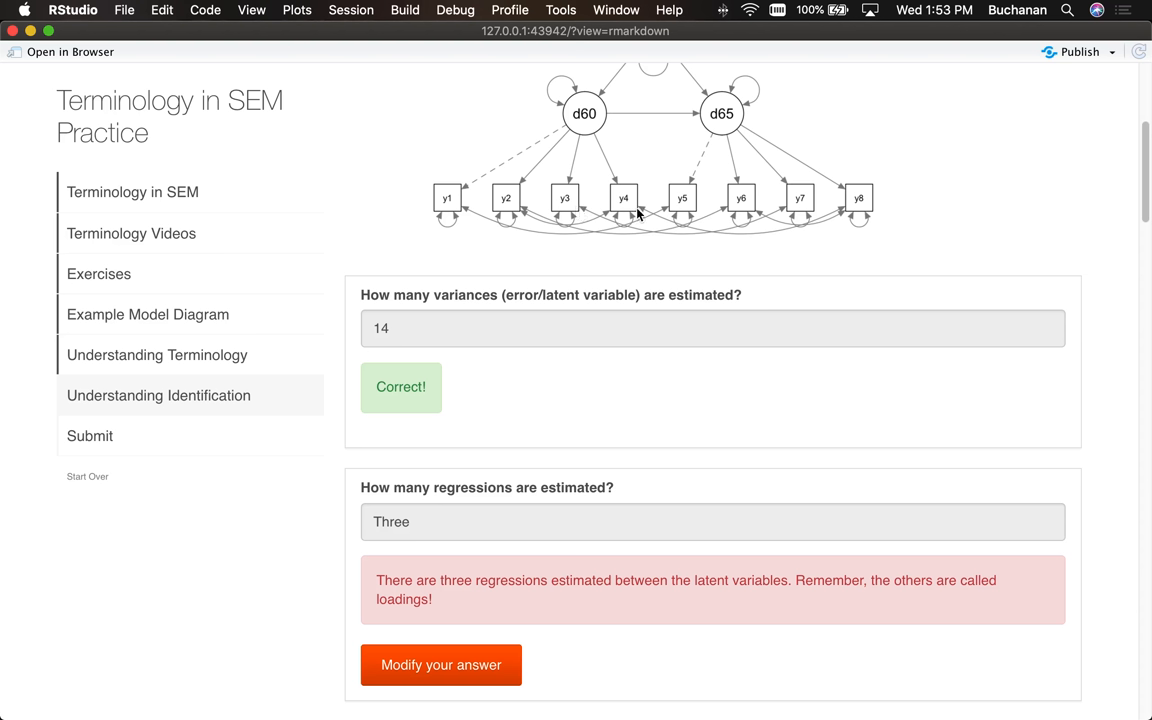
mouse_move(836, 206)
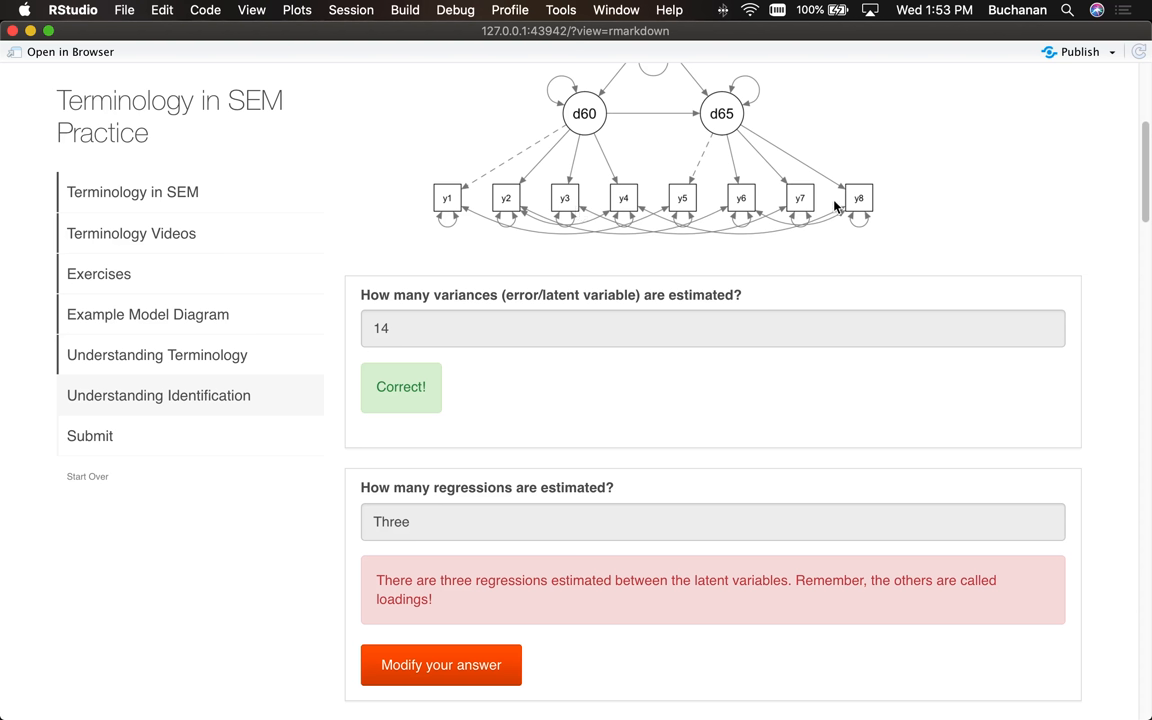
mouse_move(480, 210)
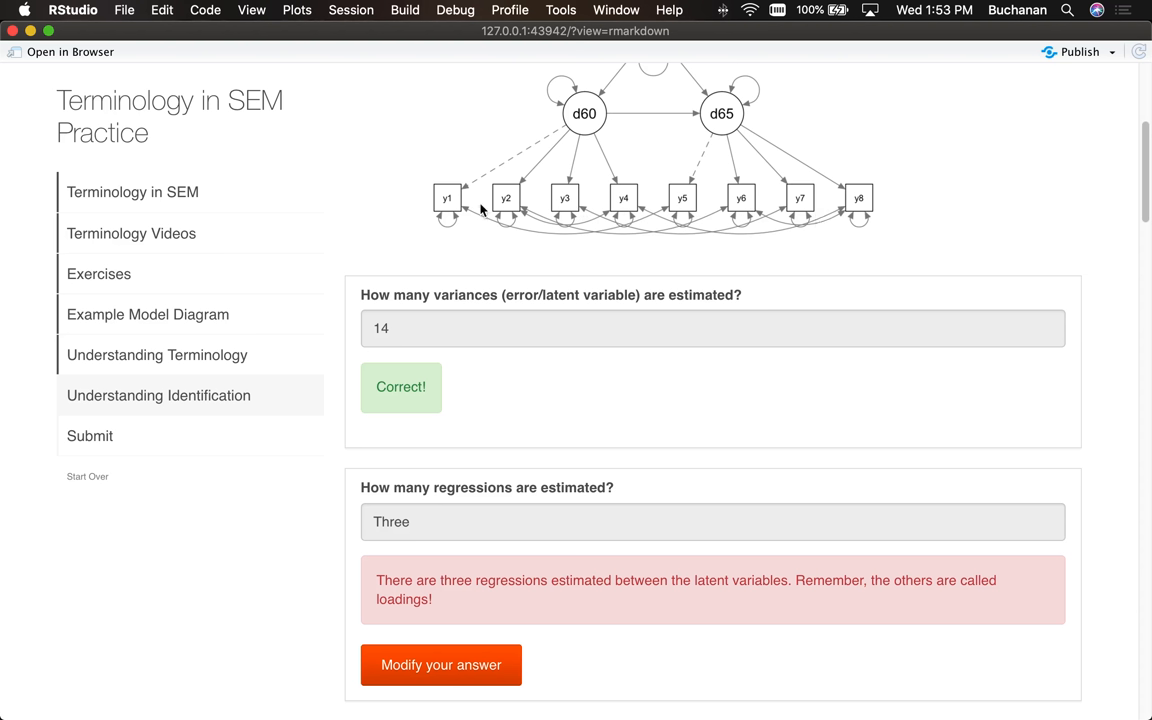
mouse_move(576, 212)
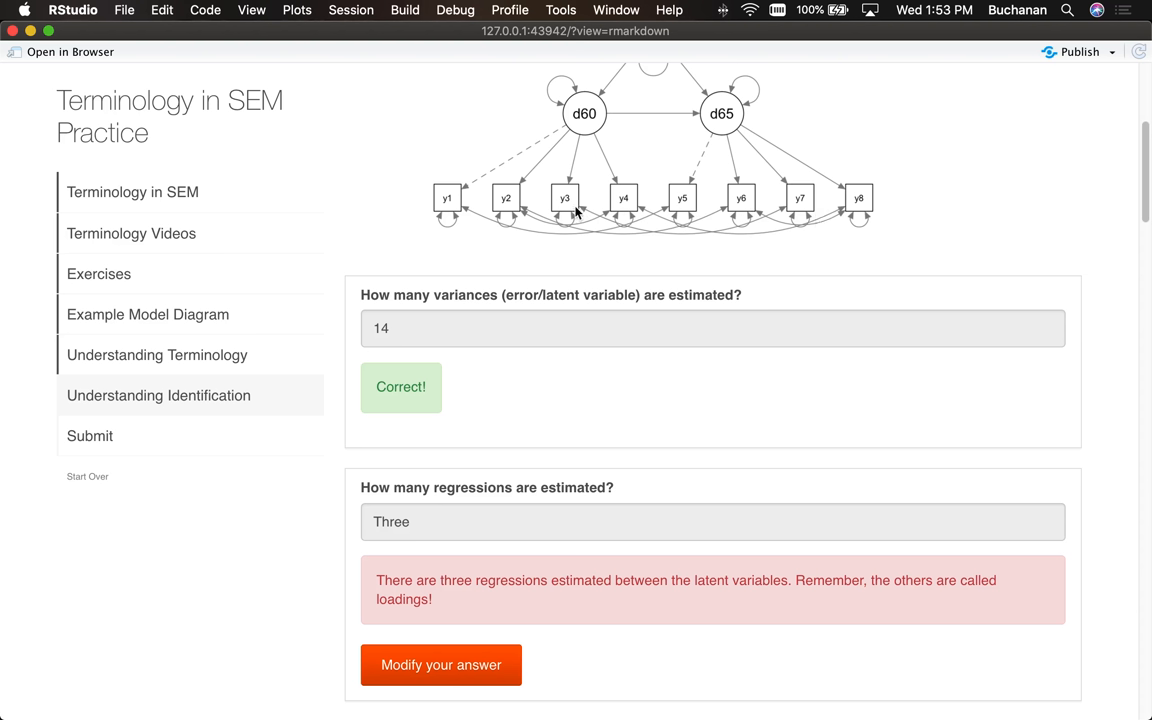
mouse_move(764, 216)
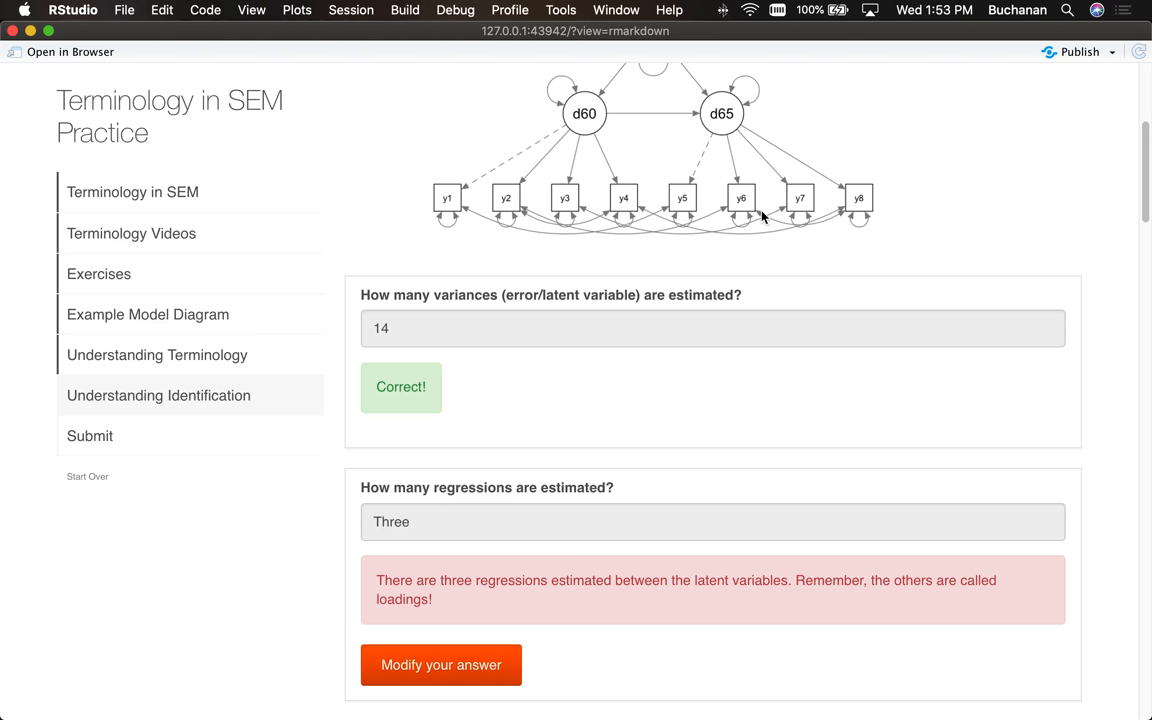
Step: Answer the covariances question 'Six' and get feedback on the six y-variable covariances
scroll(down, 3)
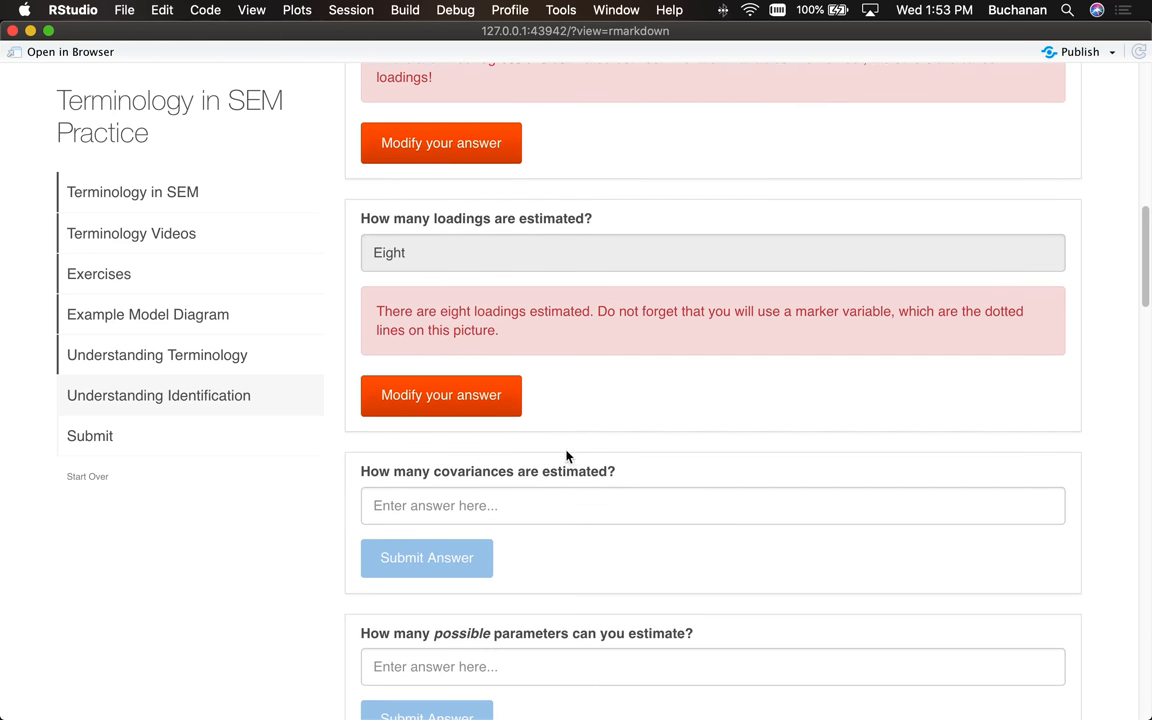
click(712, 504)
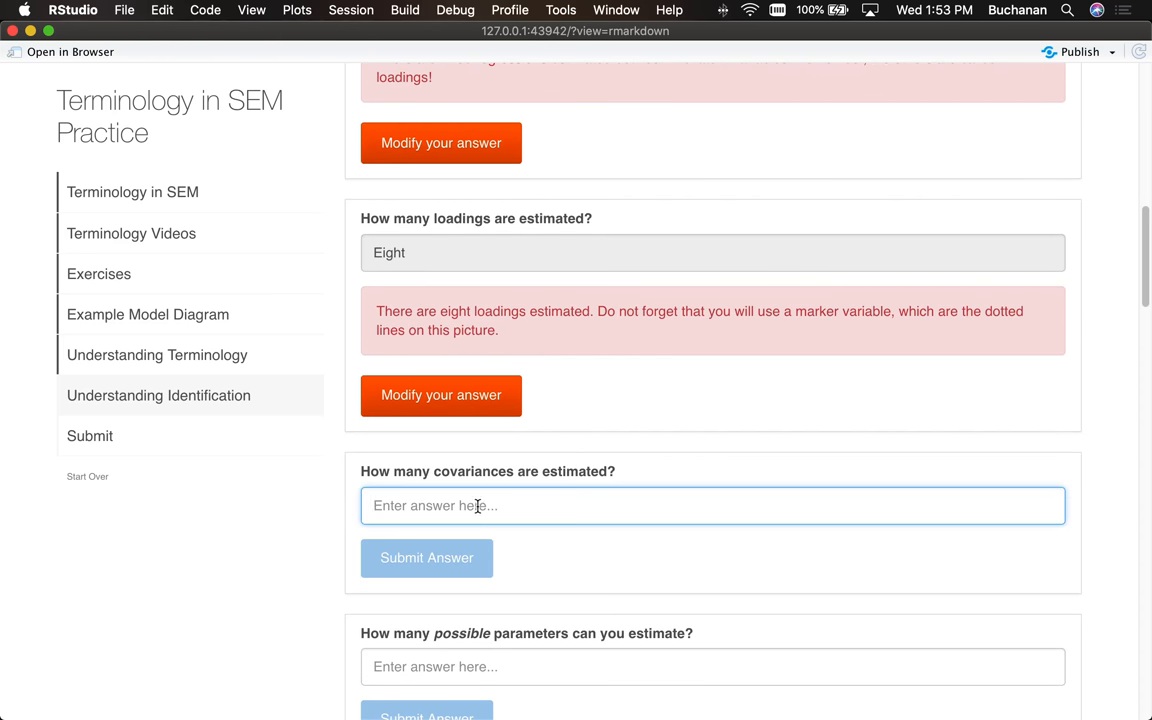
text(Sic)
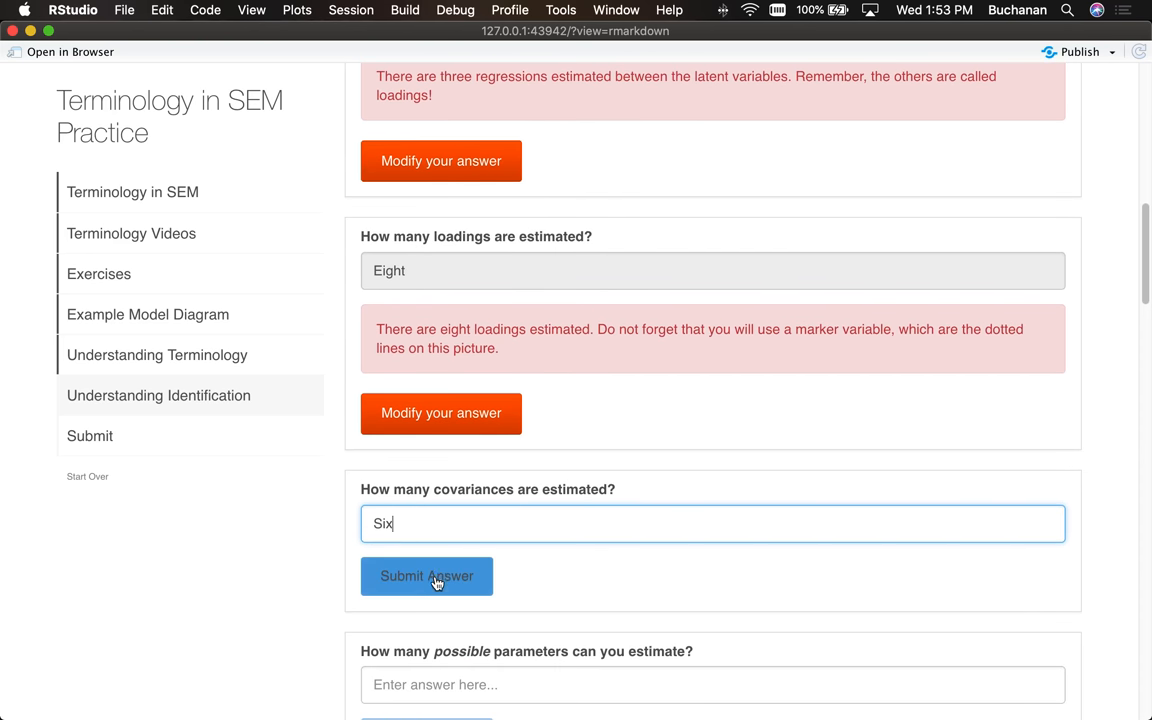
click(426, 576)
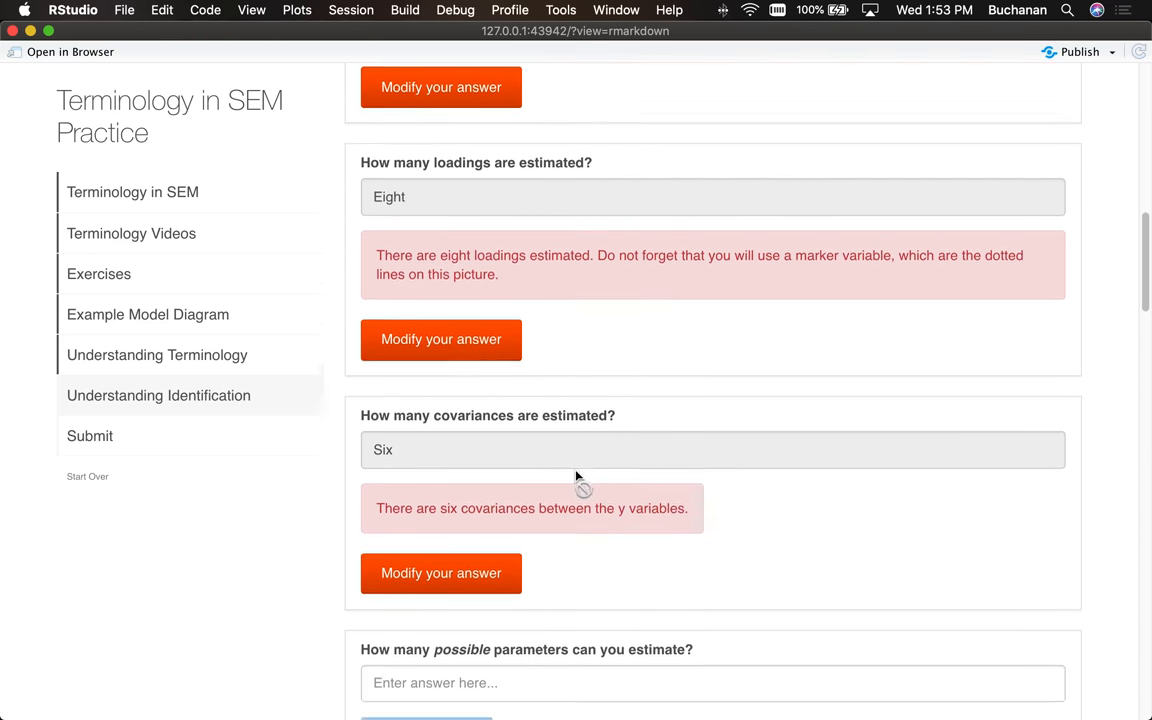
scroll(down, 3)
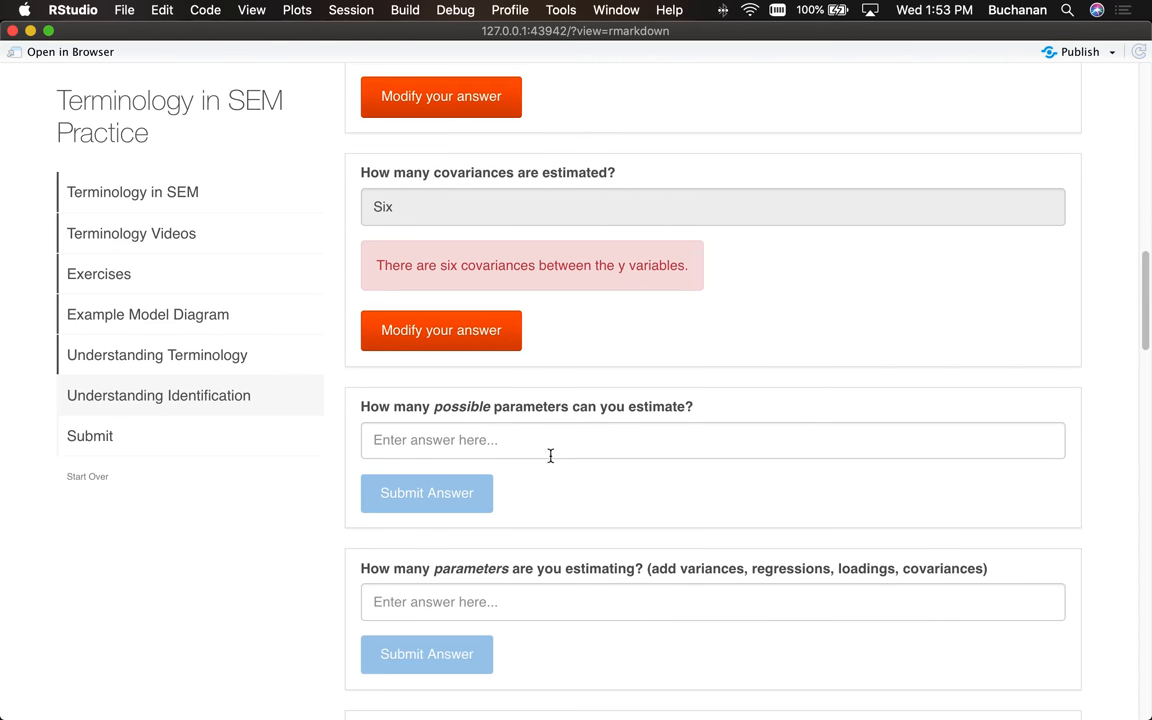
click(712, 440)
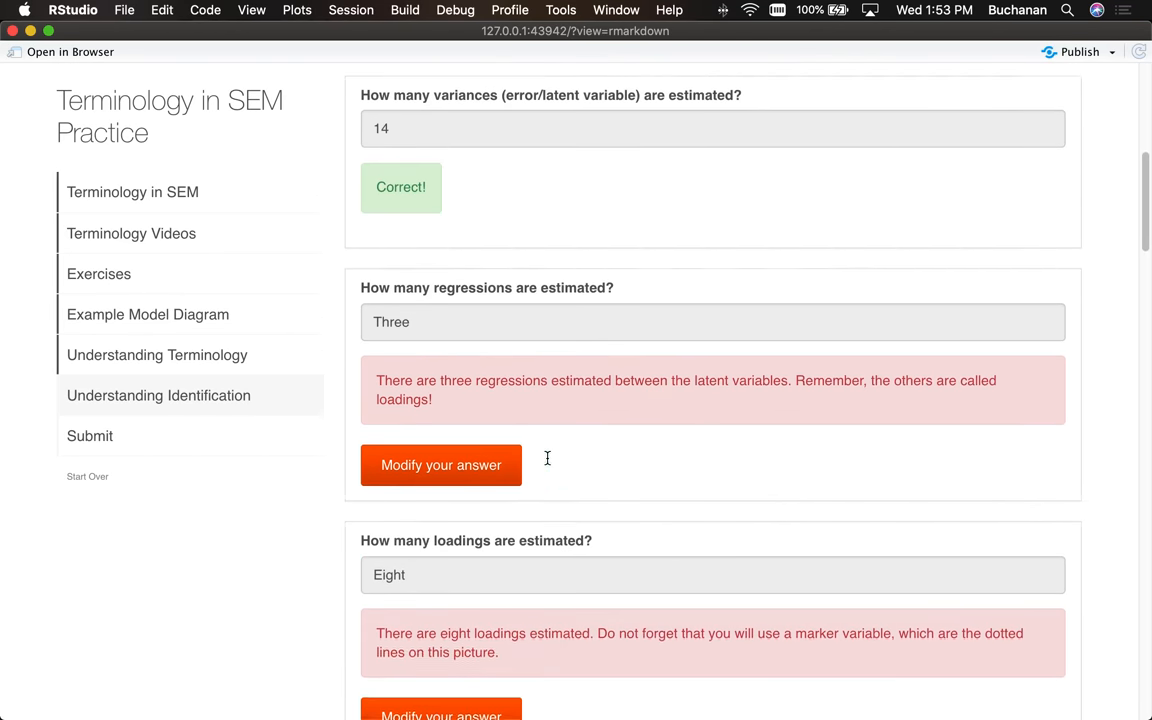
scroll(down, 3)
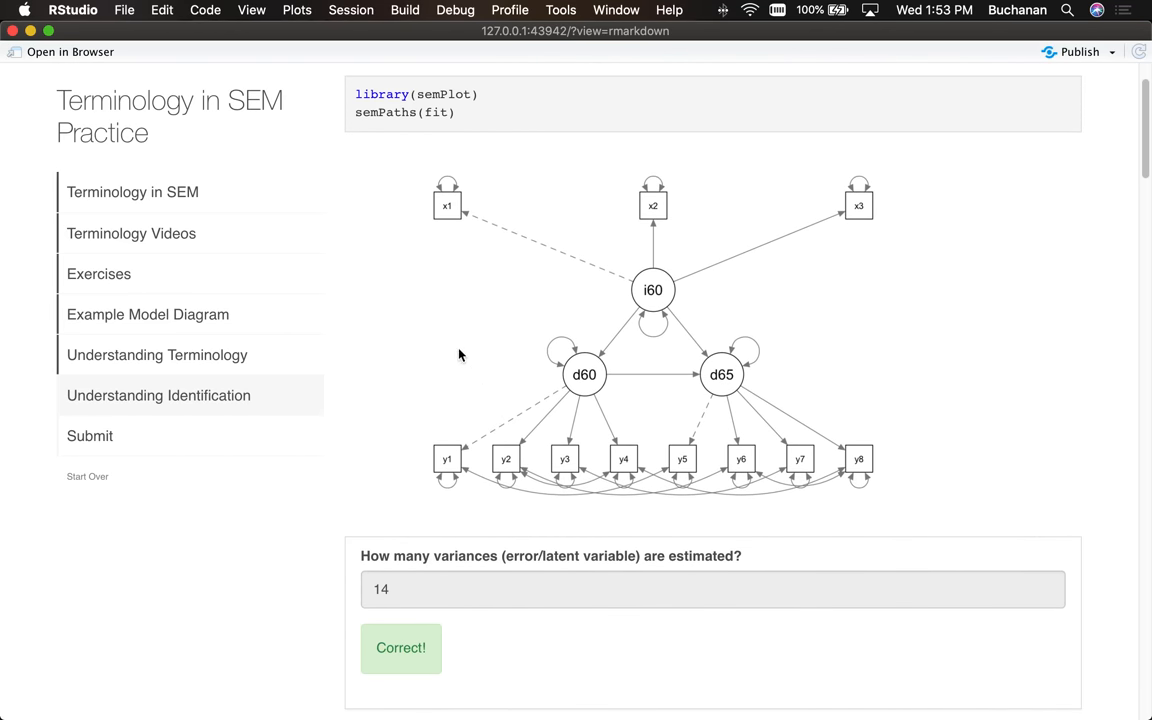
mouse_move(476, 218)
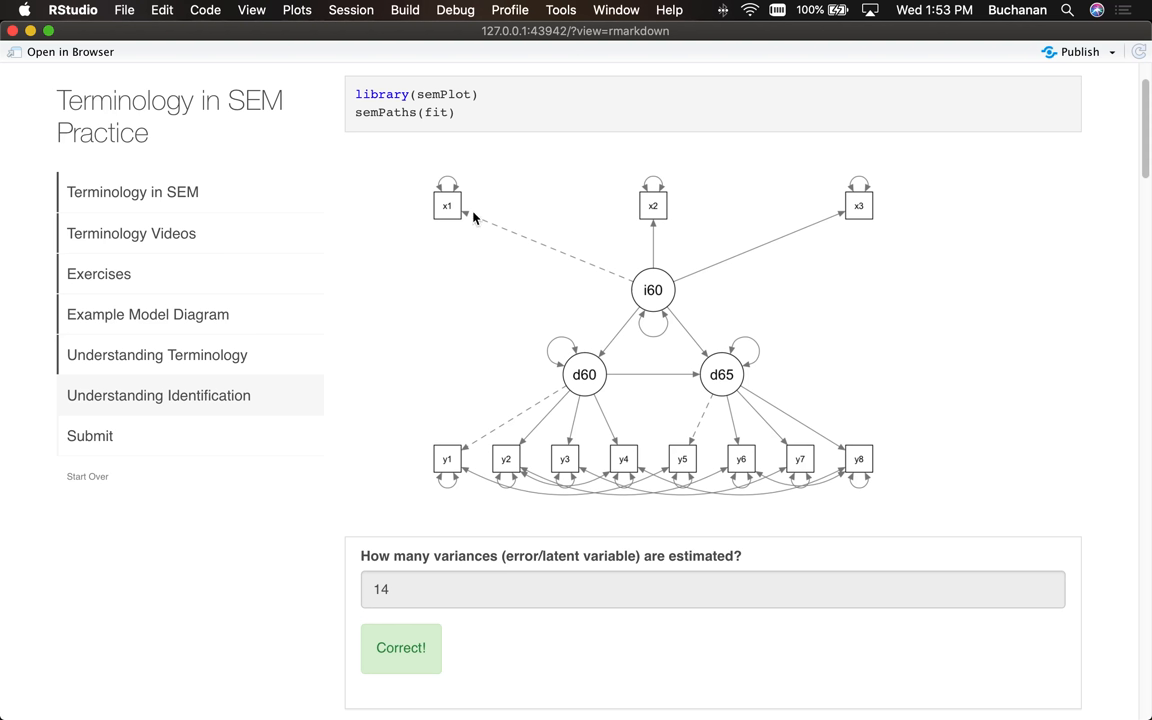
mouse_move(508, 468)
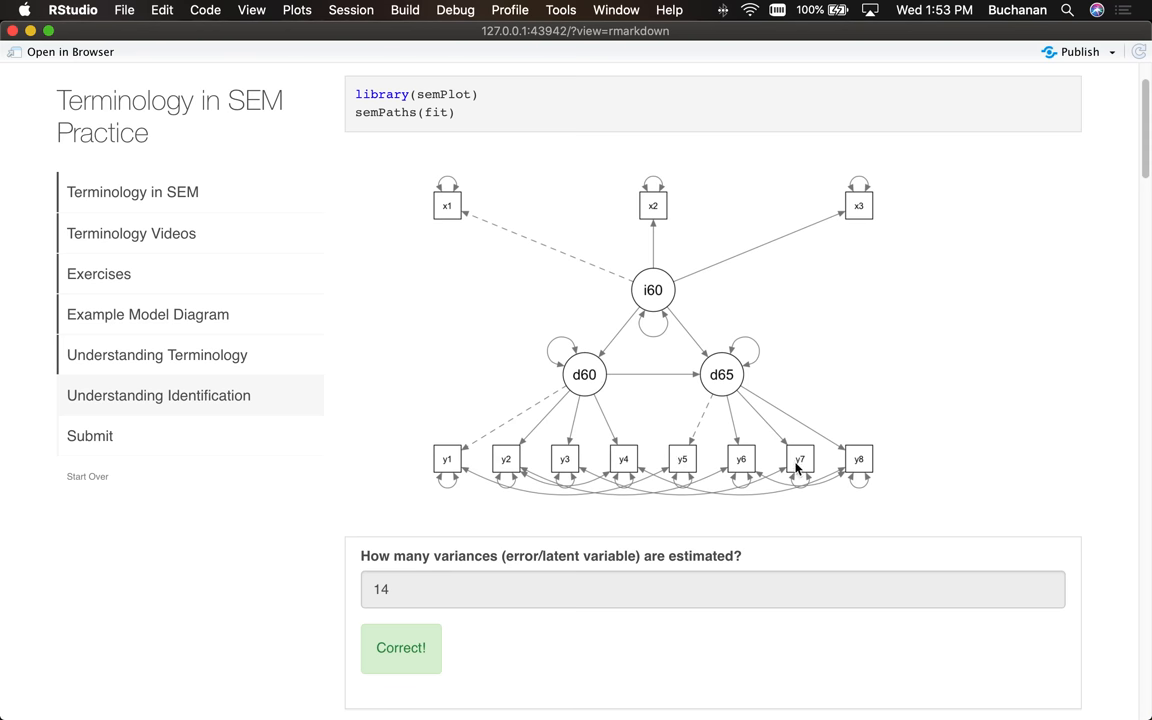
mouse_move(858, 468)
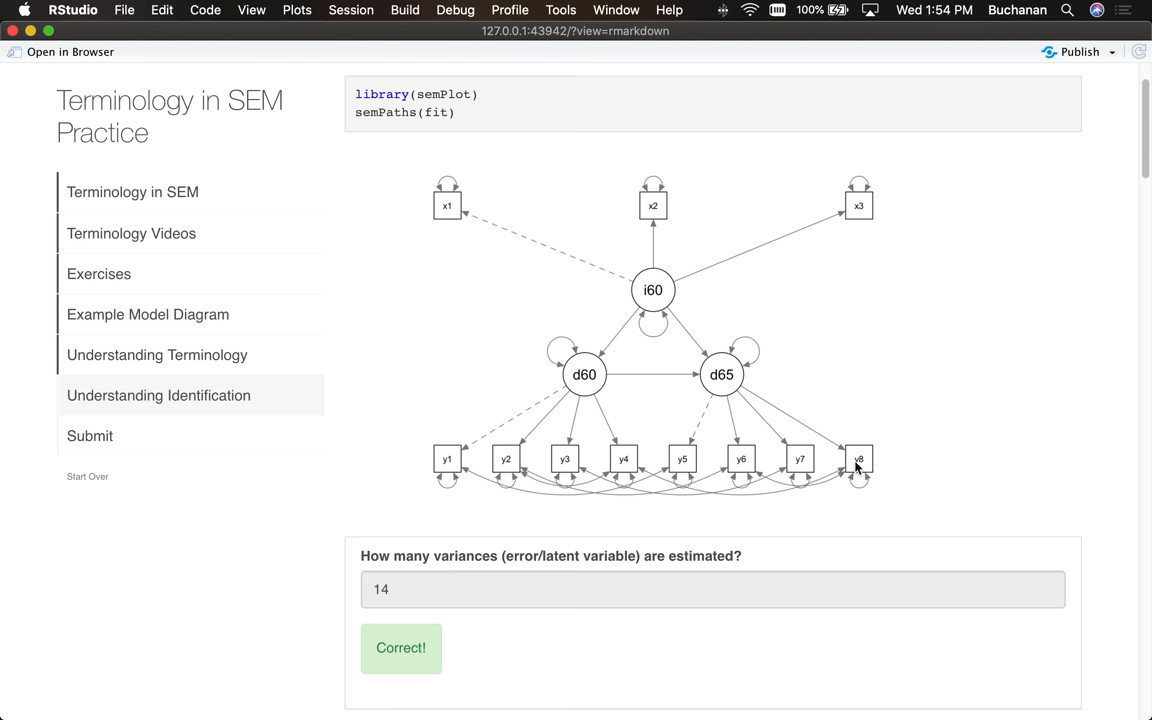
scroll(down, 3)
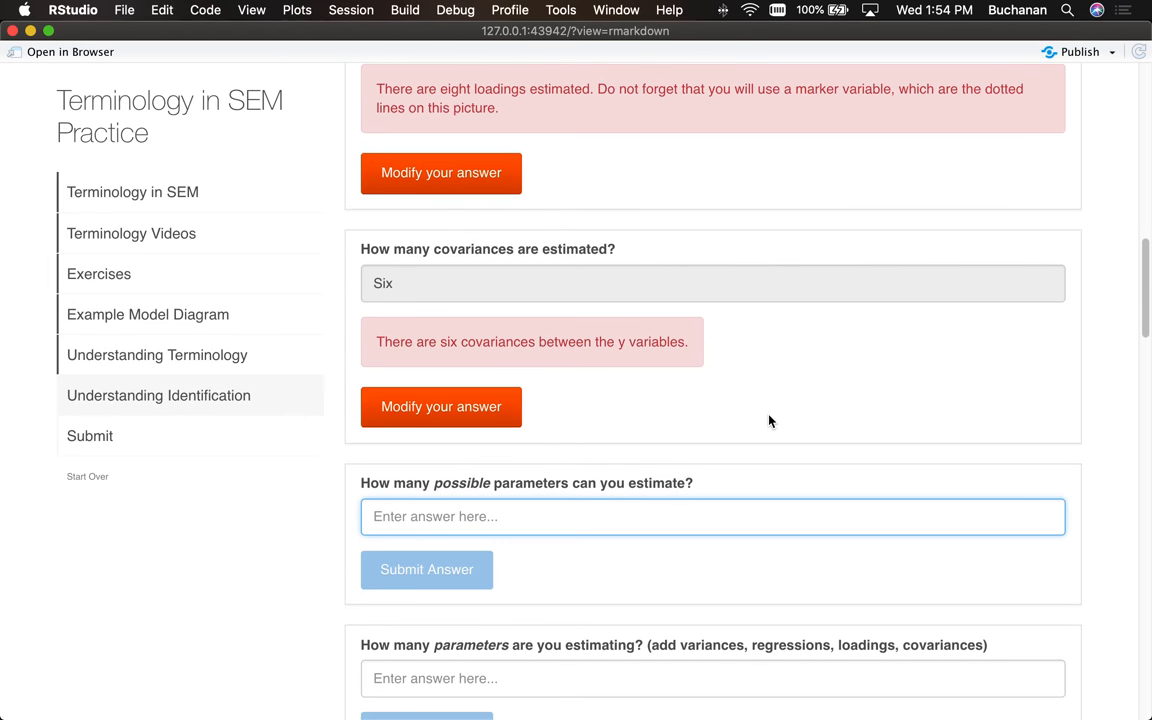
Step: Answer the possible-parameters question with 66 and have it marked correct
text(66)
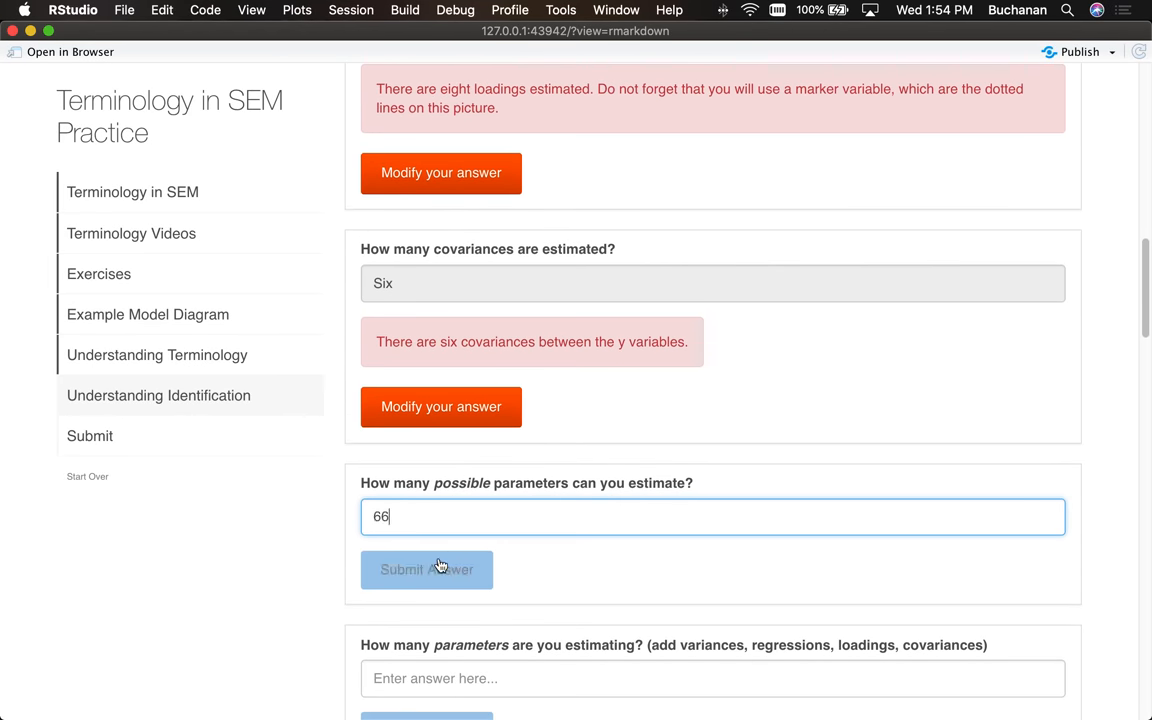
click(426, 568)
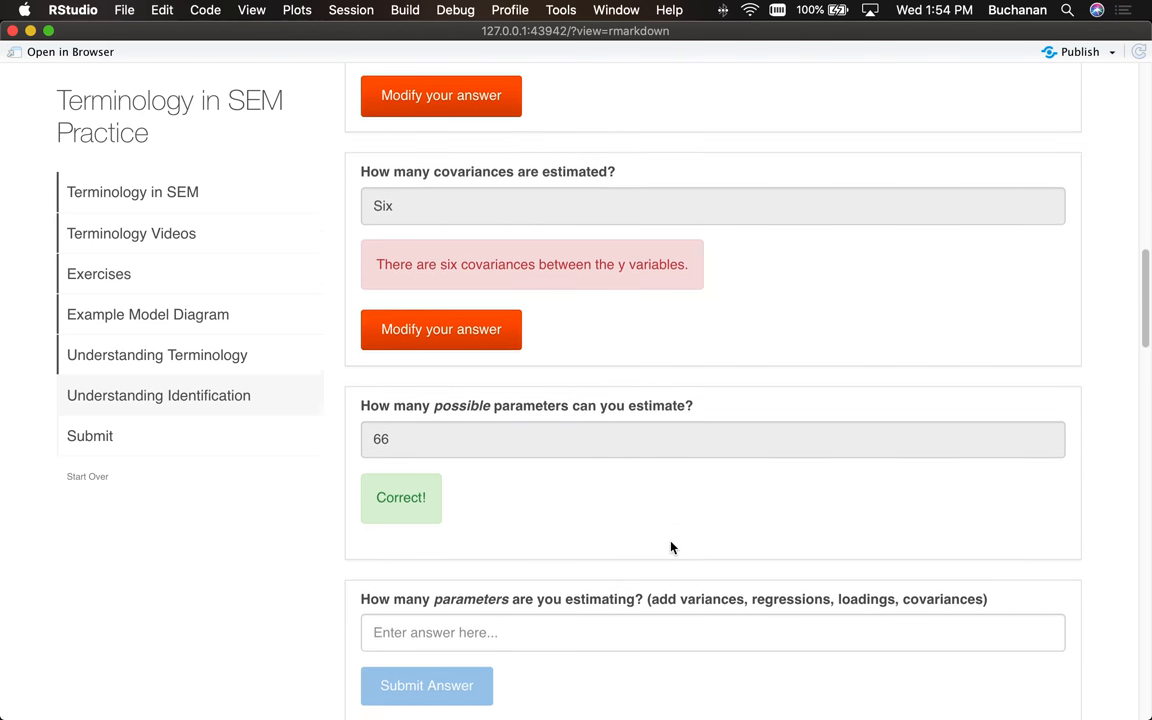
scroll(down, 3)
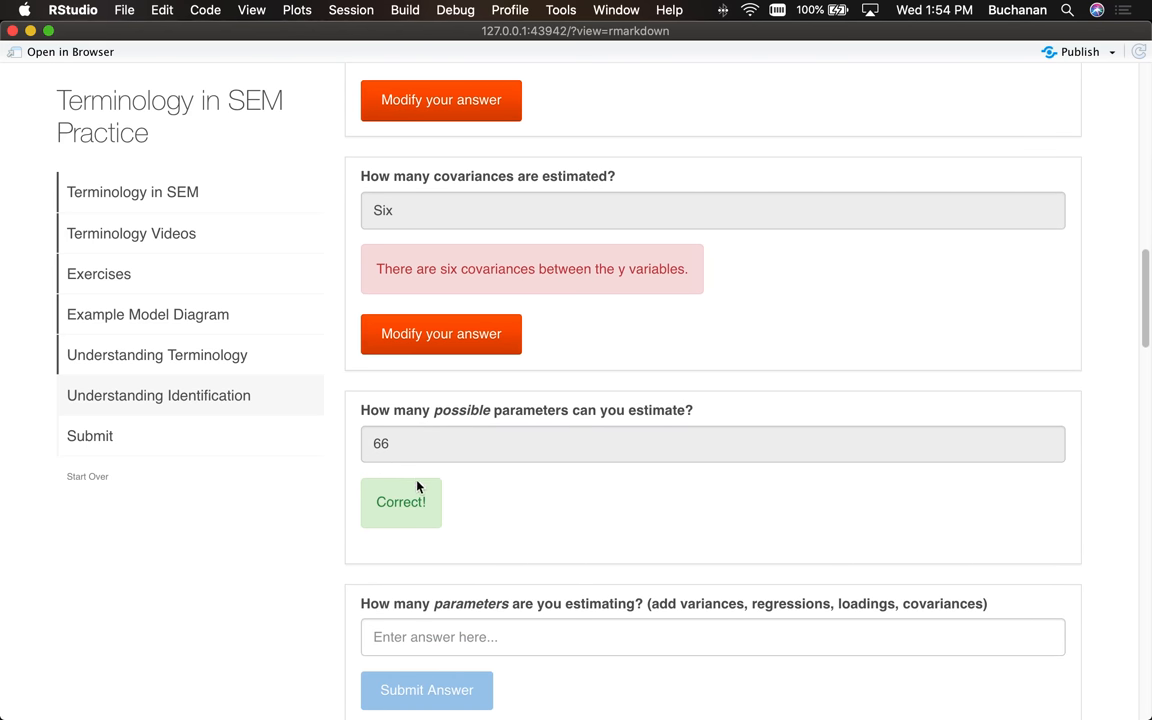
mouse_move(418, 476)
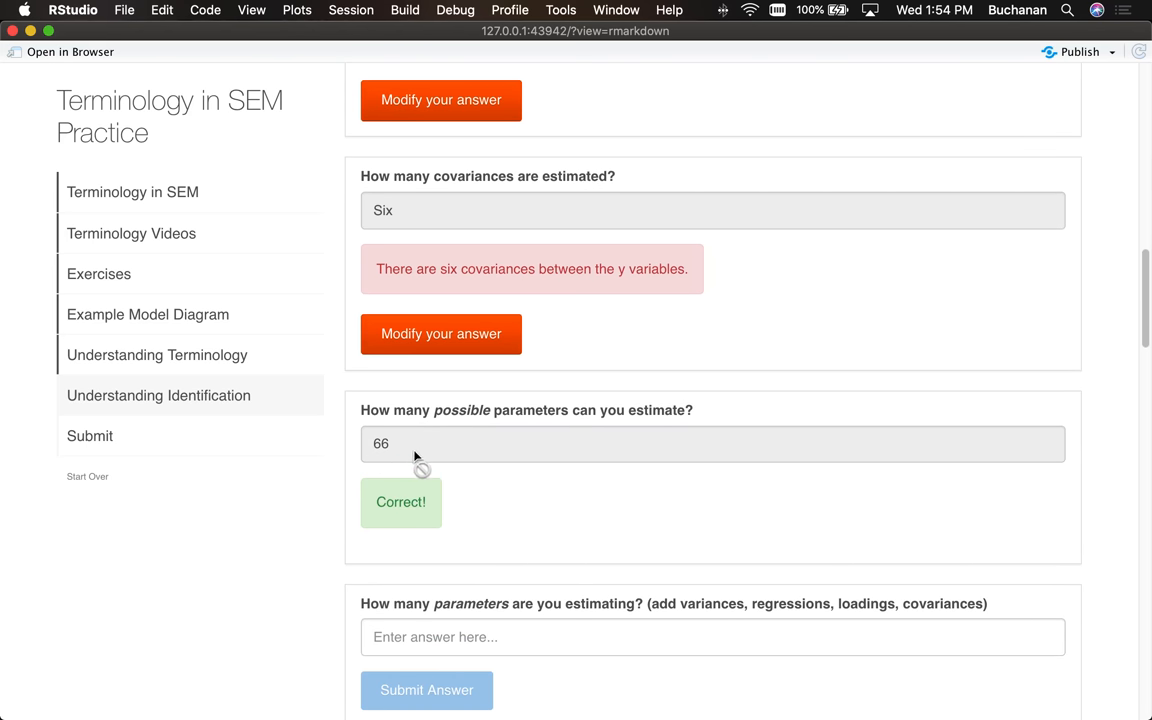
scroll(down, 3)
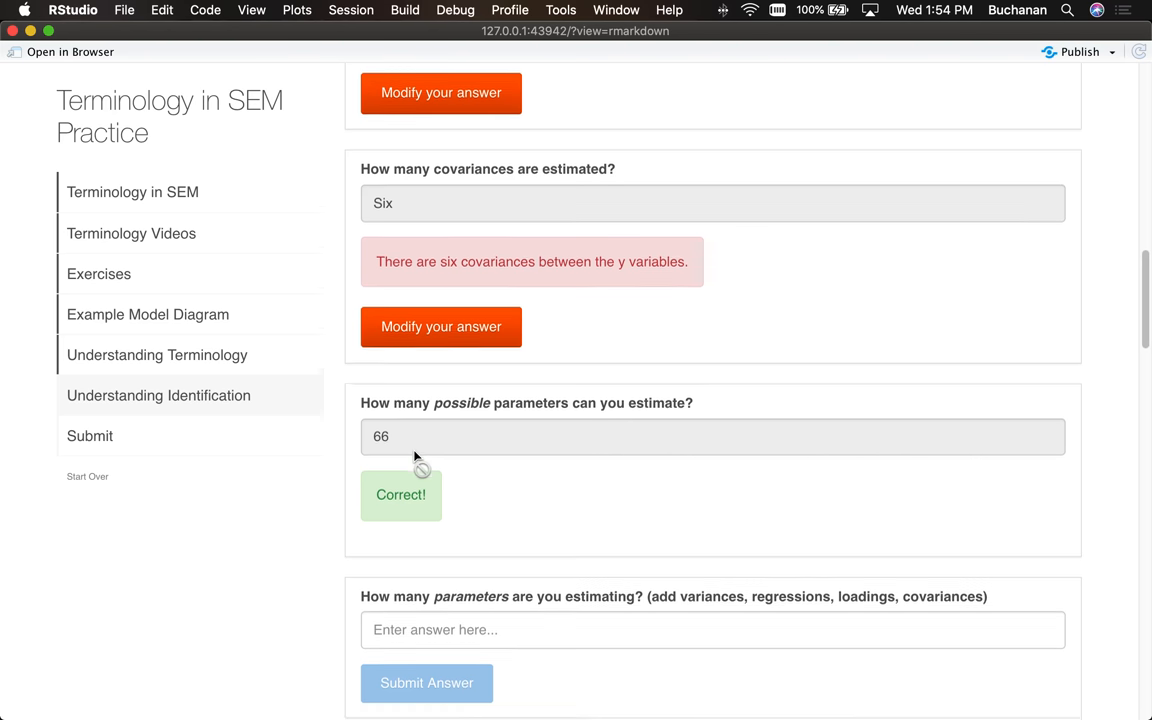
scroll(down, 3)
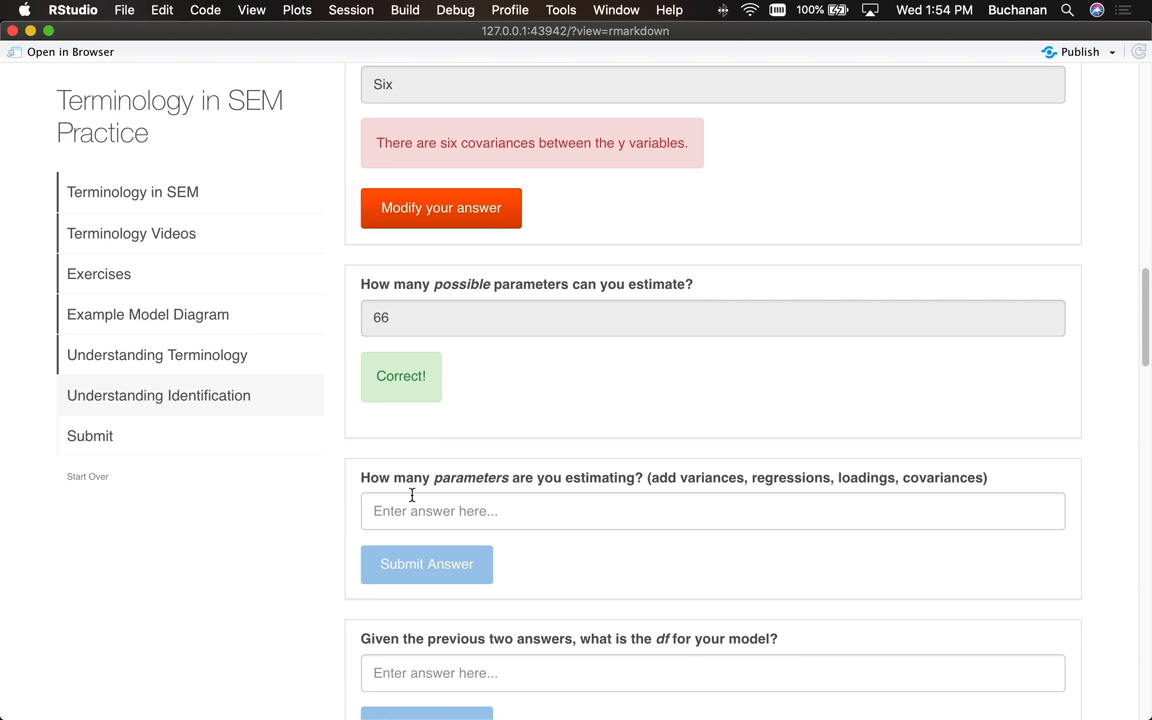
mouse_move(488, 448)
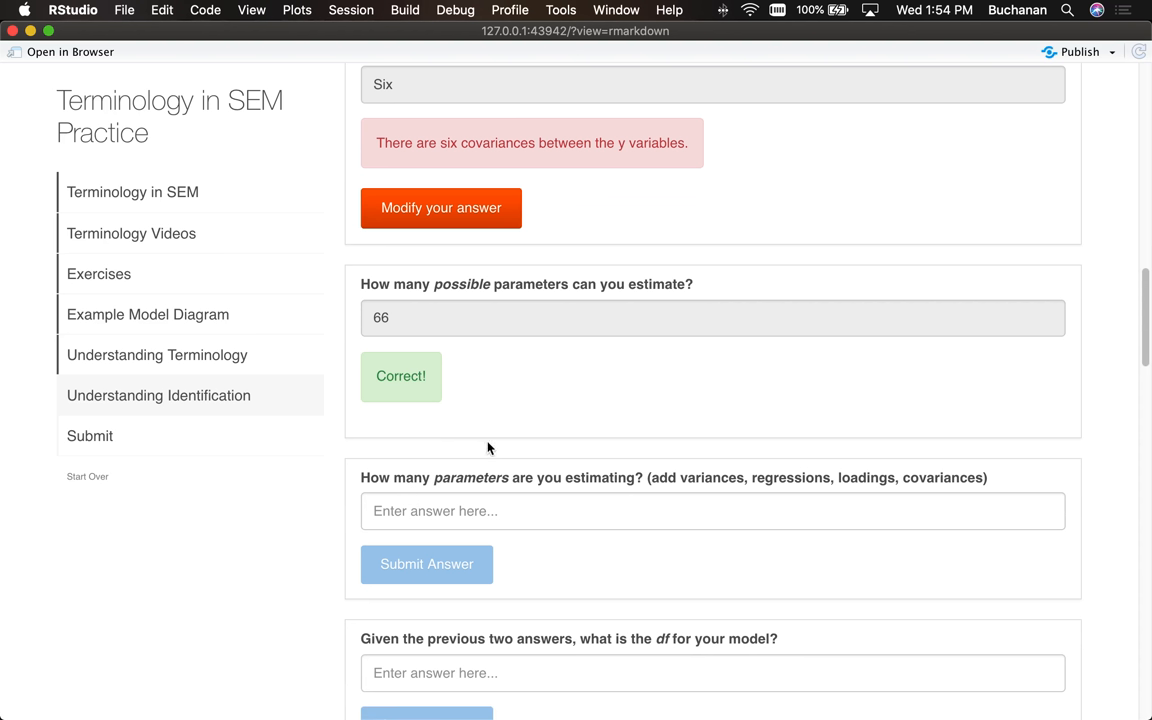
drag(690, 476, 950, 476)
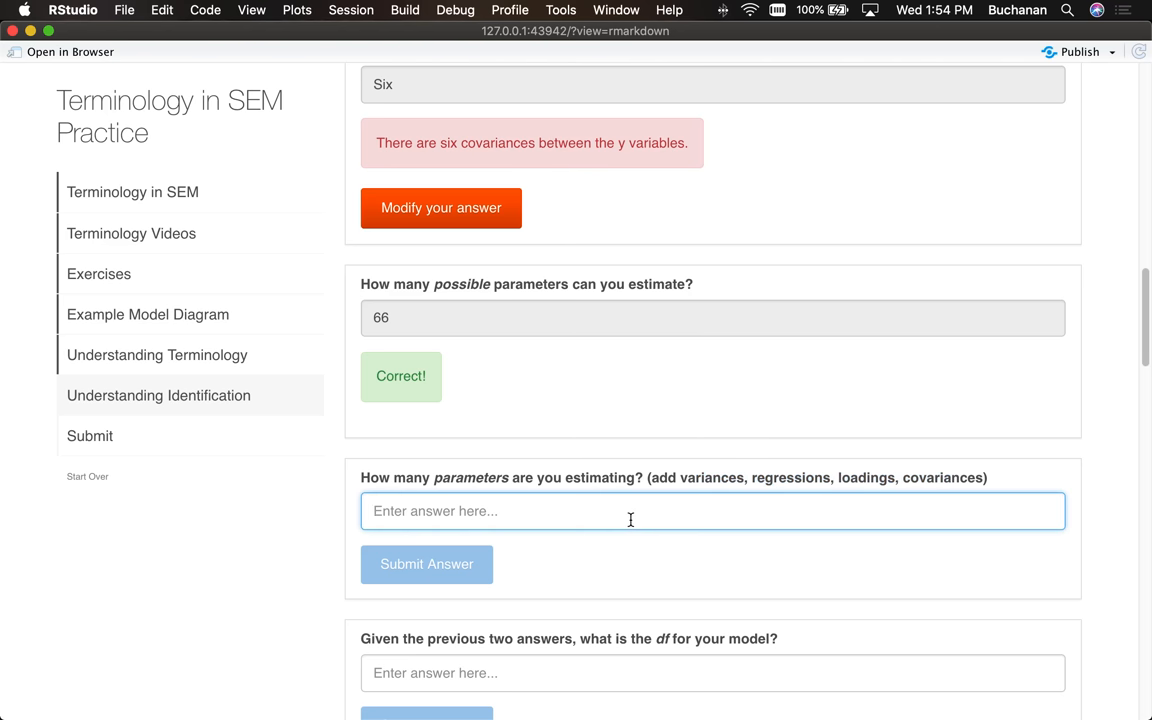
Step: Answer the estimated-parameters question 'Thirty-one' and read its feedback
text(Thirty)
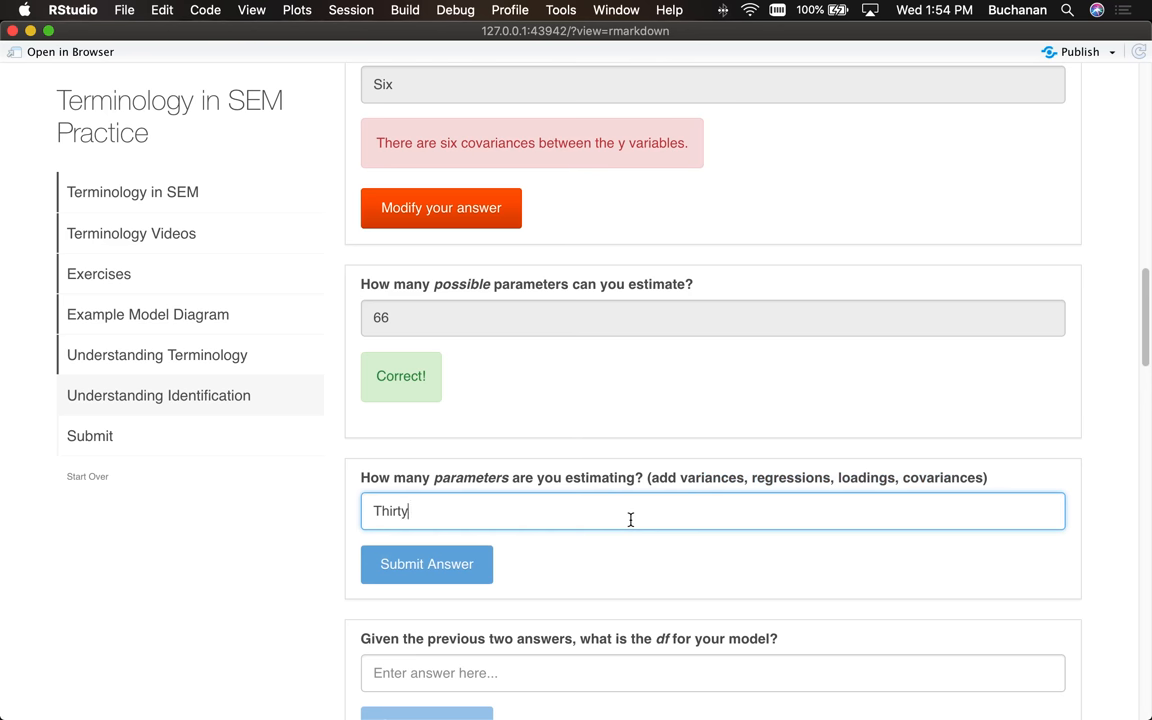
click(426, 564)
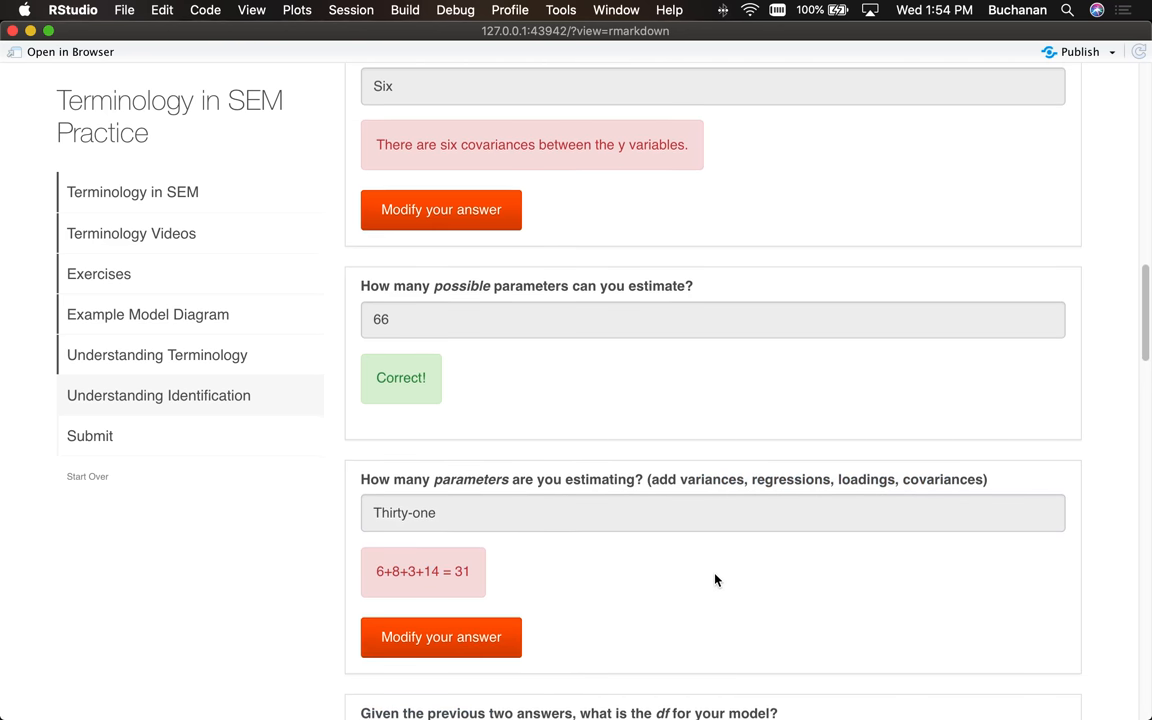
scroll(down, 3)
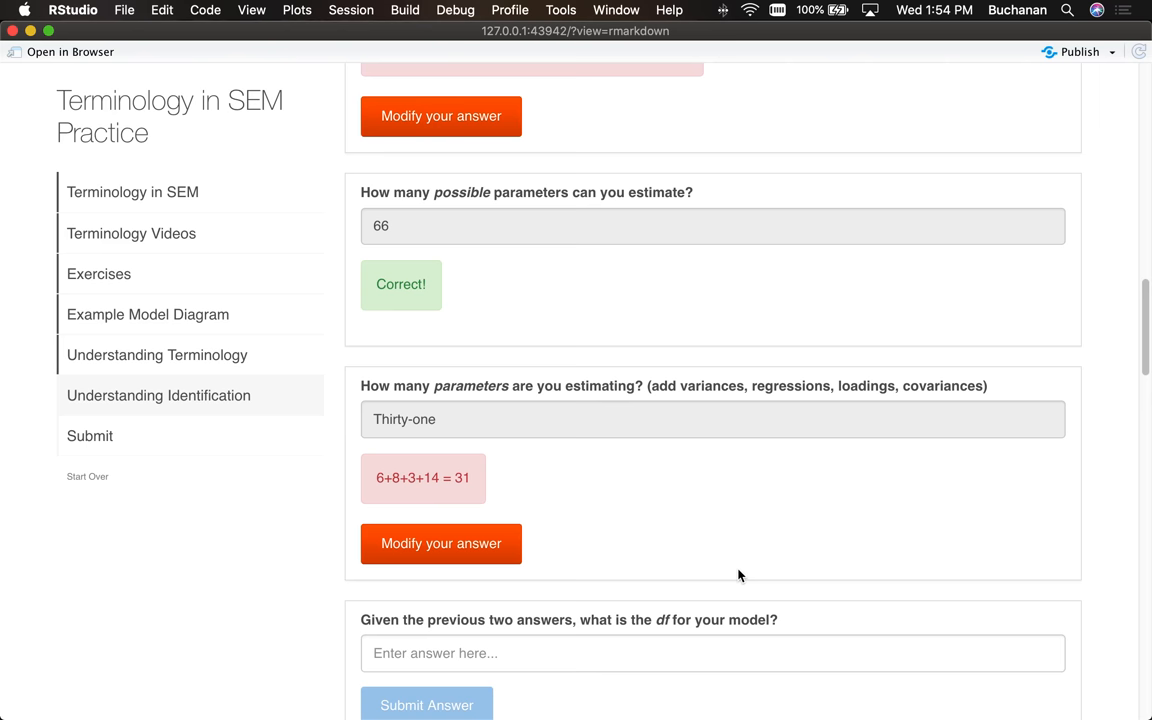
mouse_move(586, 516)
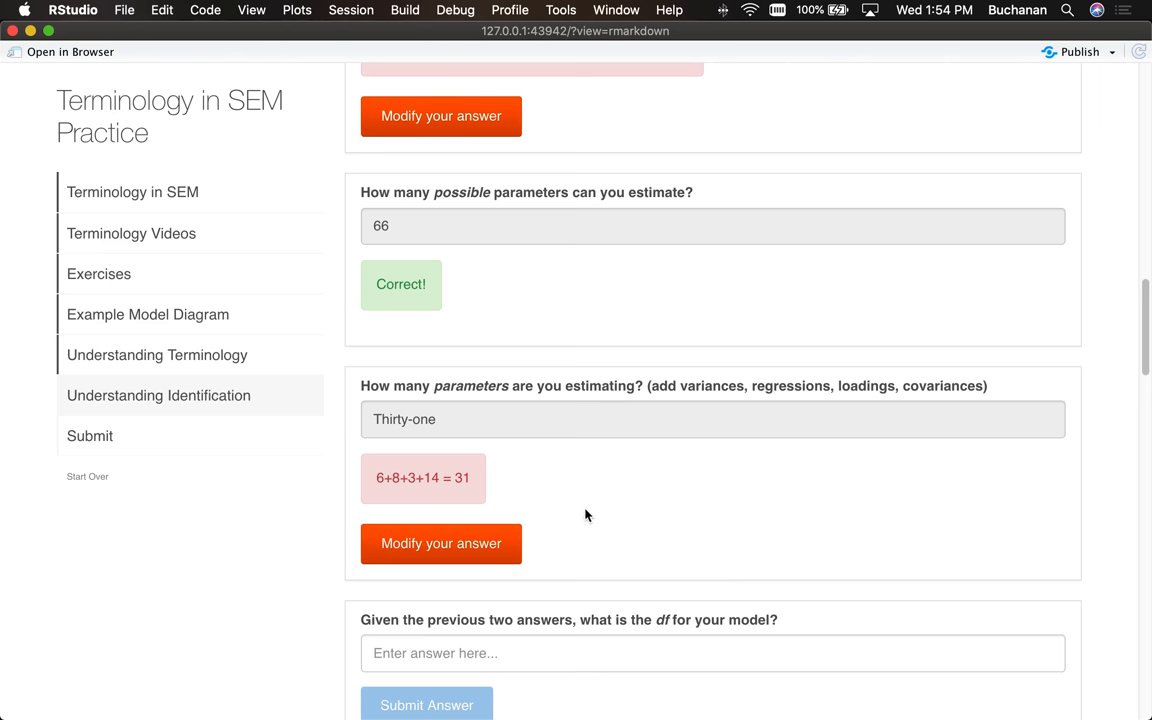
scroll(down, 3)
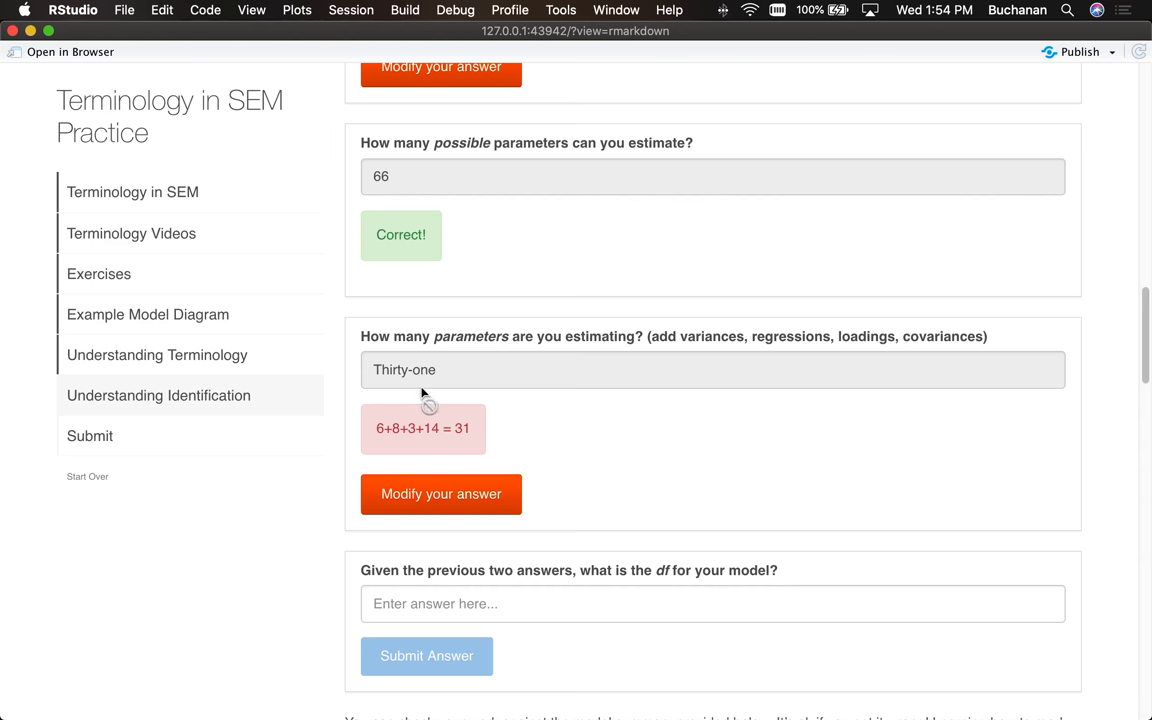
Step: Answer the degrees-of-freedom question 34, modify and resubmit, getting 66 - 31 = 35 feedback
click(712, 604)
text(34)
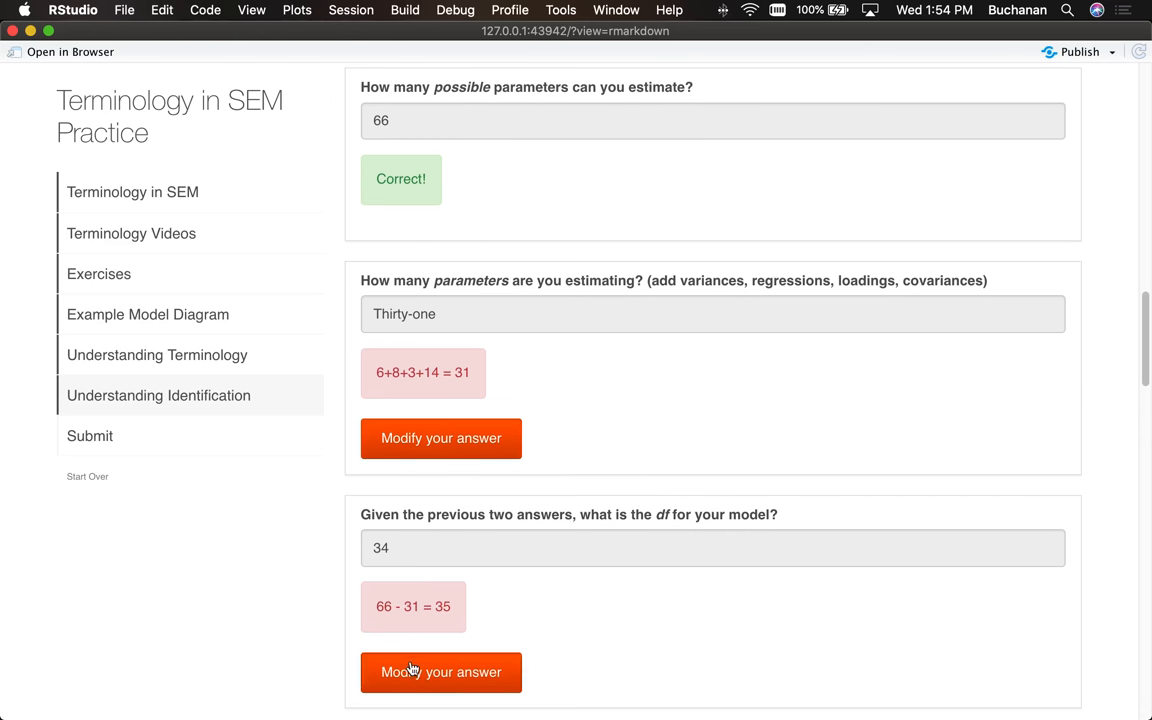
click(440, 672)
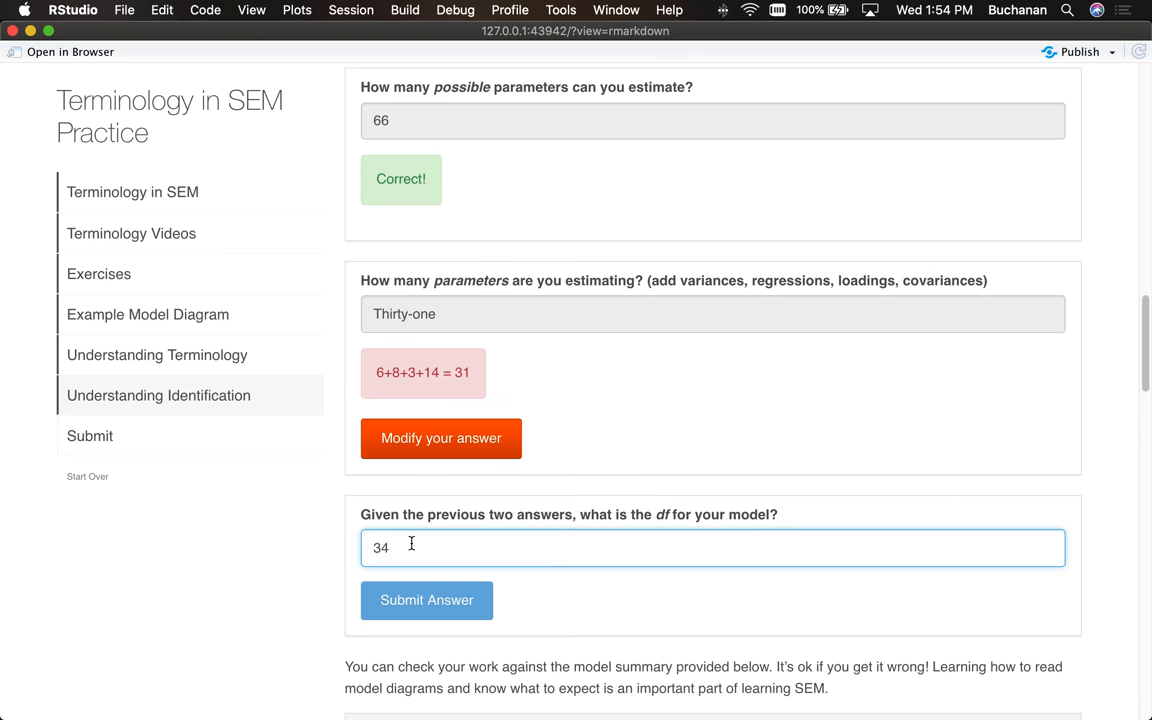
click(426, 600)
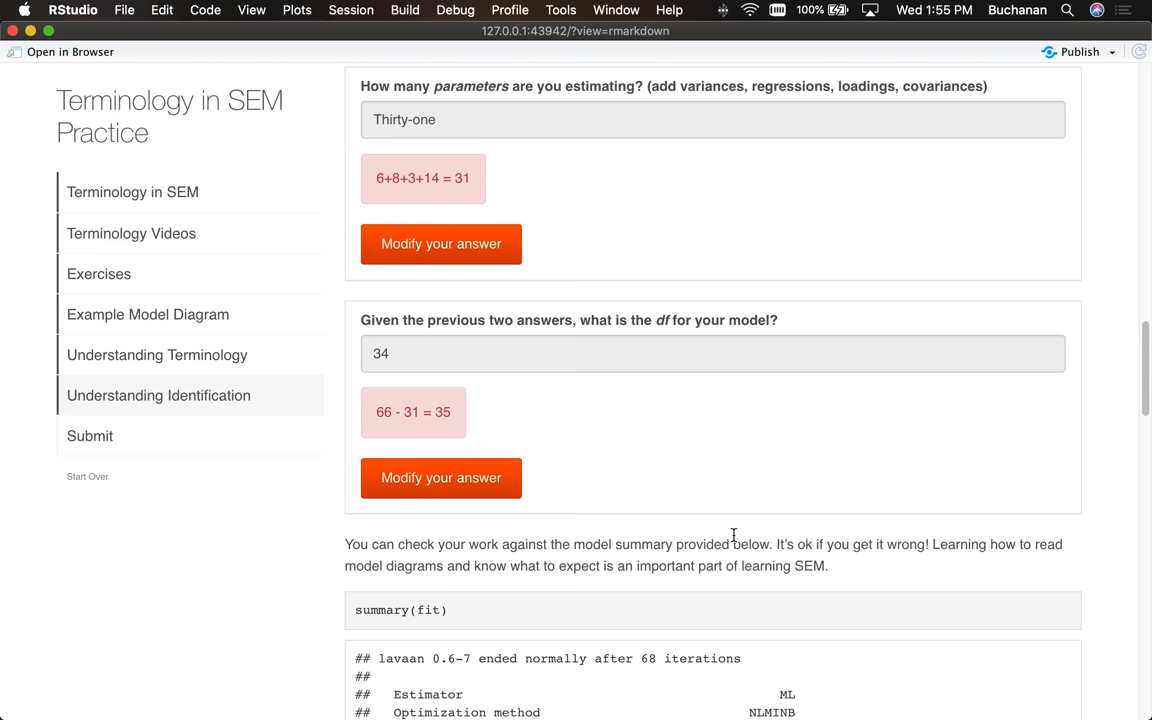
scroll(down, 3)
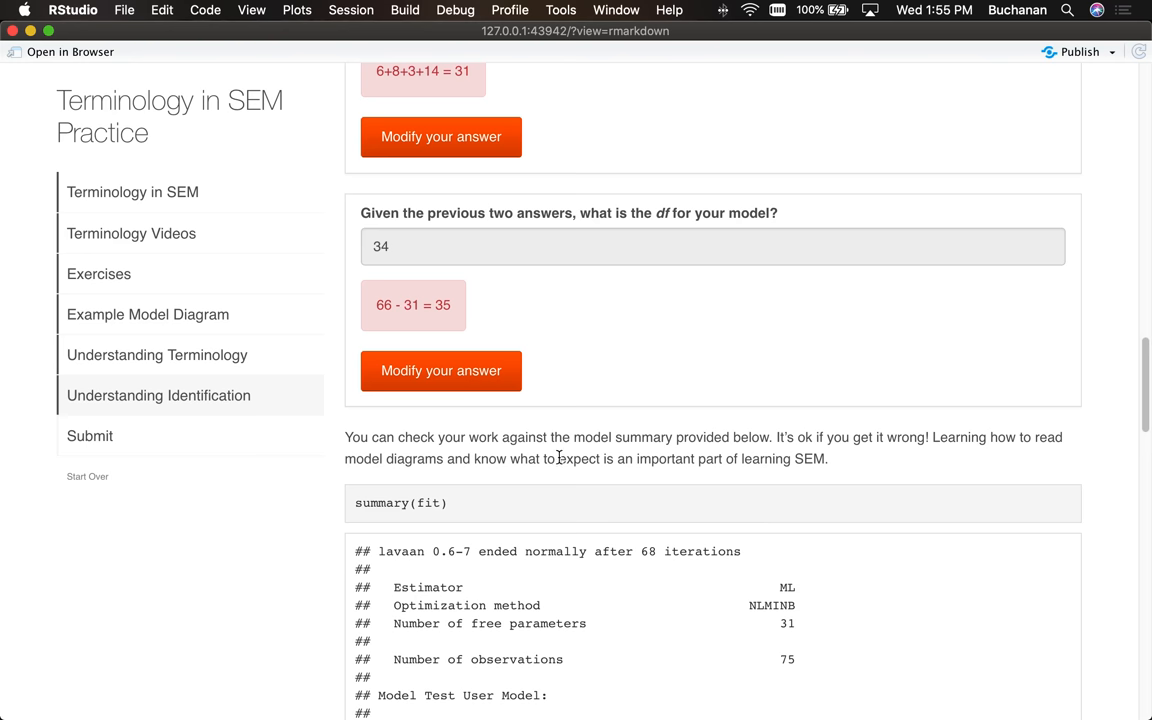
scroll(down, 3)
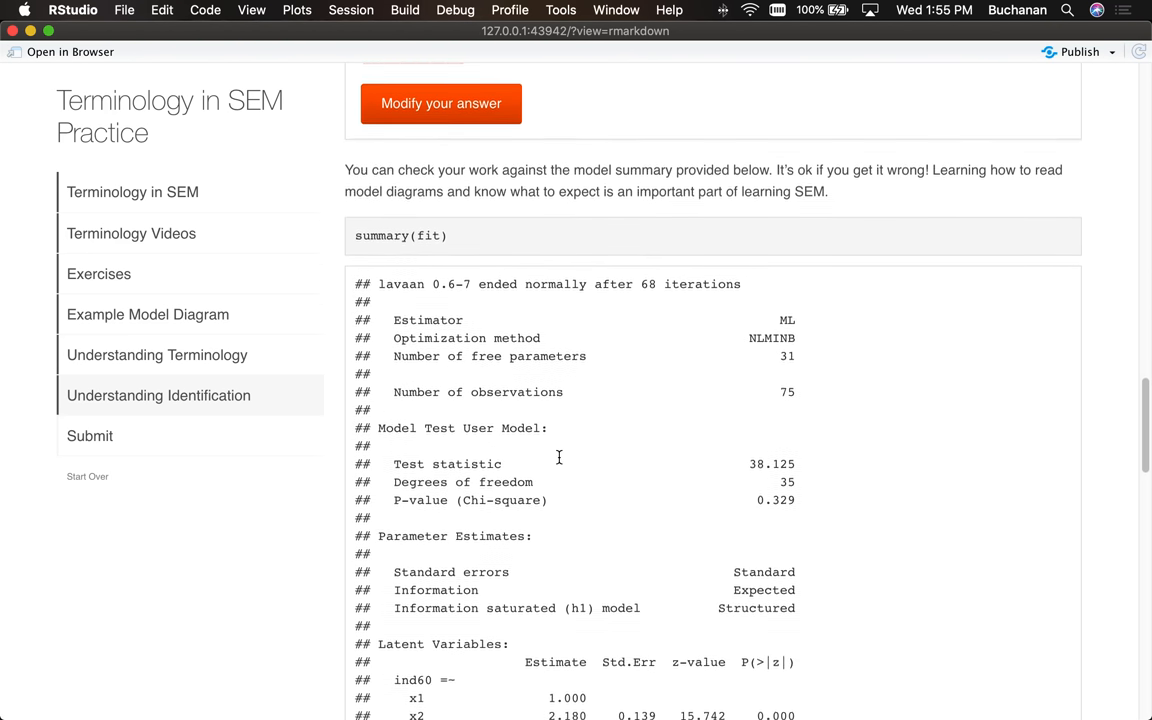
scroll(down, 3)
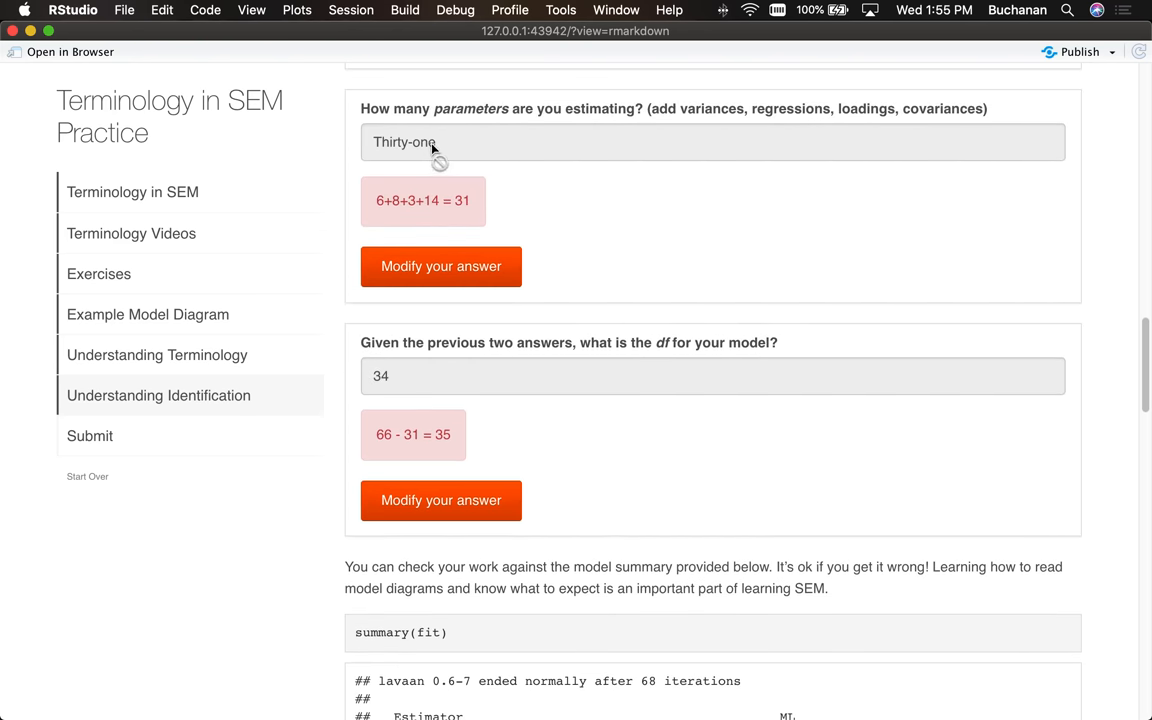
mouse_move(444, 138)
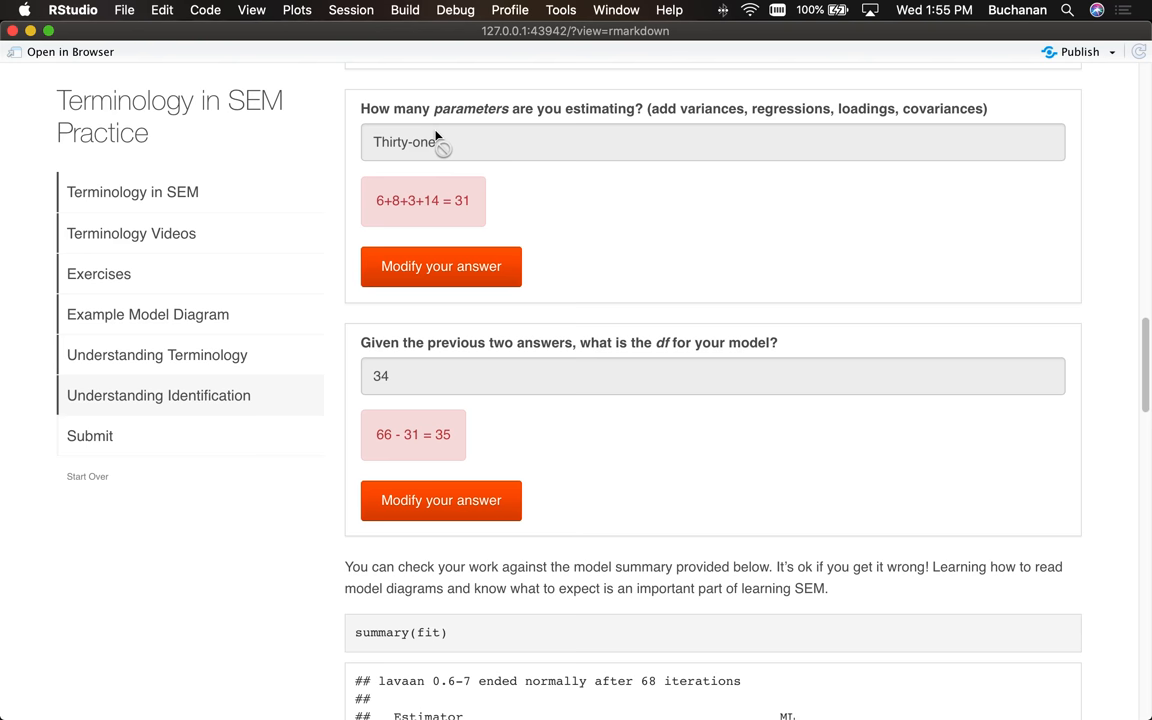
scroll(down, 3)
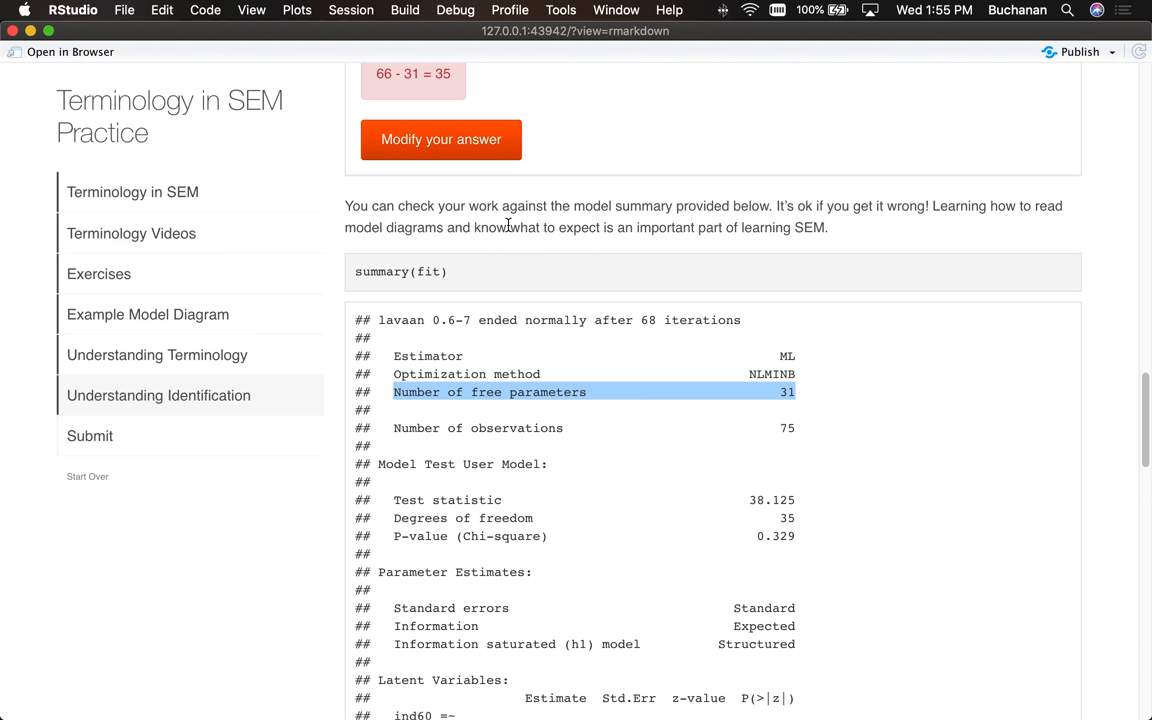
mouse_move(452, 528)
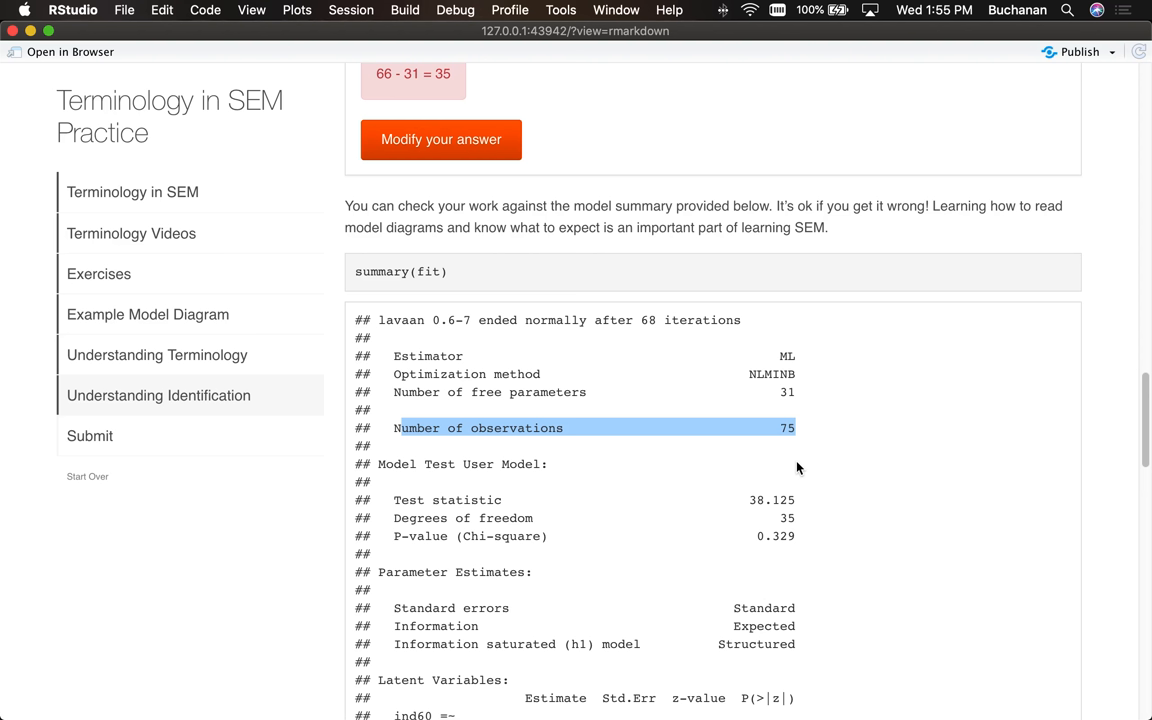
scroll(down, 3)
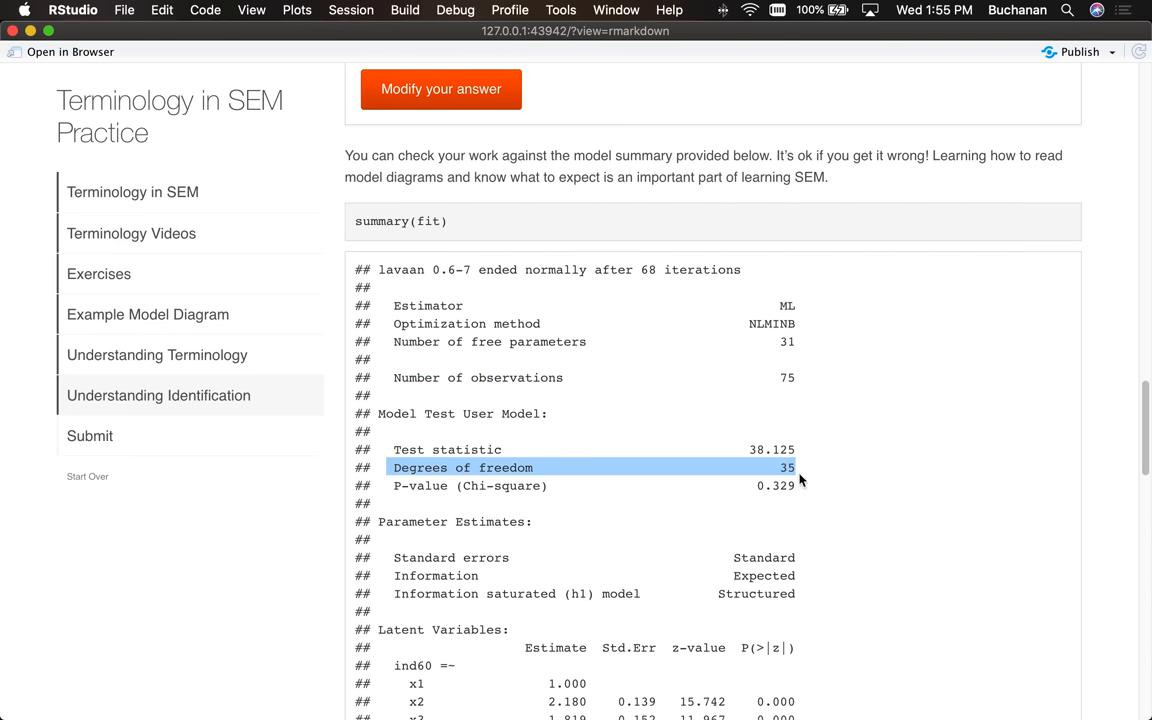
mouse_move(800, 376)
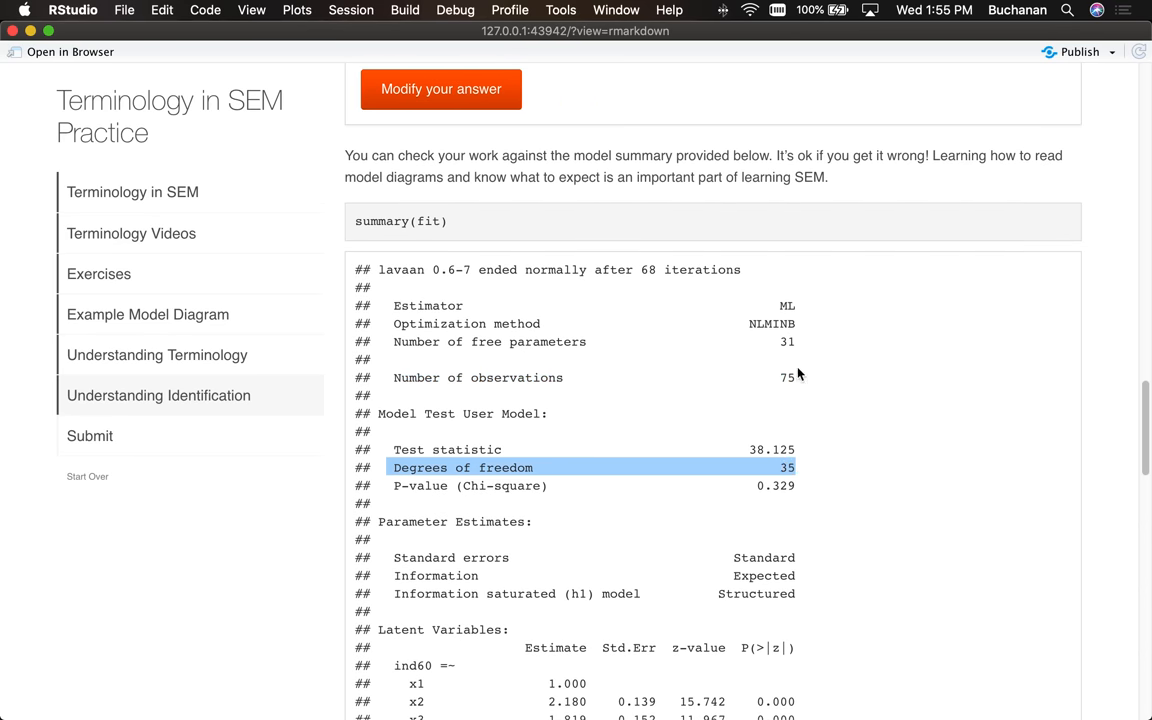
mouse_move(812, 492)
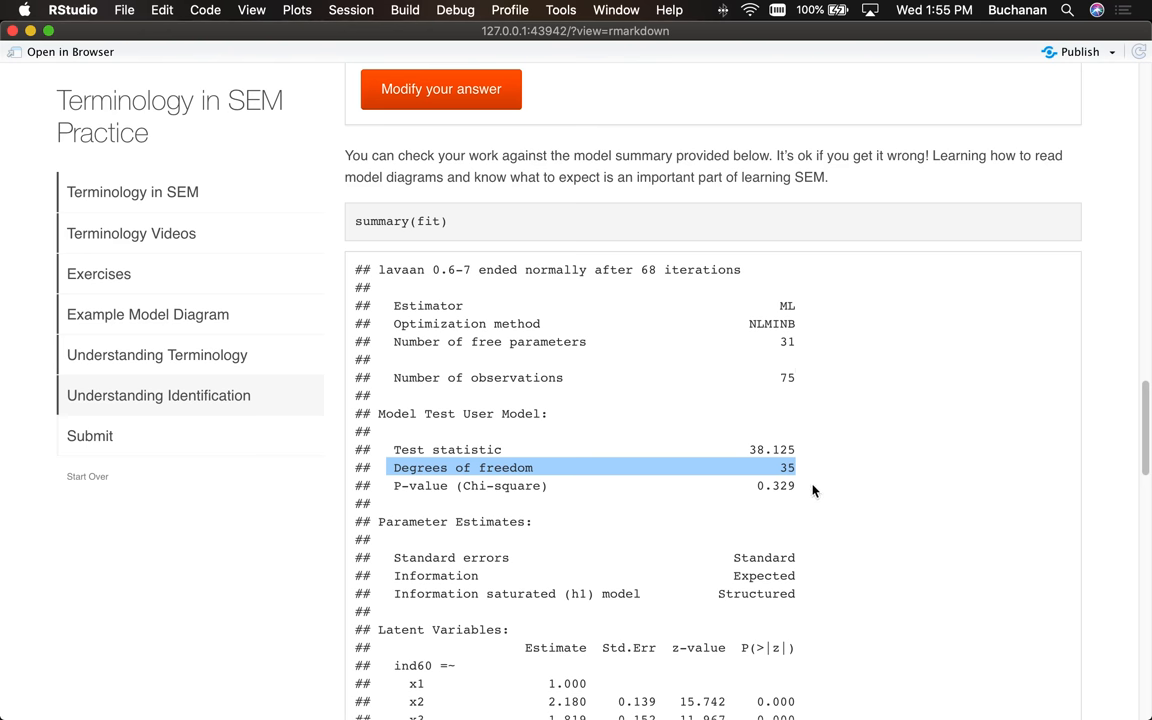
scroll(down, 3)
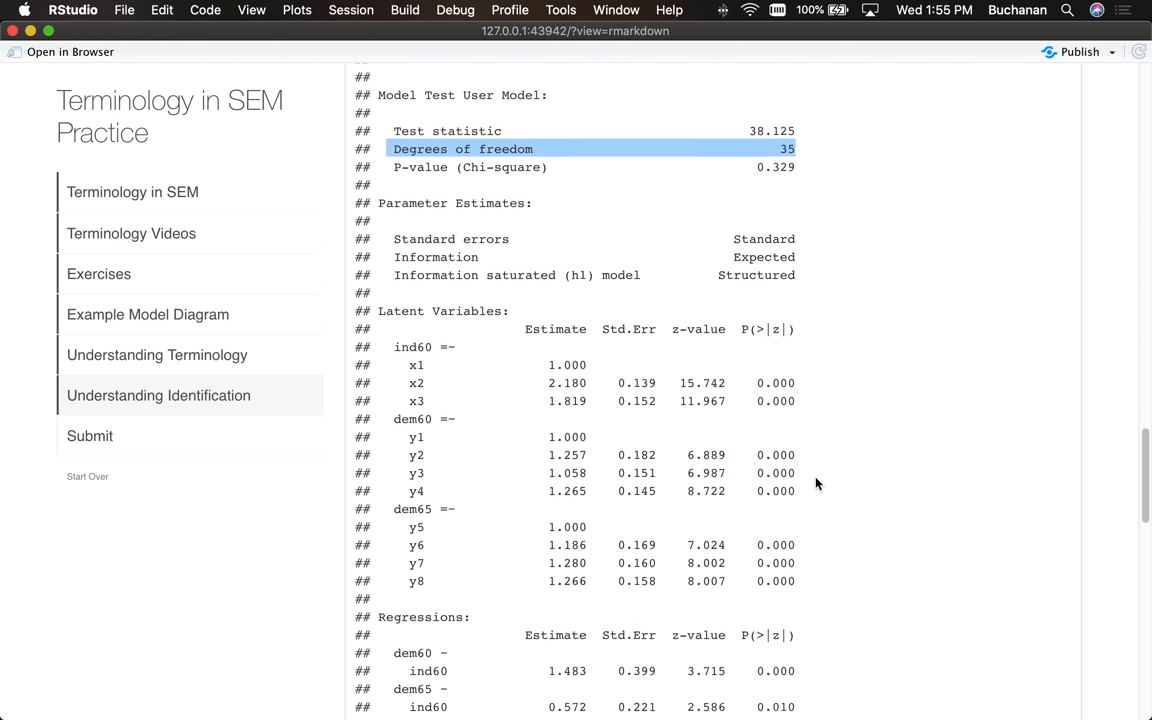
scroll(down, 3)
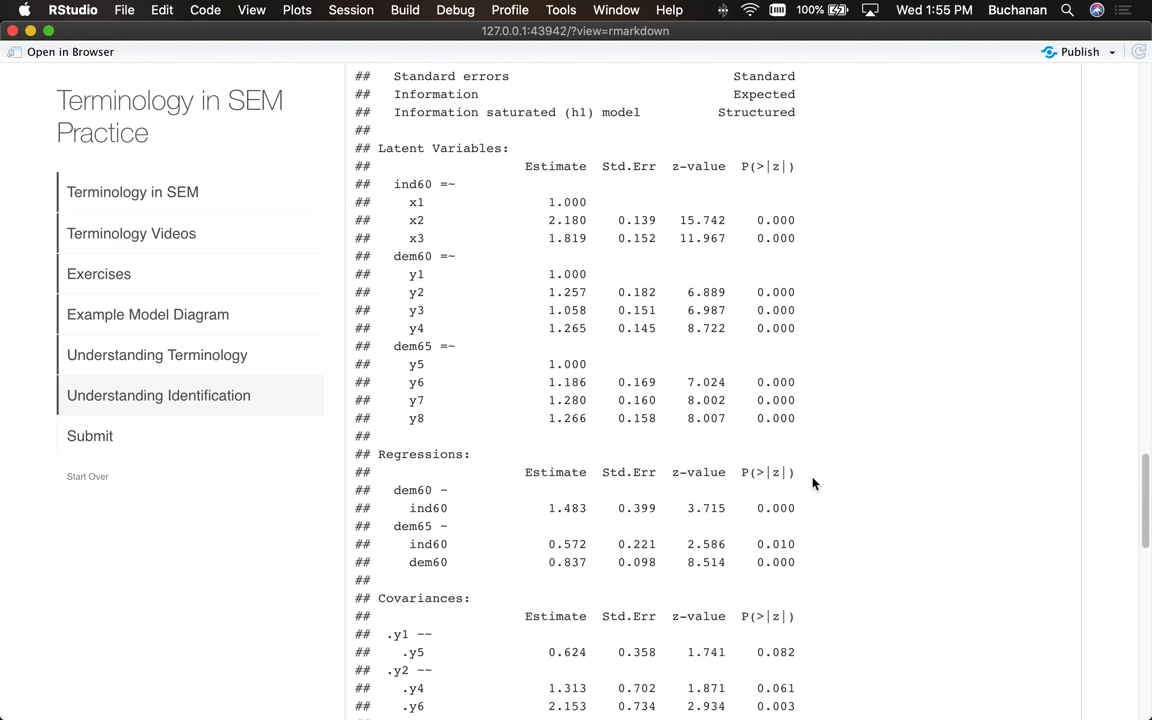
scroll(down, 3)
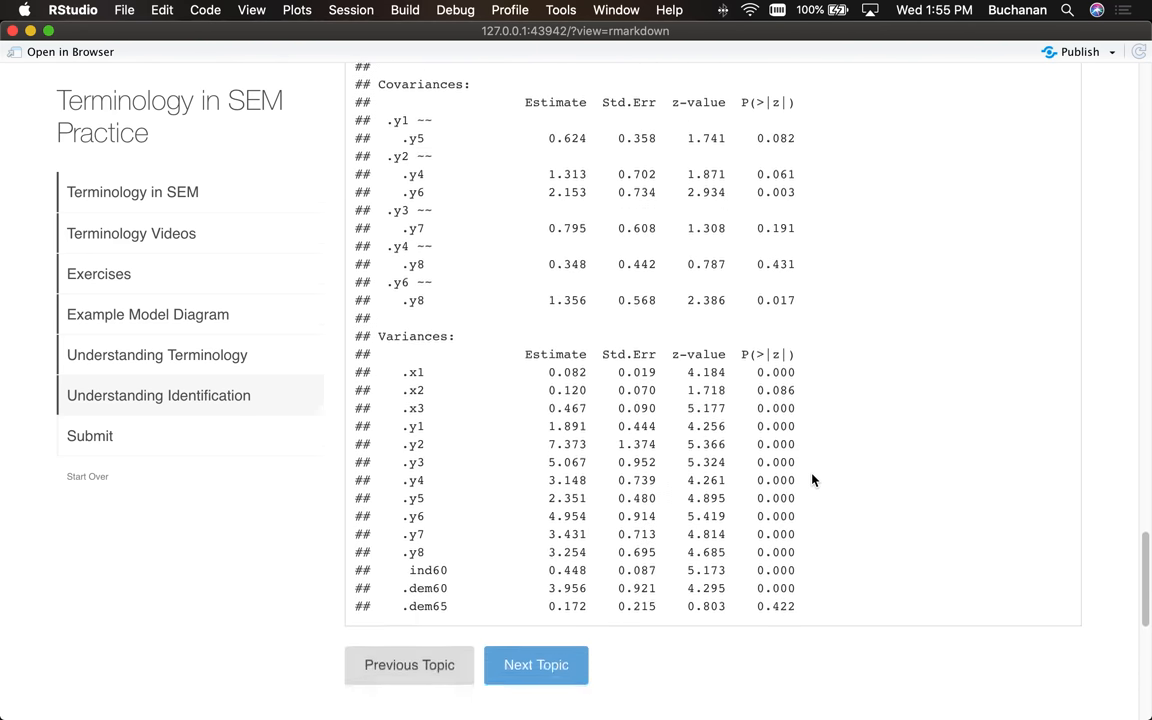
scroll(down, 3)
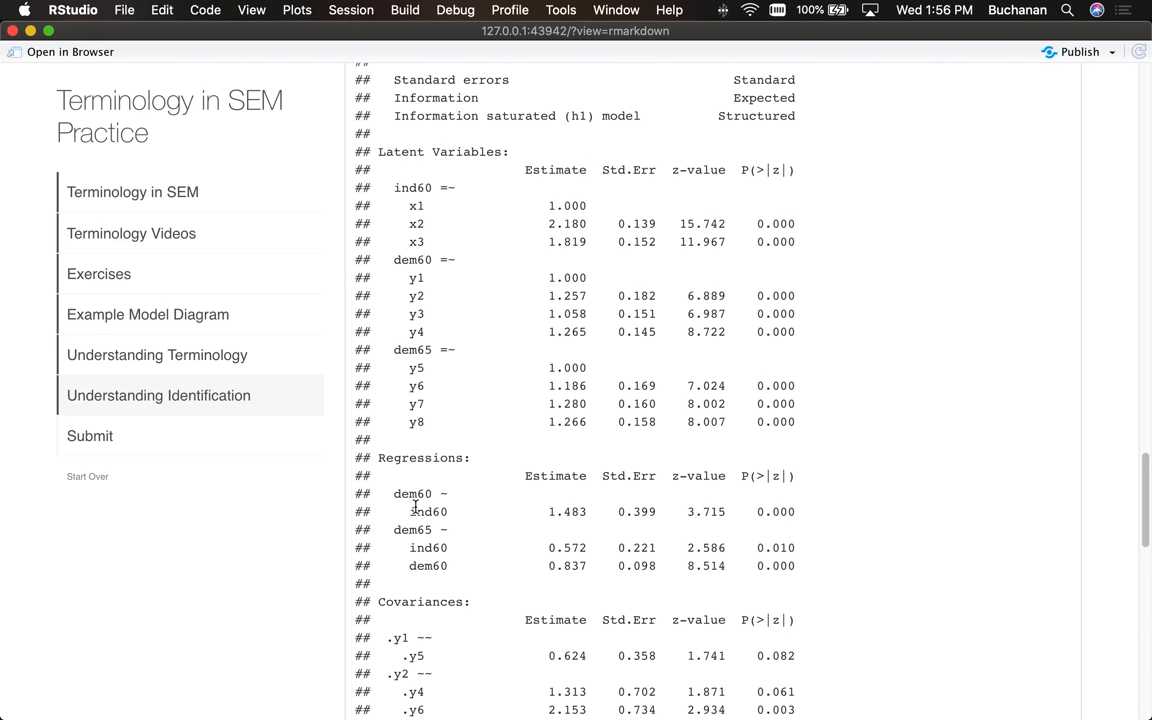
double_click(428, 512)
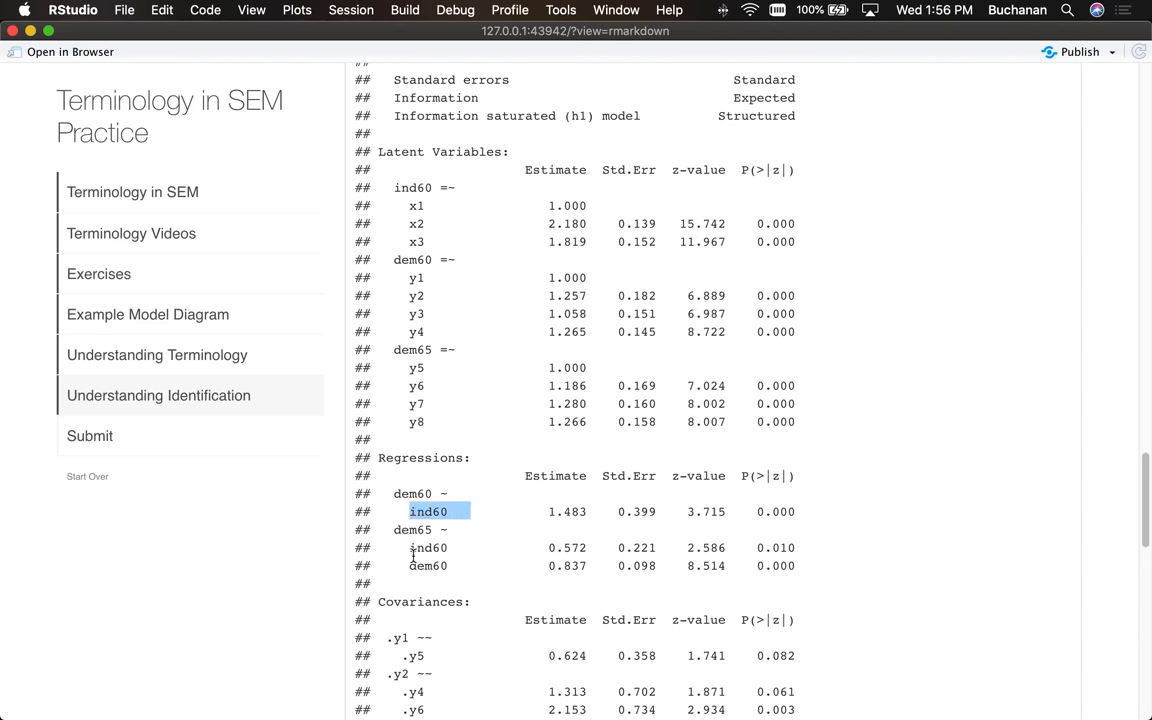
double_click(428, 564)
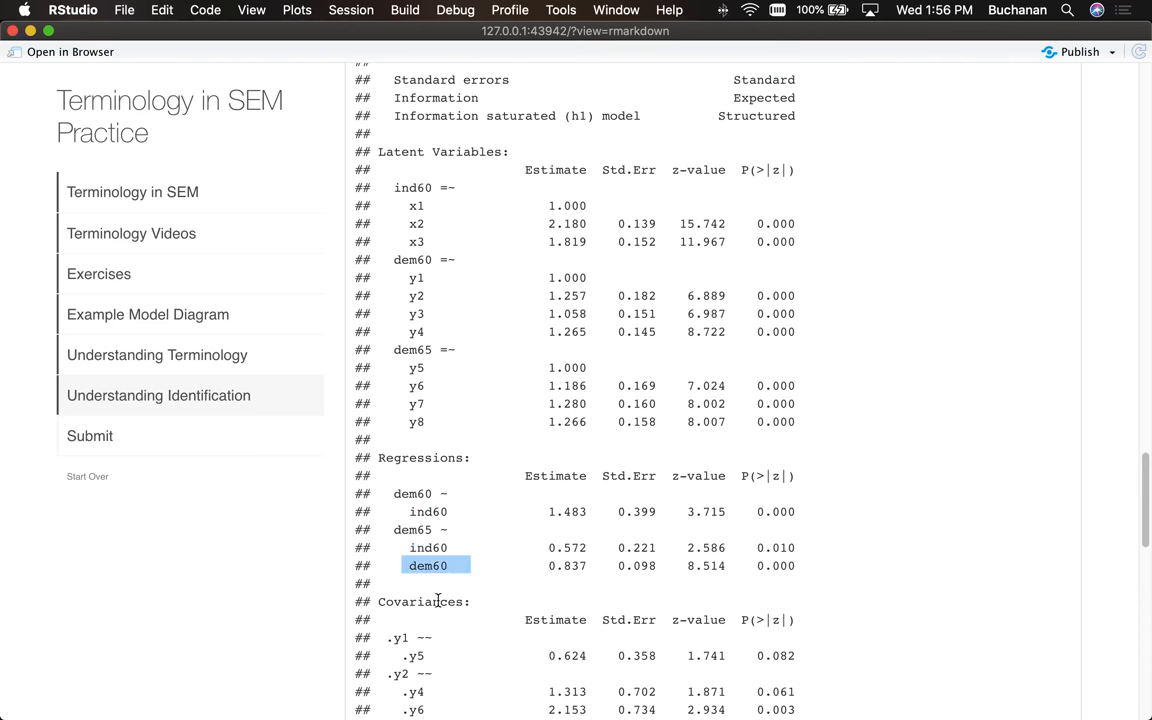
scroll(down, 3)
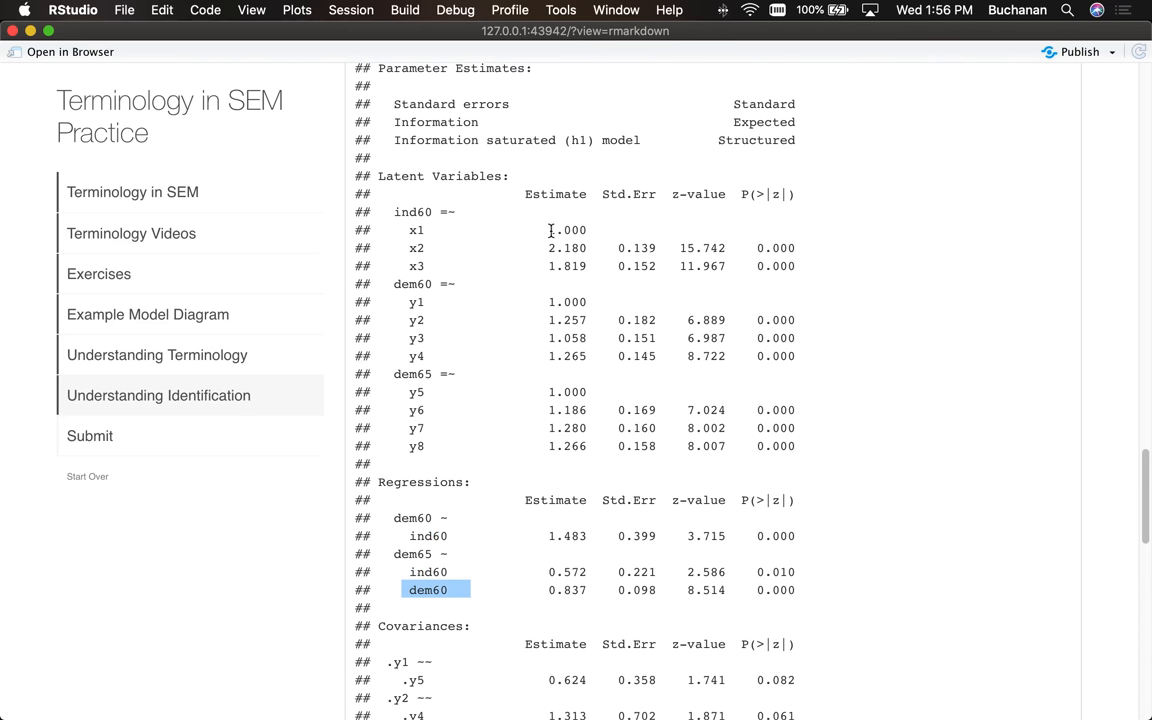
double_click(568, 230)
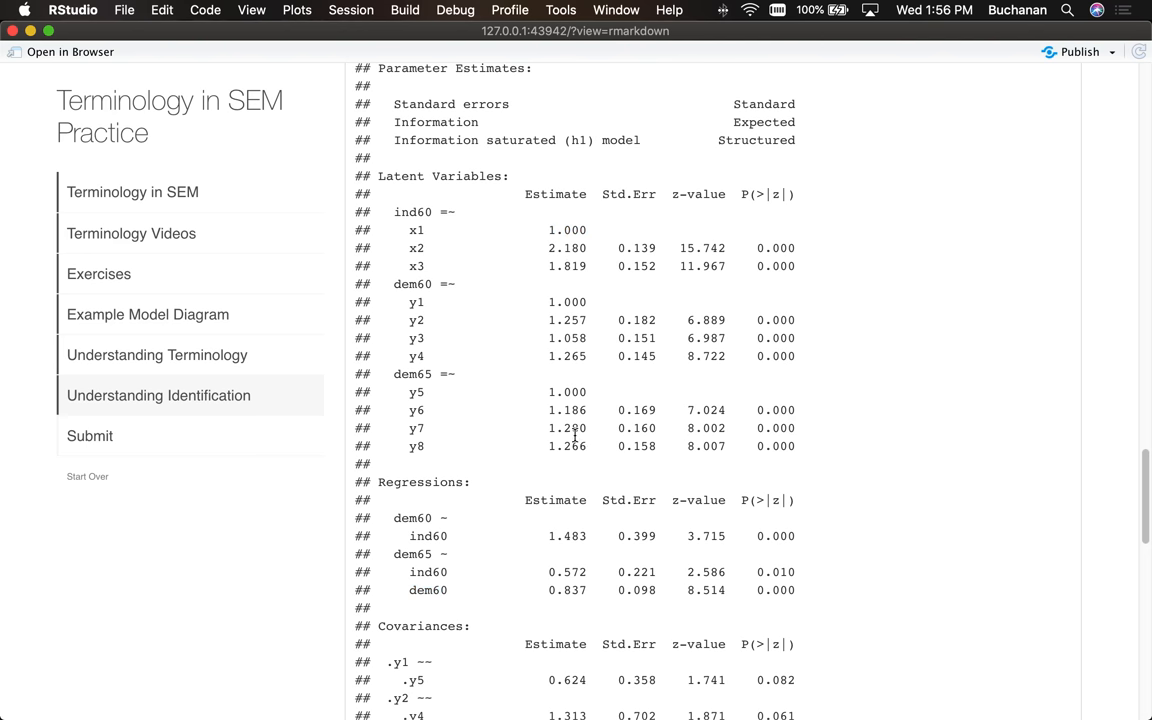
scroll(down, 3)
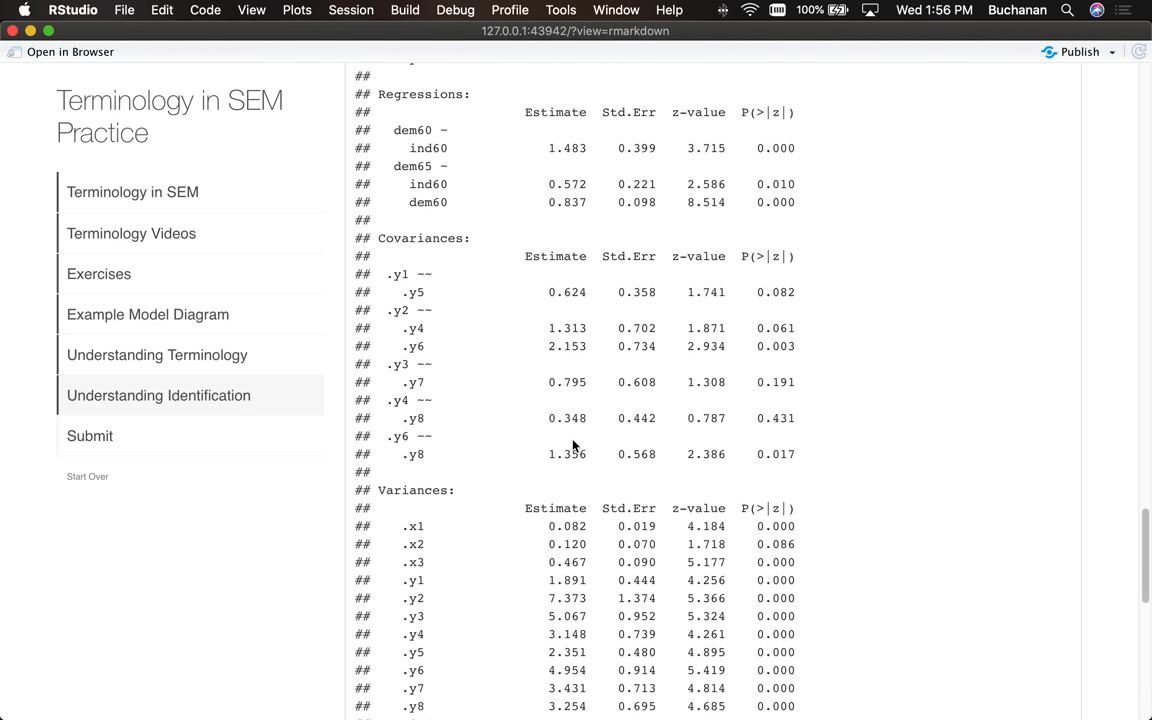
scroll(down, 3)
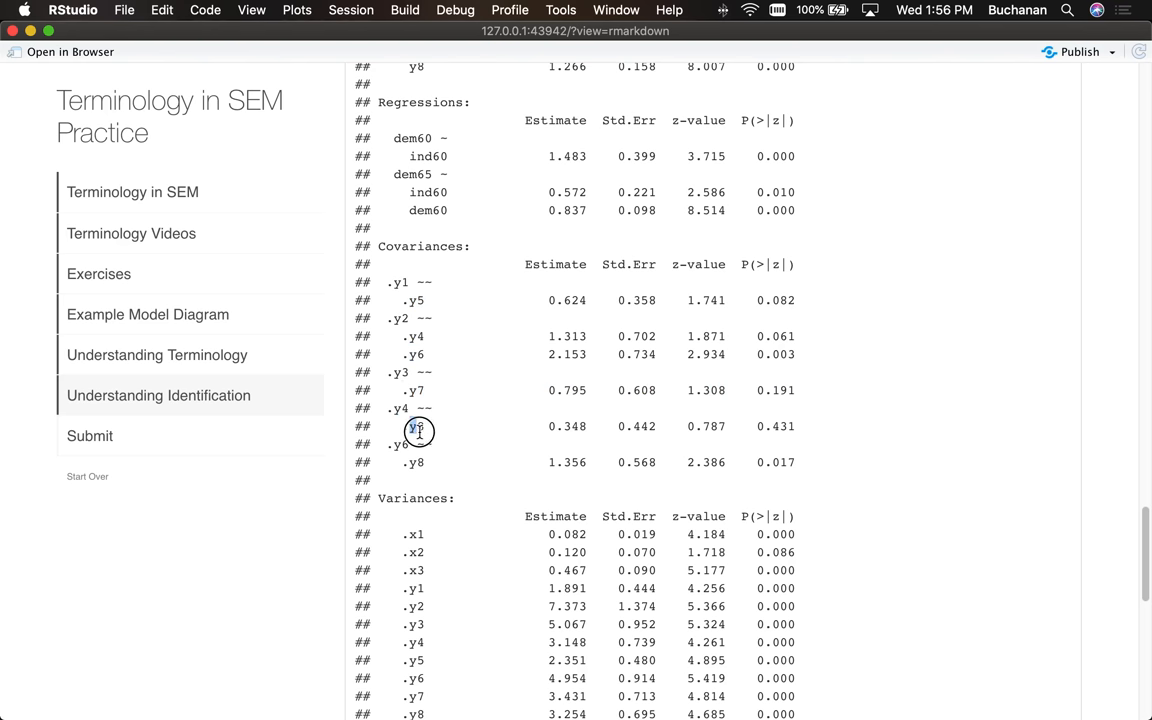
double_click(416, 462)
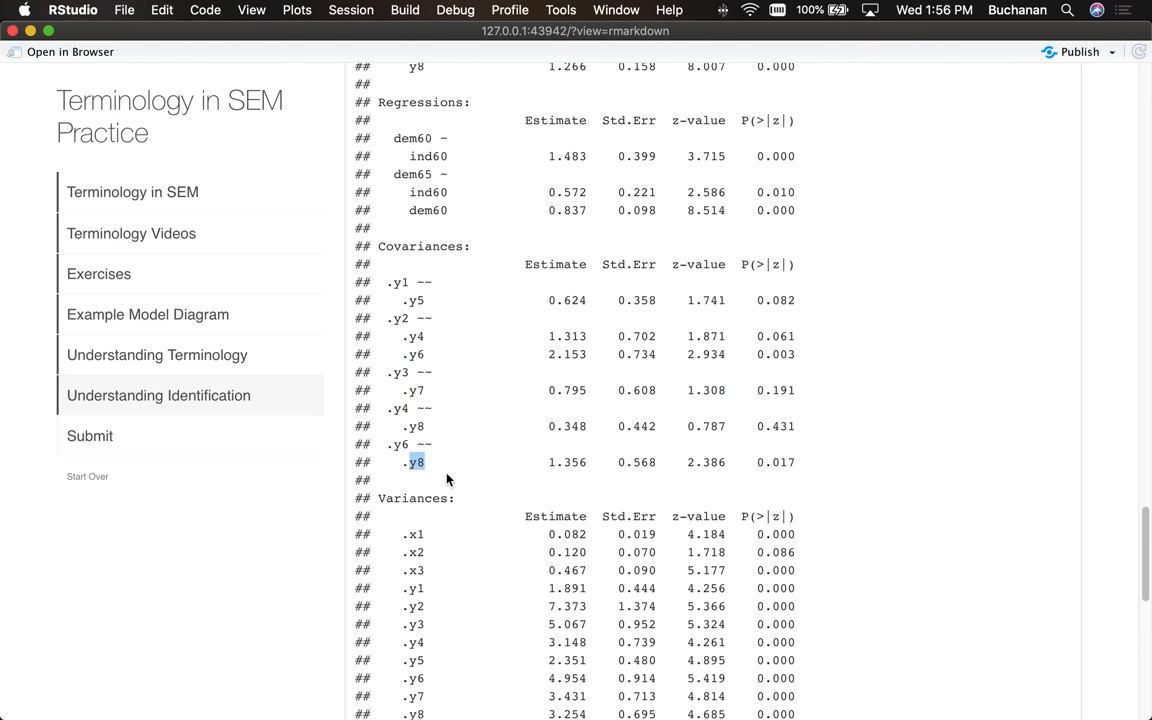
scroll(down, 3)
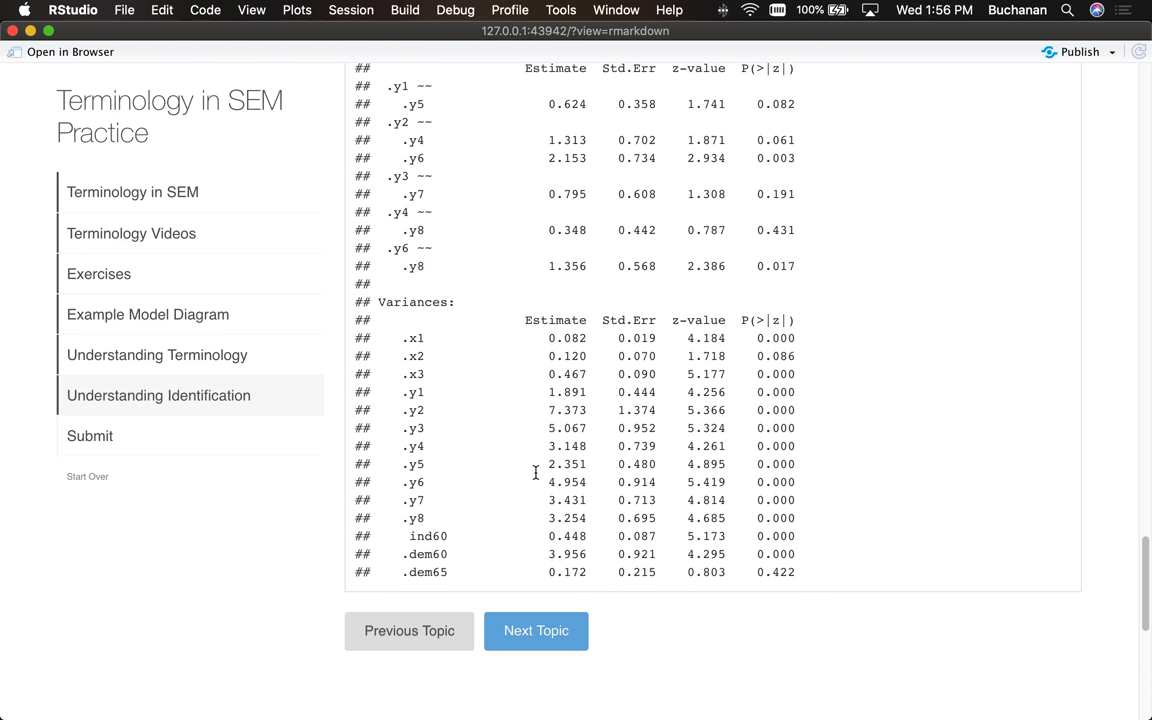
scroll(up, 3)
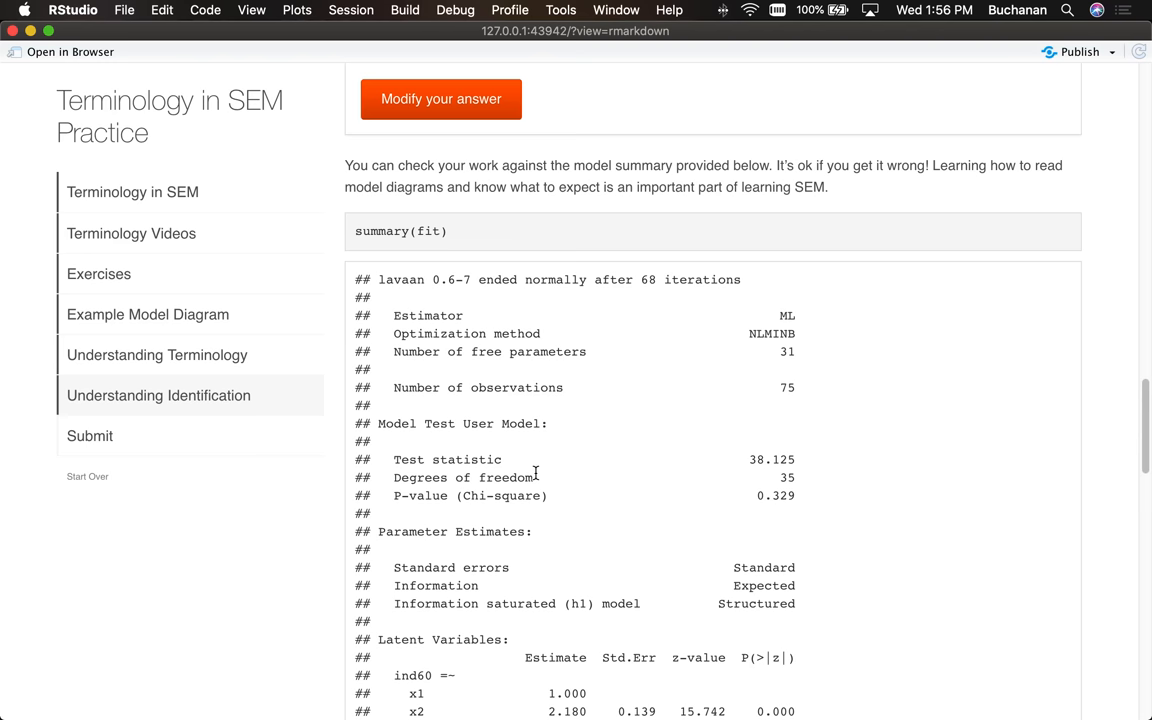
Step: Generate the submission report in the Submit topic and scroll through every question and answer
scroll(down, 3)
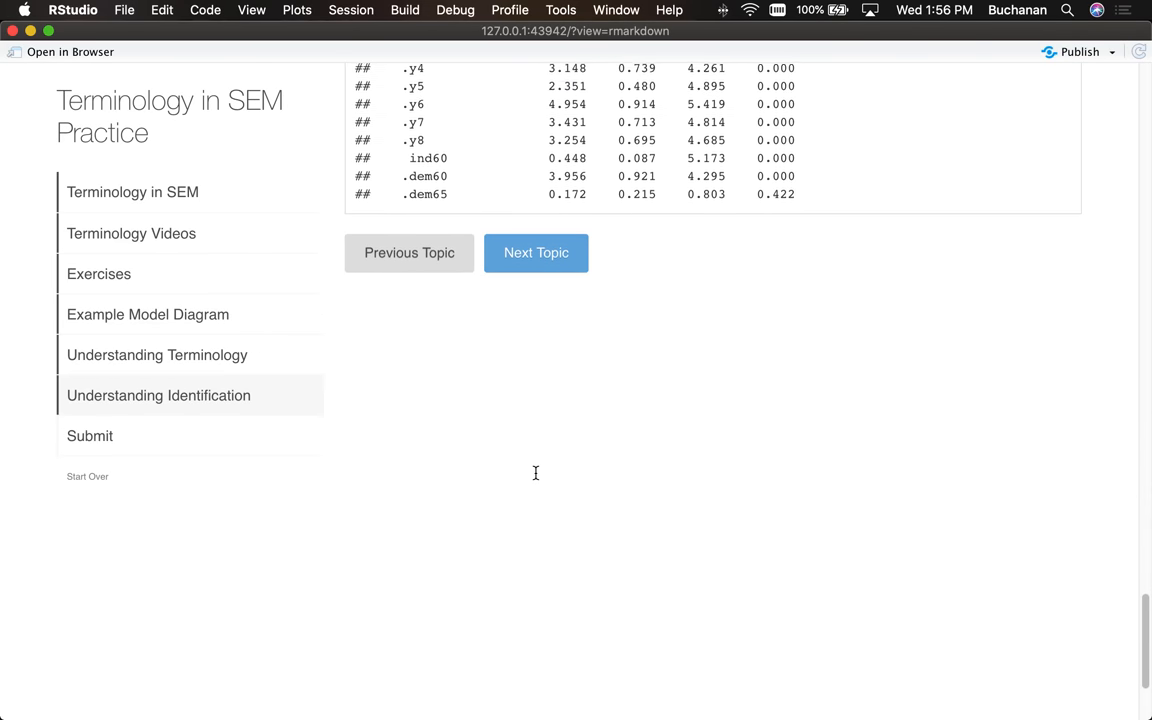
click(536, 252)
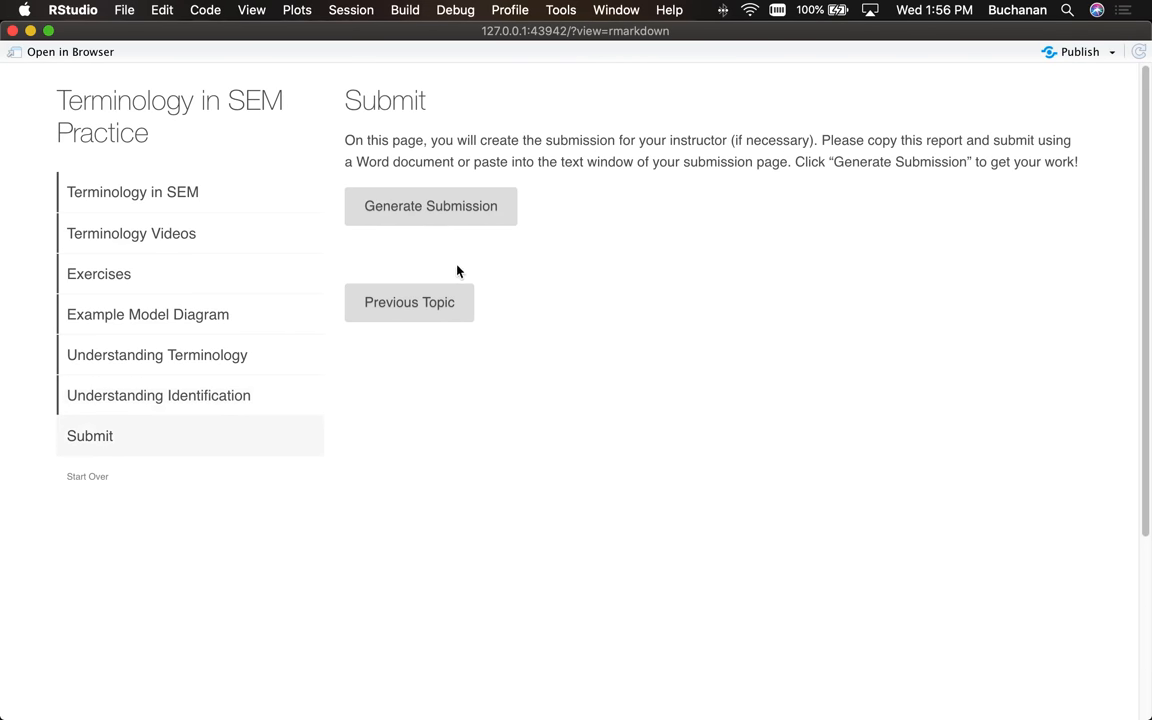
click(430, 206)
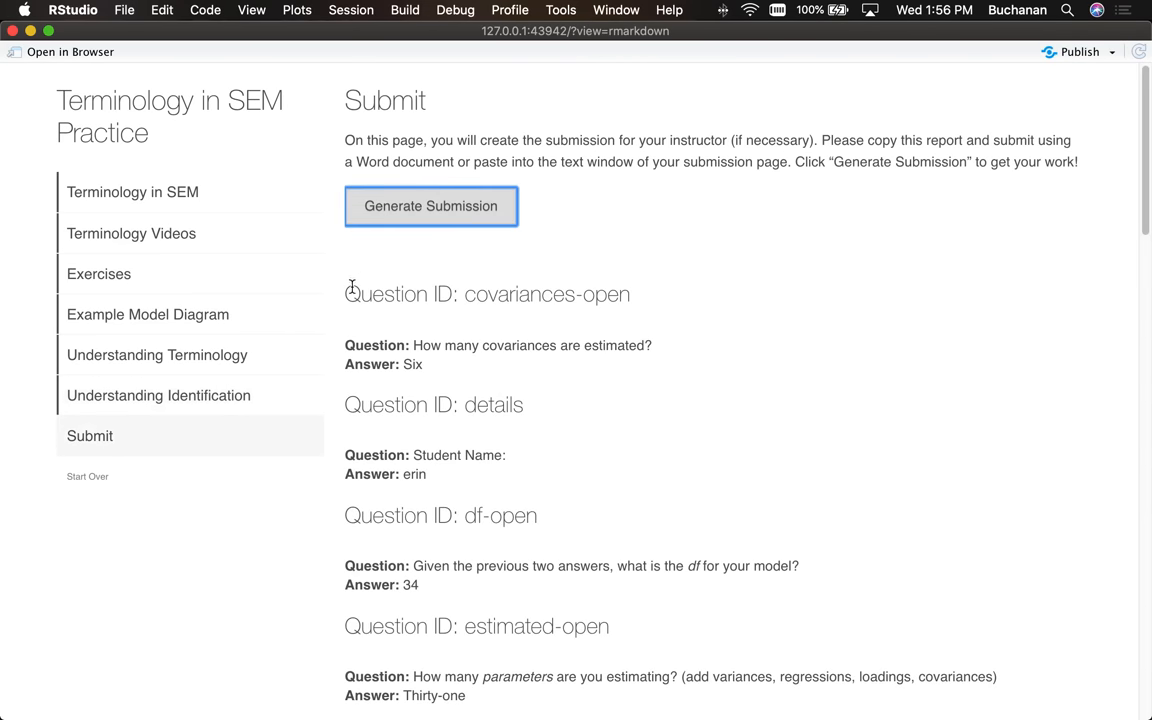
scroll(down, 3)
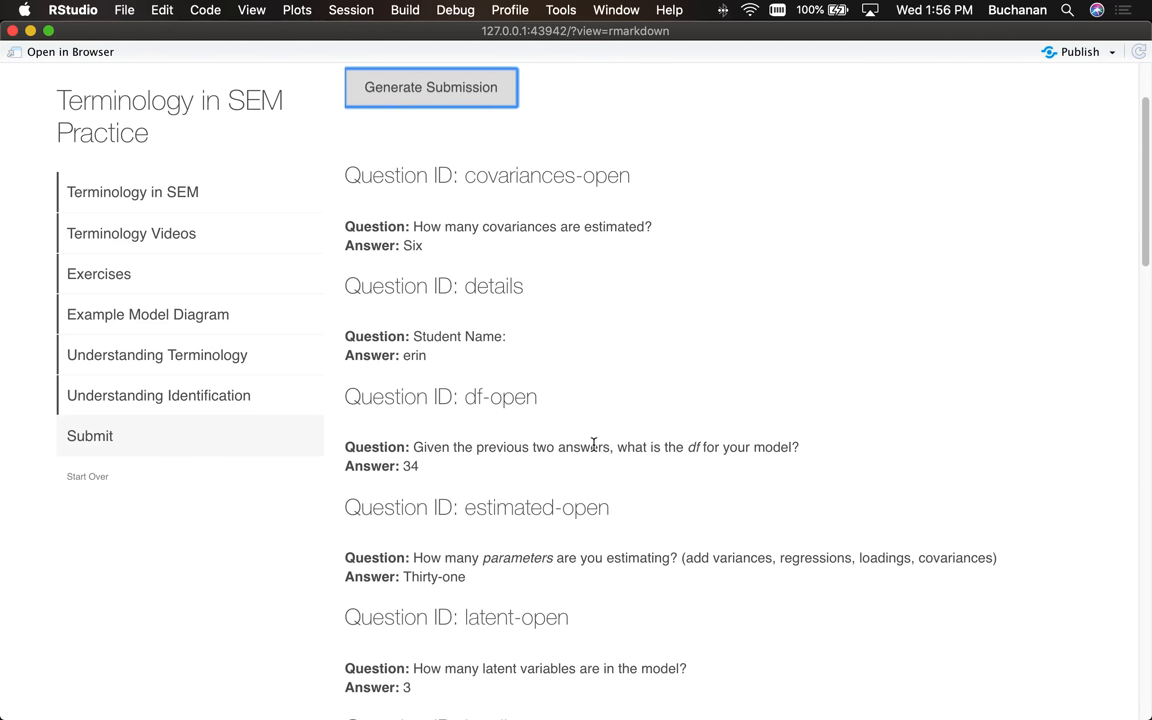
scroll(down, 3)
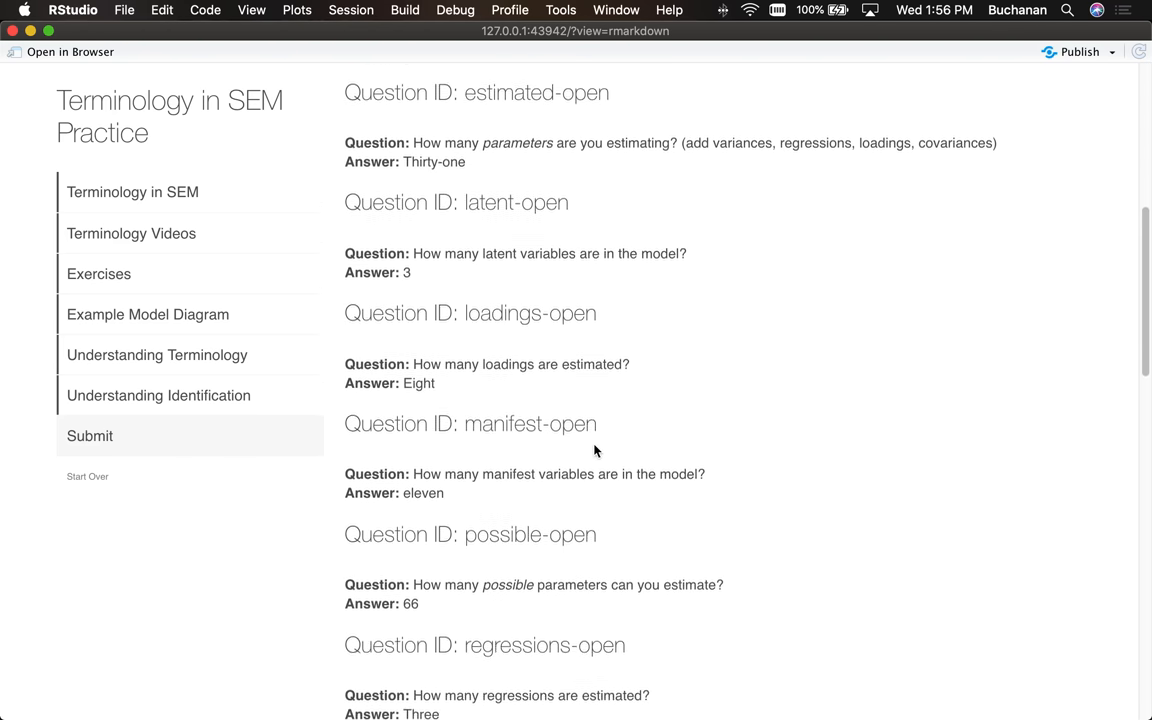
scroll(down, 3)
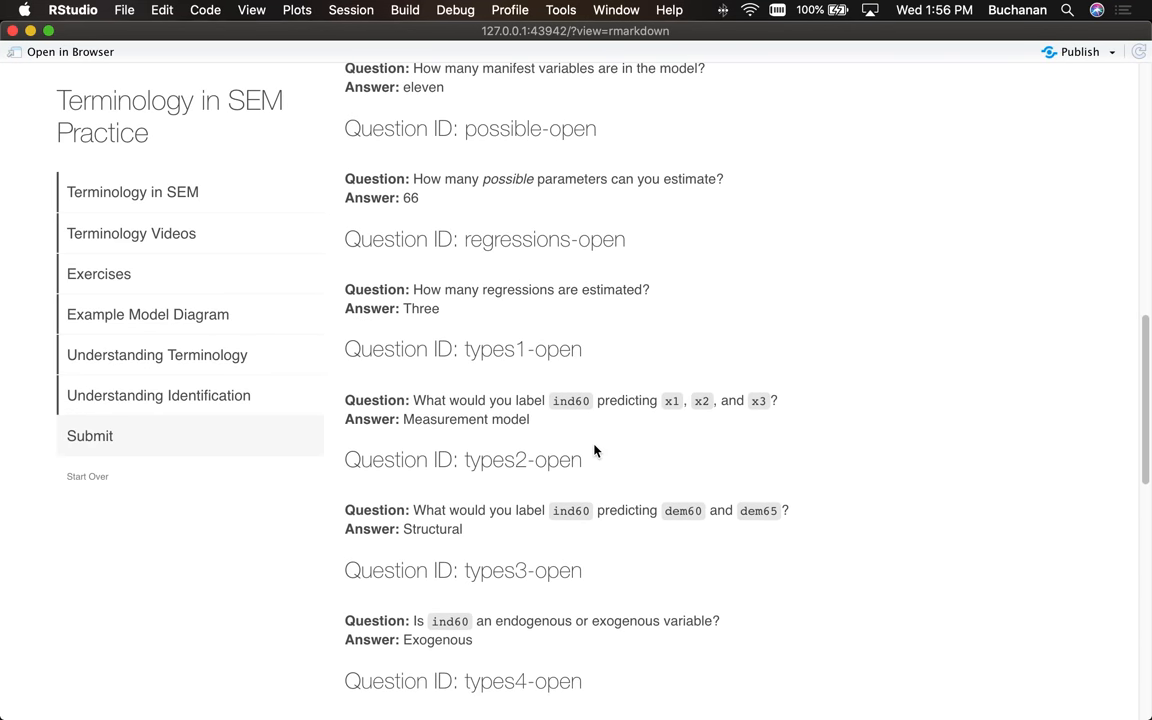
scroll(down, 3)
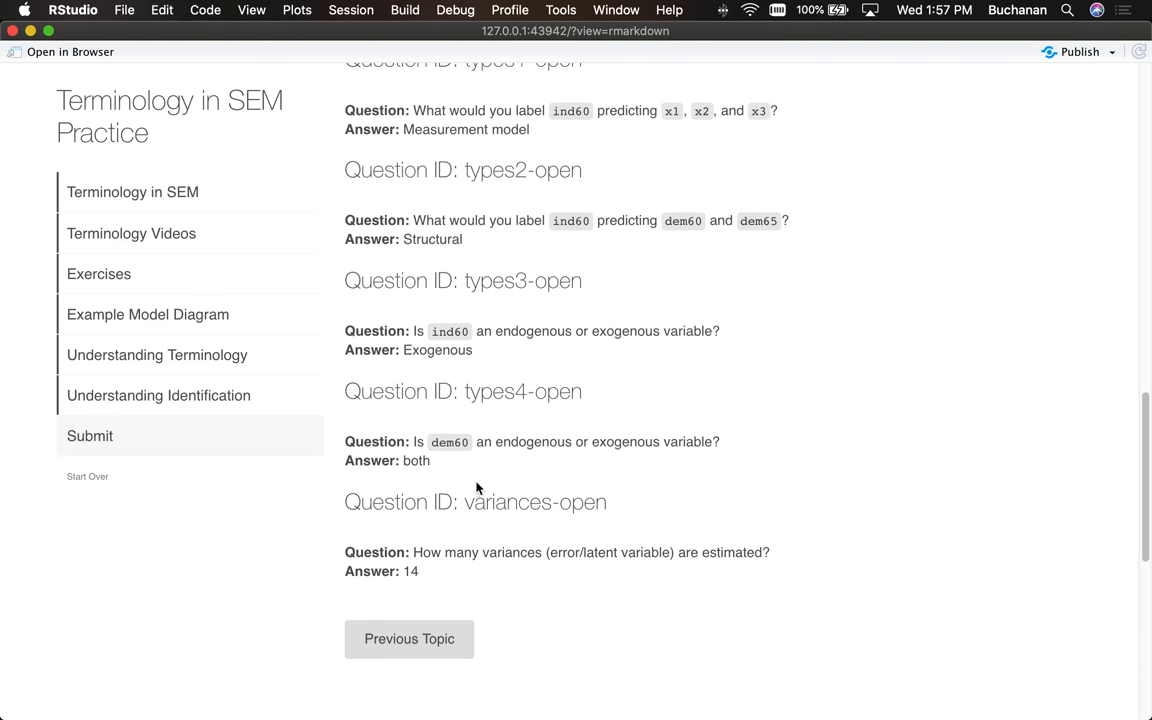
scroll(down, 3)
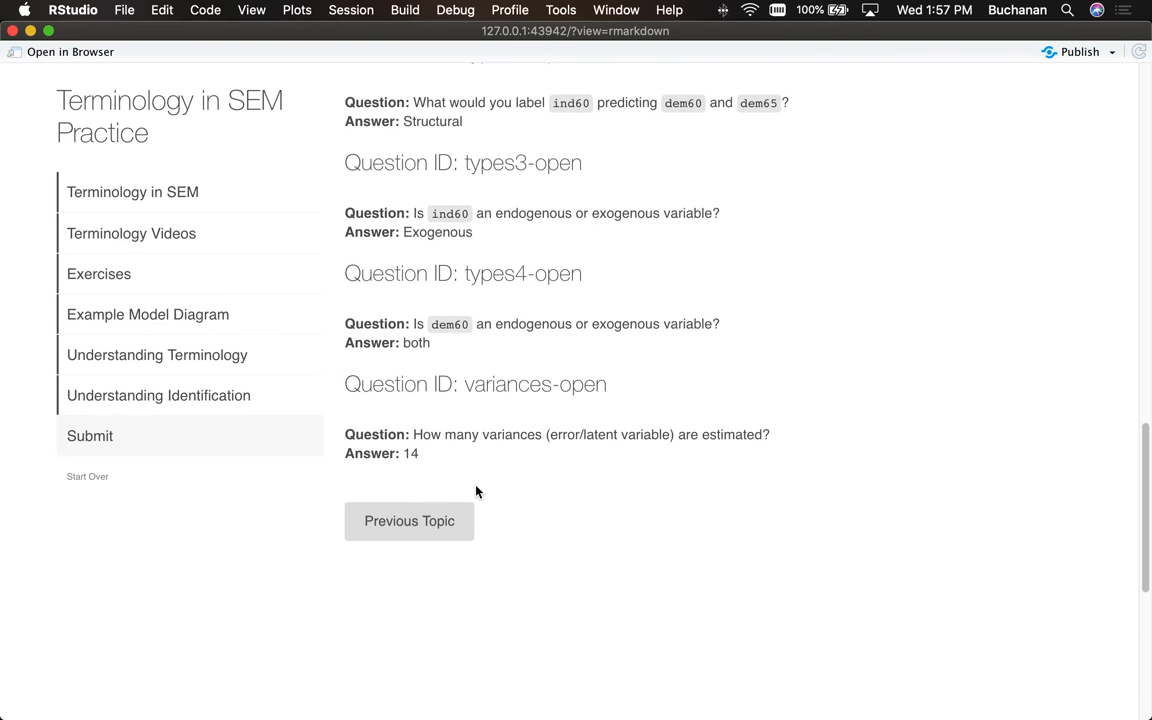